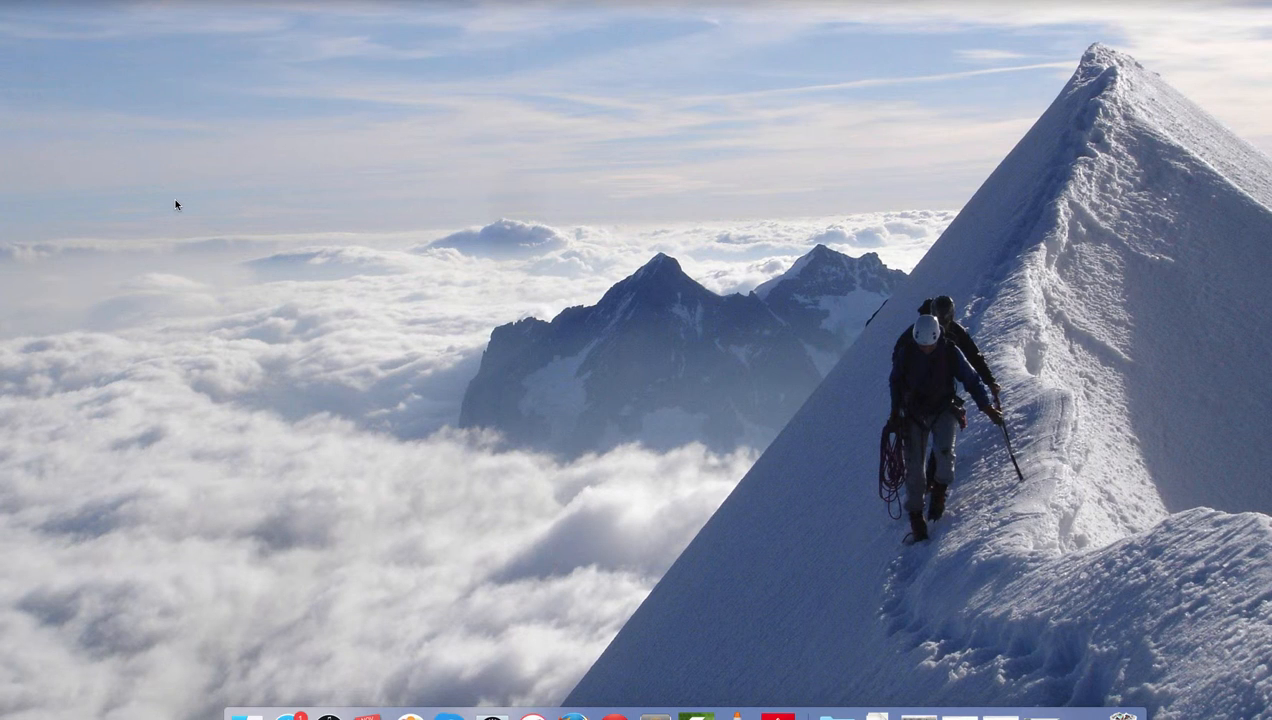
{"action": "mouse_move", "coordinate": [776, 533]}
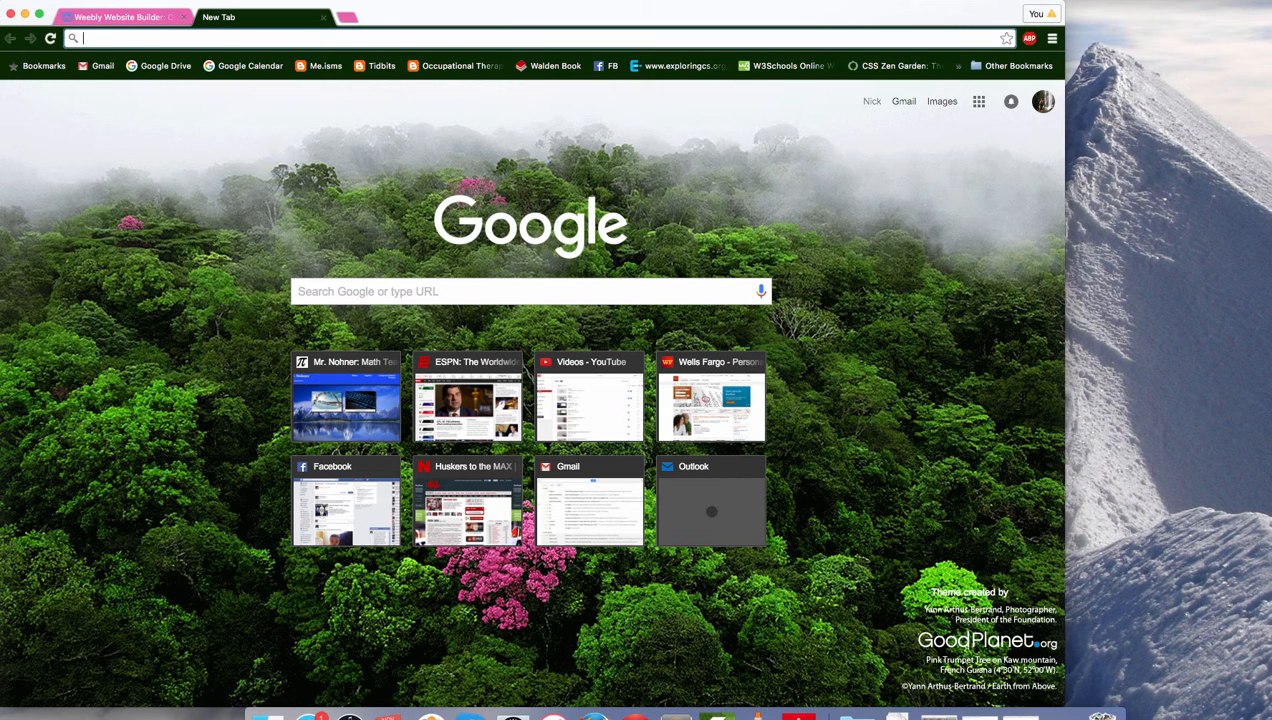
Step: Open Mr. Nohner's math teacher site and scroll through the Algebra units table
{"action": "left_click", "coordinate": [346, 405]}
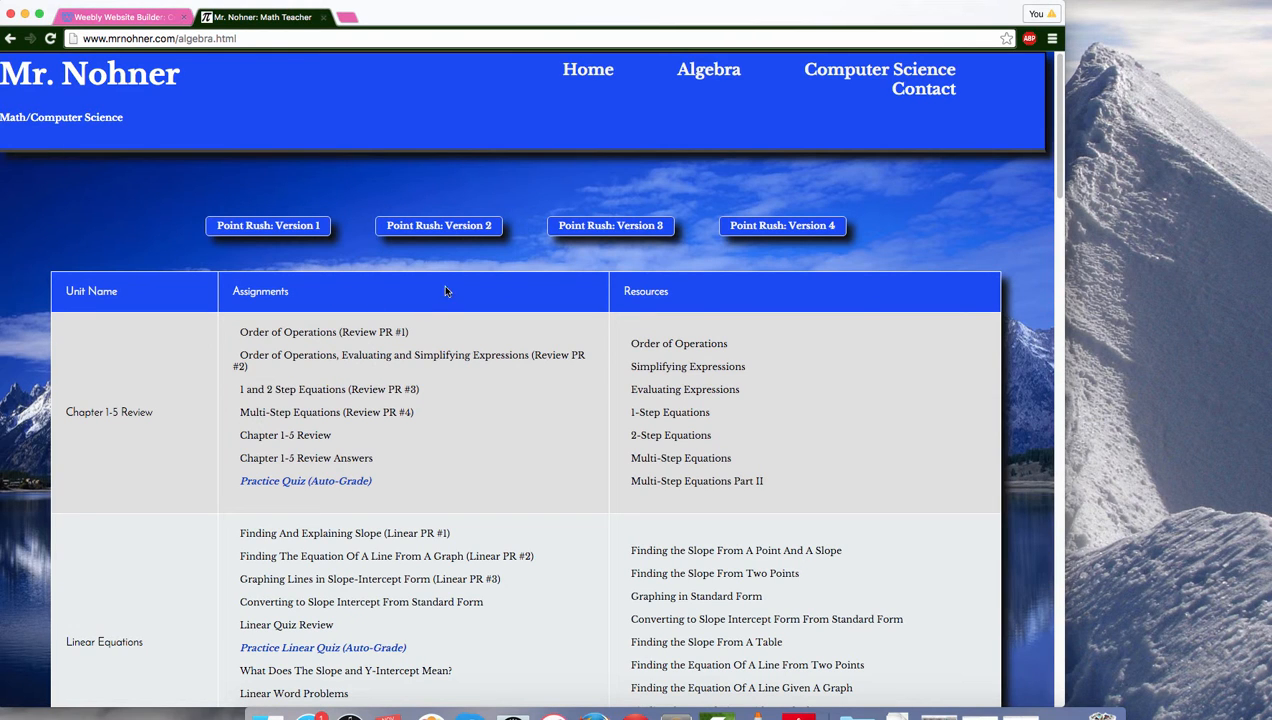
{"action": "mouse_move", "coordinate": [690, 279]}
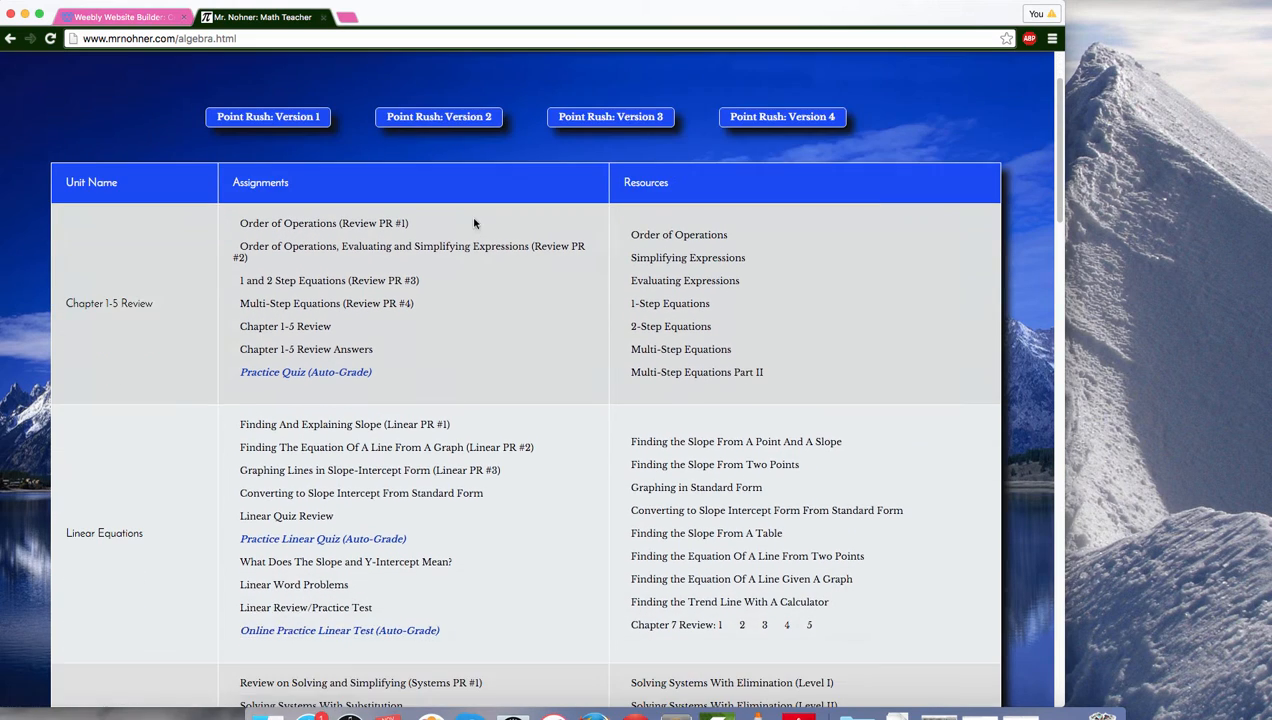
{"action": "scroll", "scroll_direction": "down", "scroll_amount": 3}
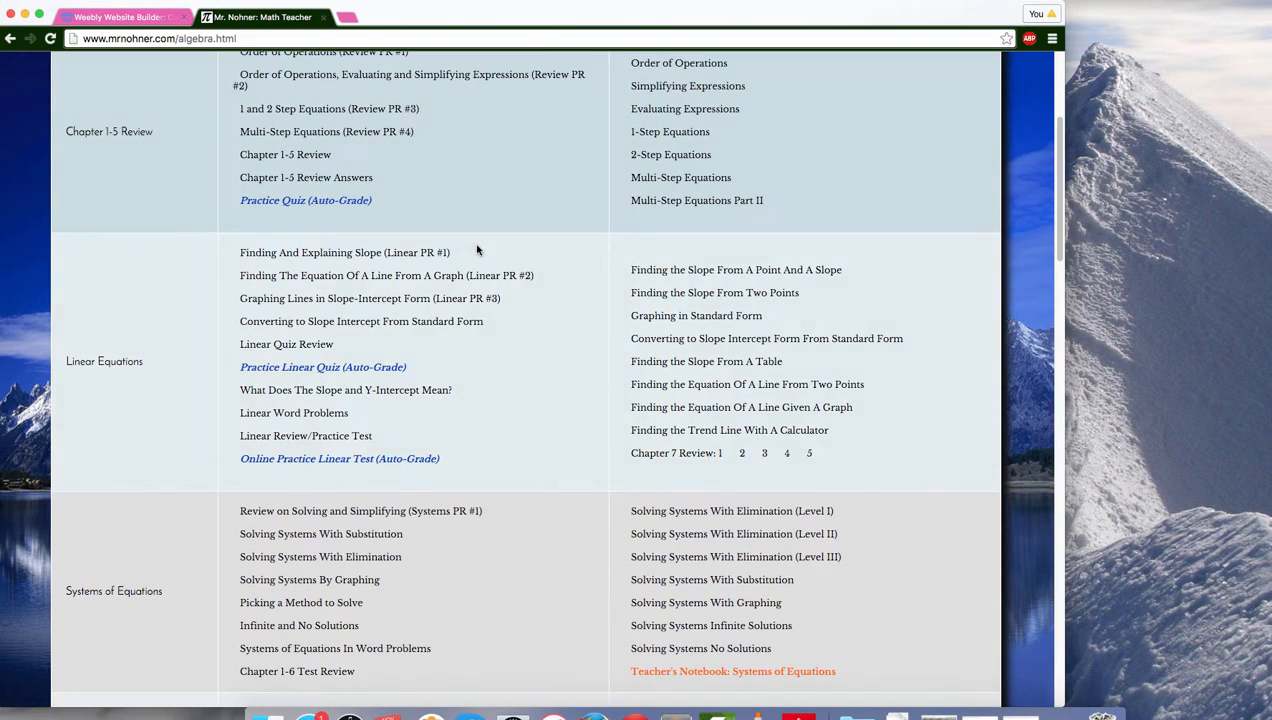
{"action": "scroll", "scroll_direction": "up", "scroll_amount": 3}
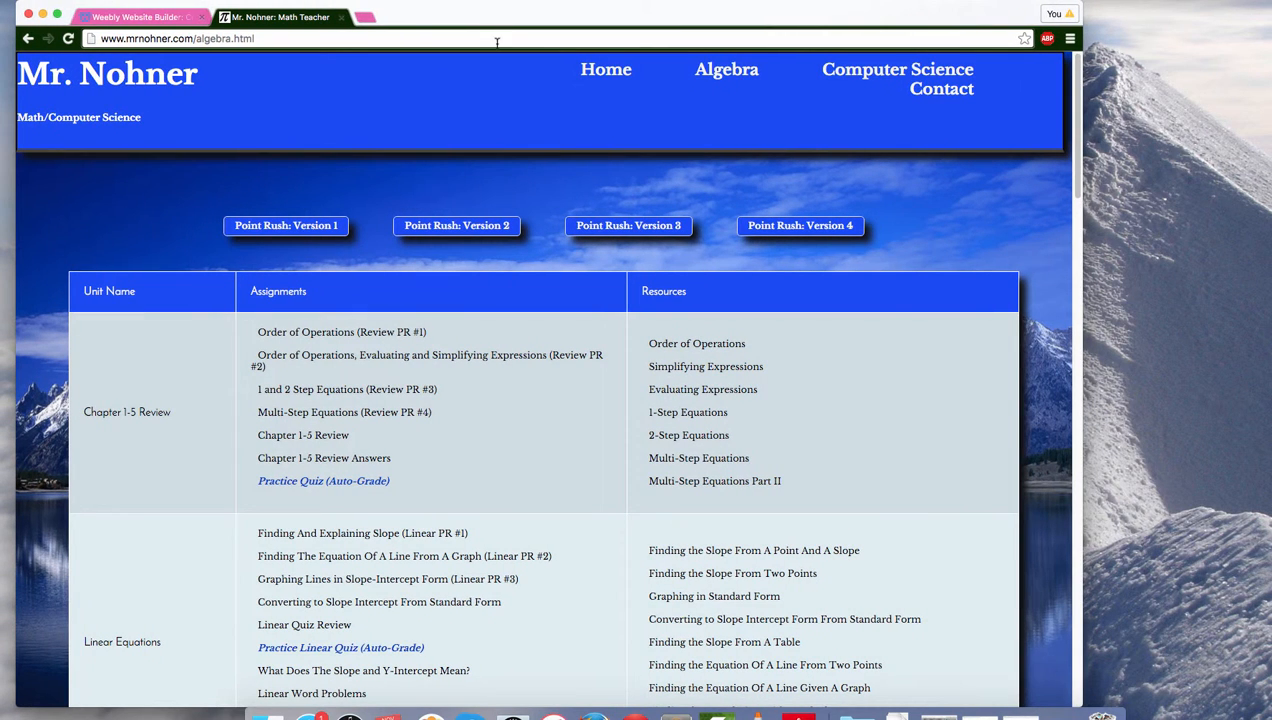
{"action": "mouse_move", "coordinate": [492, 75]}
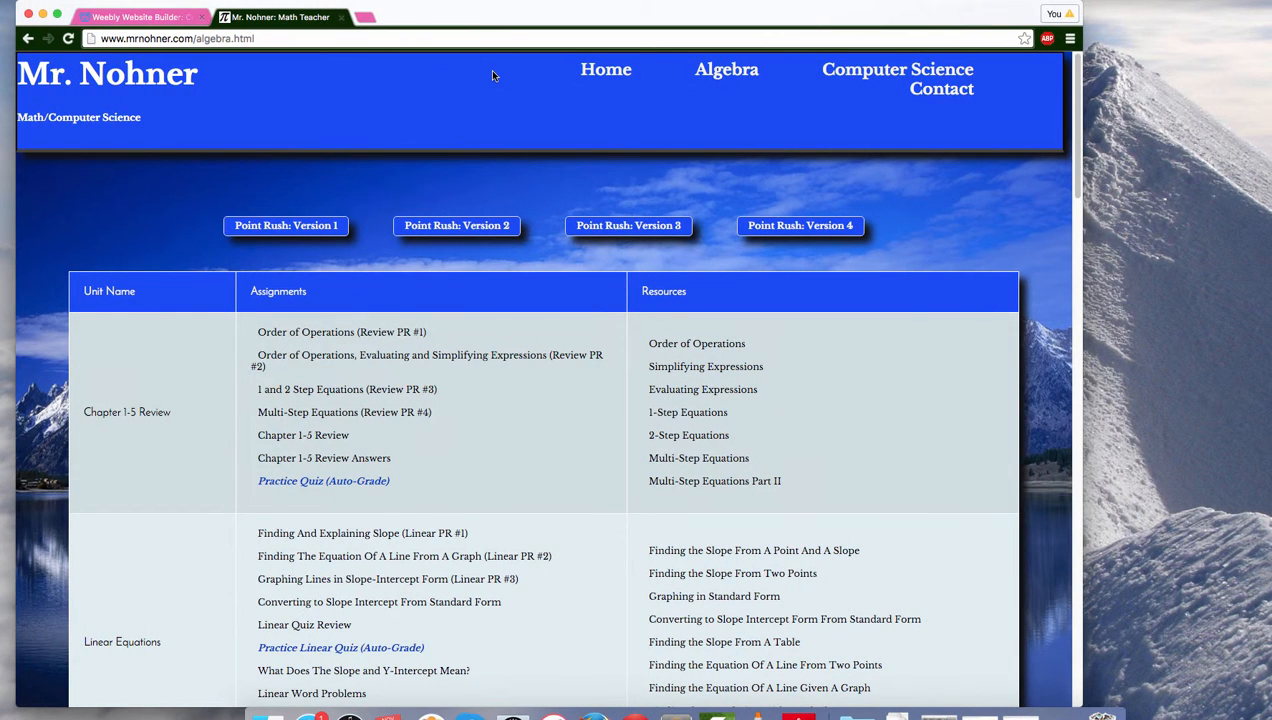
{"action": "mouse_move", "coordinate": [461, 114]}
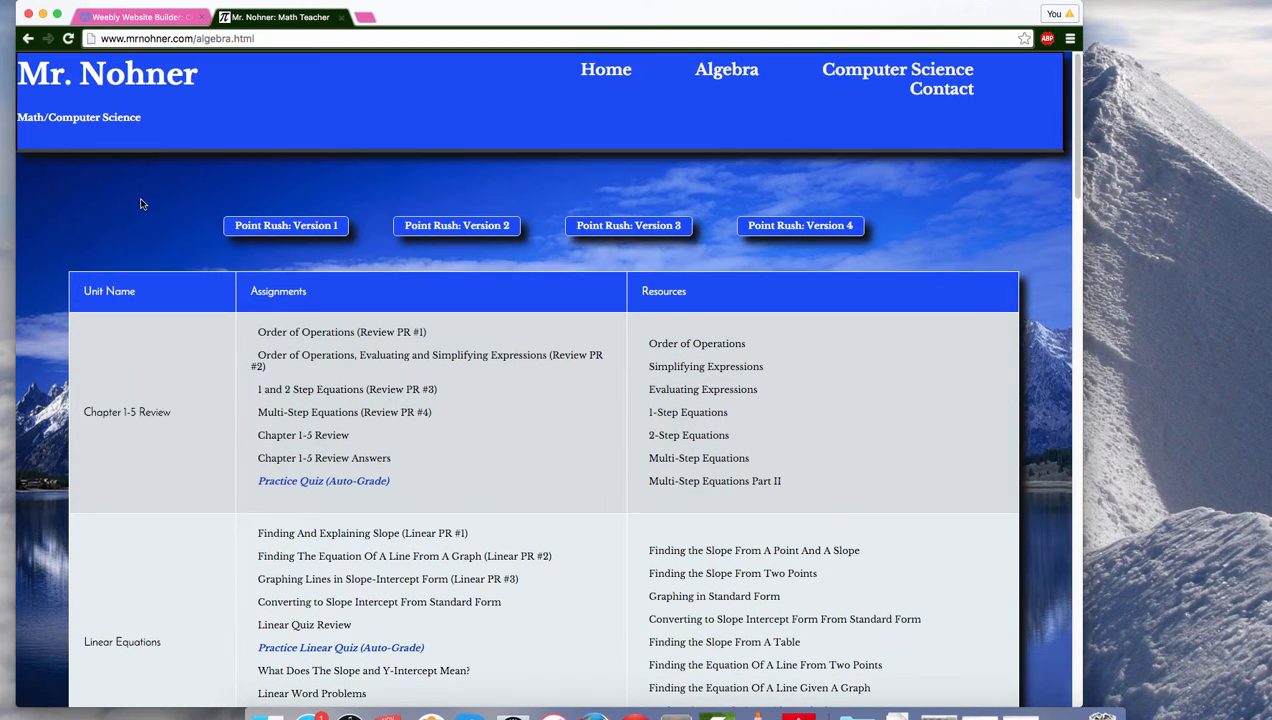
{"action": "mouse_move", "coordinate": [159, 210]}
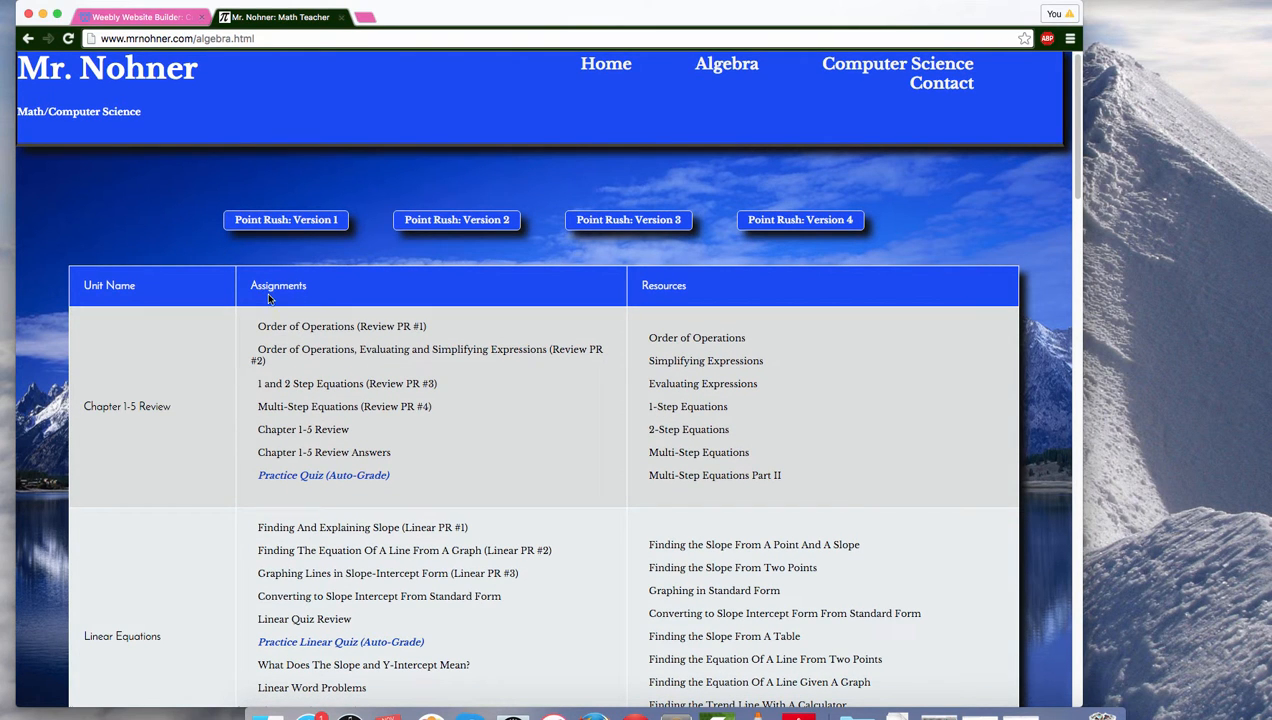
{"action": "scroll", "scroll_direction": "down", "scroll_amount": 3}
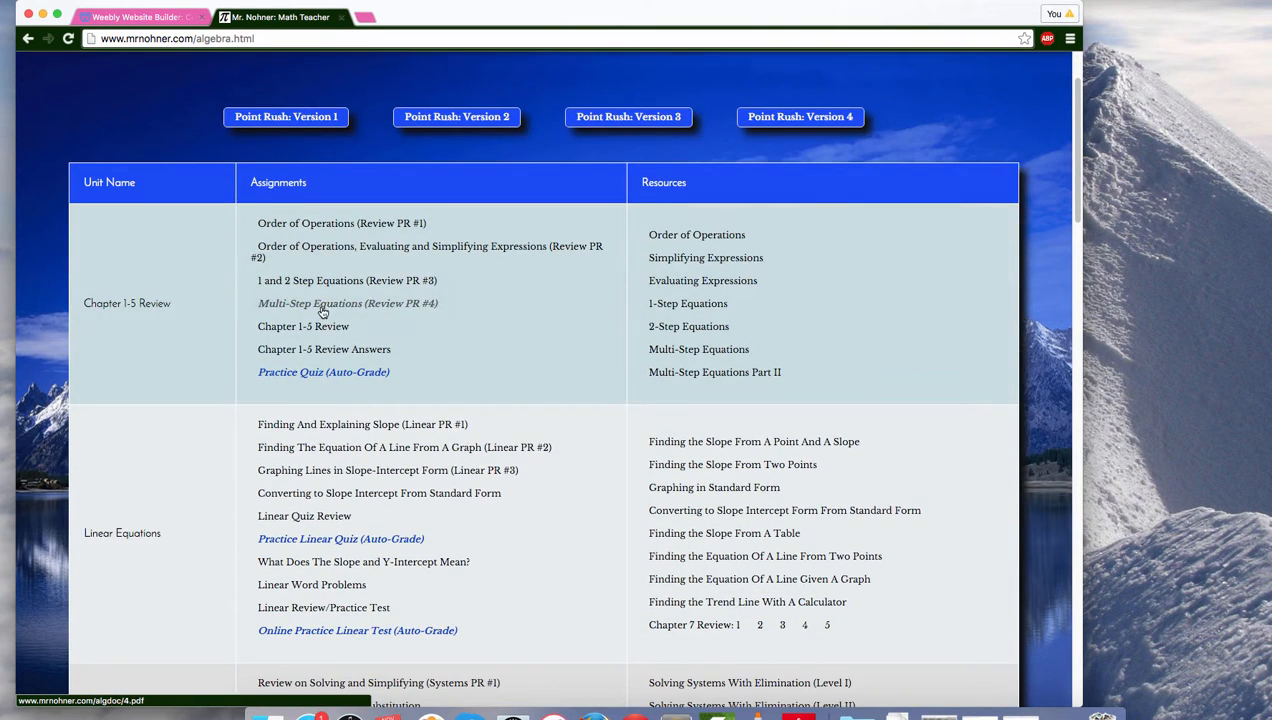
{"action": "scroll", "scroll_direction": "down", "scroll_amount": 3}
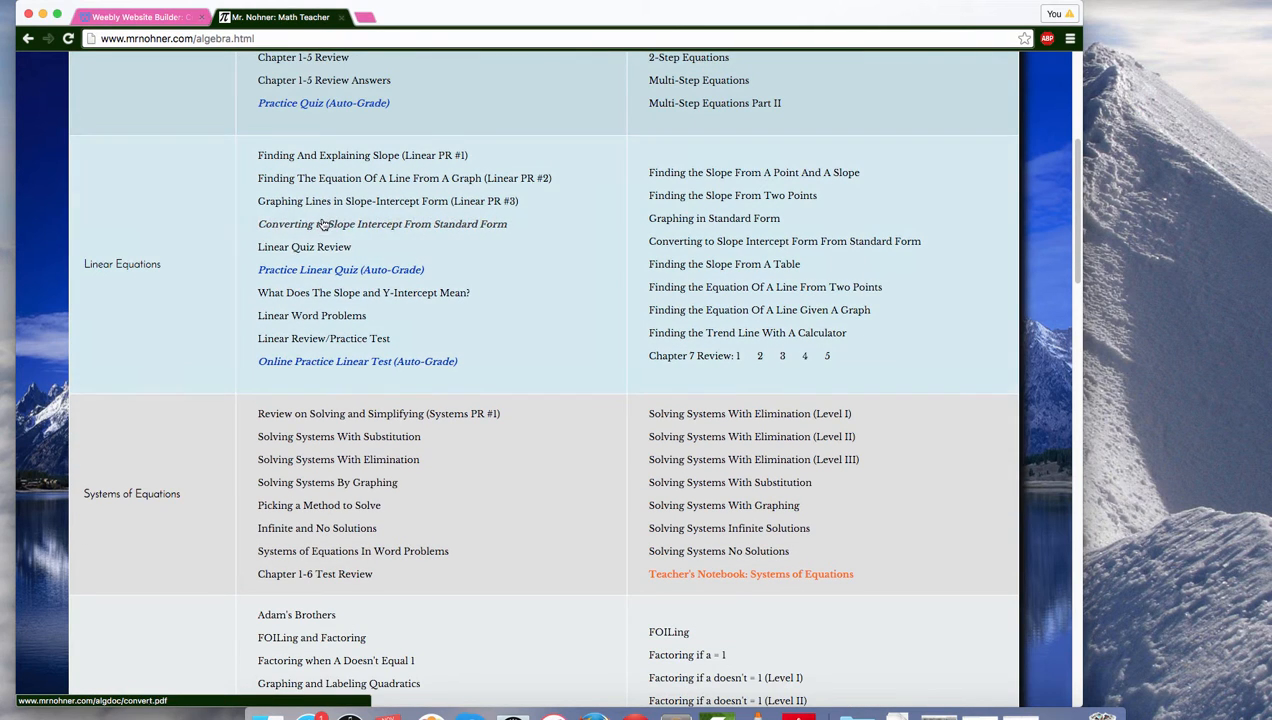
Step: View the Practice Linear Quiz PDF, then return to the Algebra page and keep scrolling
{"action": "left_click", "coordinate": [340, 269]}
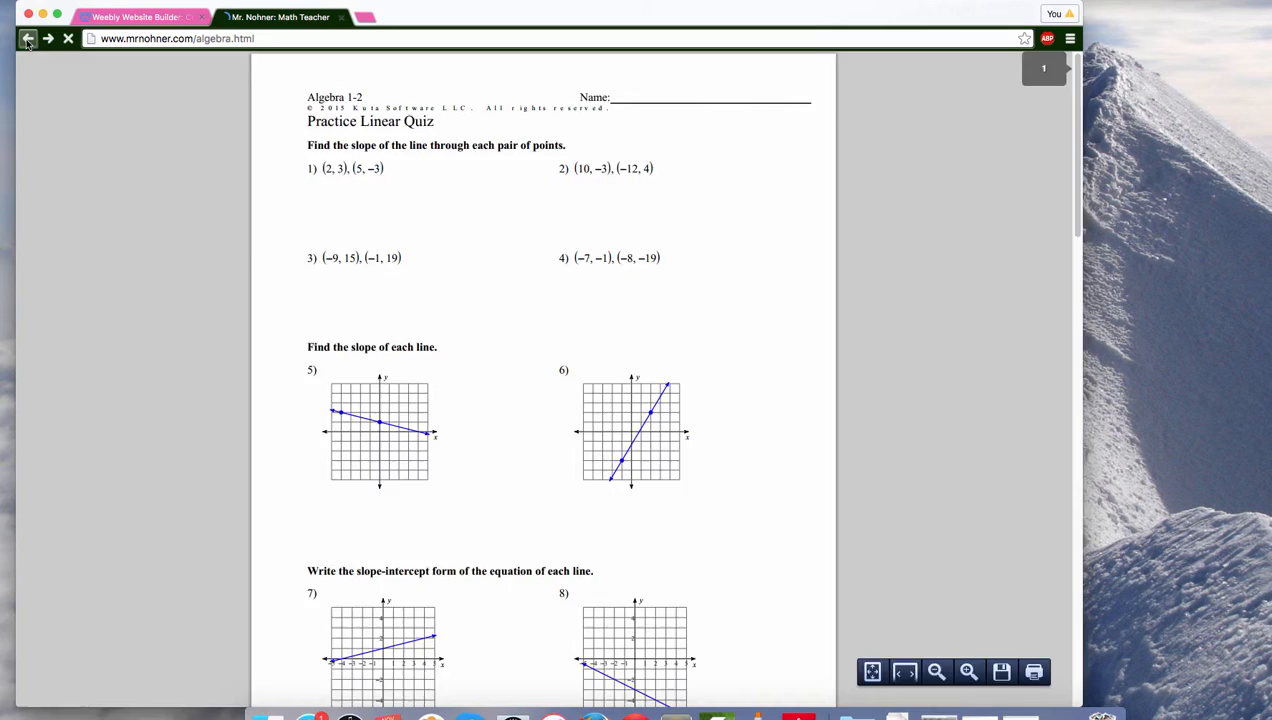
{"action": "left_click", "coordinate": [28, 38]}
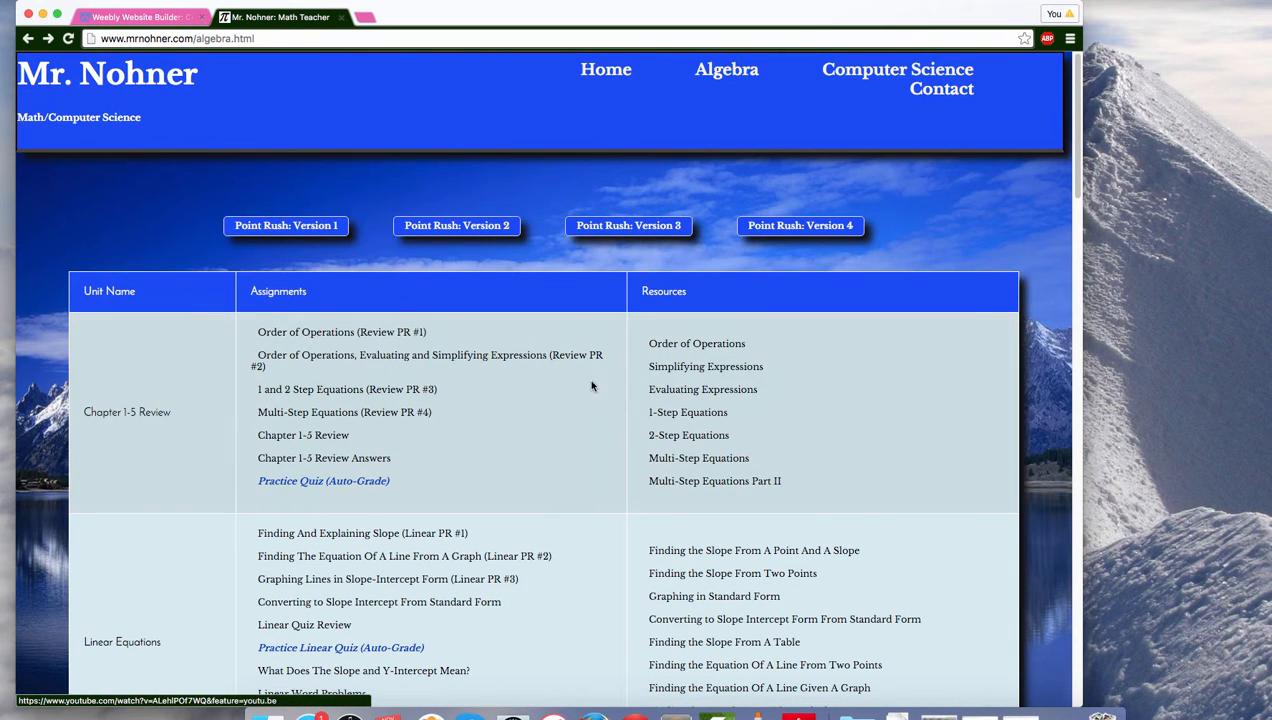
{"action": "scroll", "scroll_direction": "down", "scroll_amount": 3}
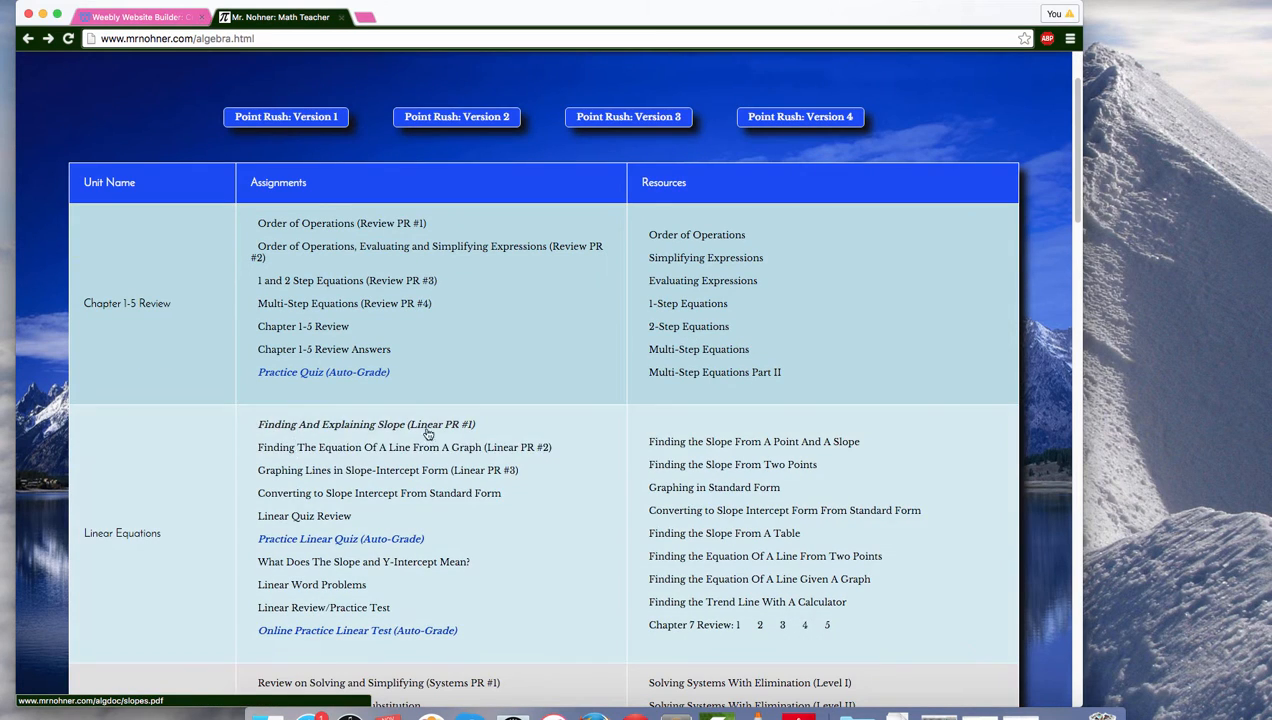
{"action": "mouse_move", "coordinate": [407, 447]}
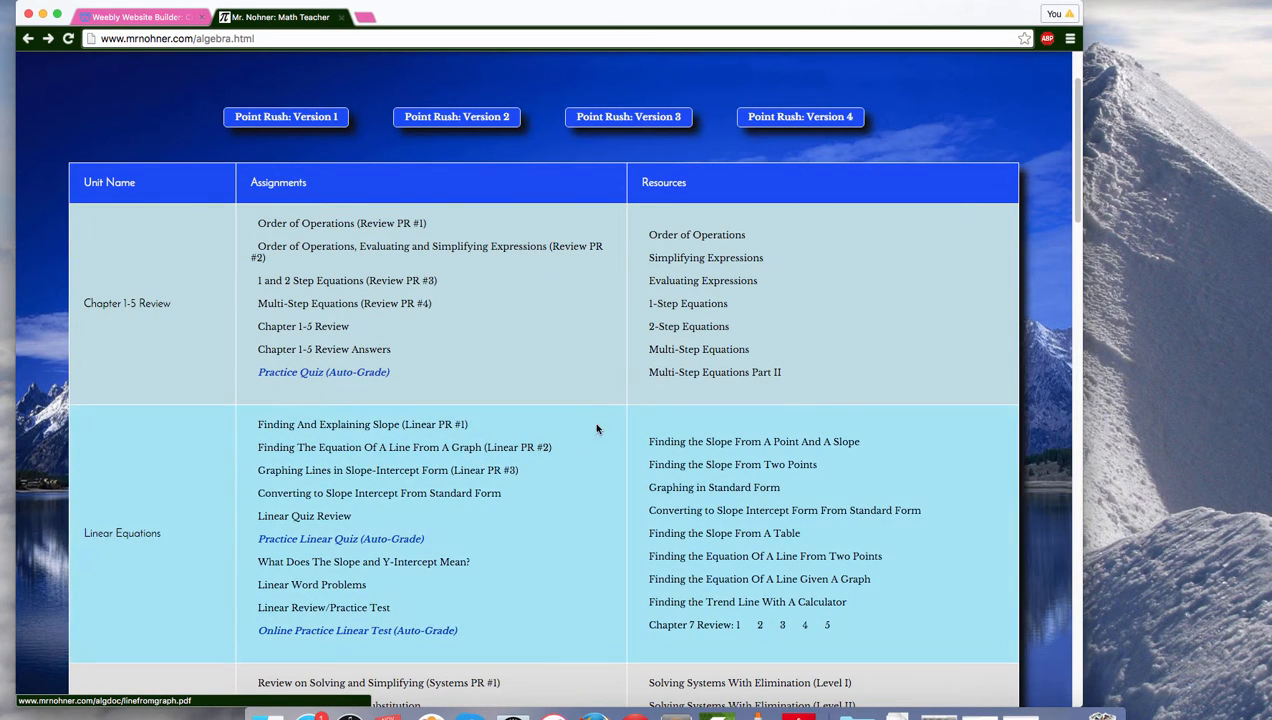
{"action": "mouse_move", "coordinate": [623, 401]}
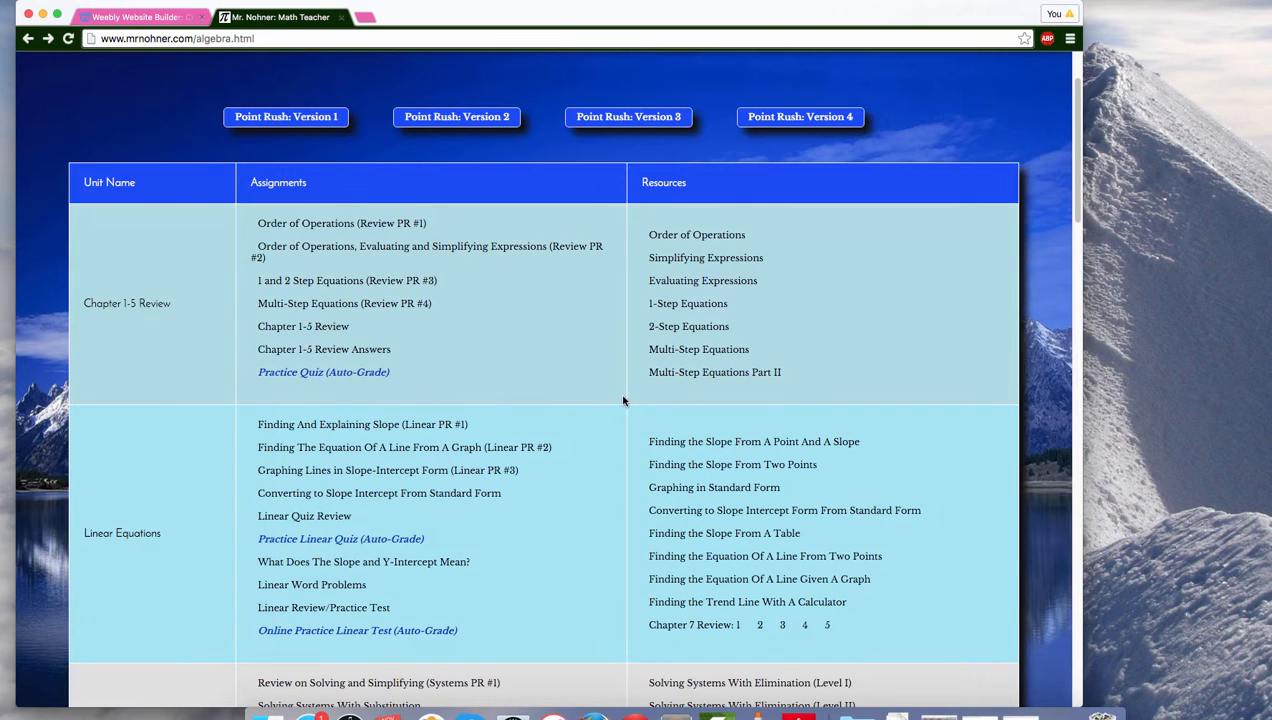
{"action": "mouse_move", "coordinate": [34, 318]}
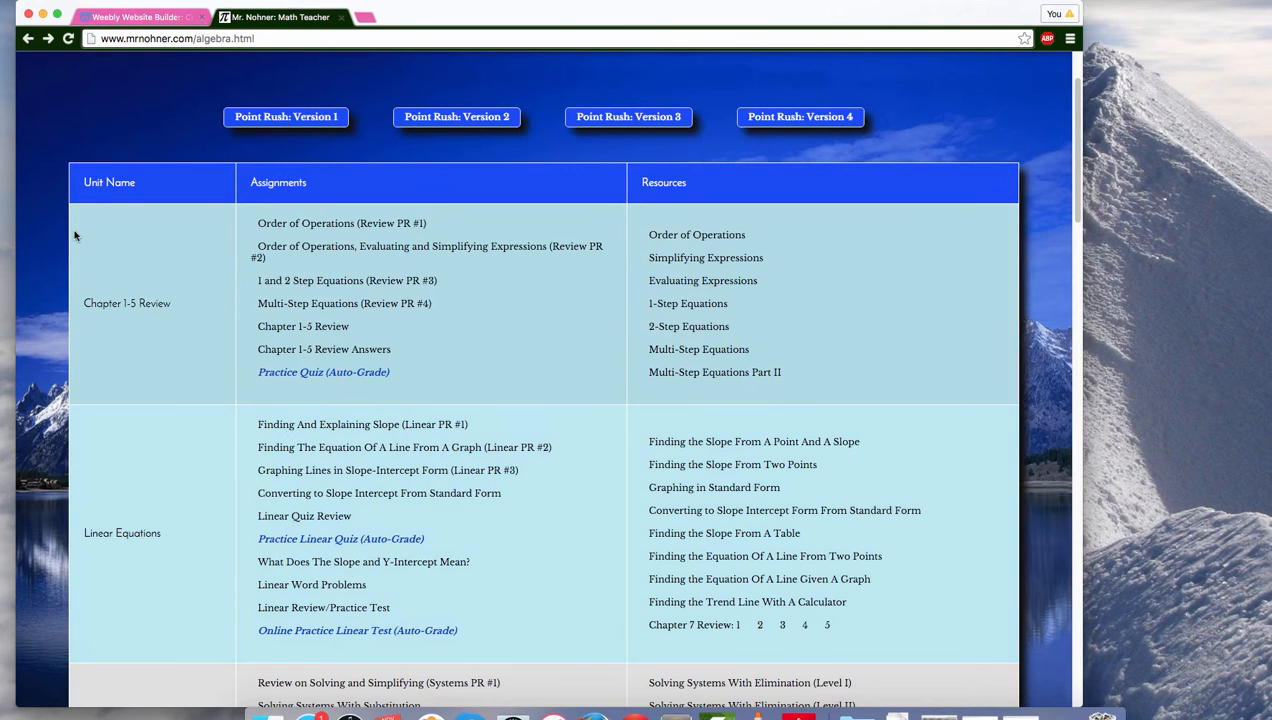
Step: Fill Weebly's sign-up form with name 'Nick Nohne', email and password, then submit
{"action": "left_click", "coordinate": [140, 17]}
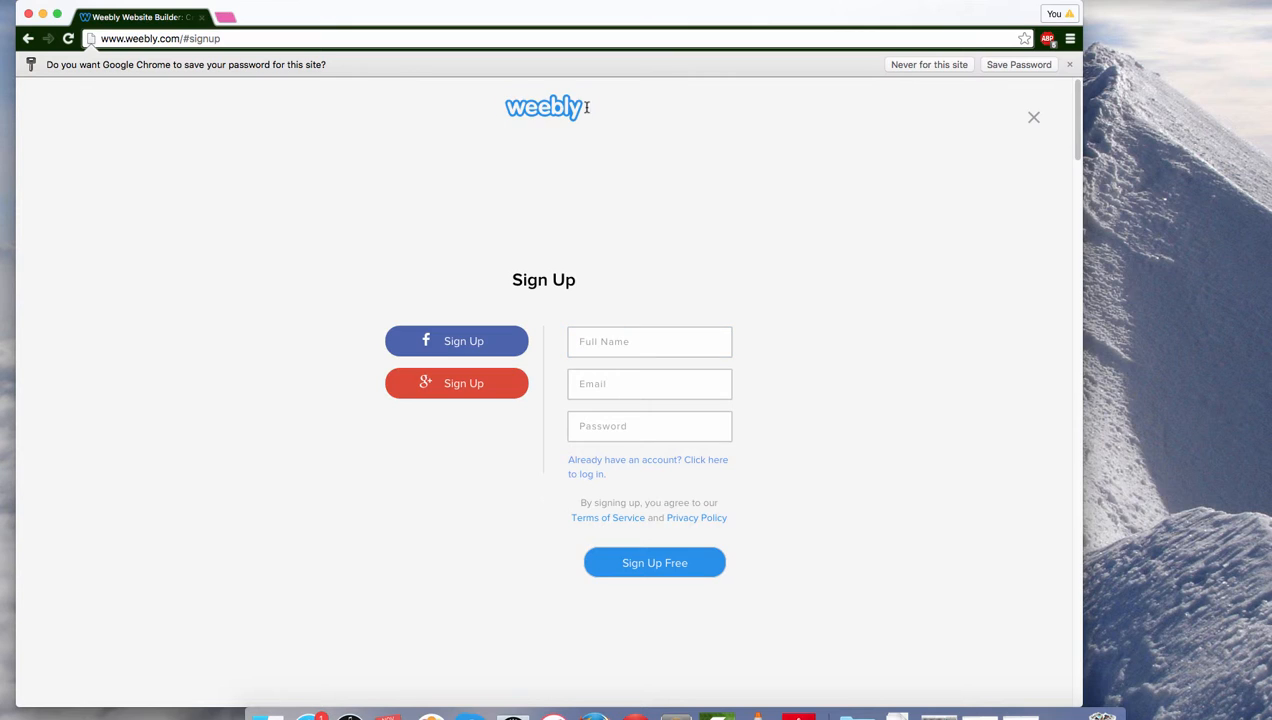
{"action": "mouse_move", "coordinate": [423, 104]}
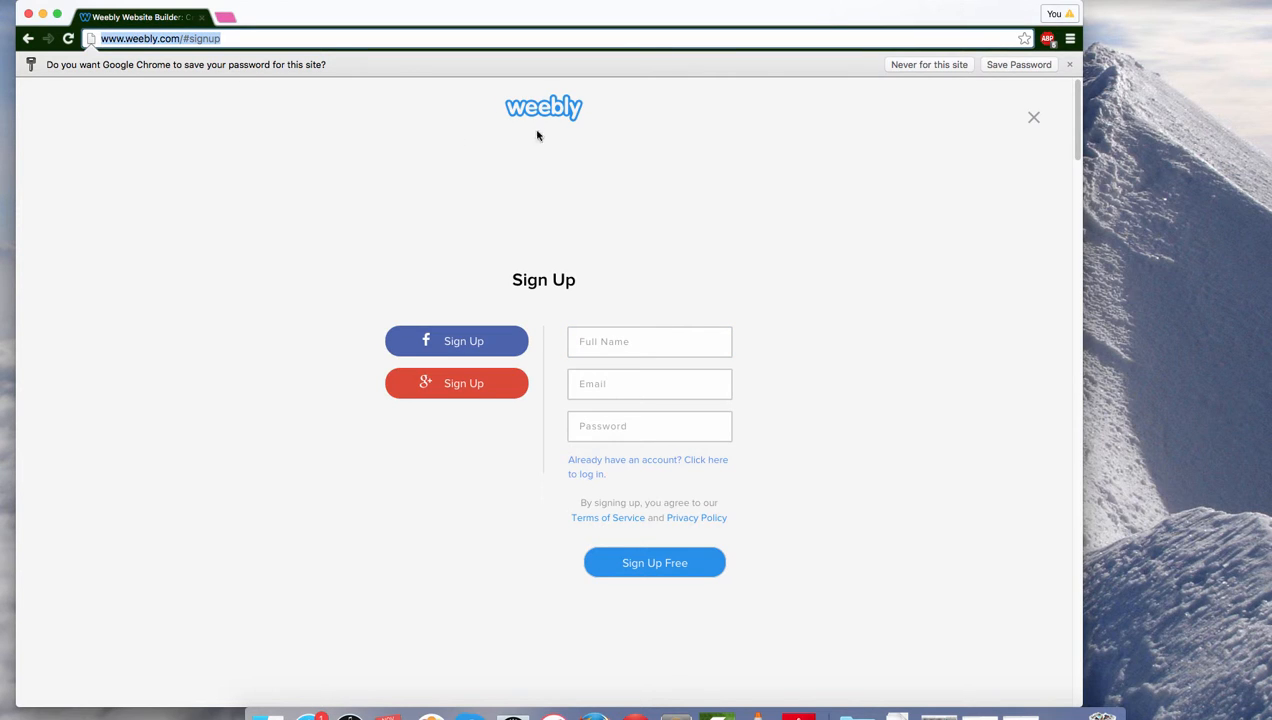
{"action": "mouse_move", "coordinate": [611, 316]}
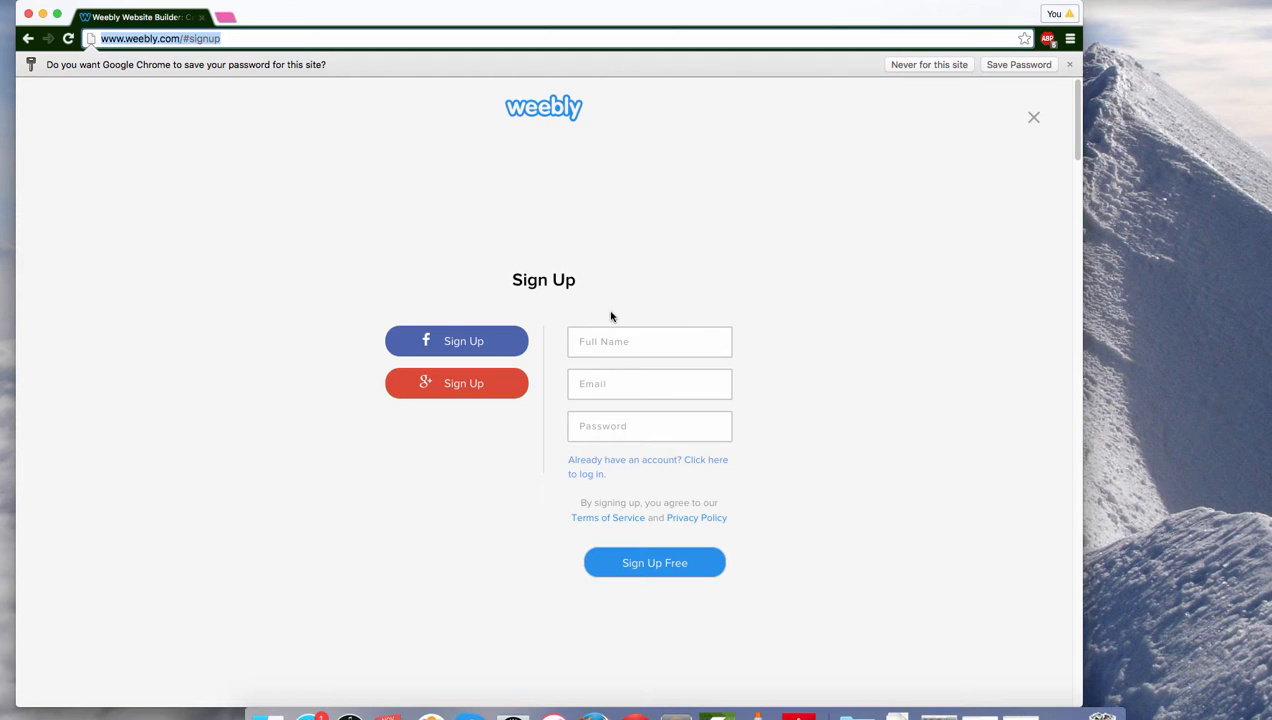
{"action": "mouse_move", "coordinate": [834, 168]}
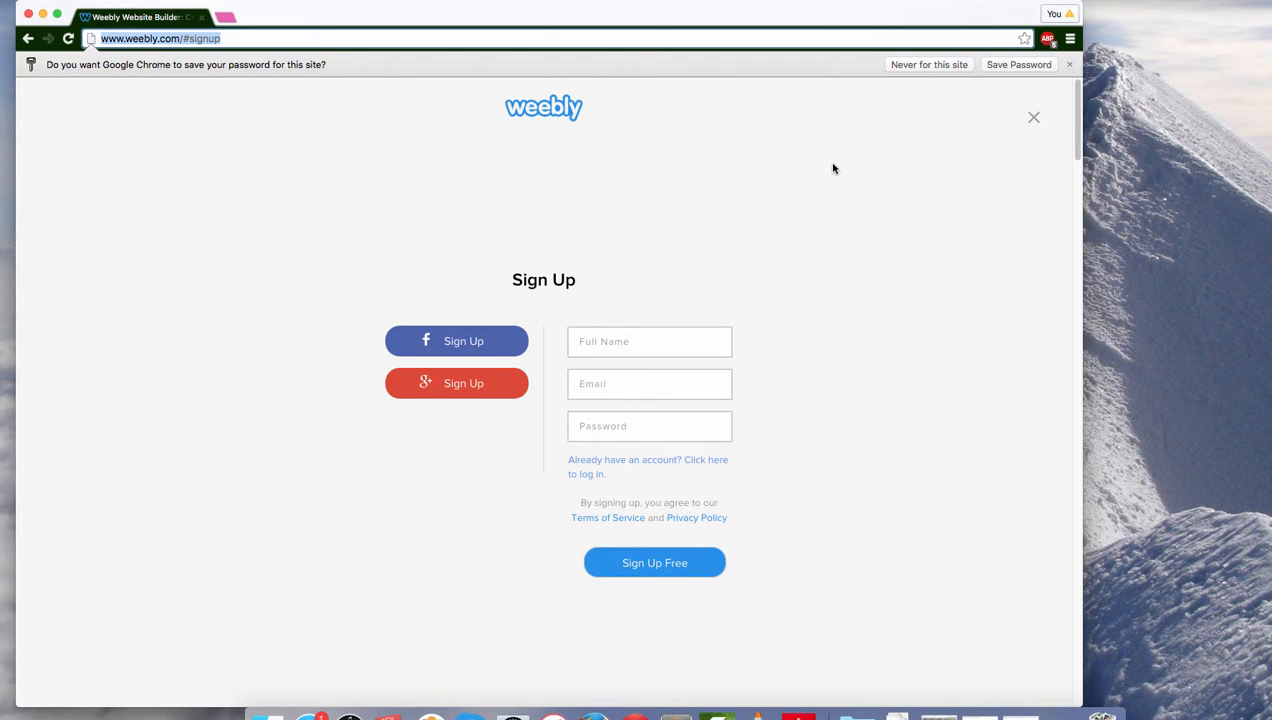
{"action": "left_click", "coordinate": [649, 342]}
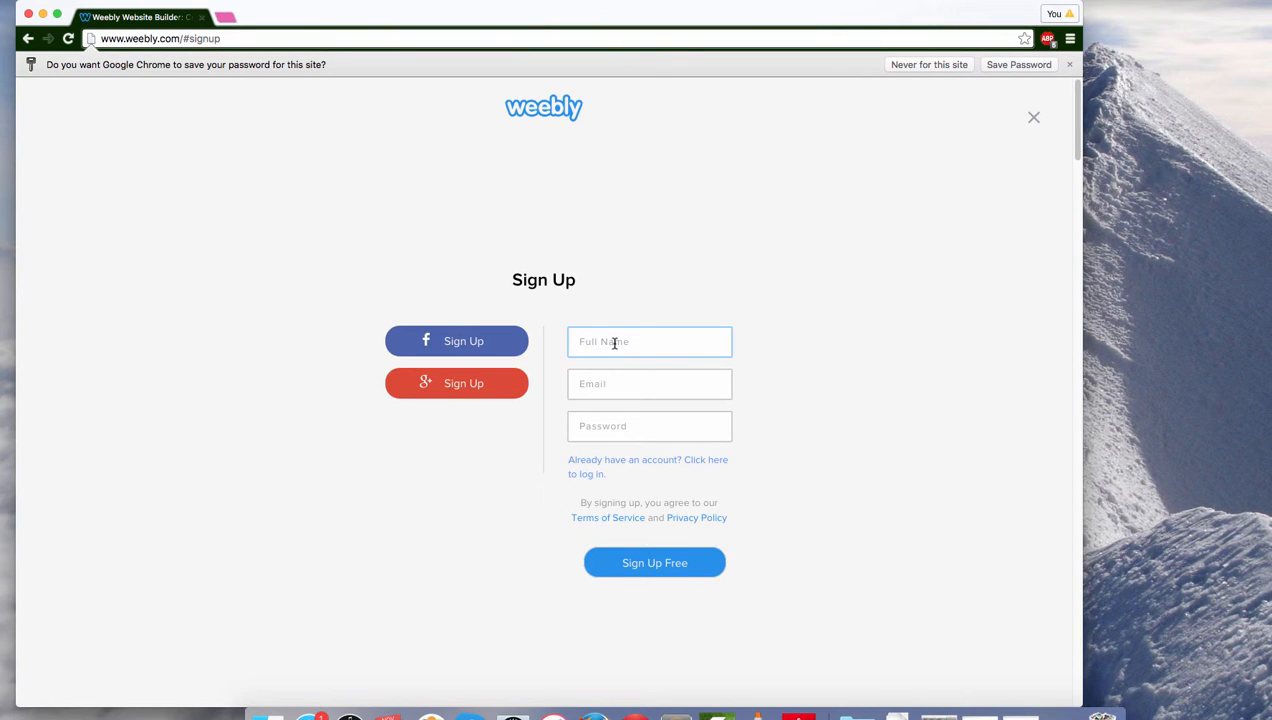
{"action": "type", "text": "Nico"}
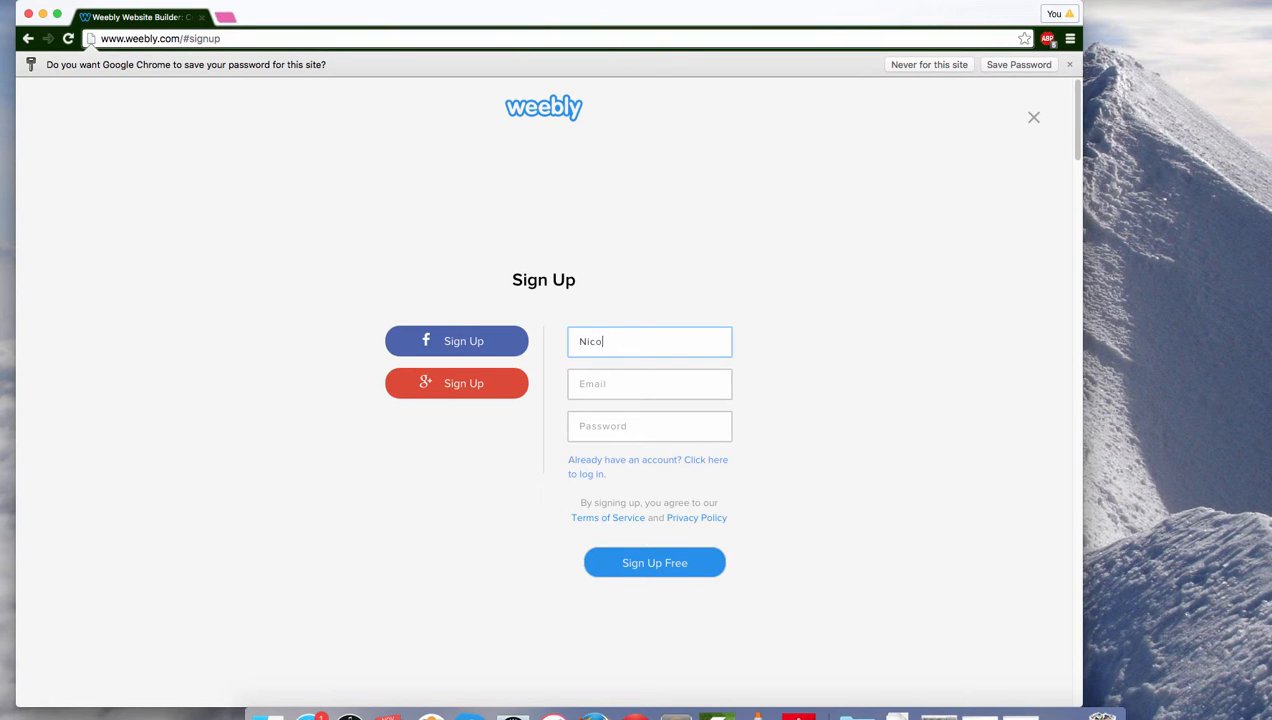
{"action": "type", "text": "le"}
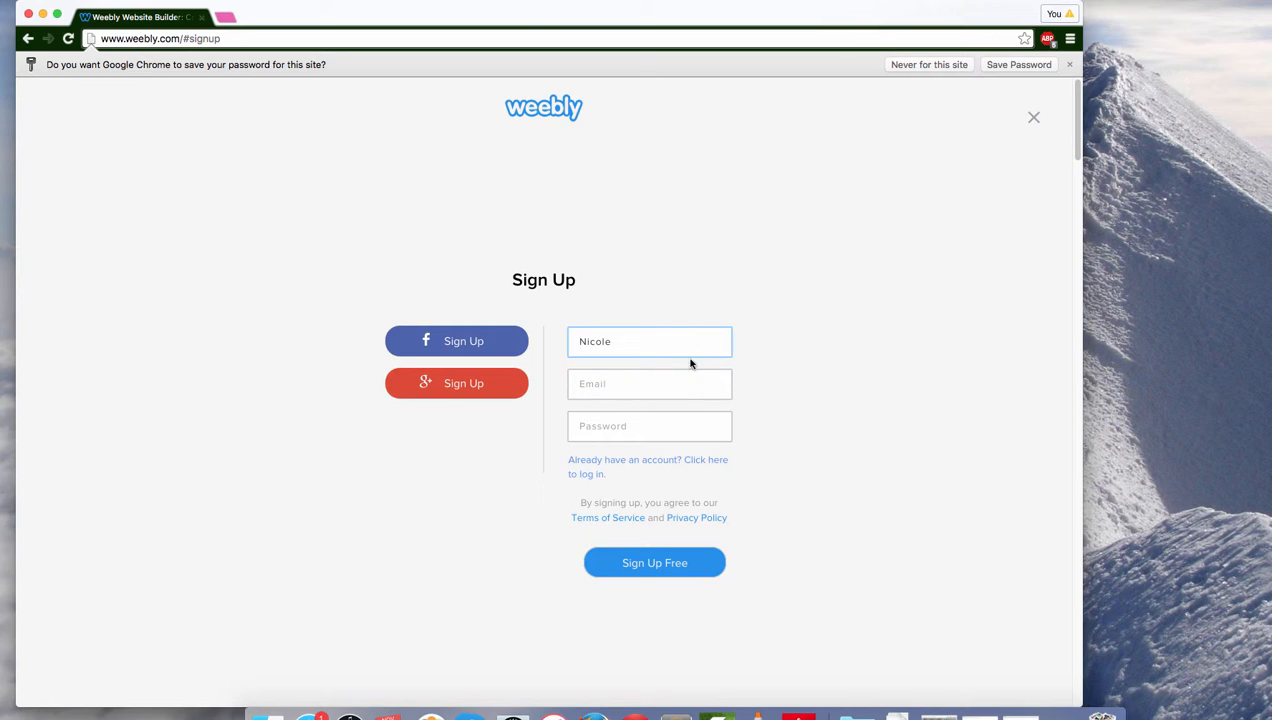
{"action": "double_click", "coordinate": [595, 341]}
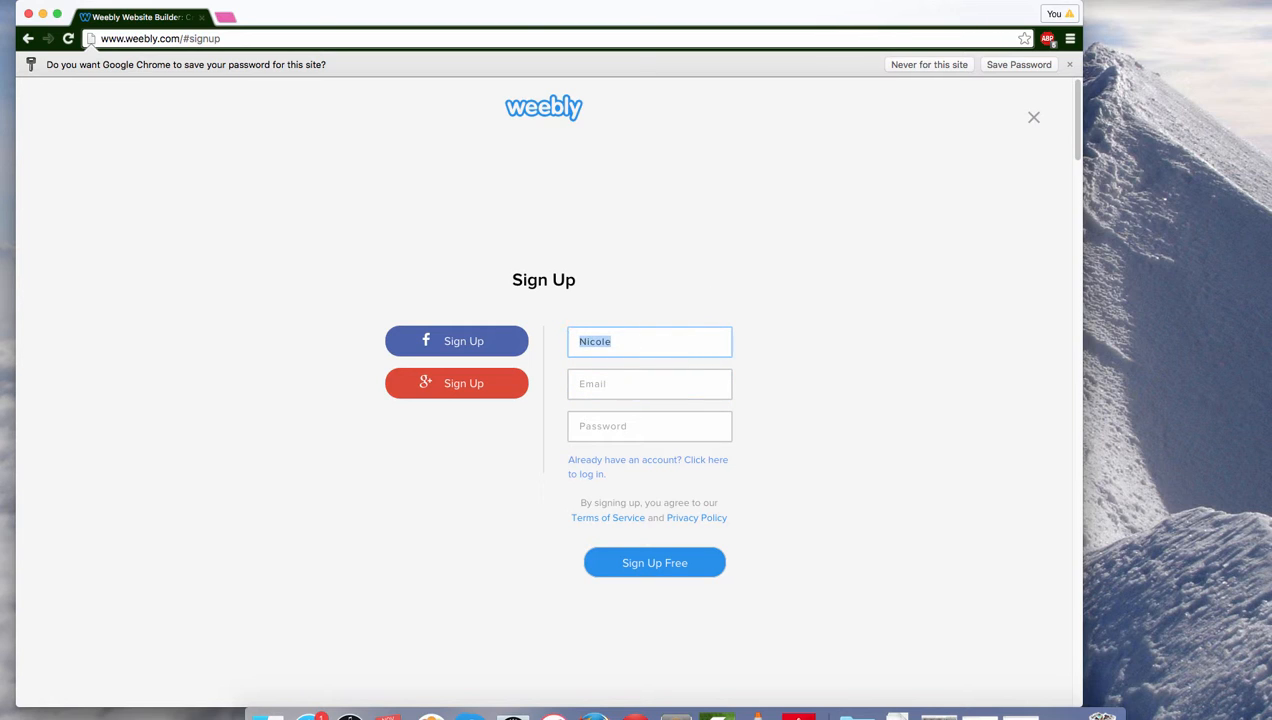
{"action": "type", "text": "Nick Nohner"}
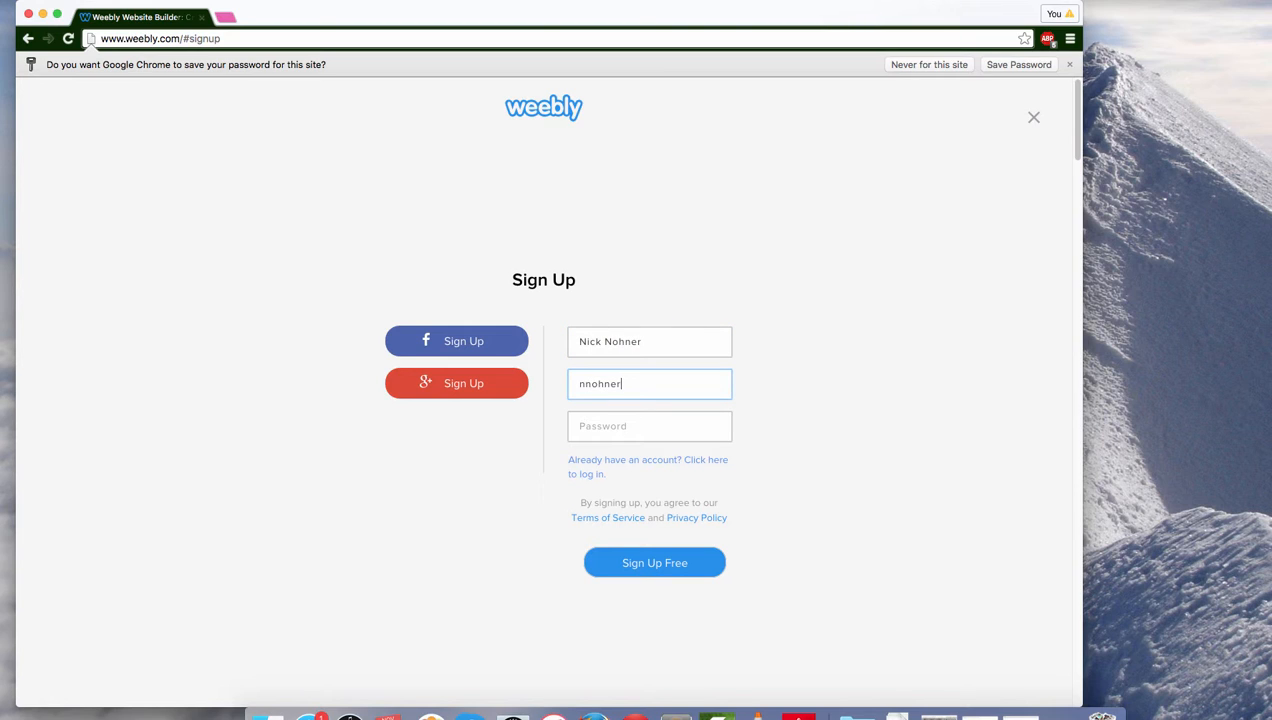
{"action": "key", "text": "Backspace"}
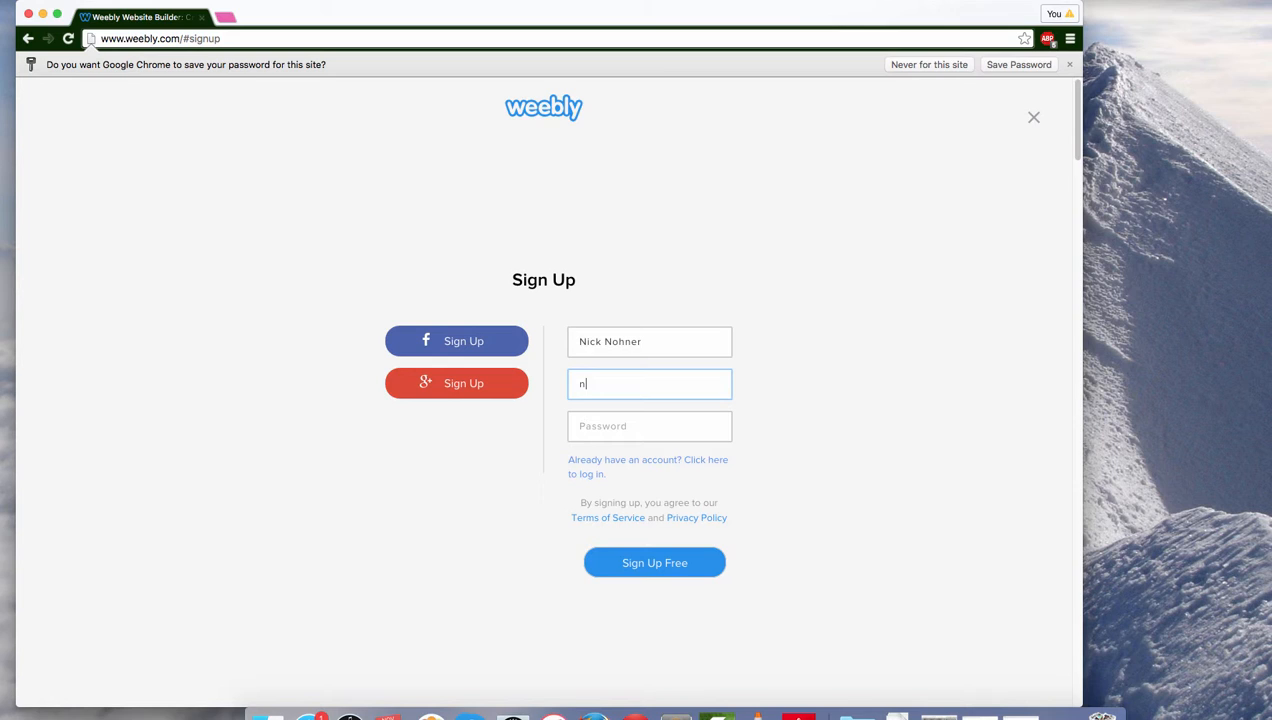
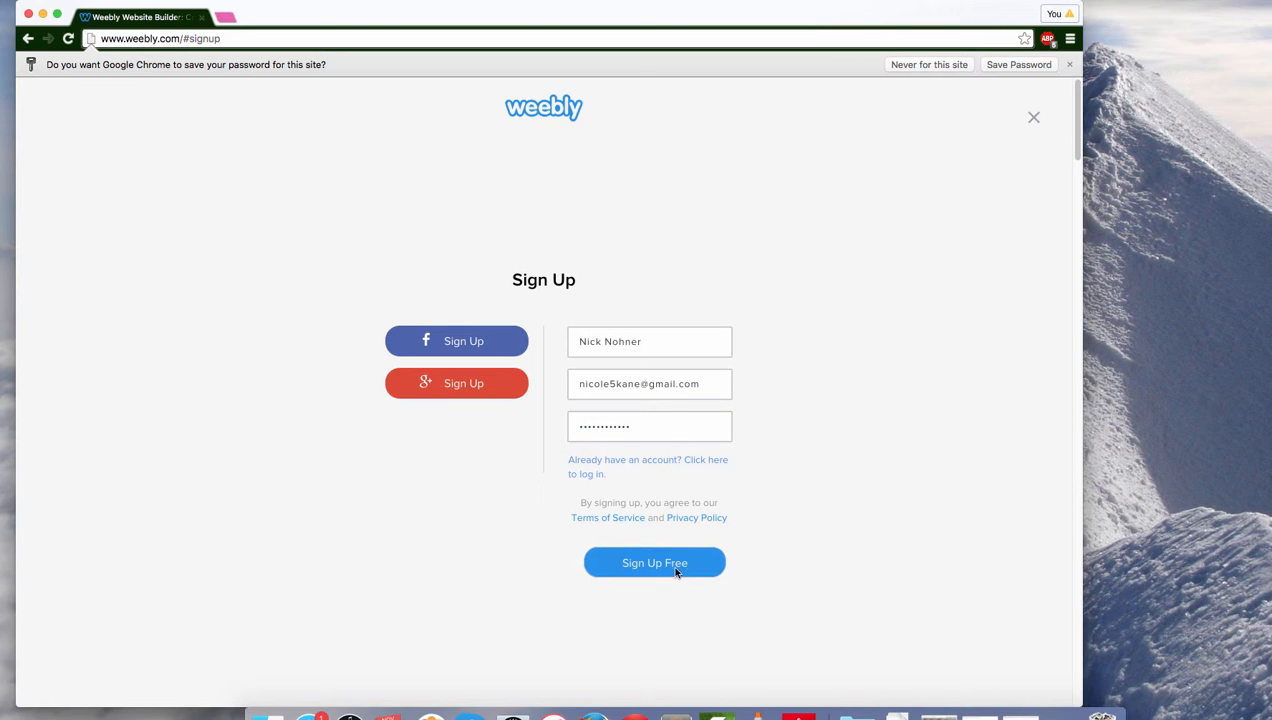
{"action": "left_click", "coordinate": [654, 562]}
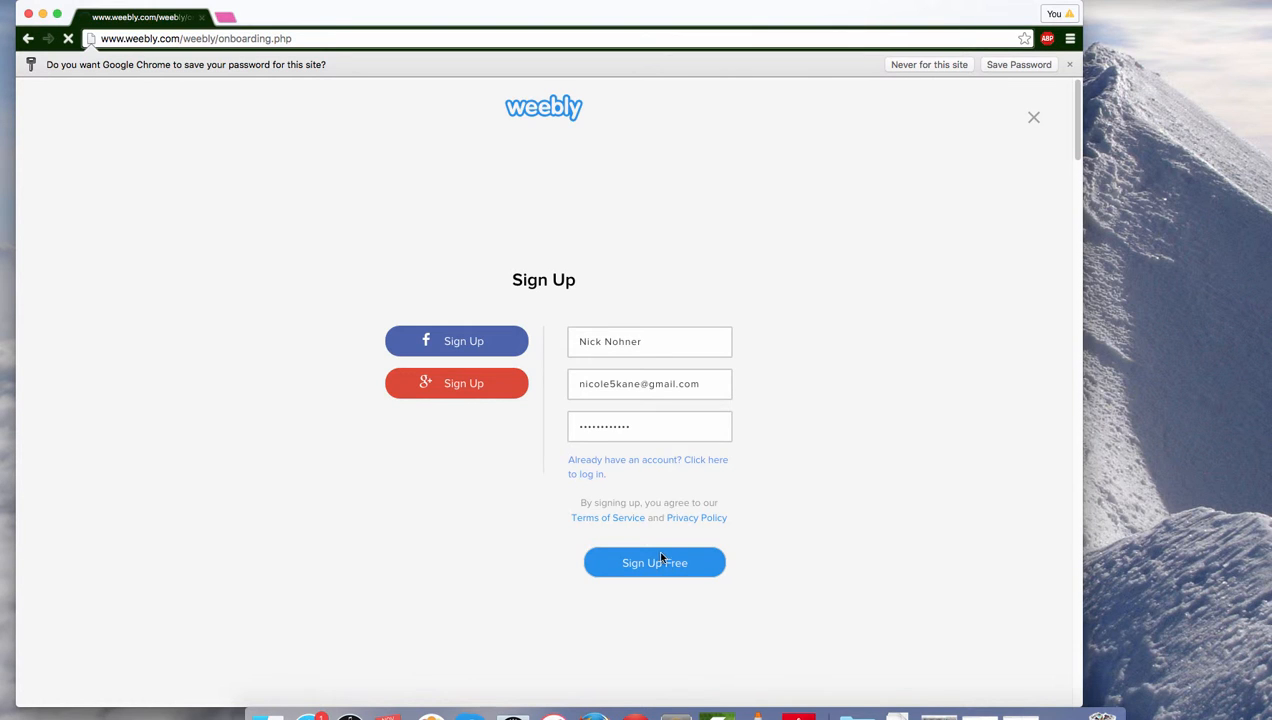
Step: Choose Site as the focus on the 'What's the Focus of Your Site?' screen
{"action": "left_click", "coordinate": [654, 562]}
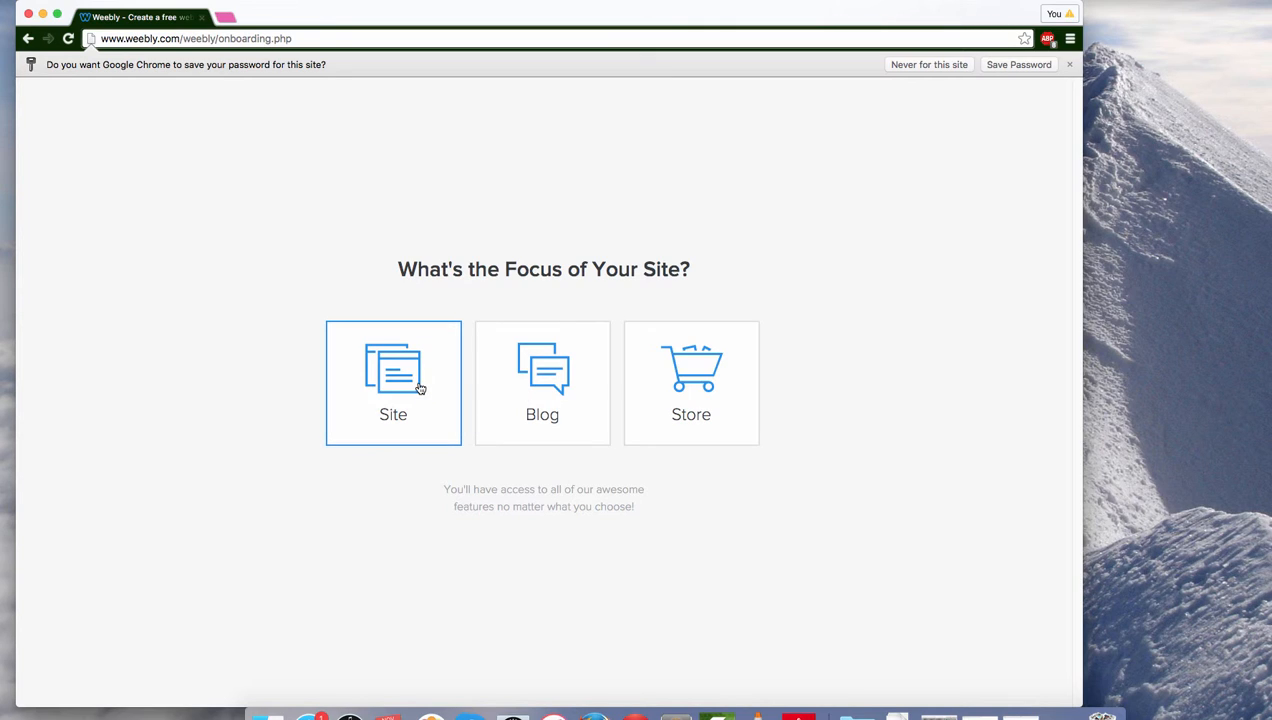
{"action": "left_click", "coordinate": [393, 383]}
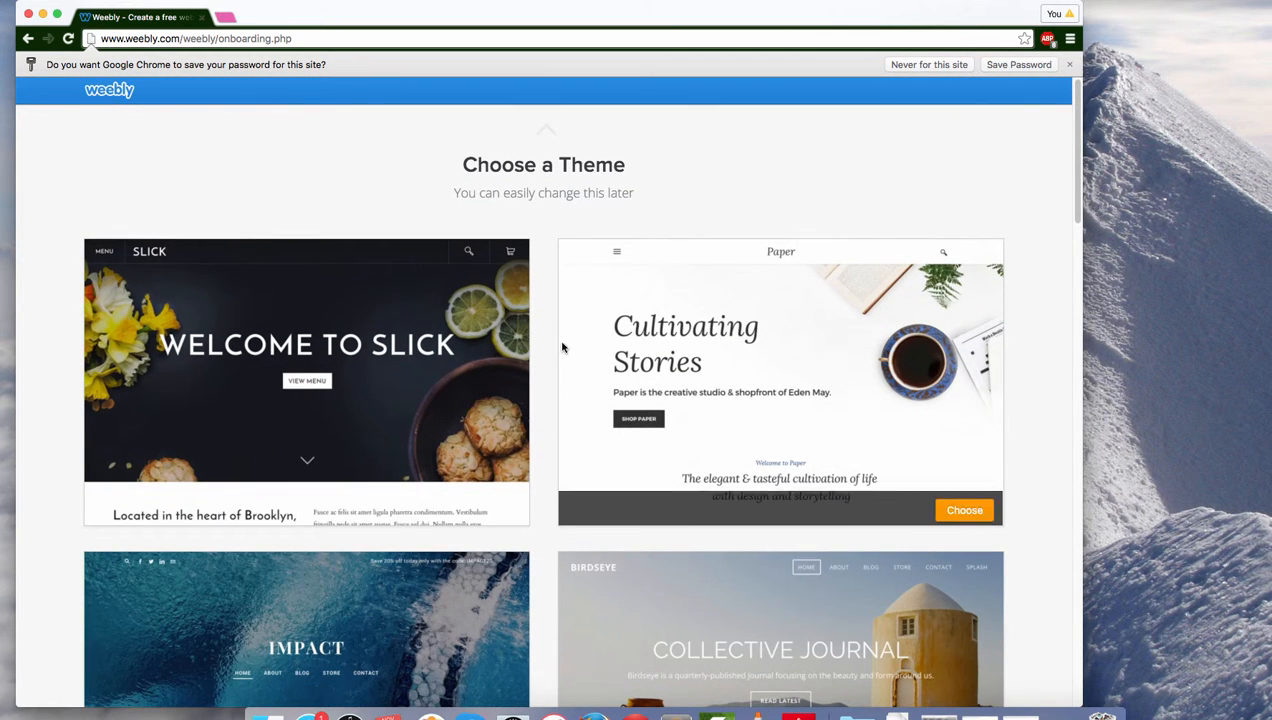
Step: Browse the Choose a Theme gallery and choose the Birdseye theme
{"action": "scroll", "scroll_direction": "up", "scroll_amount": 3}
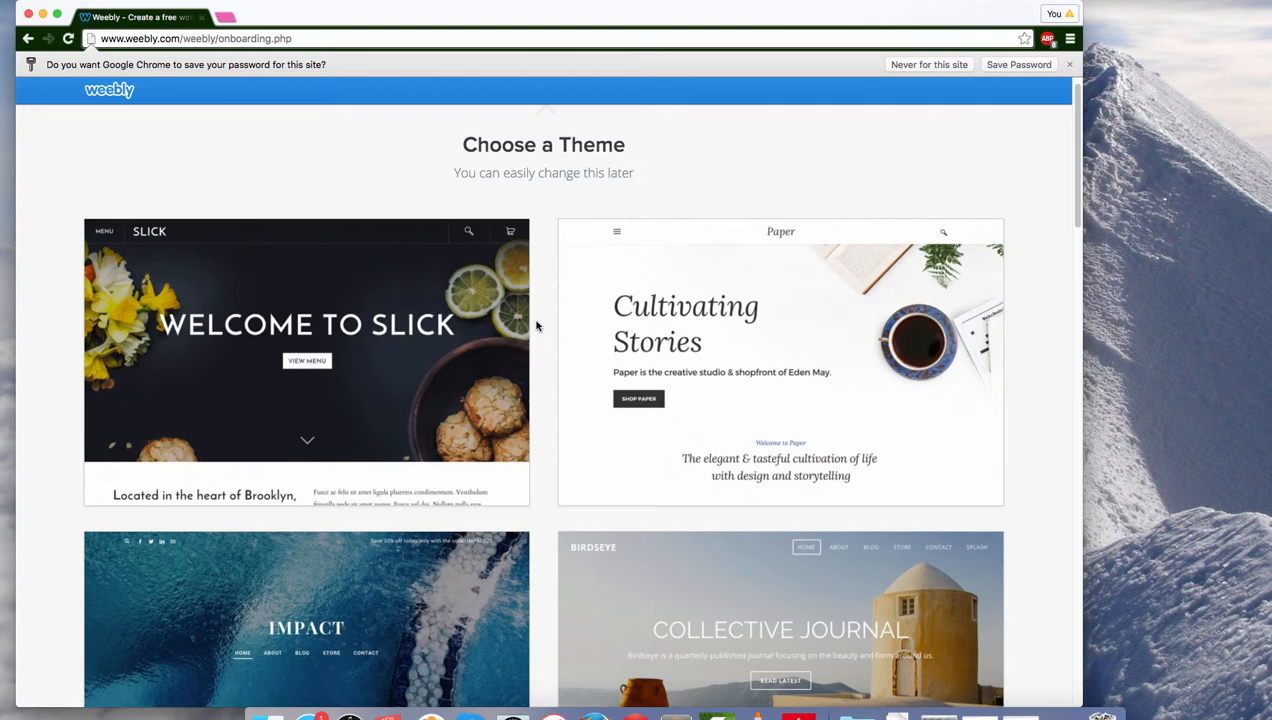
{"action": "scroll", "scroll_direction": "down", "scroll_amount": 3}
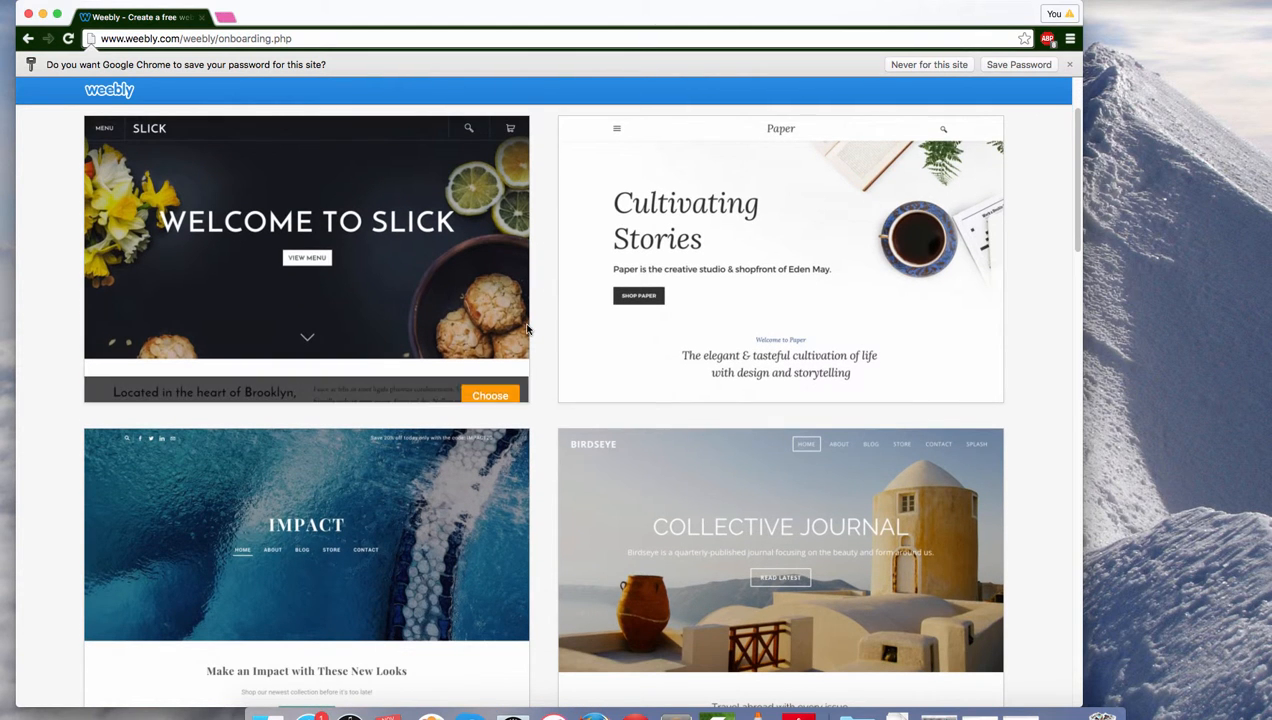
{"action": "scroll", "scroll_direction": "down", "scroll_amount": 3}
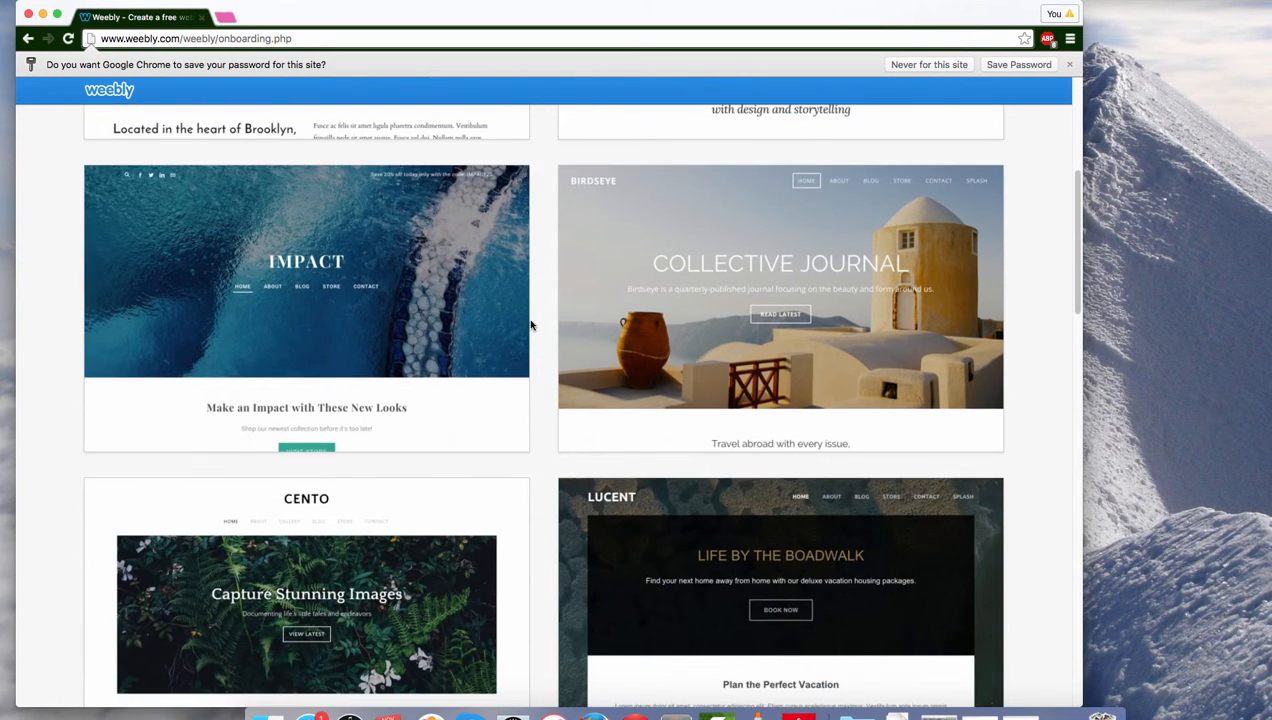
{"action": "scroll", "scroll_direction": "down", "scroll_amount": 3}
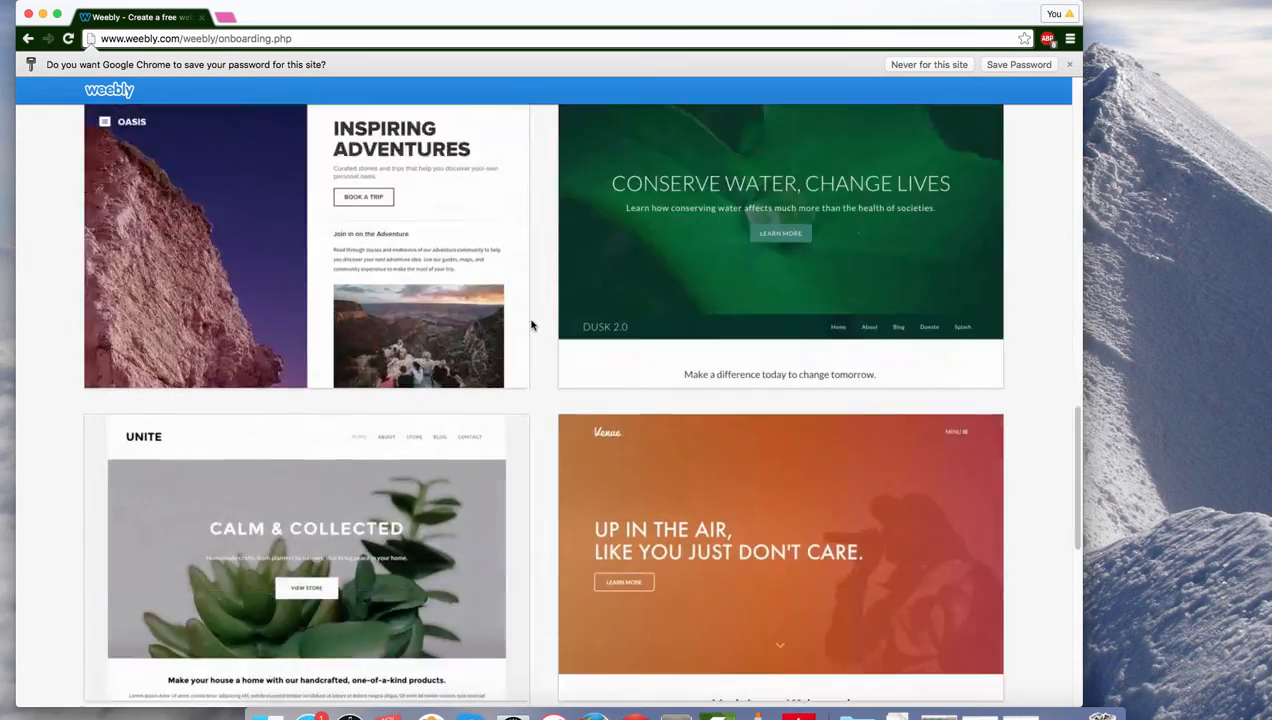
{"action": "scroll", "scroll_direction": "down", "scroll_amount": 3}
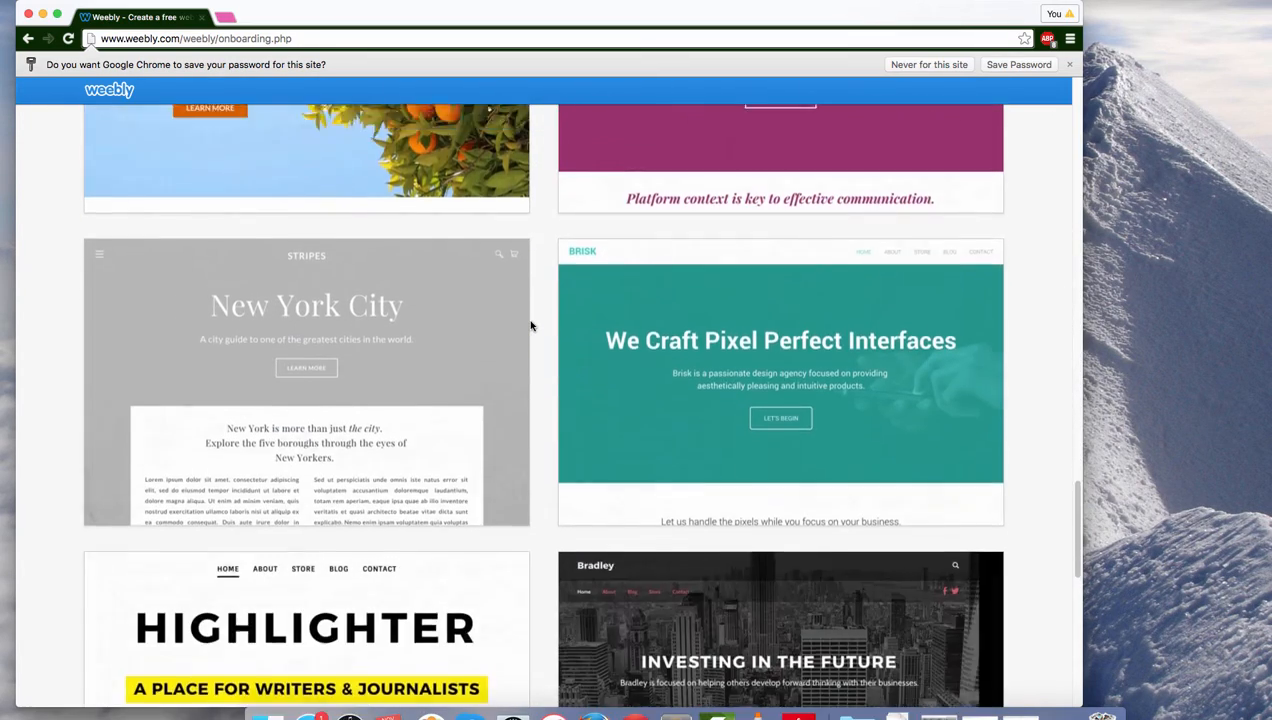
{"action": "scroll", "scroll_direction": "down", "scroll_amount": 3}
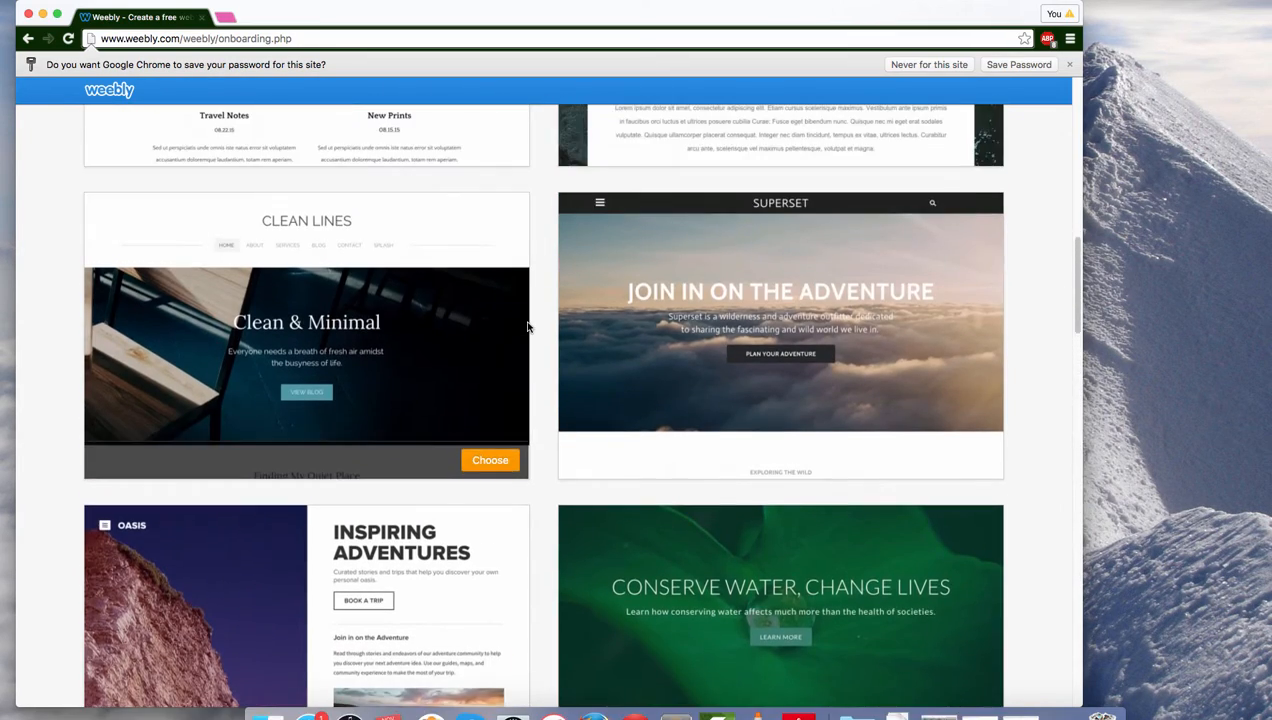
{"action": "scroll", "scroll_direction": "up", "scroll_amount": 3}
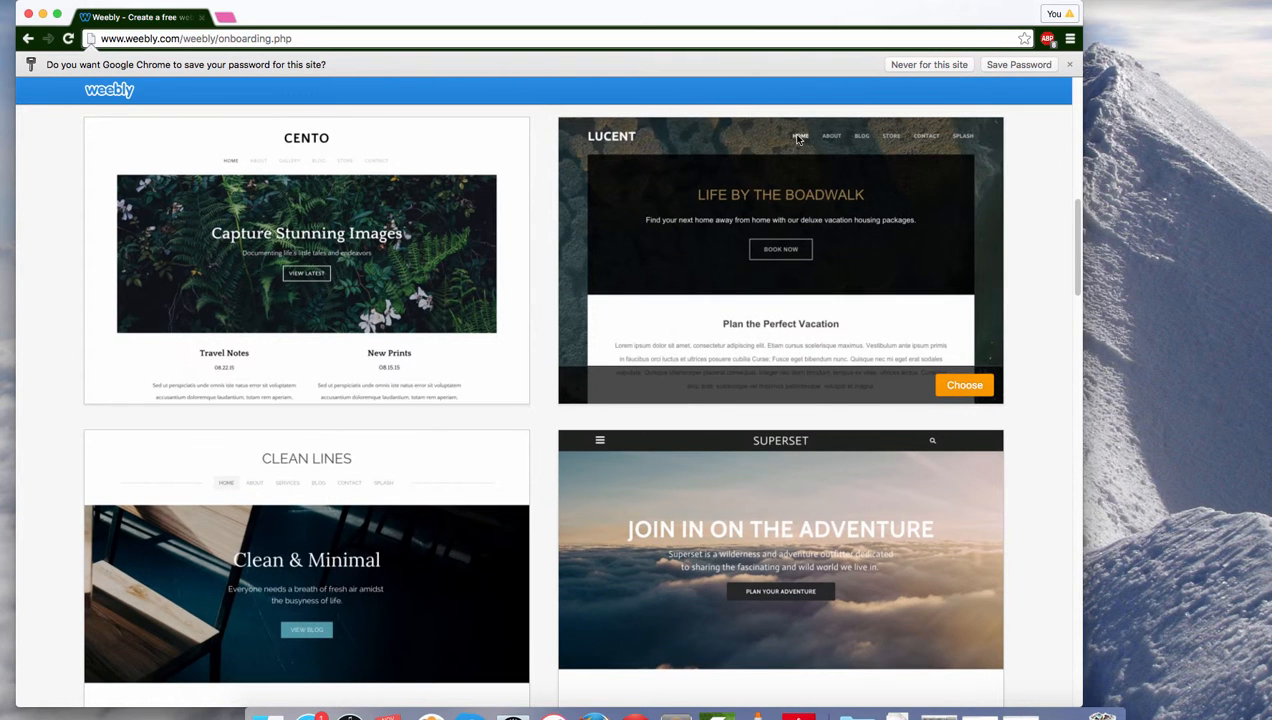
{"action": "mouse_move", "coordinate": [789, 156]}
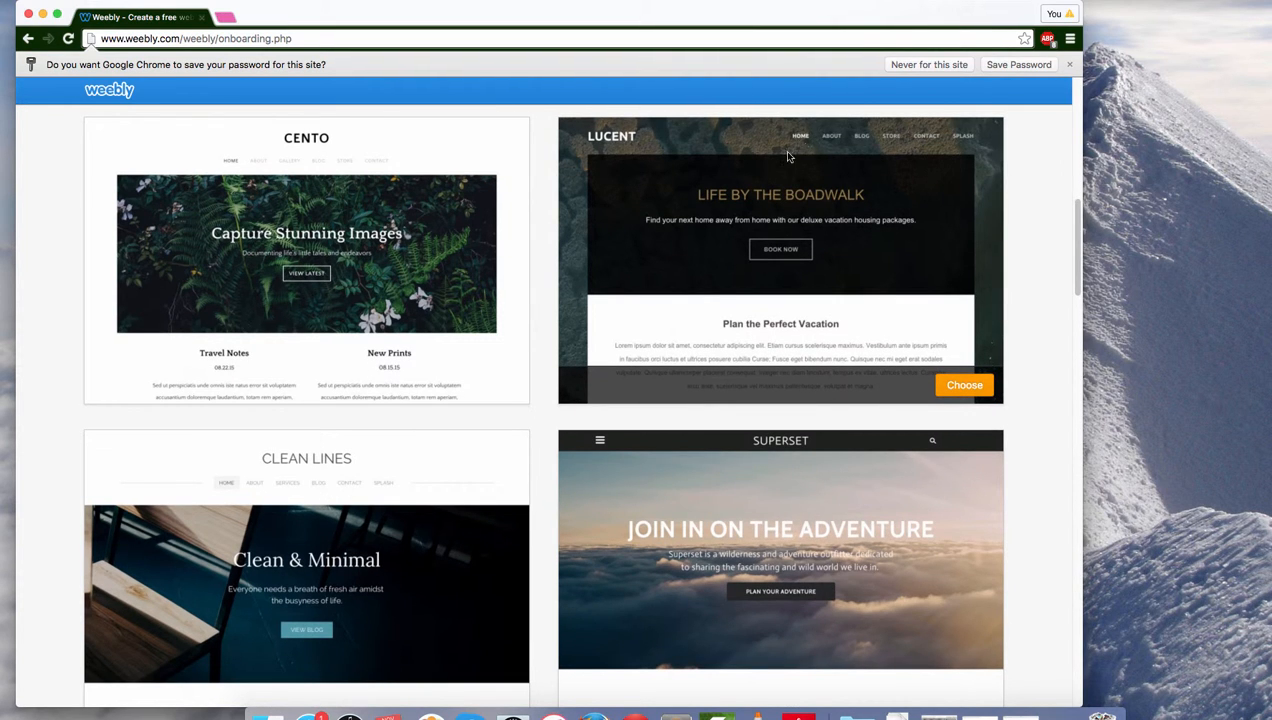
{"action": "scroll", "scroll_direction": "down", "scroll_amount": 3}
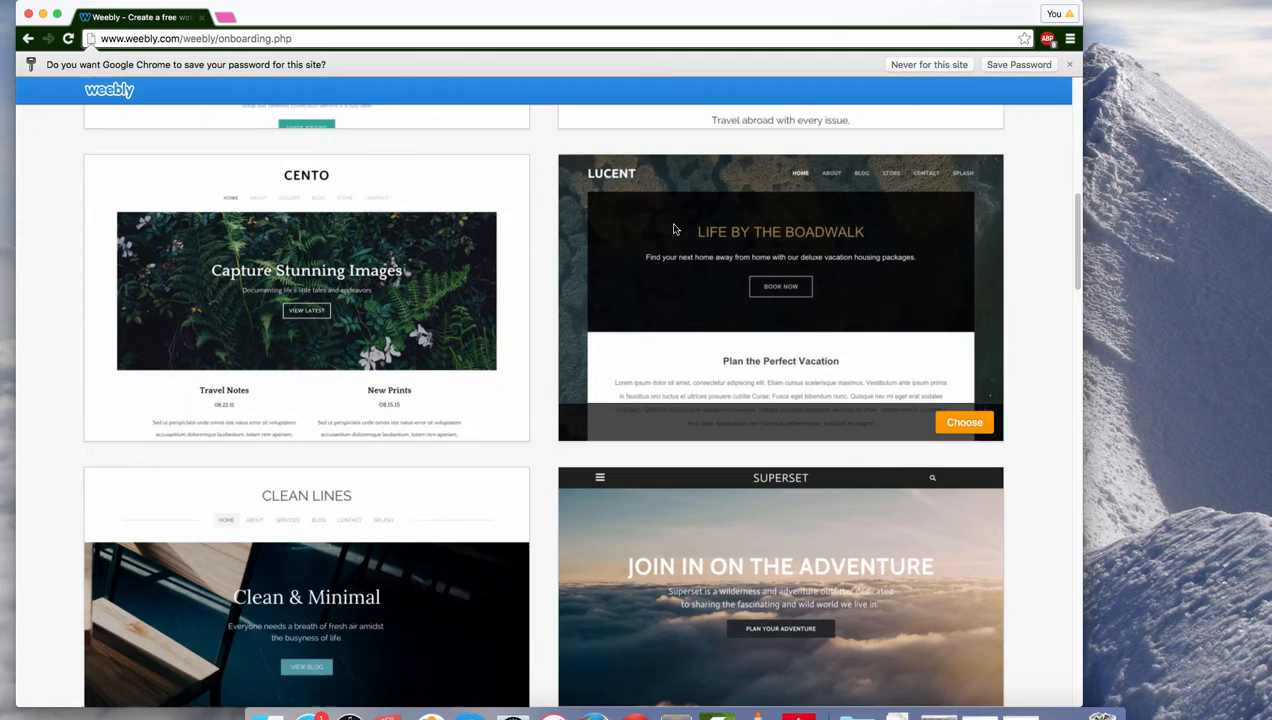
{"action": "scroll", "scroll_direction": "up", "scroll_amount": 3}
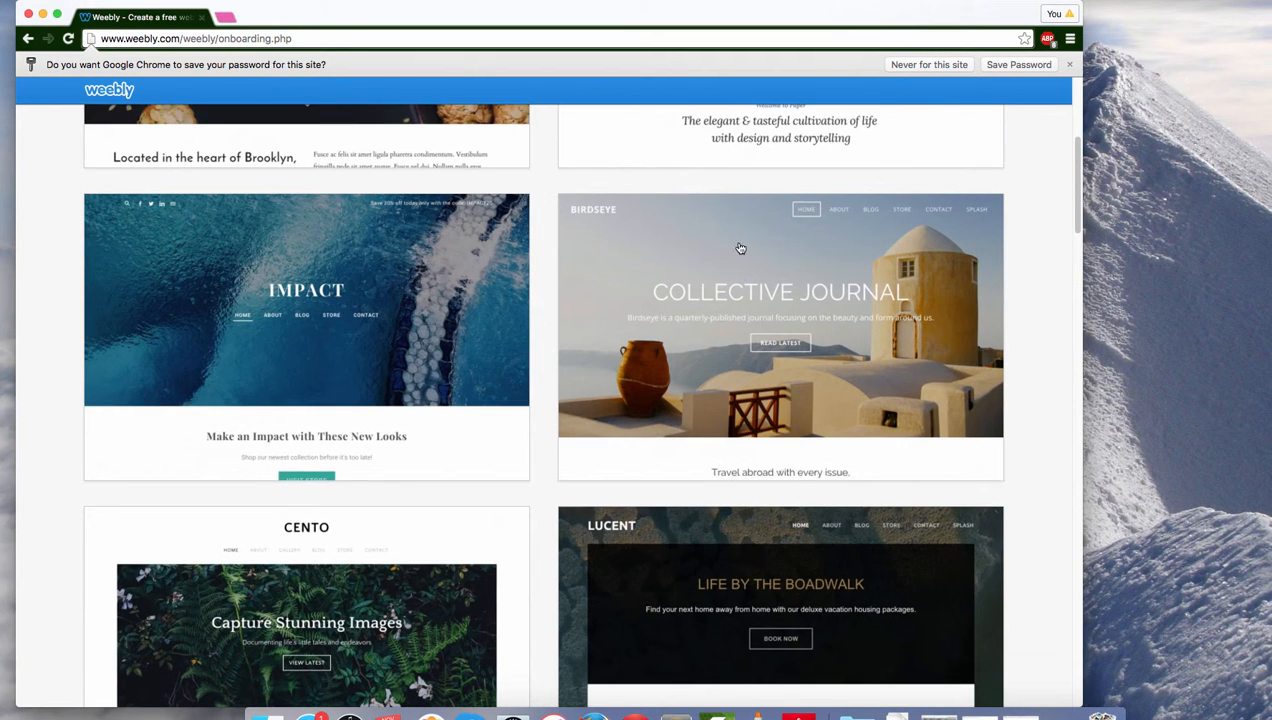
{"action": "mouse_move", "coordinate": [810, 217]}
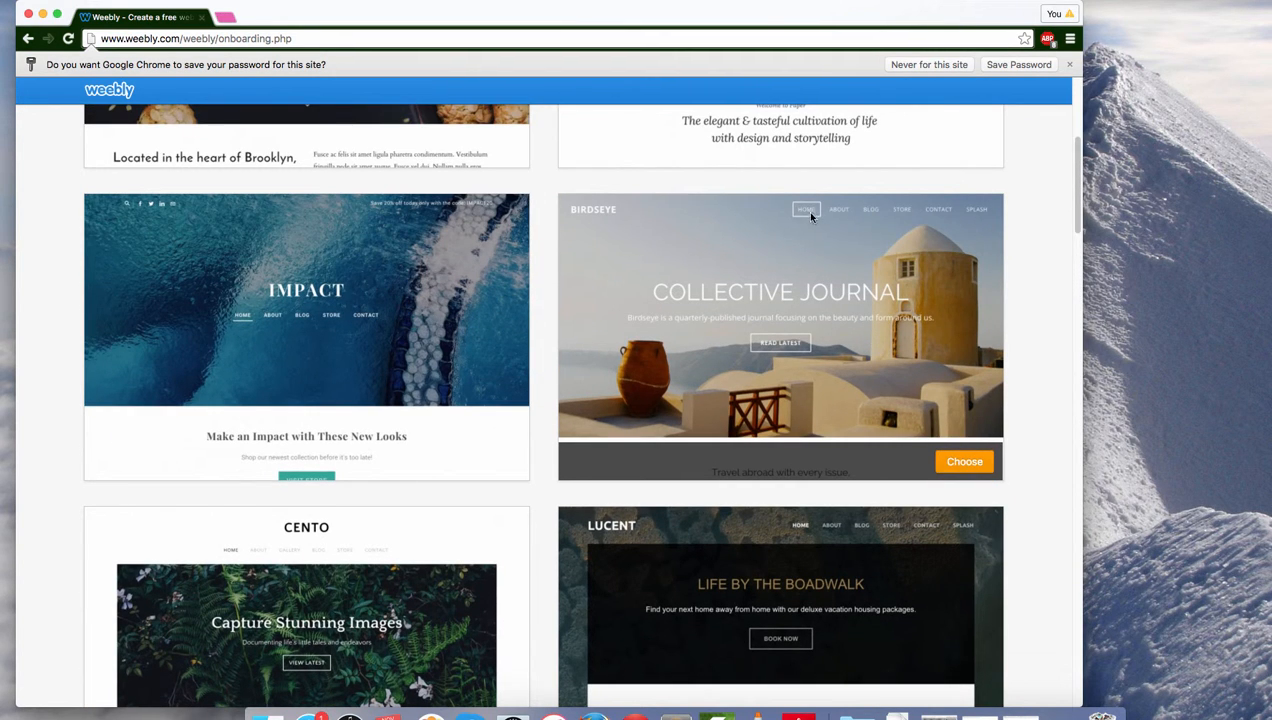
{"action": "mouse_move", "coordinate": [807, 215]}
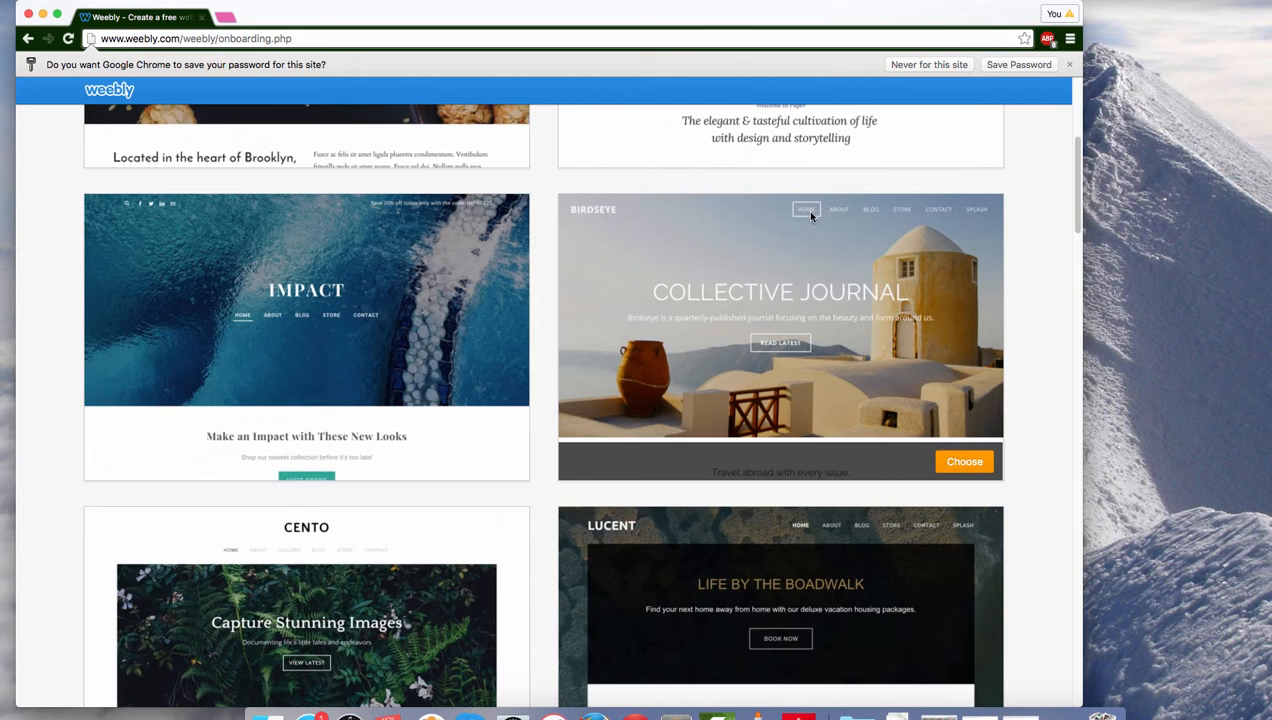
{"action": "mouse_move", "coordinate": [866, 215]}
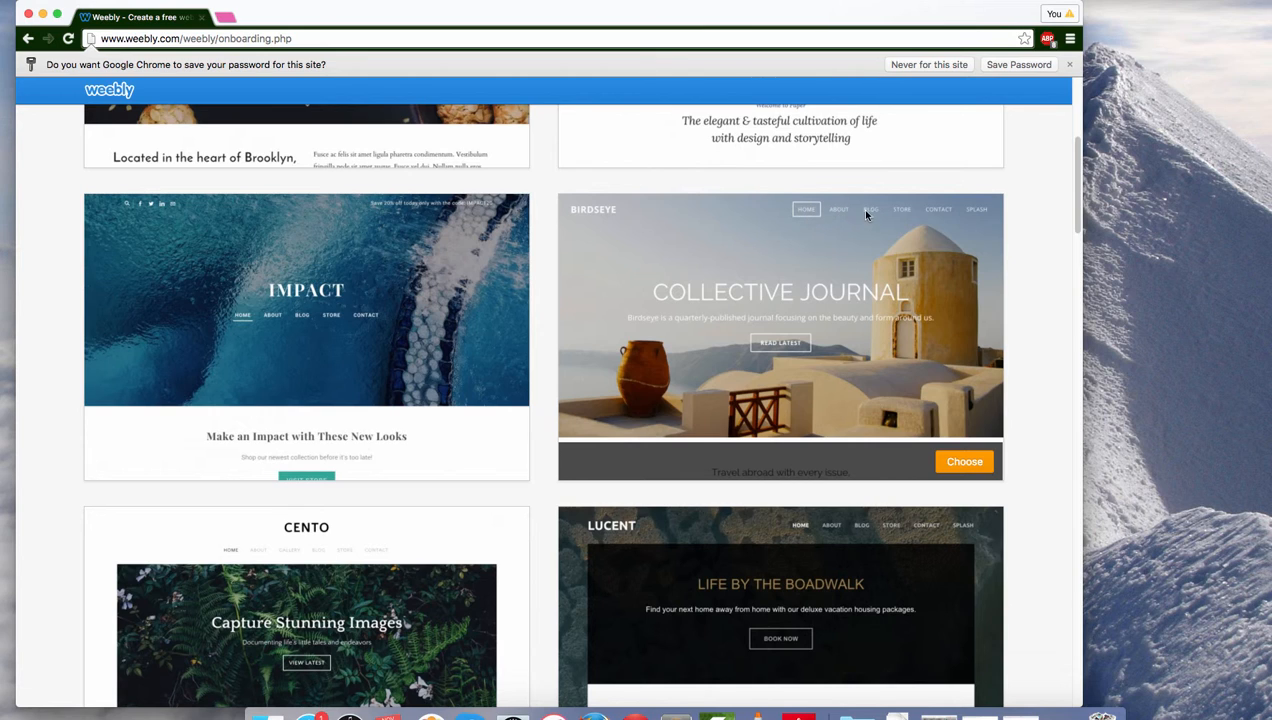
{"action": "mouse_move", "coordinate": [905, 214]}
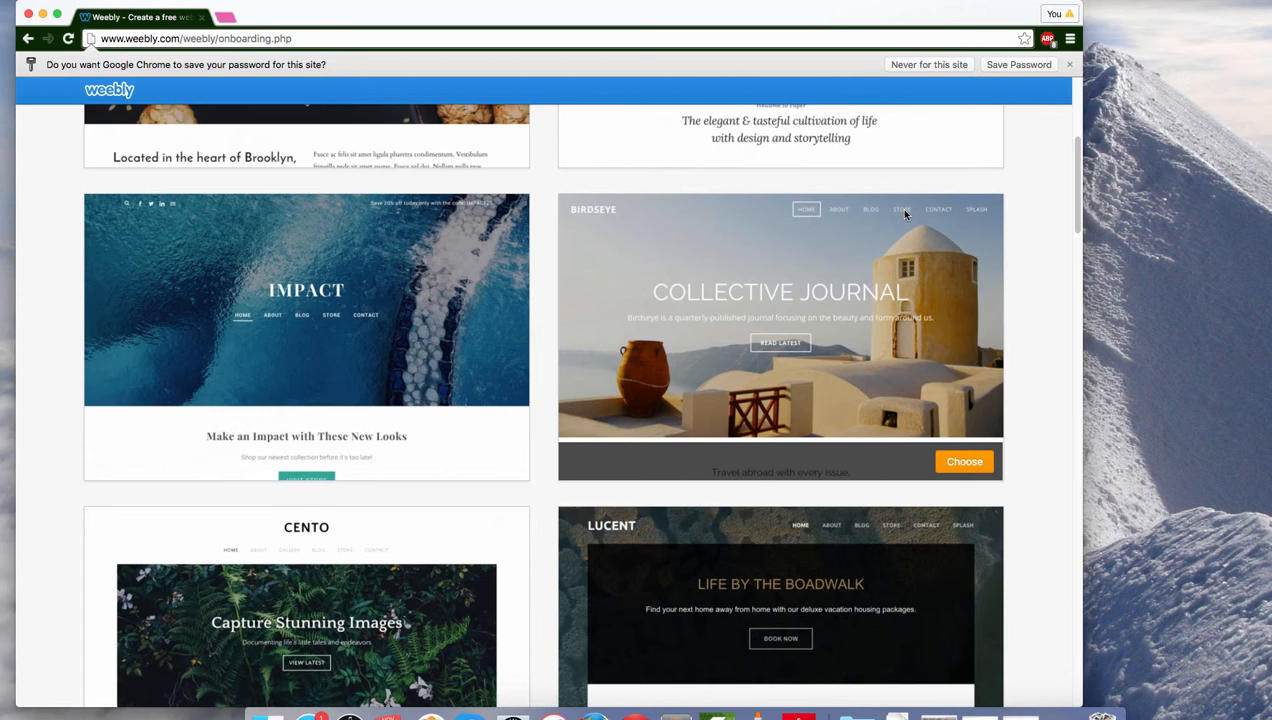
{"action": "mouse_move", "coordinate": [938, 212]}
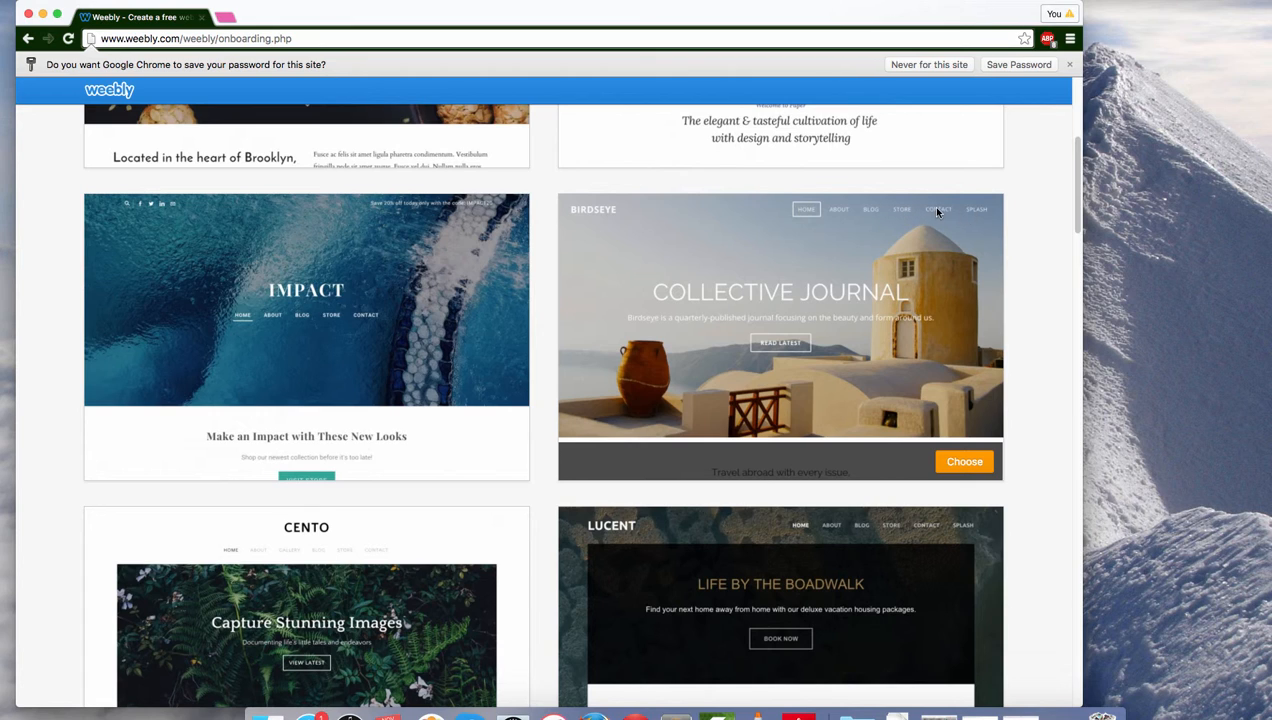
{"action": "mouse_move", "coordinate": [937, 250]}
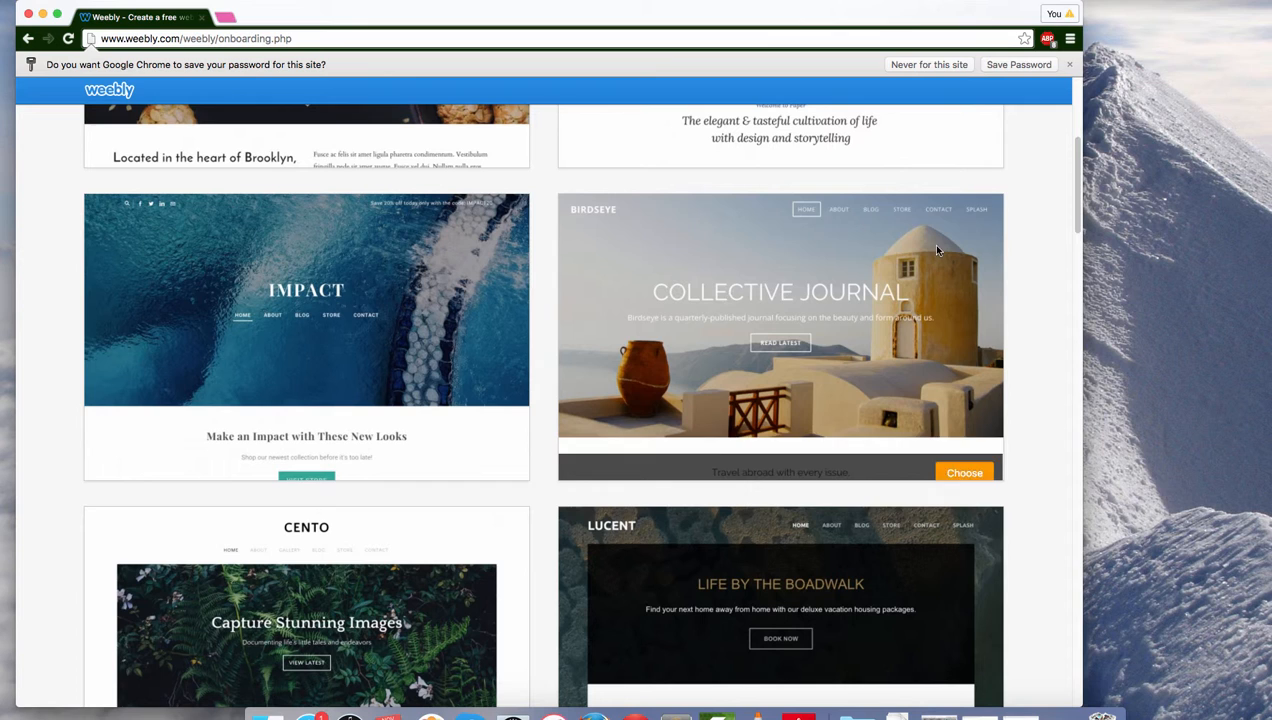
{"action": "left_click", "coordinate": [963, 472]}
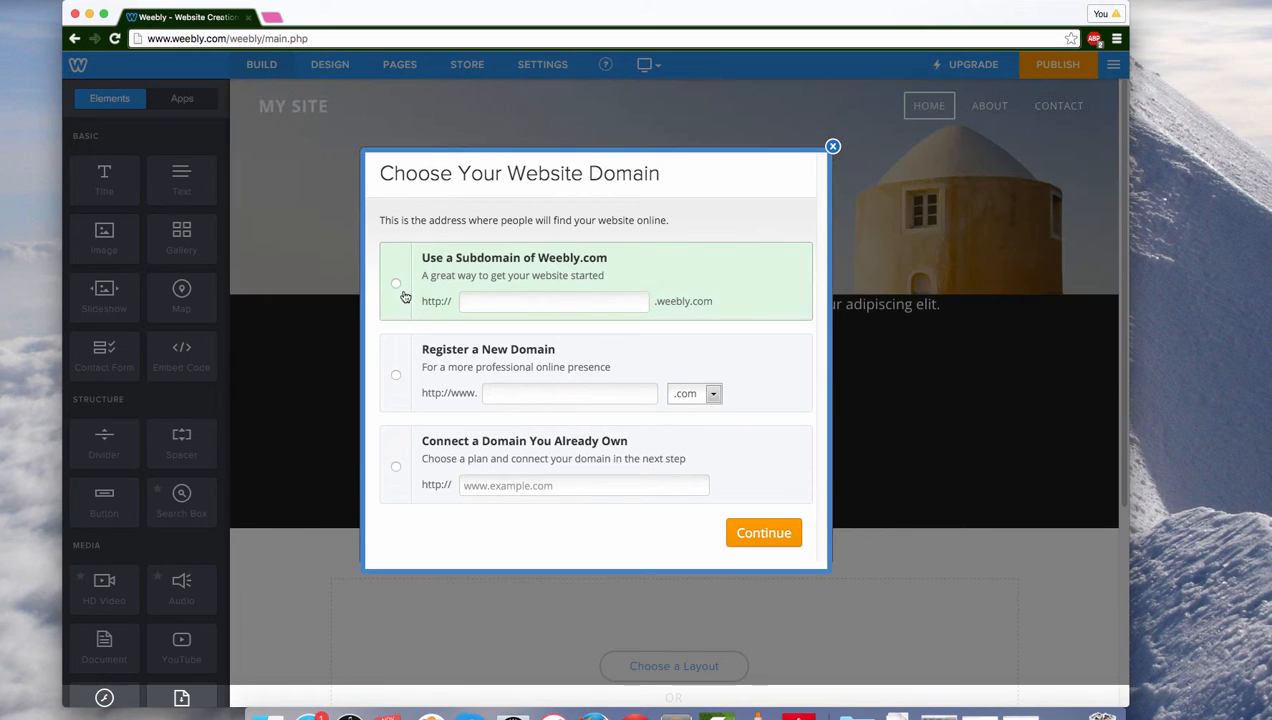
Step: Request subdomain 'mrtestte', then add 'z' after it proves taken
{"action": "left_click", "coordinate": [396, 283]}
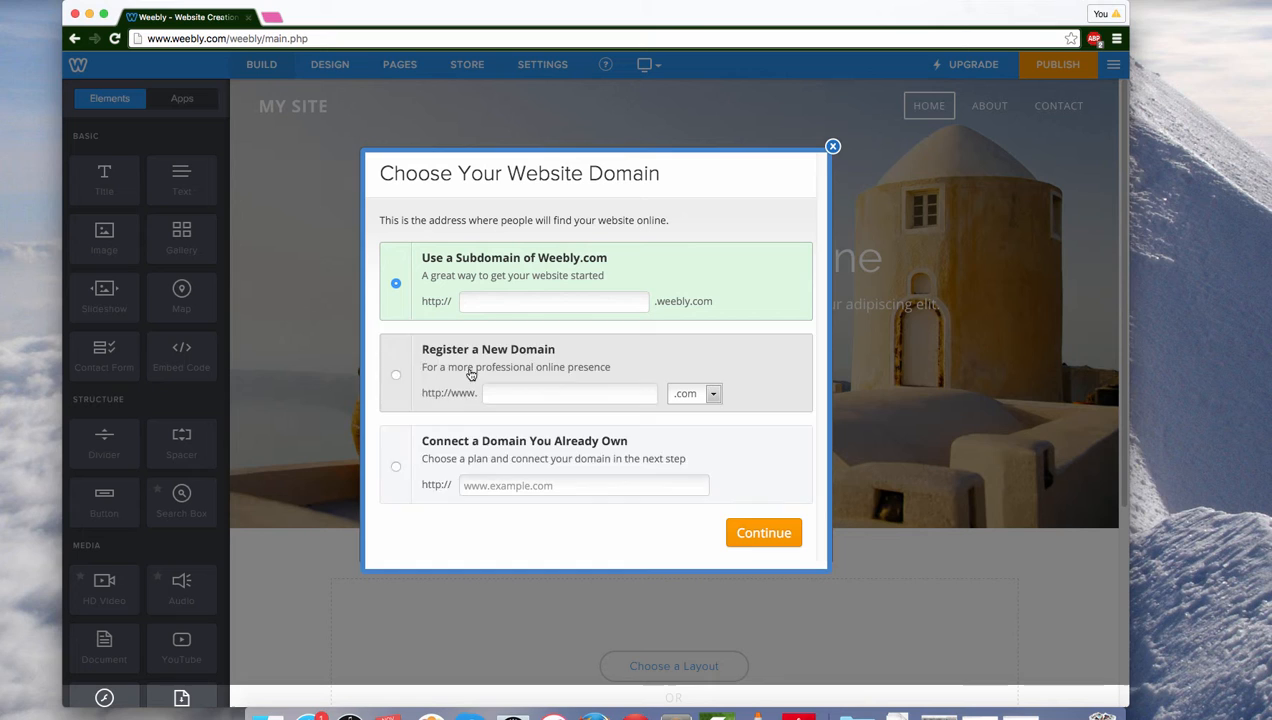
{"action": "mouse_move", "coordinate": [533, 390]}
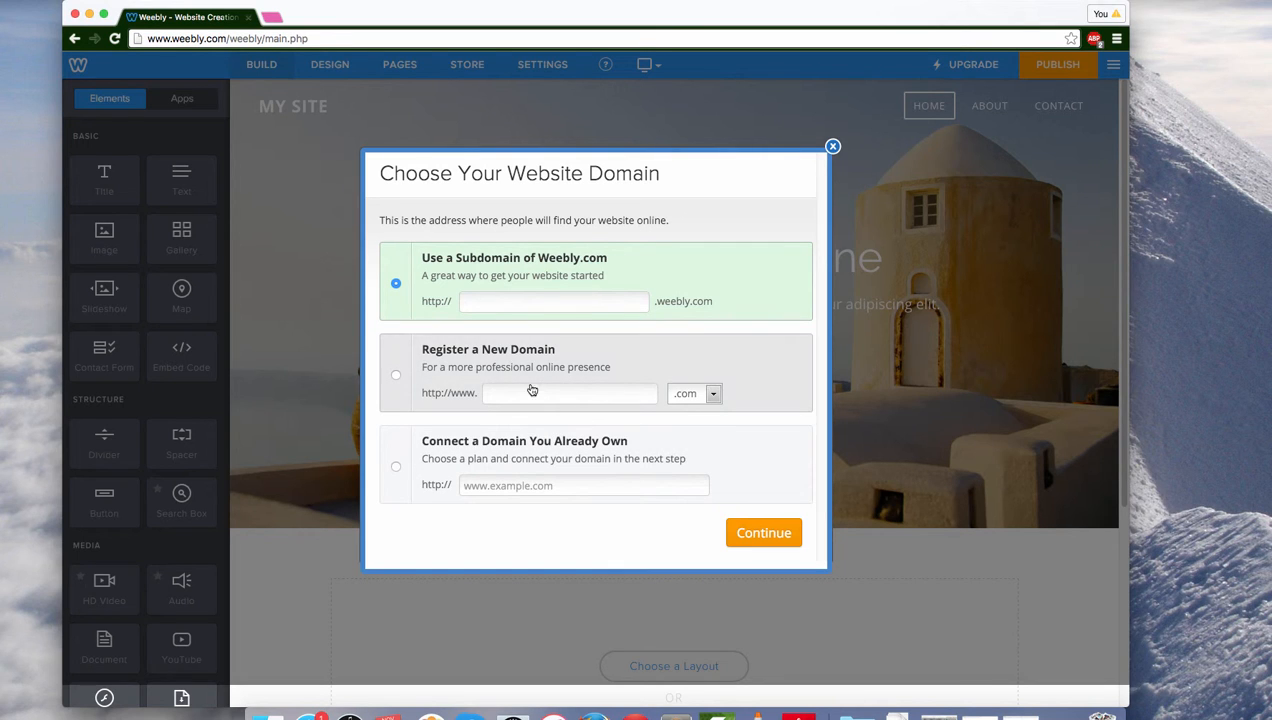
{"action": "mouse_move", "coordinate": [453, 402]}
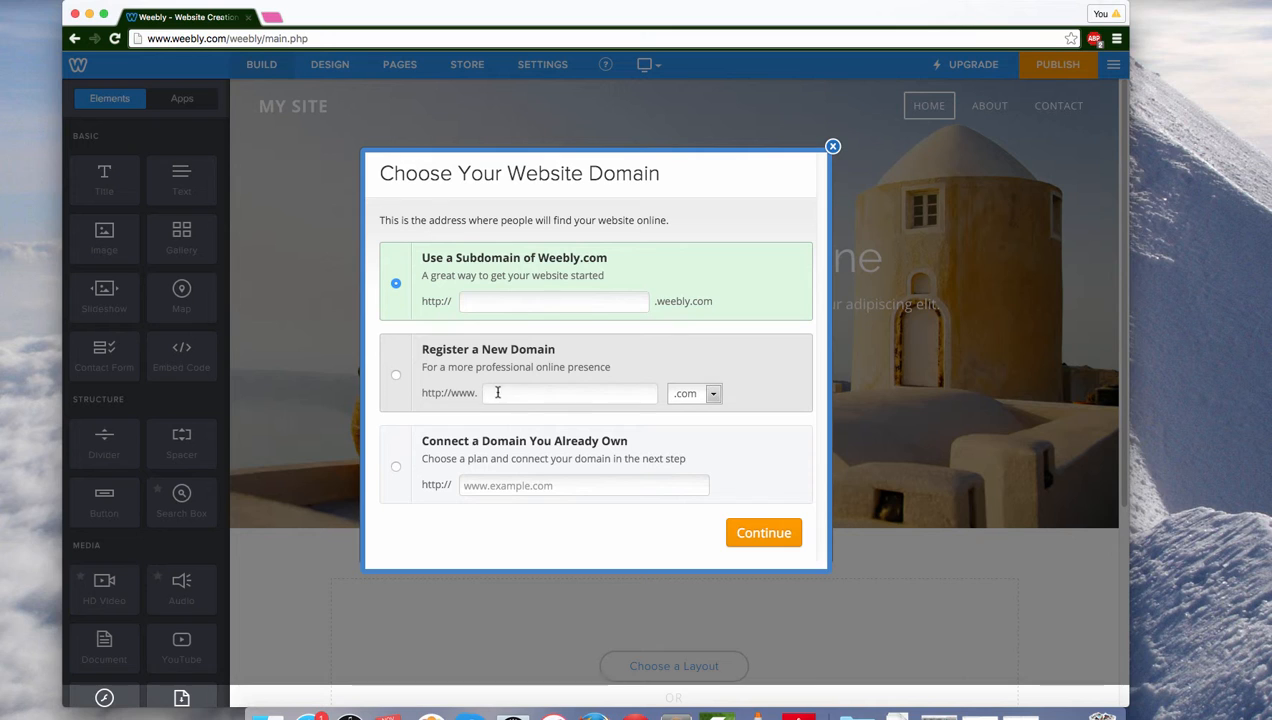
{"action": "left_click", "coordinate": [553, 301]}
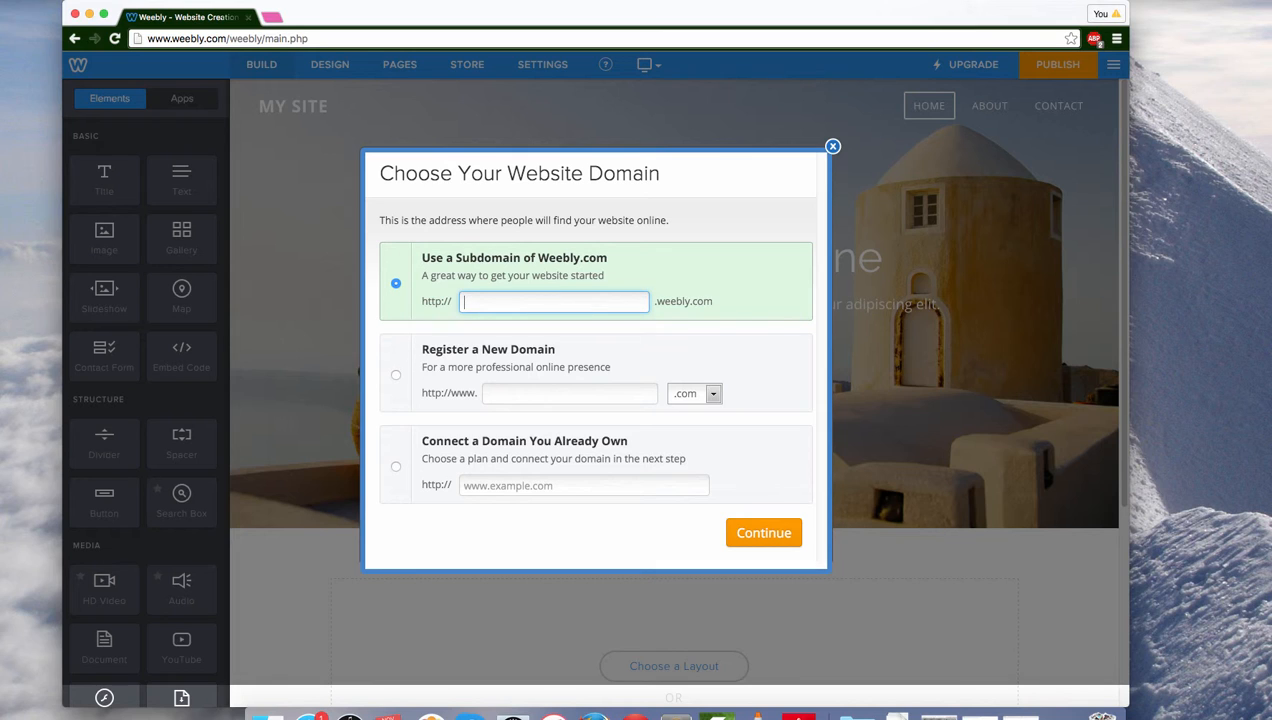
{"action": "type", "text": "mrtestteacher"}
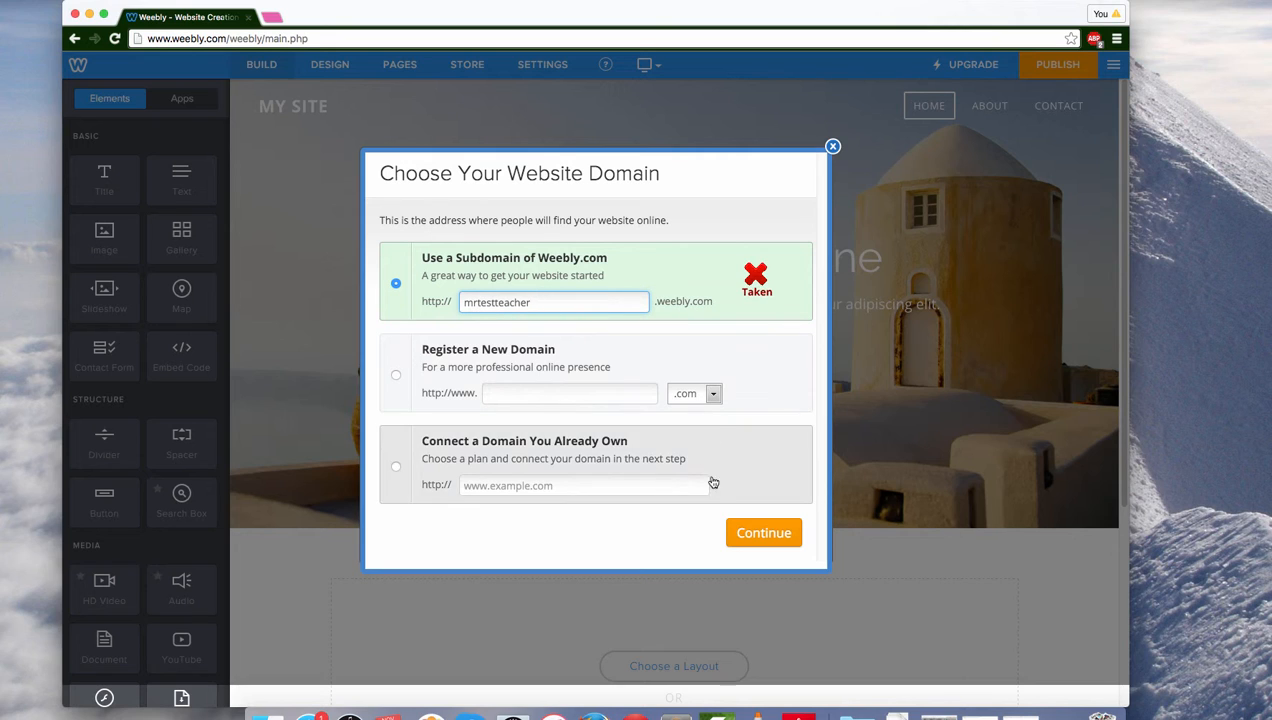
{"action": "mouse_move", "coordinate": [729, 513]}
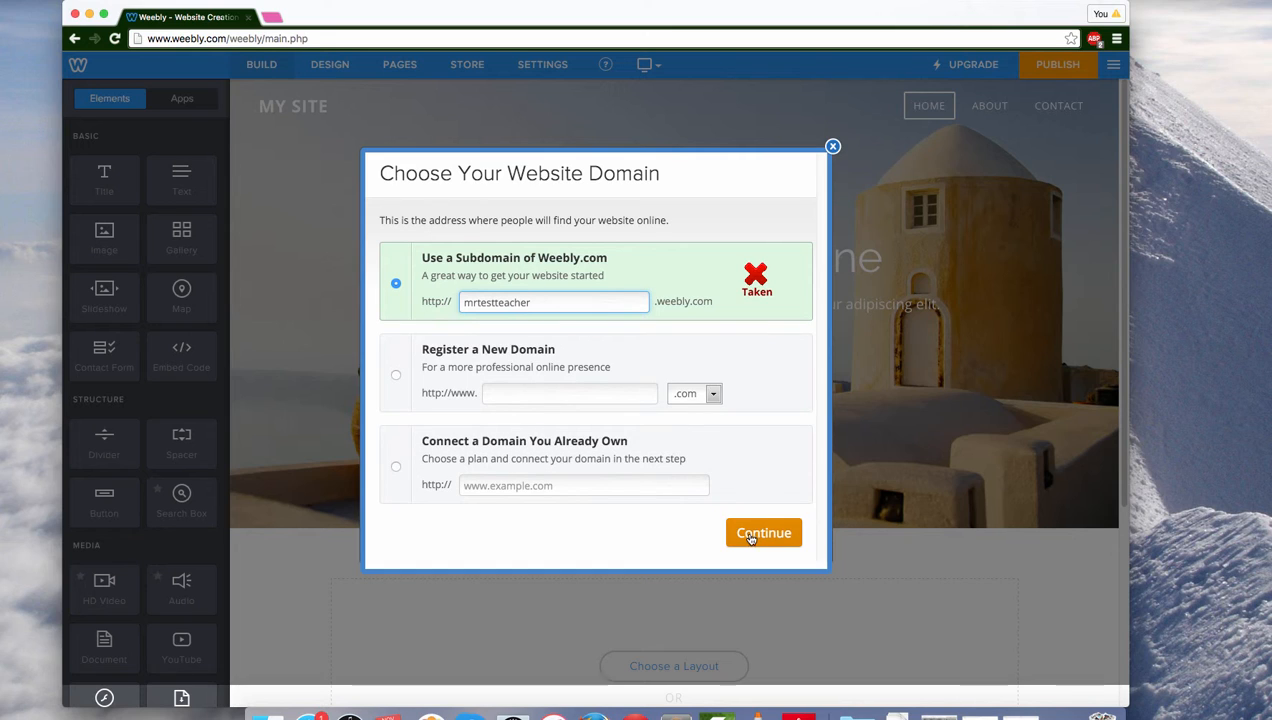
{"action": "mouse_move", "coordinate": [752, 540]}
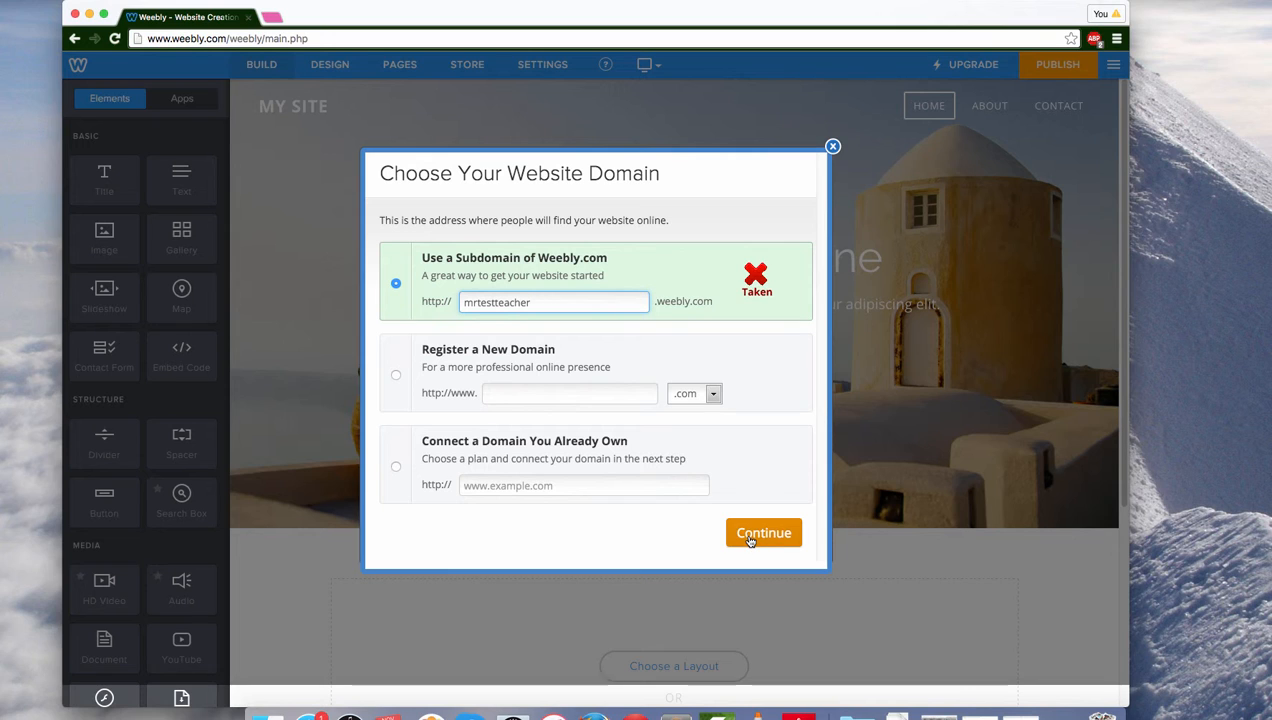
{"action": "left_click", "coordinate": [763, 532]}
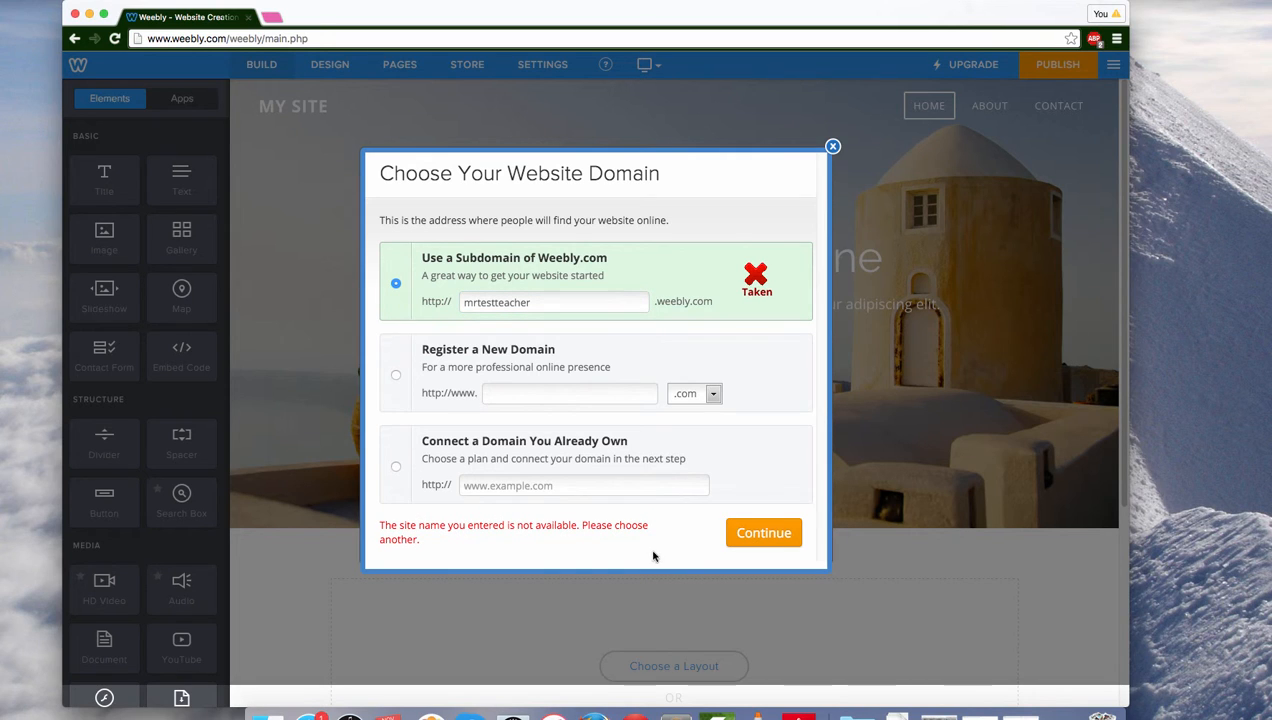
{"action": "left_click", "coordinate": [553, 302]}
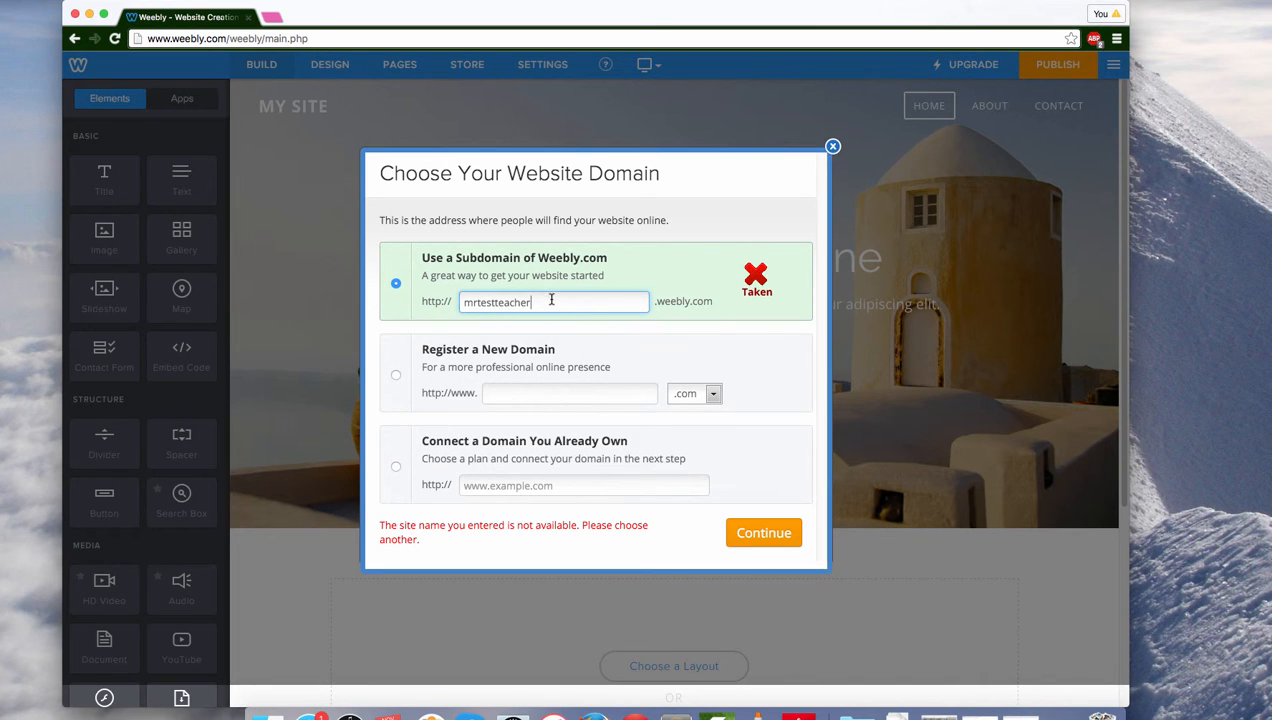
{"action": "type", "text": "z"}
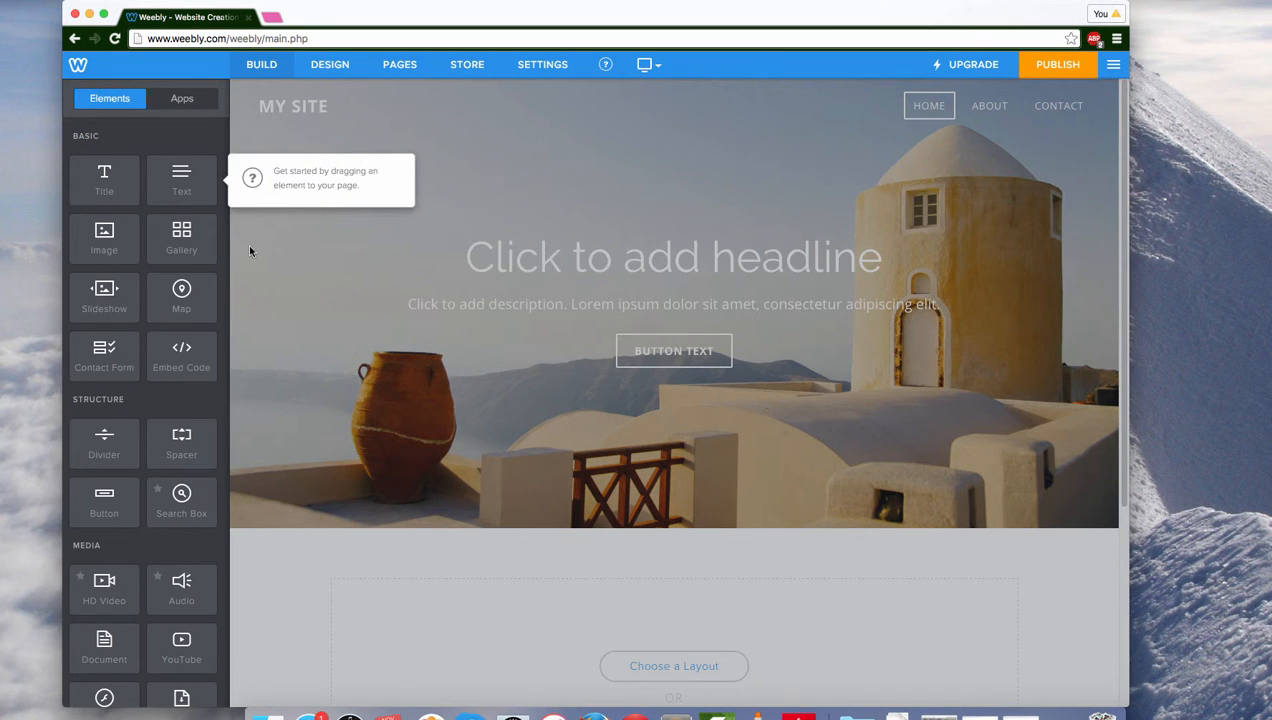
{"action": "mouse_move", "coordinate": [490, 375]}
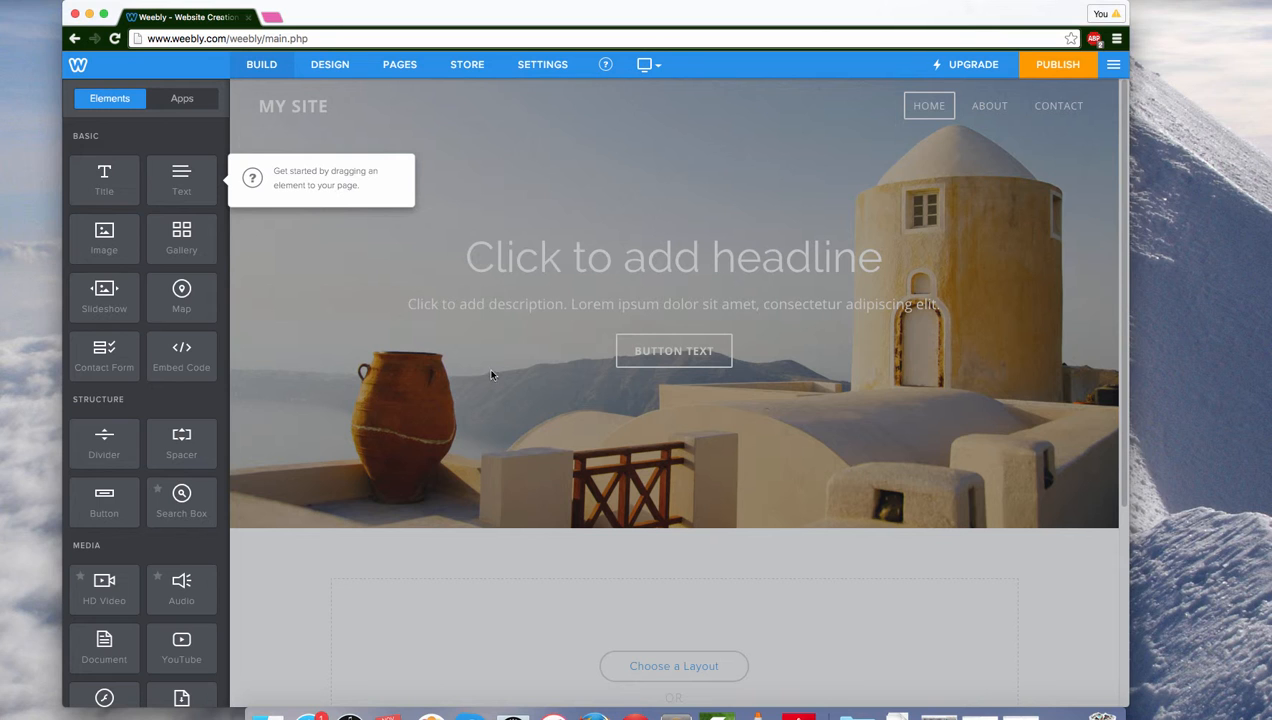
{"action": "mouse_move", "coordinate": [530, 273]}
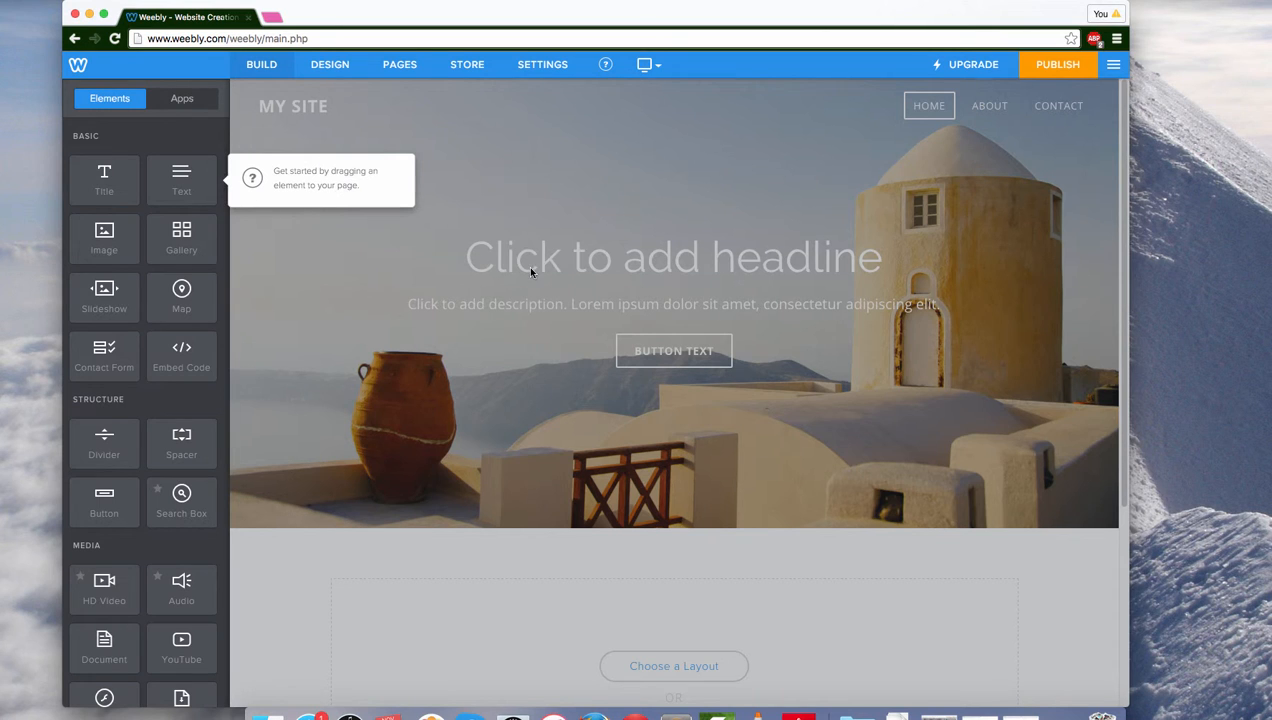
{"action": "mouse_move", "coordinate": [620, 193]}
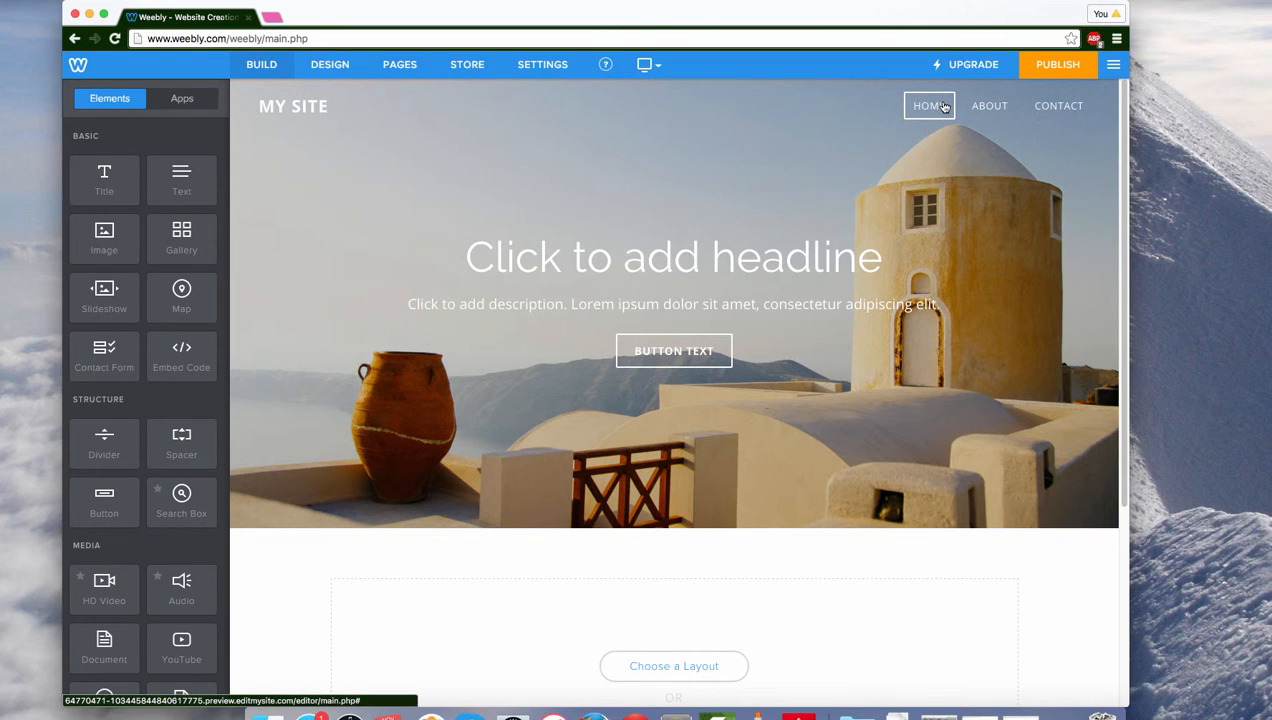
Step: Dismiss the 'Get started by dragging an element' overlay on the home page
{"action": "left_click", "coordinate": [989, 105]}
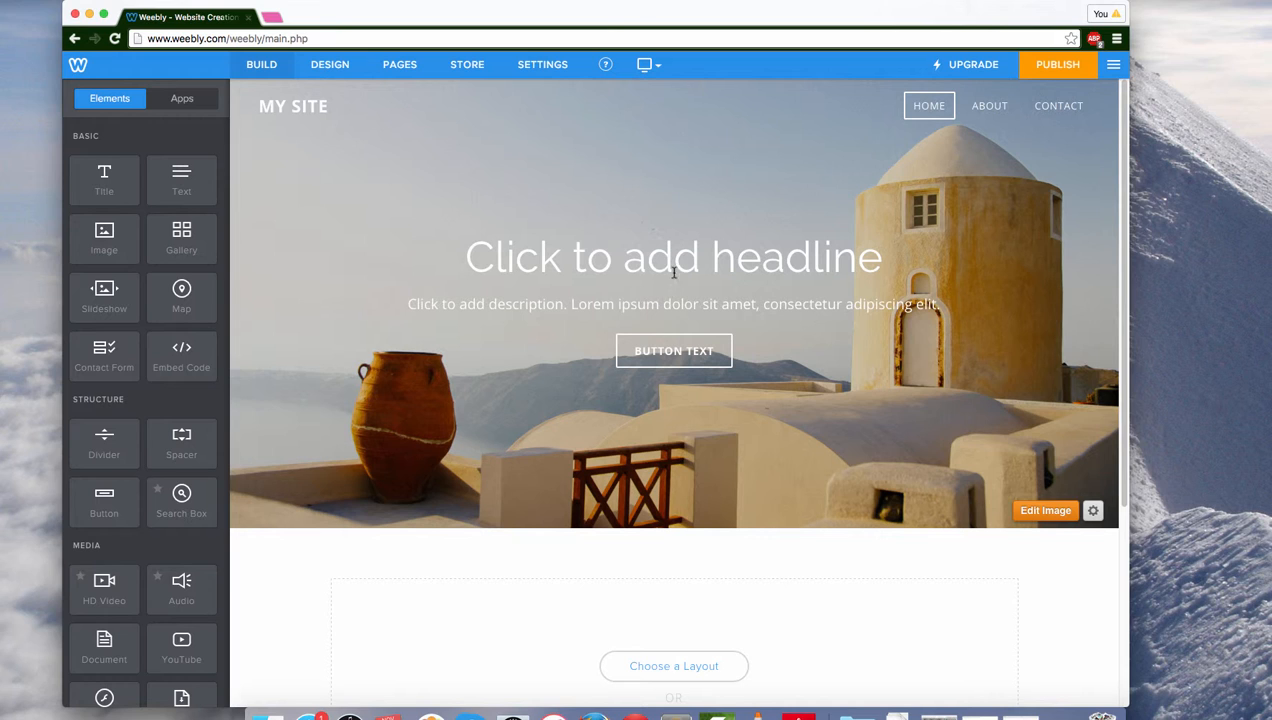
Step: Change the home page headline to 'Mr. Nohner'
{"action": "left_click", "coordinate": [673, 257]}
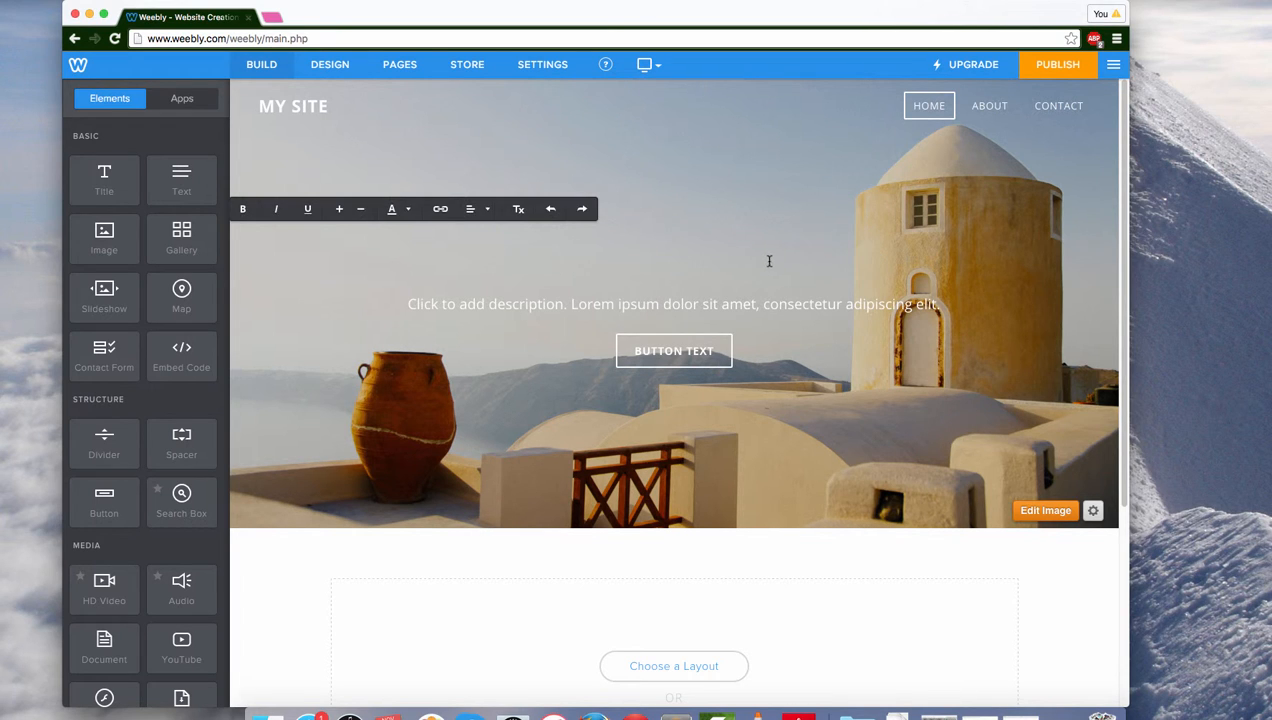
{"action": "left_click", "coordinate": [673, 257]}
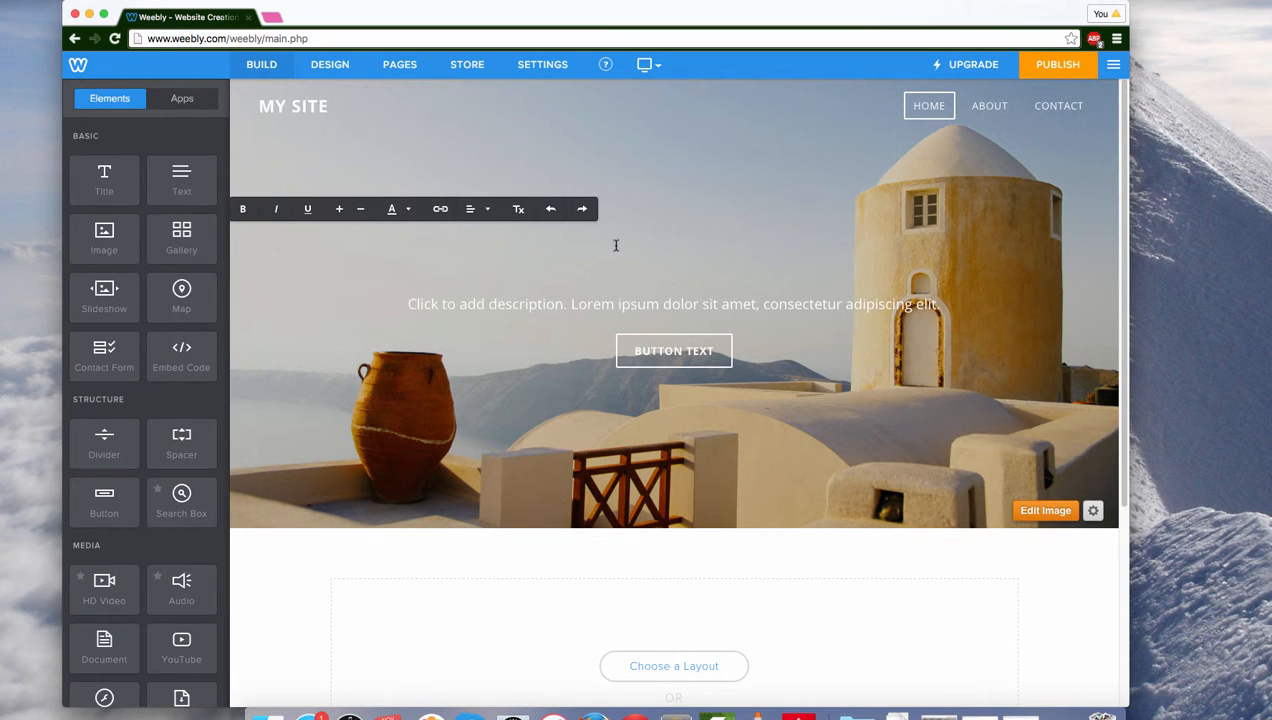
{"action": "type", "text": "Mr. Nohn"}
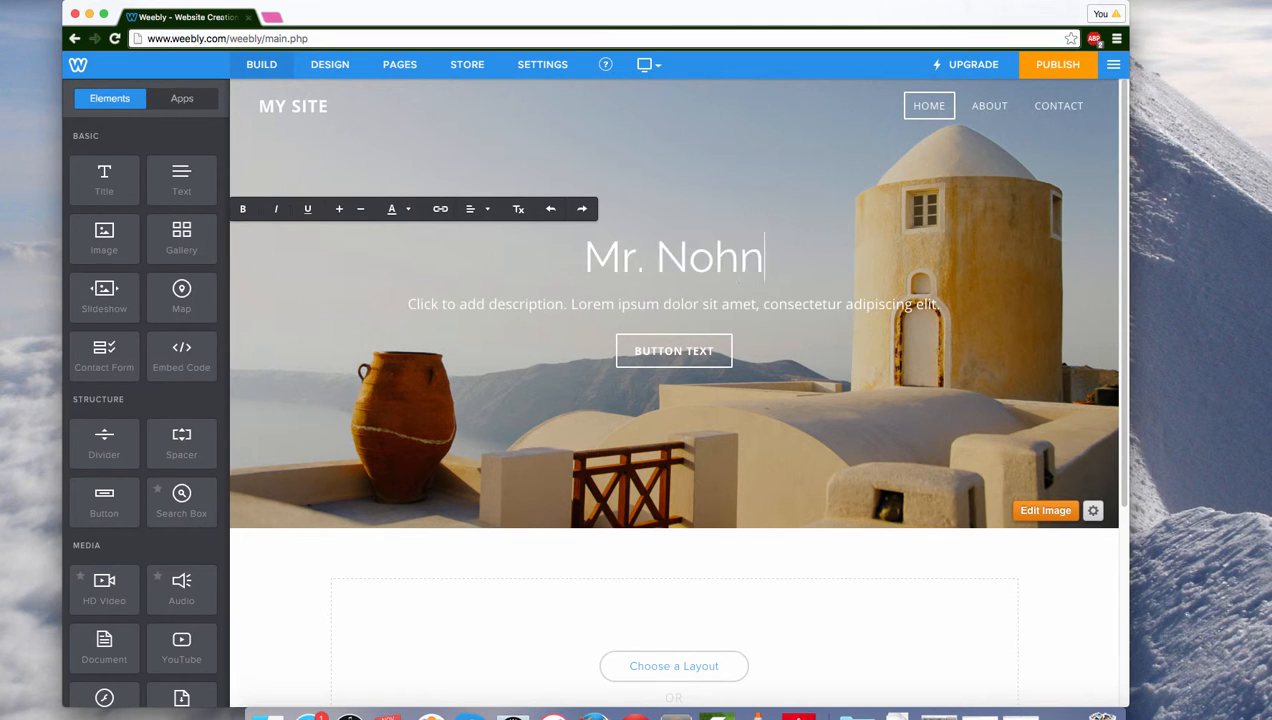
{"action": "type", "text": "er's Page!"}
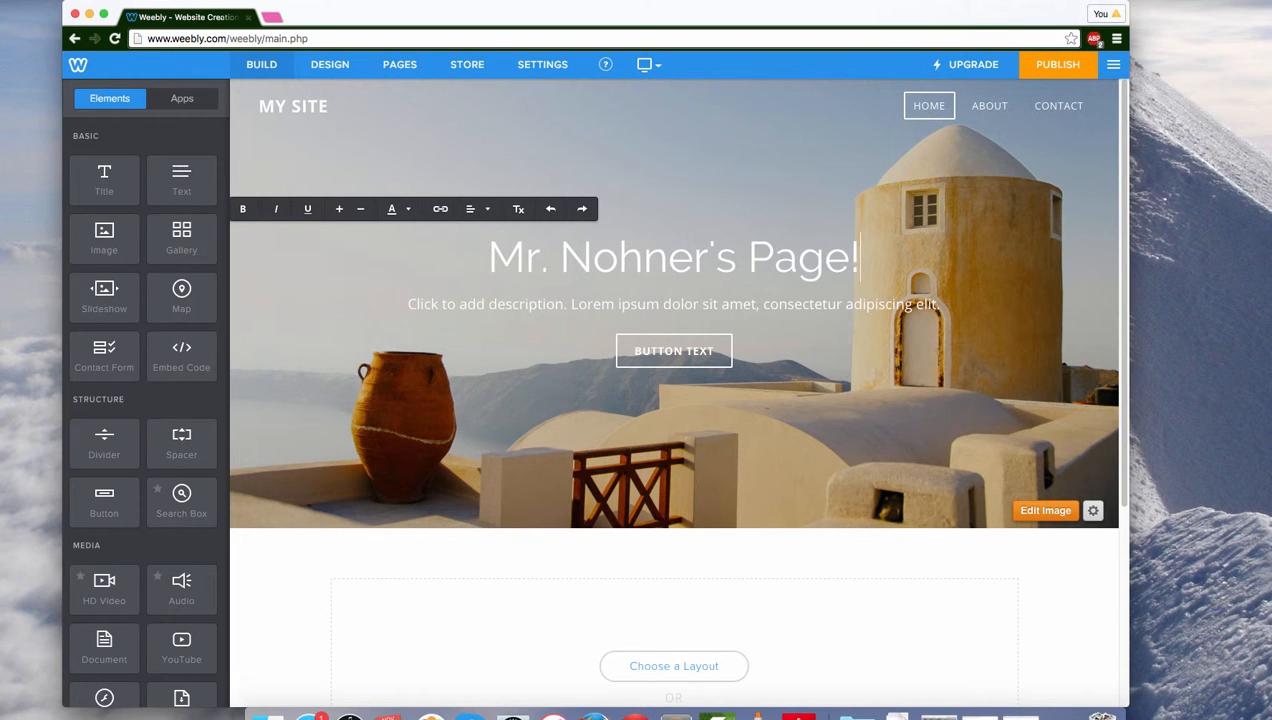
{"action": "key", "text": "backspace"}
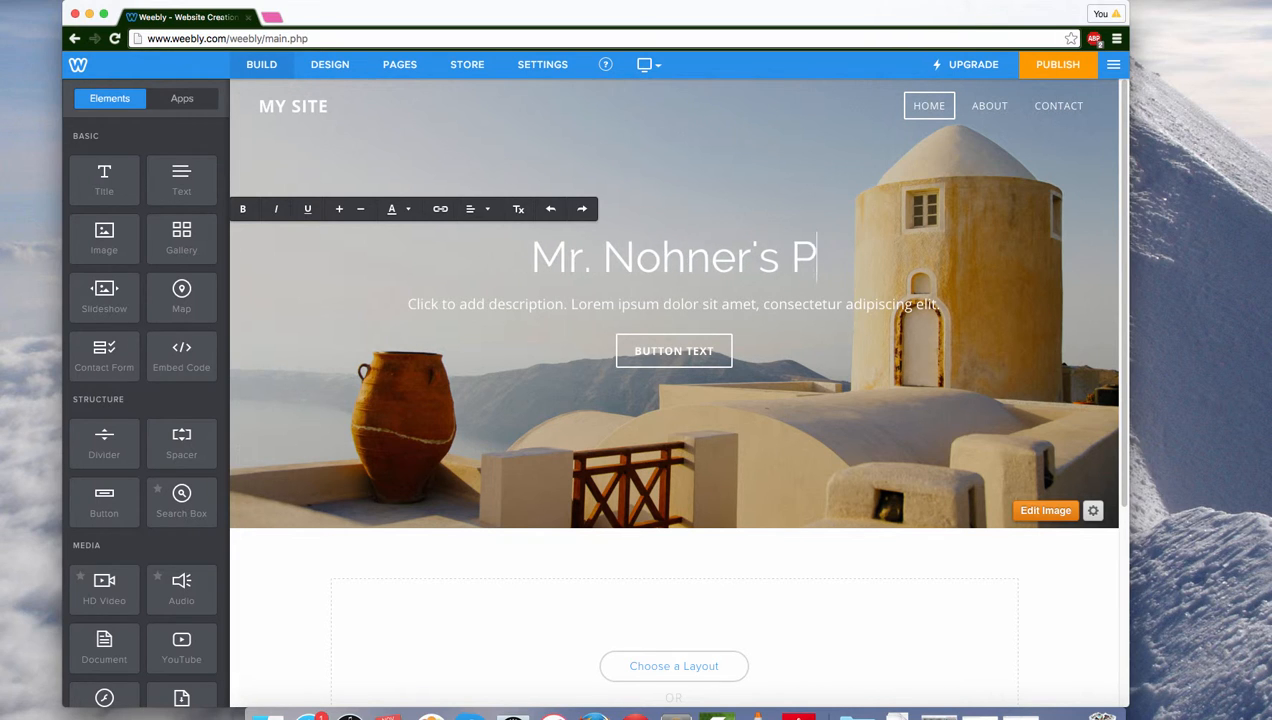
{"action": "key", "text": "backspace"}
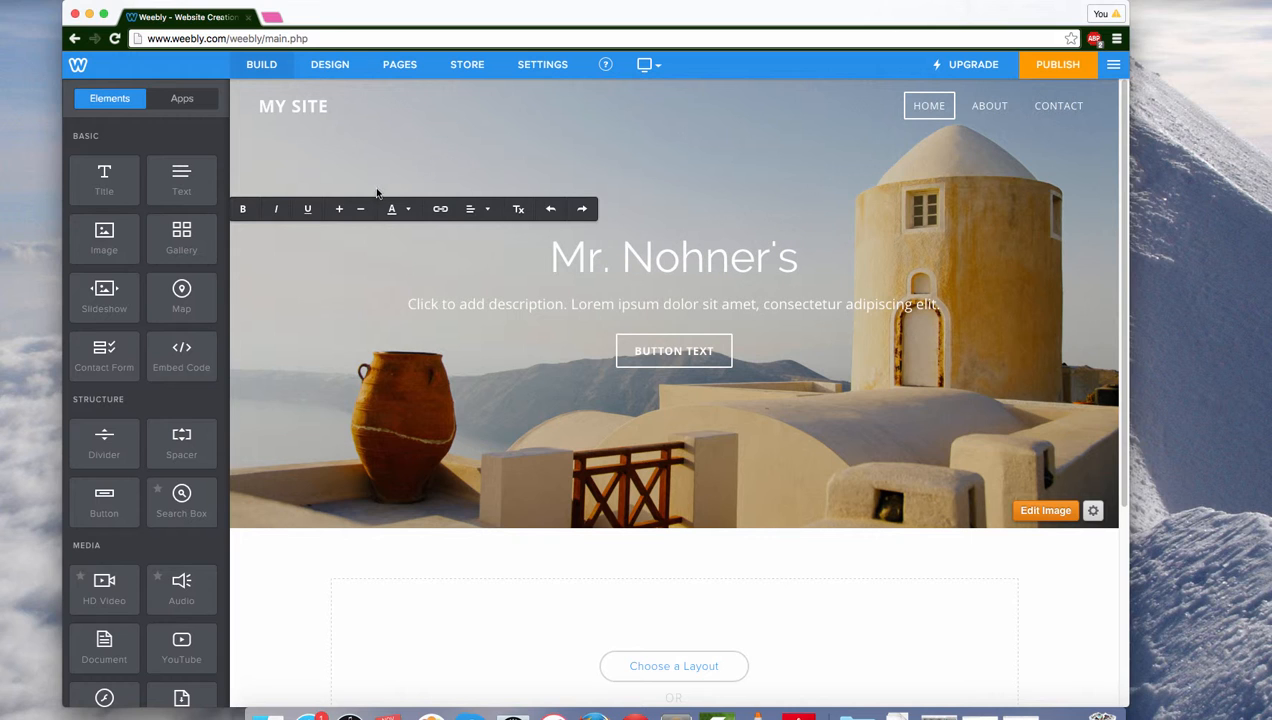
{"action": "left_click", "coordinate": [392, 209]}
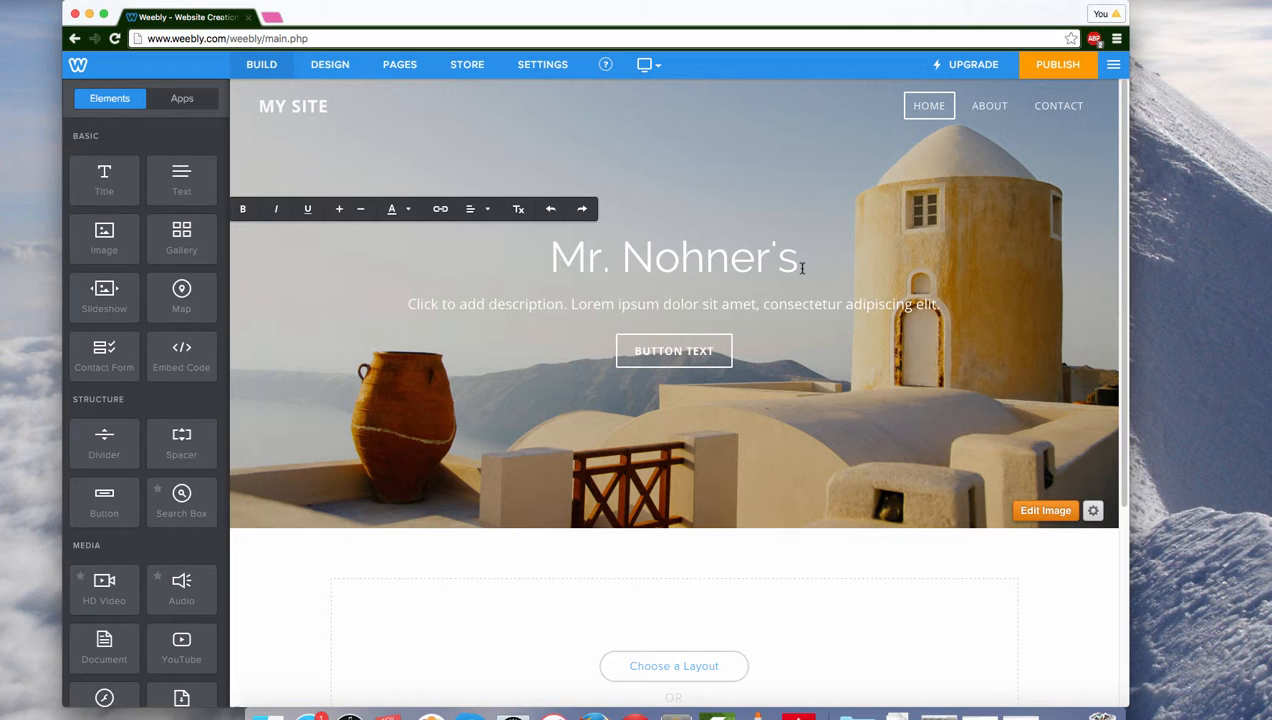
Step: Replace the description under the headline with 'A Most Excellent Man'
{"action": "left_click", "coordinate": [673, 304]}
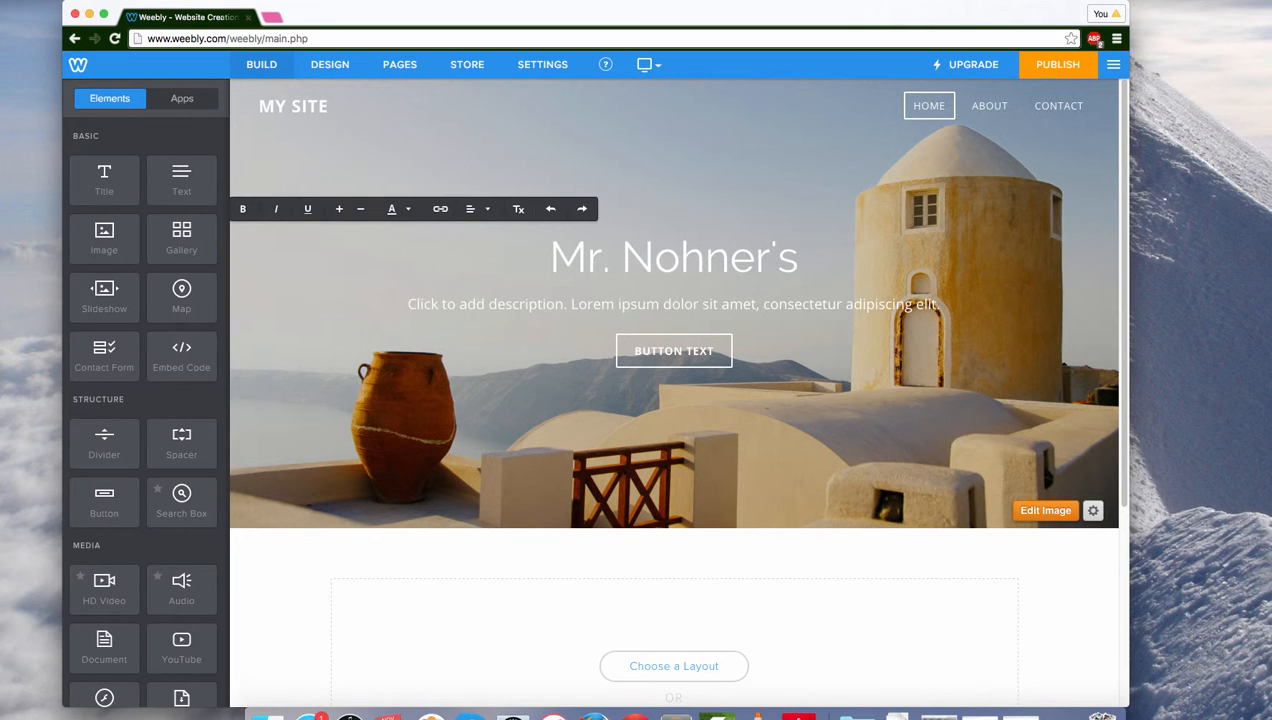
{"action": "left_click", "coordinate": [673, 303]}
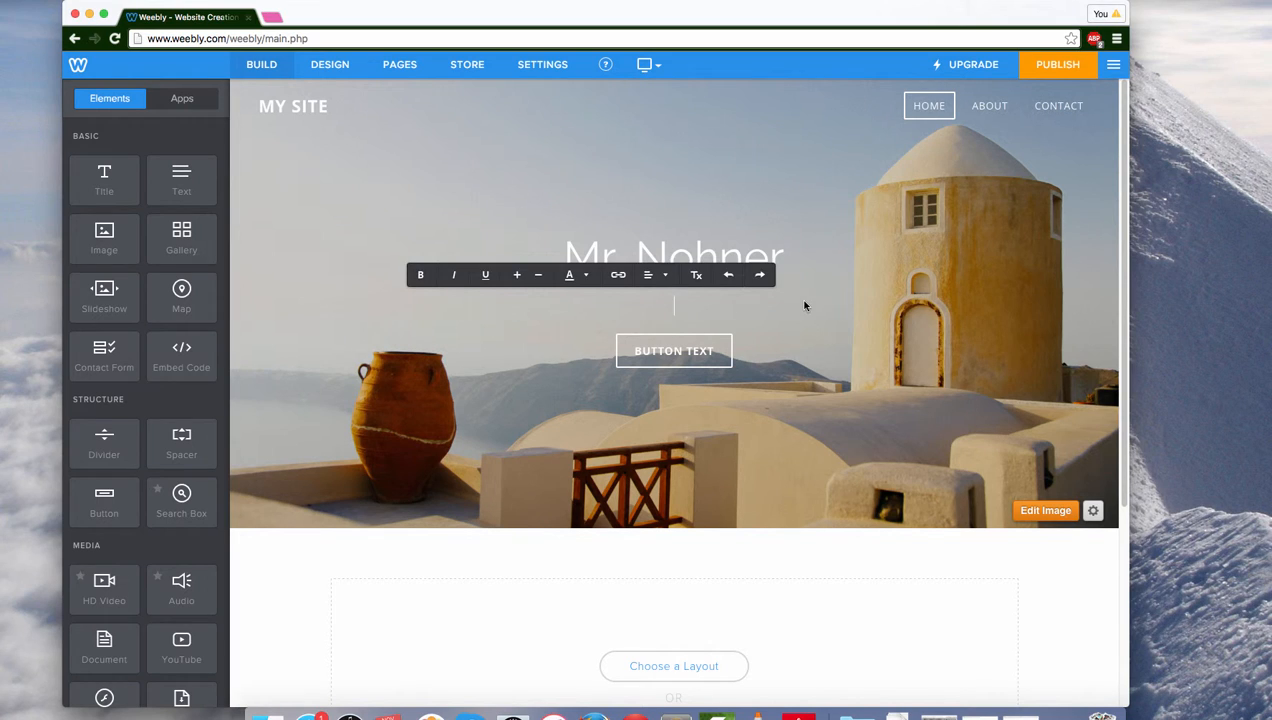
{"action": "type", "text": "A Most"}
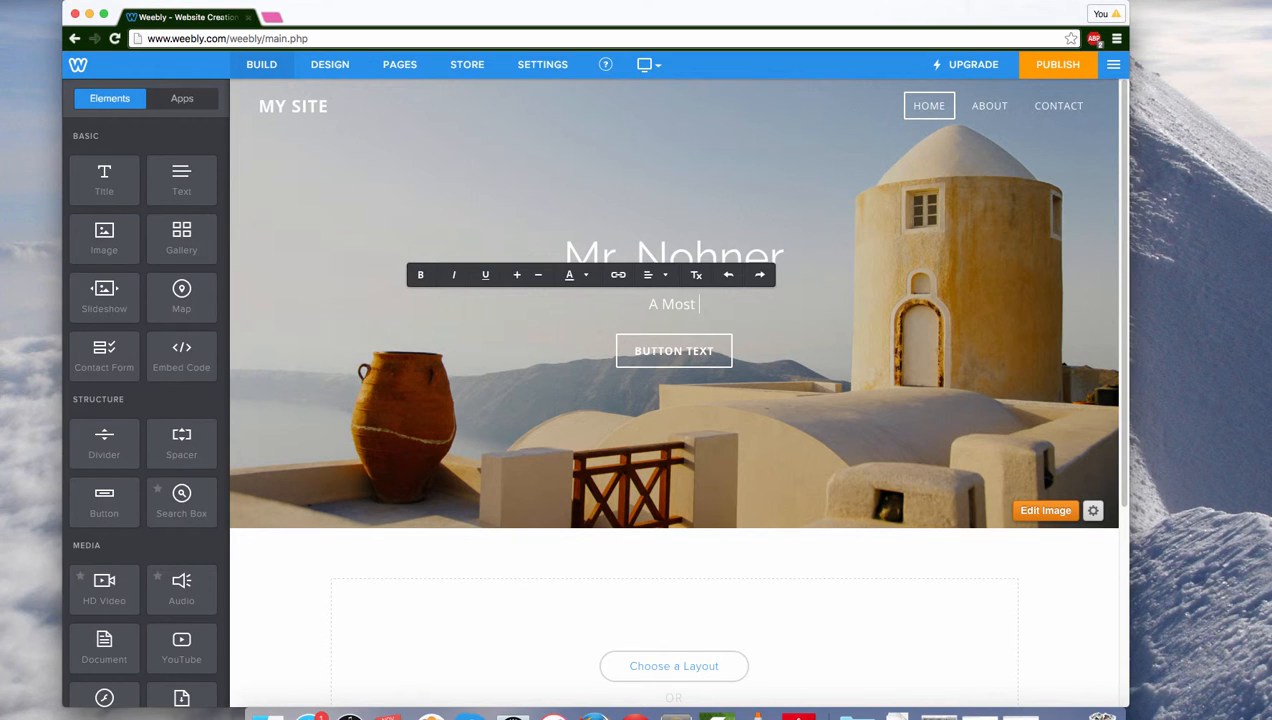
{"action": "type", "text": "E"}
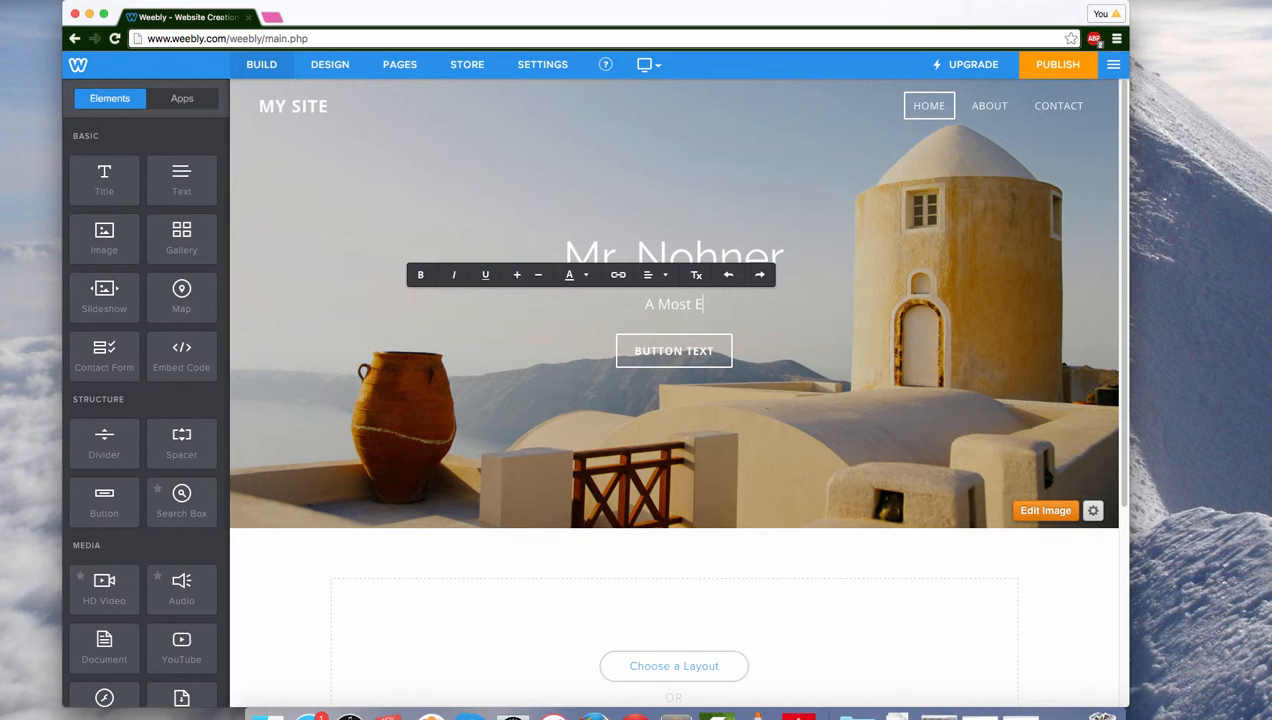
{"action": "type", "text": "xcellent Ma"}
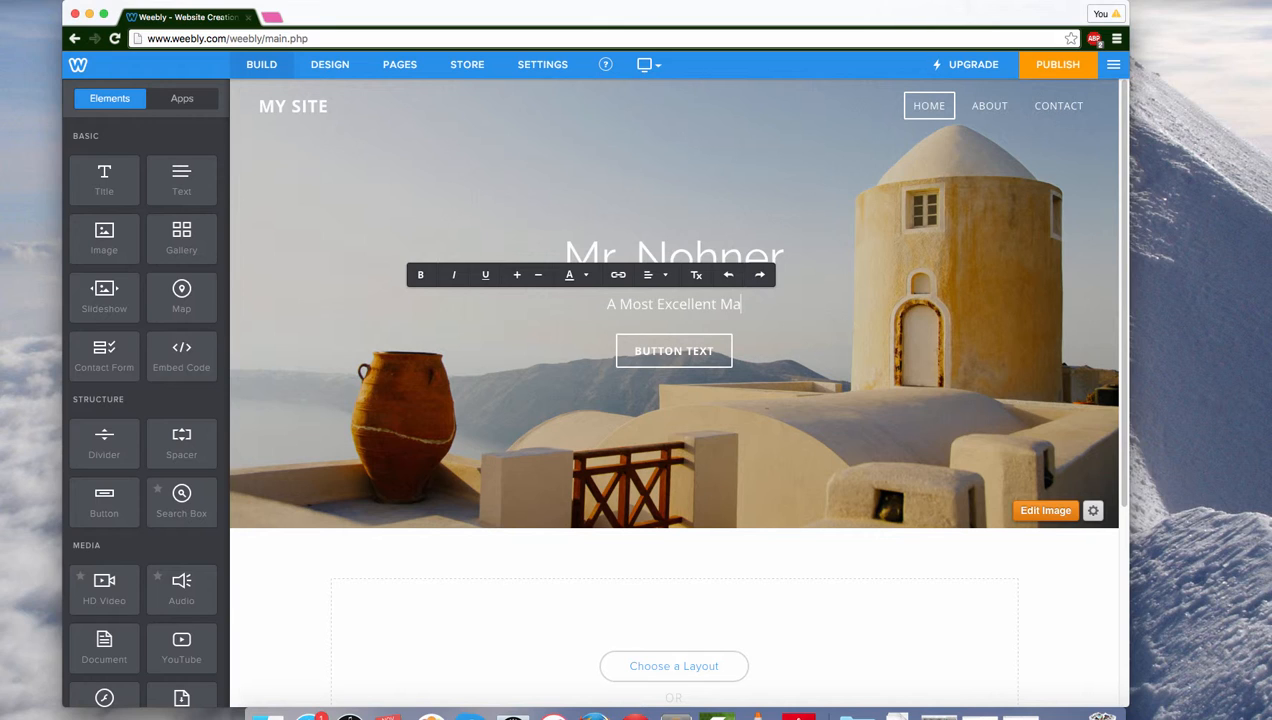
{"action": "type", "text": "n"}
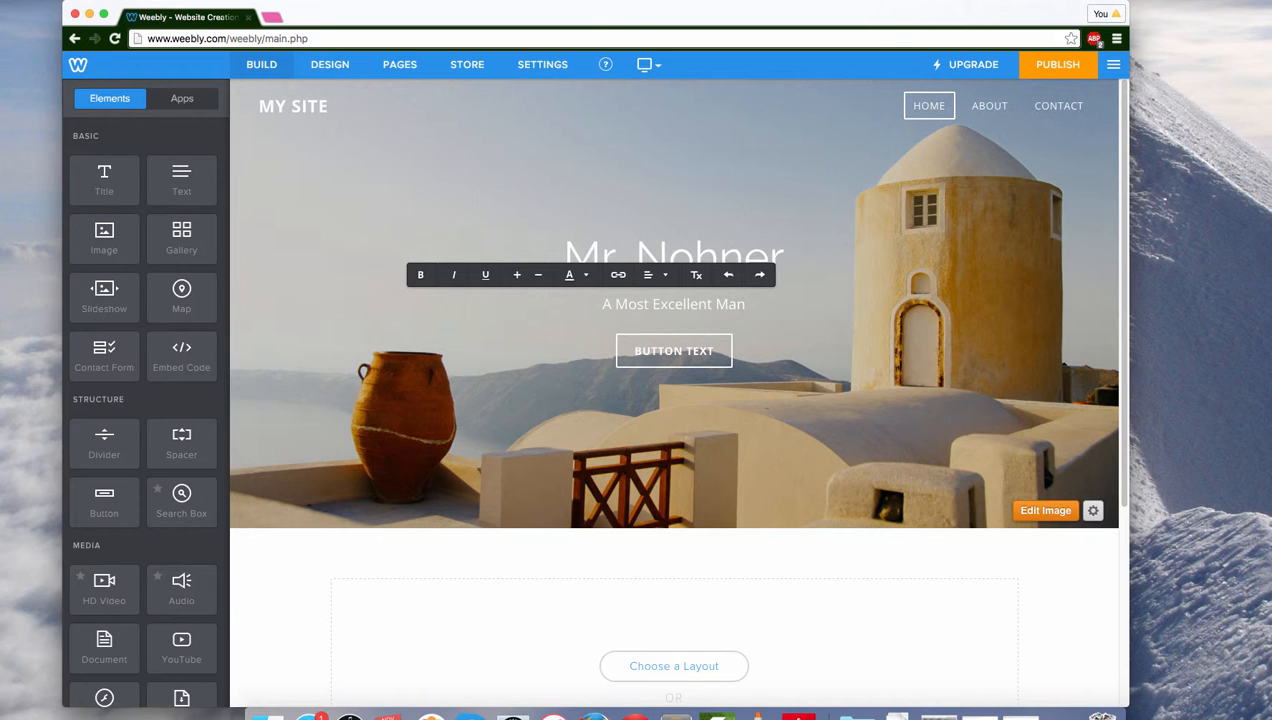
{"action": "mouse_move", "coordinate": [940, 135]}
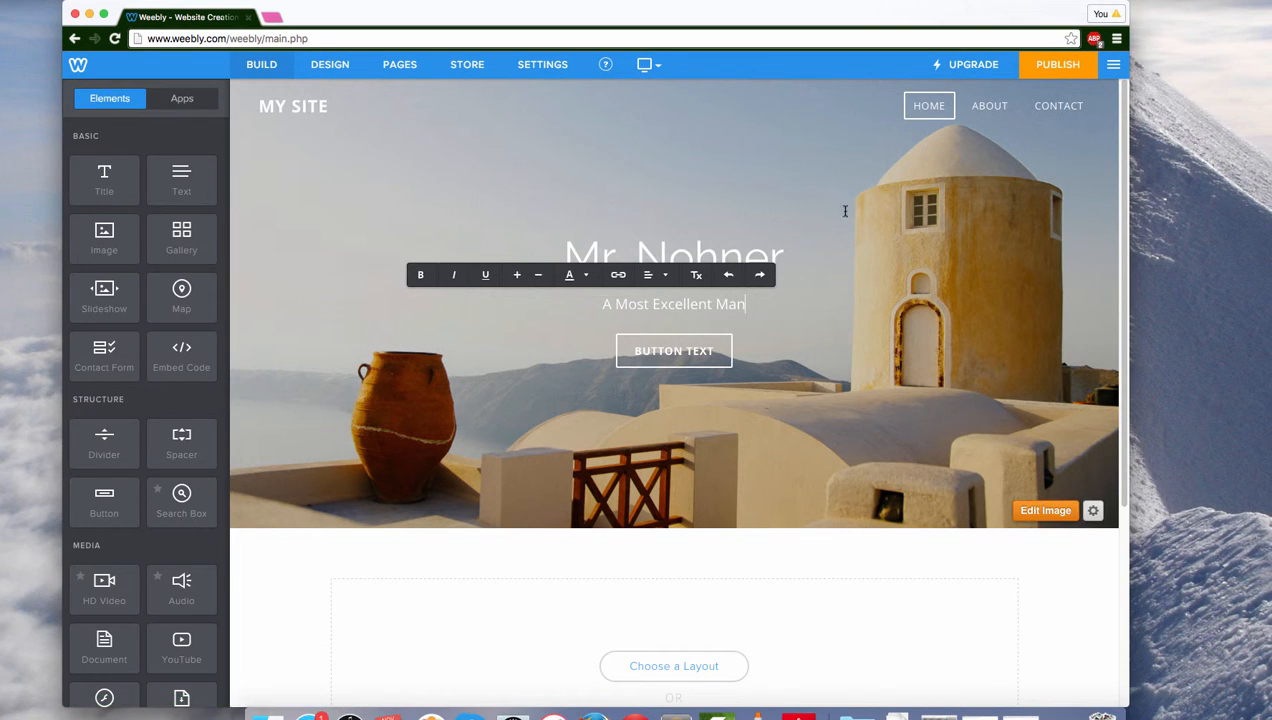
{"action": "mouse_move", "coordinate": [695, 227]}
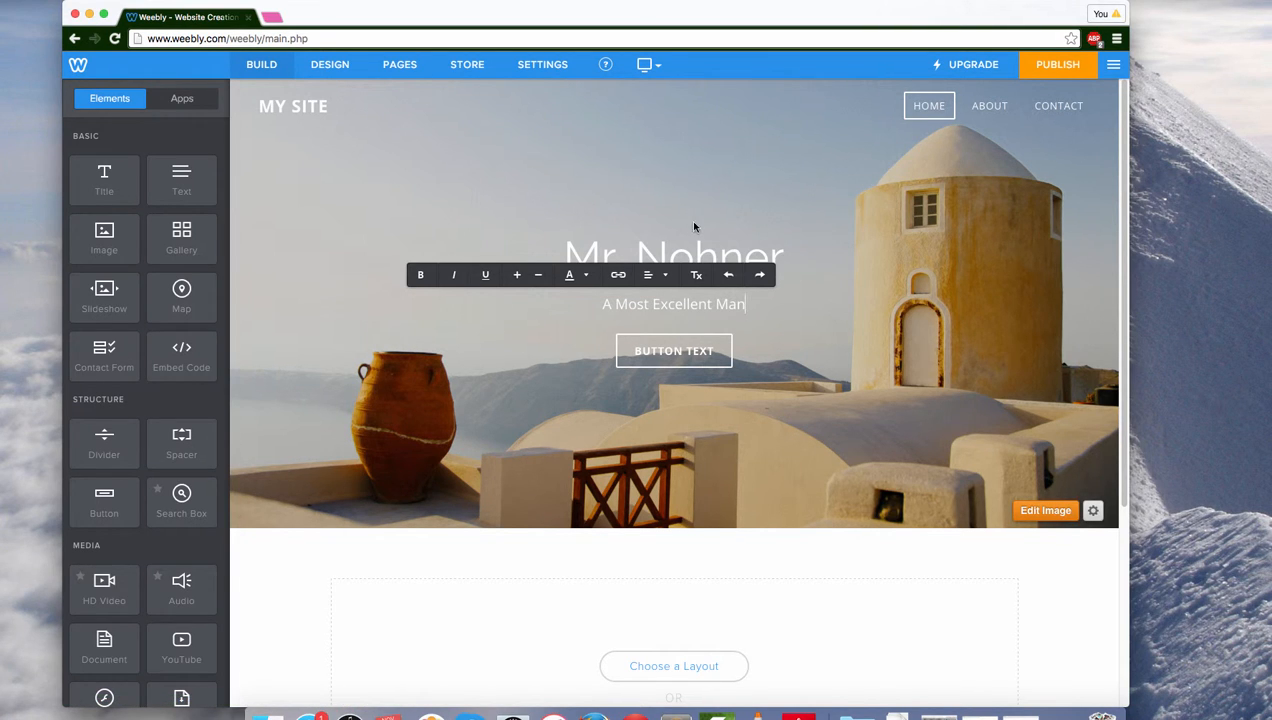
{"action": "mouse_move", "coordinate": [852, 147]}
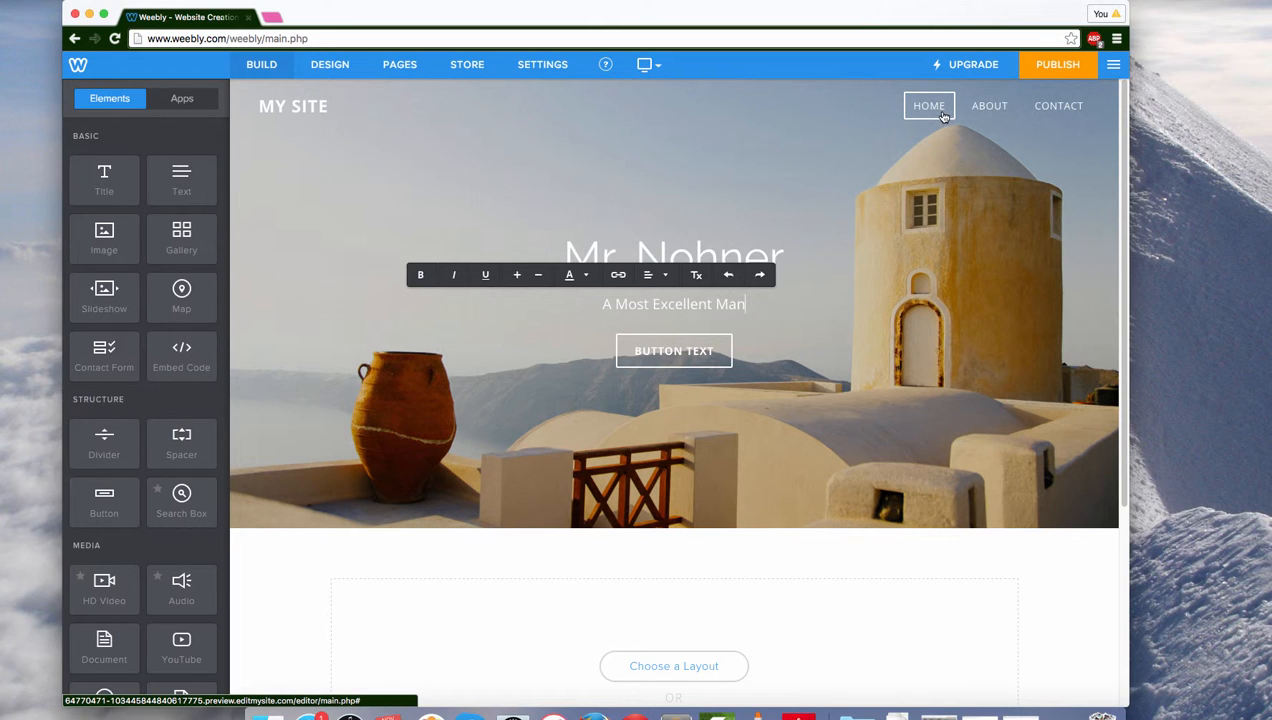
{"action": "mouse_move", "coordinate": [958, 104]}
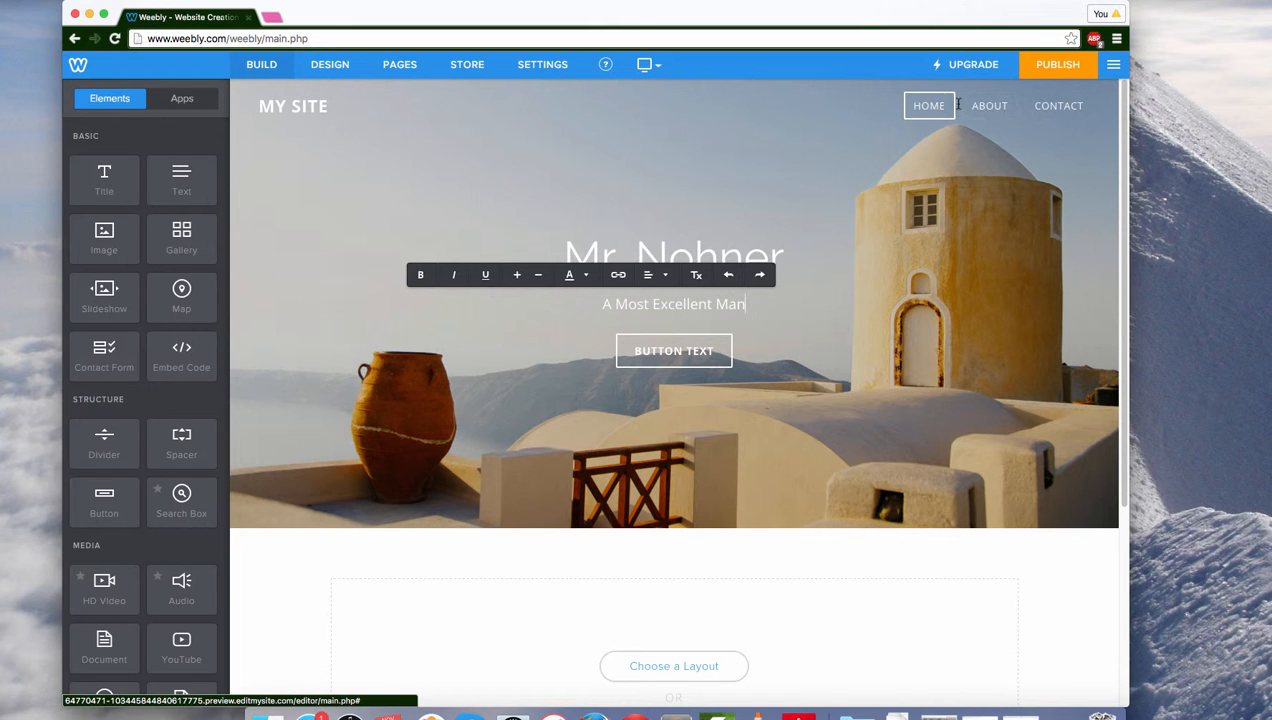
{"action": "mouse_move", "coordinate": [523, 85]}
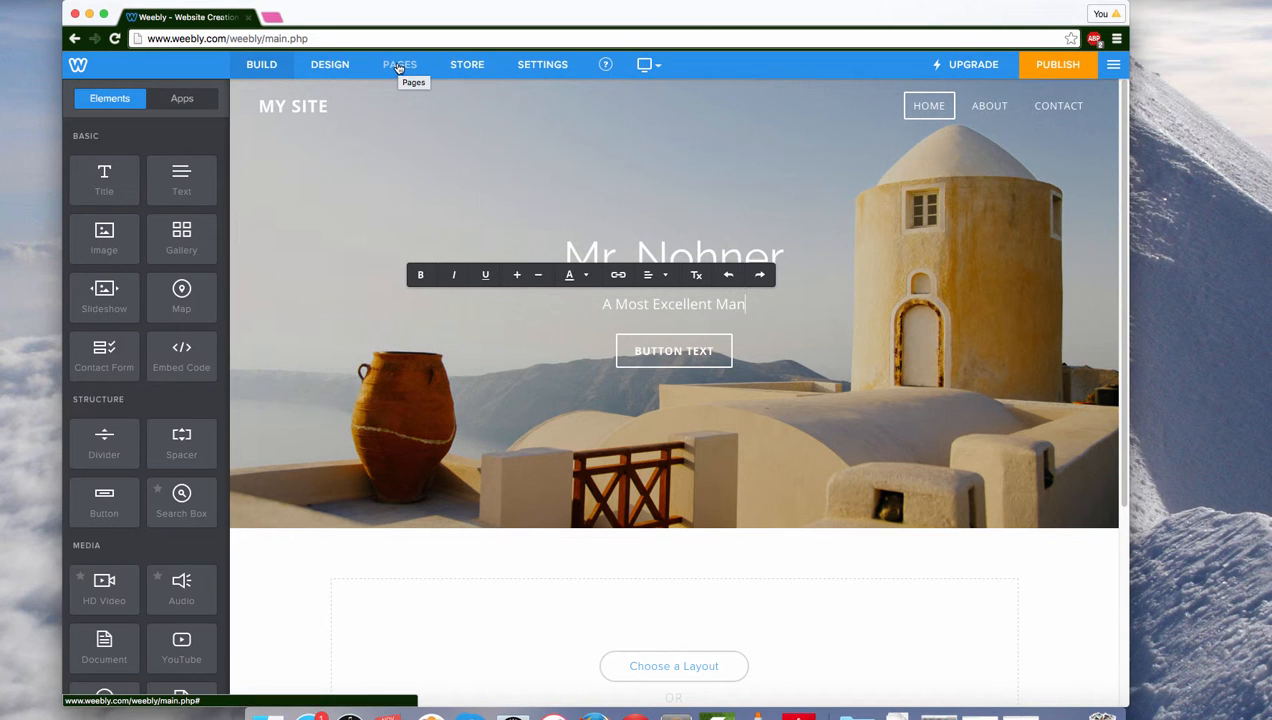
Step: In the Pages list, open Contact, drag it, and open the About page's settings
{"action": "left_click", "coordinate": [399, 64]}
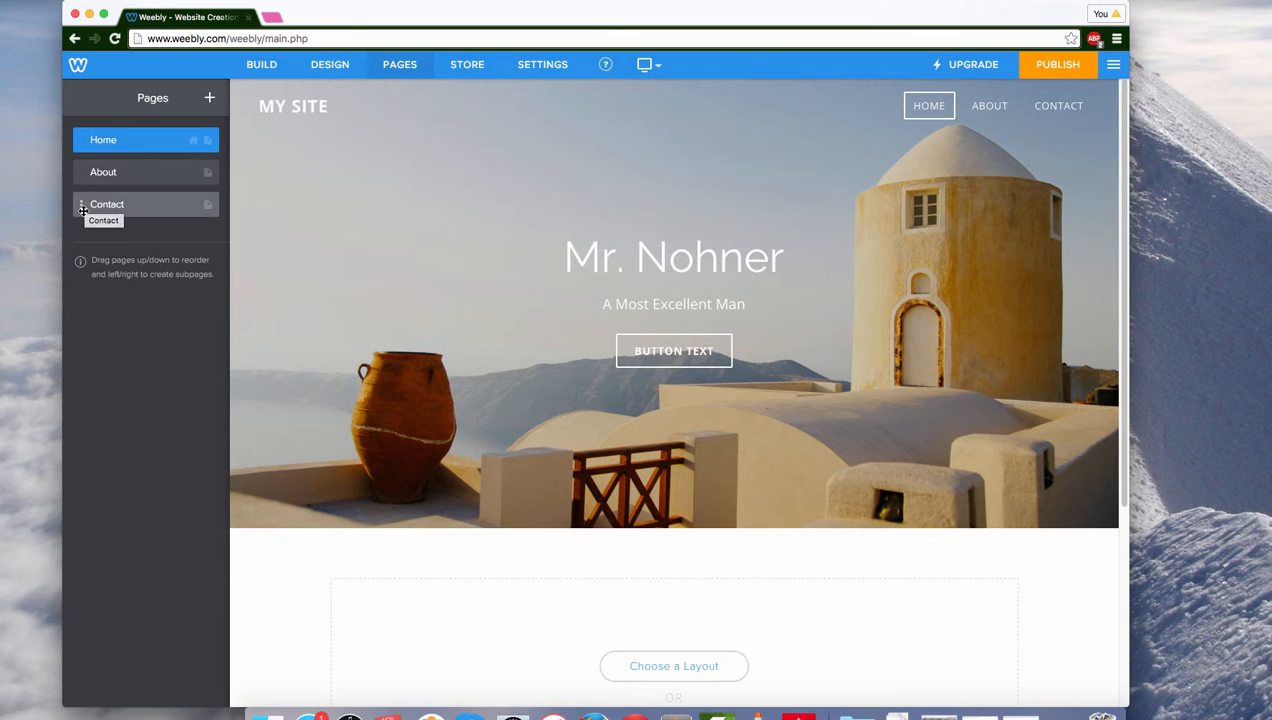
{"action": "left_click", "coordinate": [107, 204]}
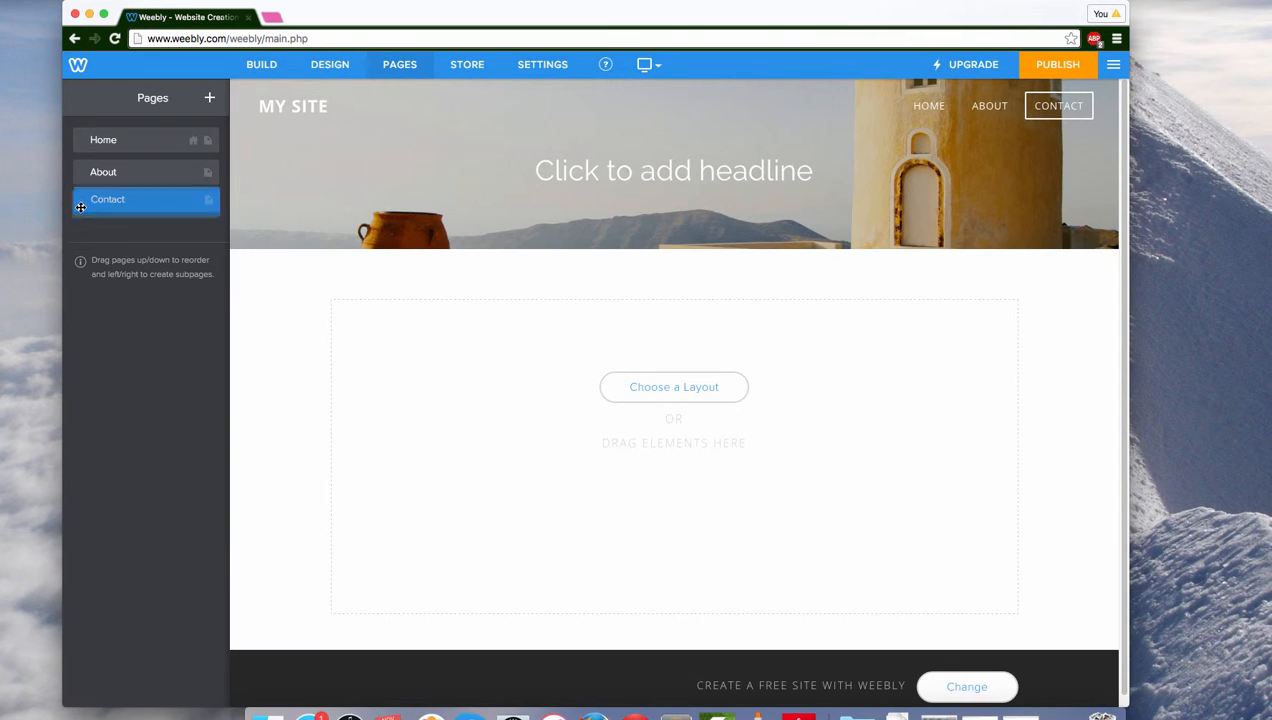
{"action": "left_click_drag", "start_coordinate": [107, 199], "coordinate": [107, 171]}
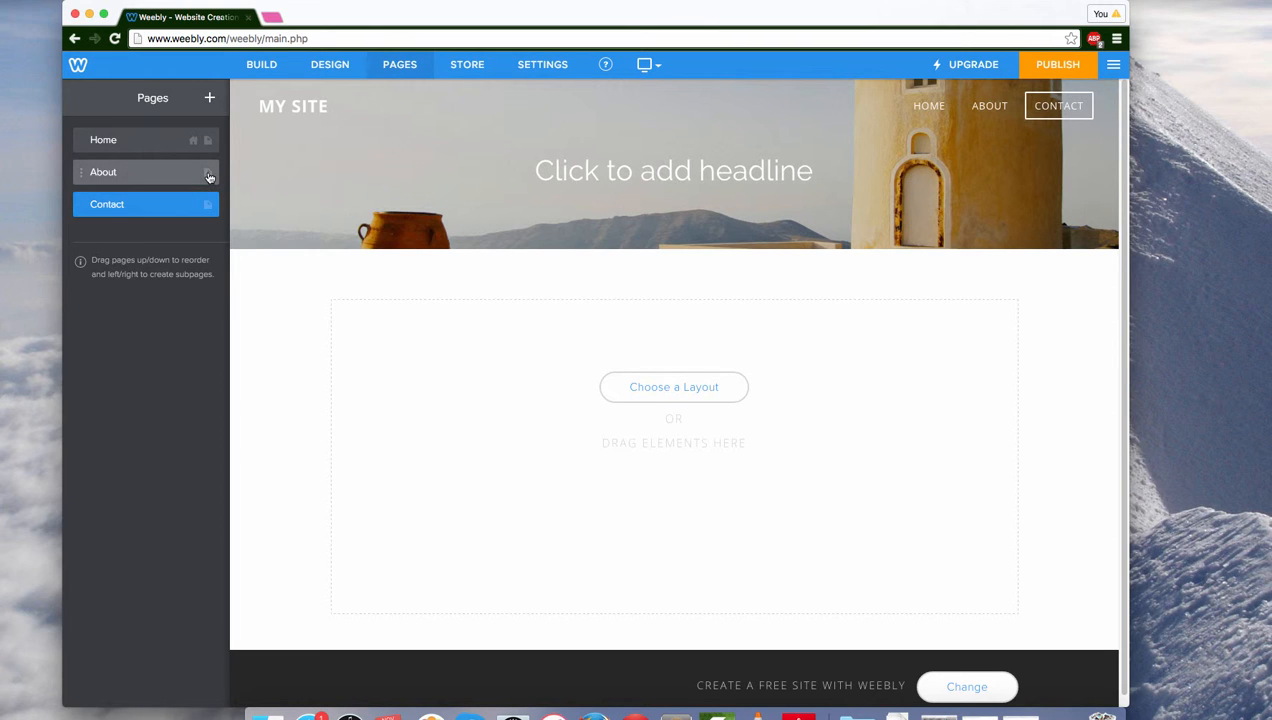
{"action": "left_click", "coordinate": [207, 171]}
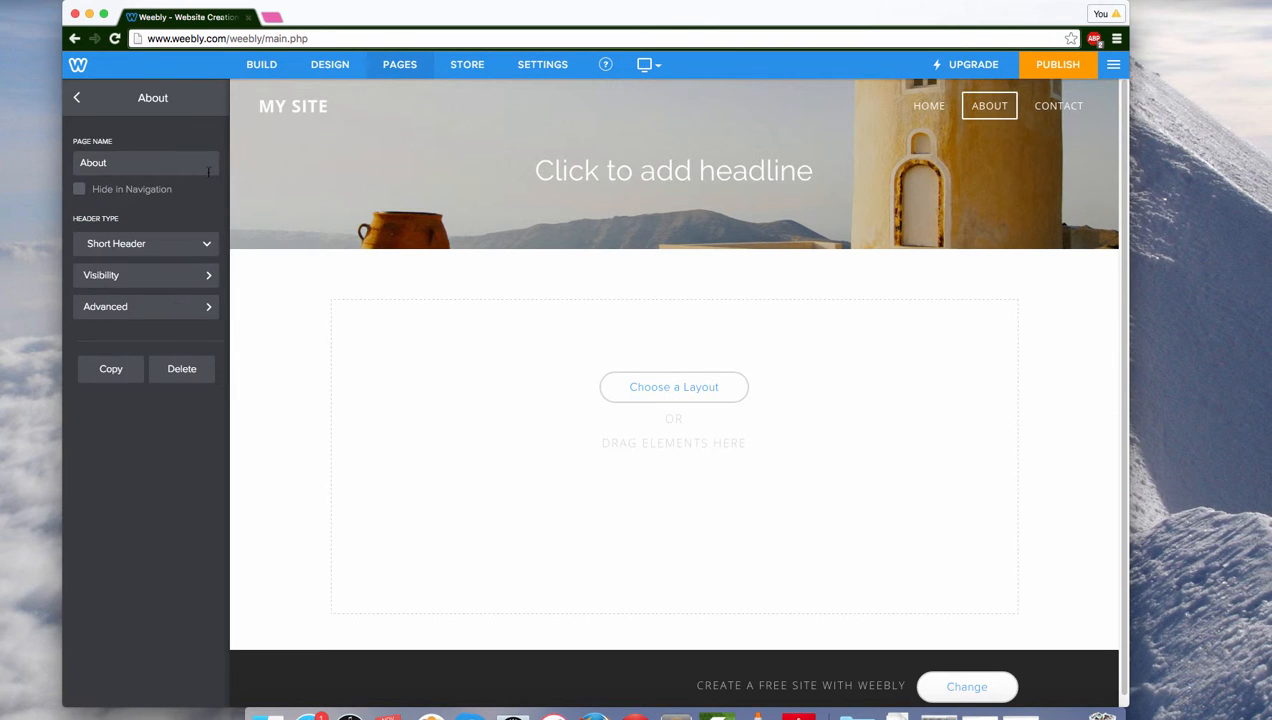
{"action": "left_click", "coordinate": [77, 97]}
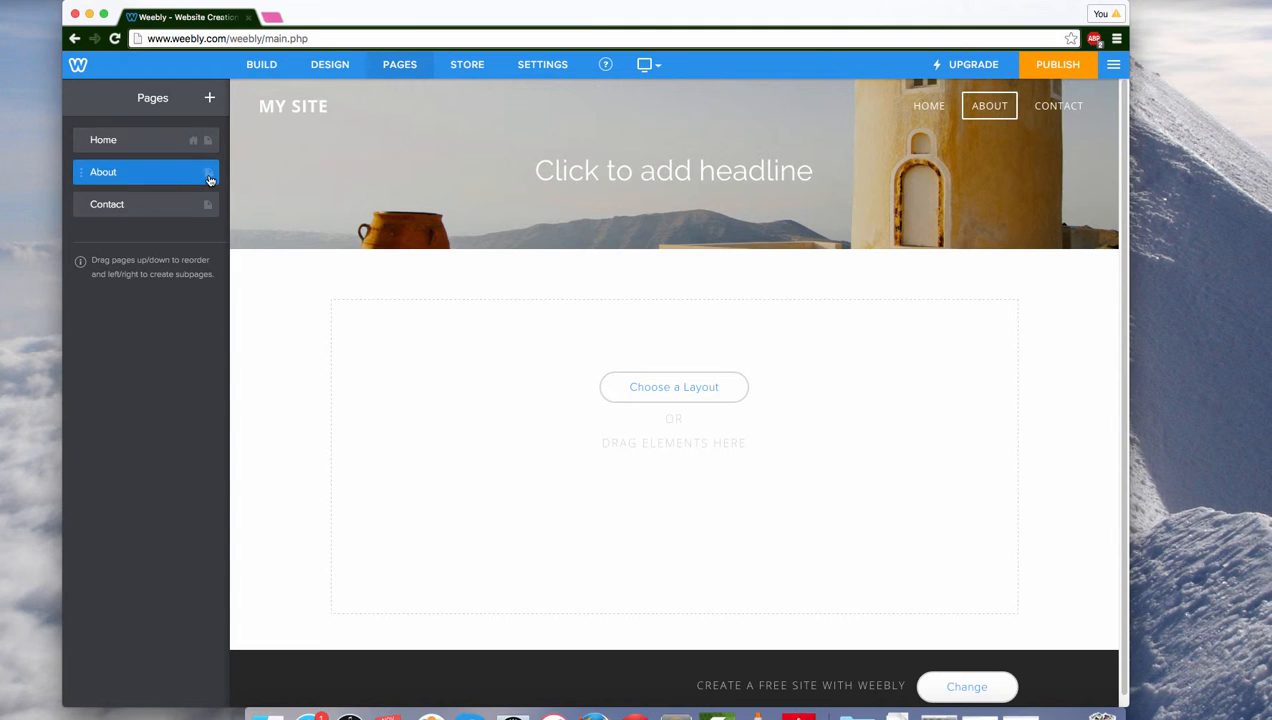
{"action": "mouse_move", "coordinate": [210, 178]}
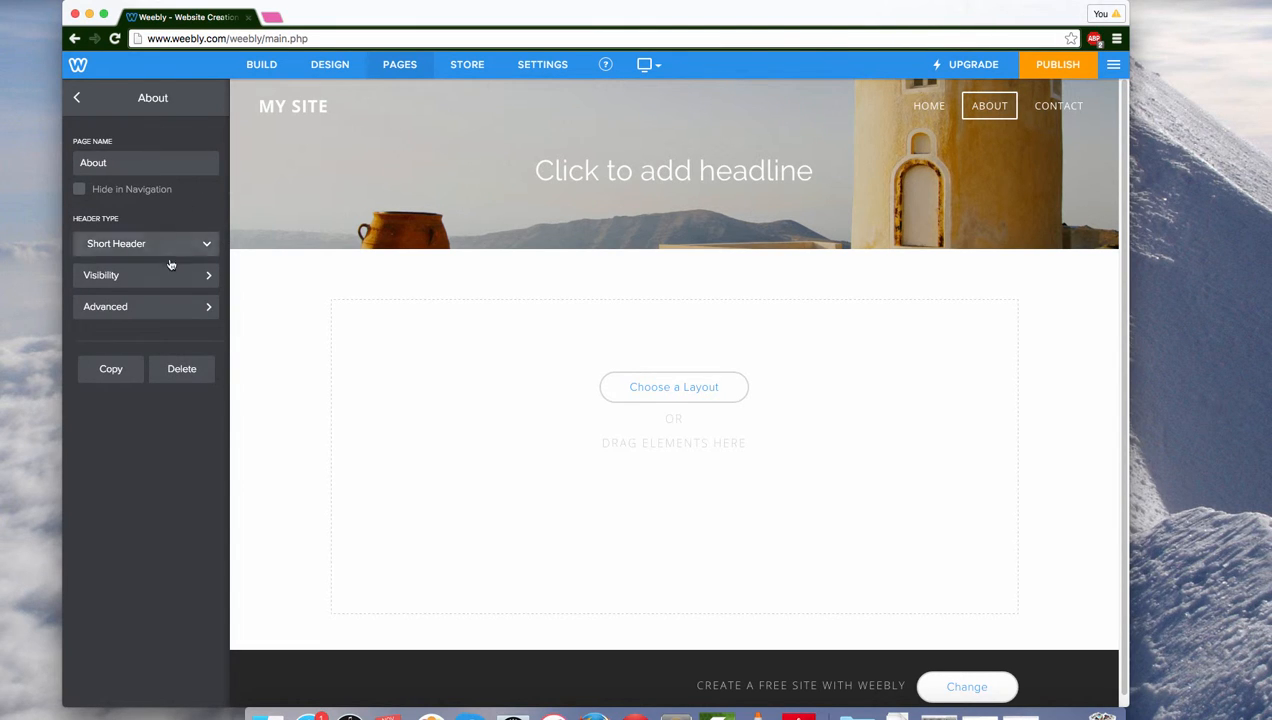
{"action": "left_click", "coordinate": [181, 369]}
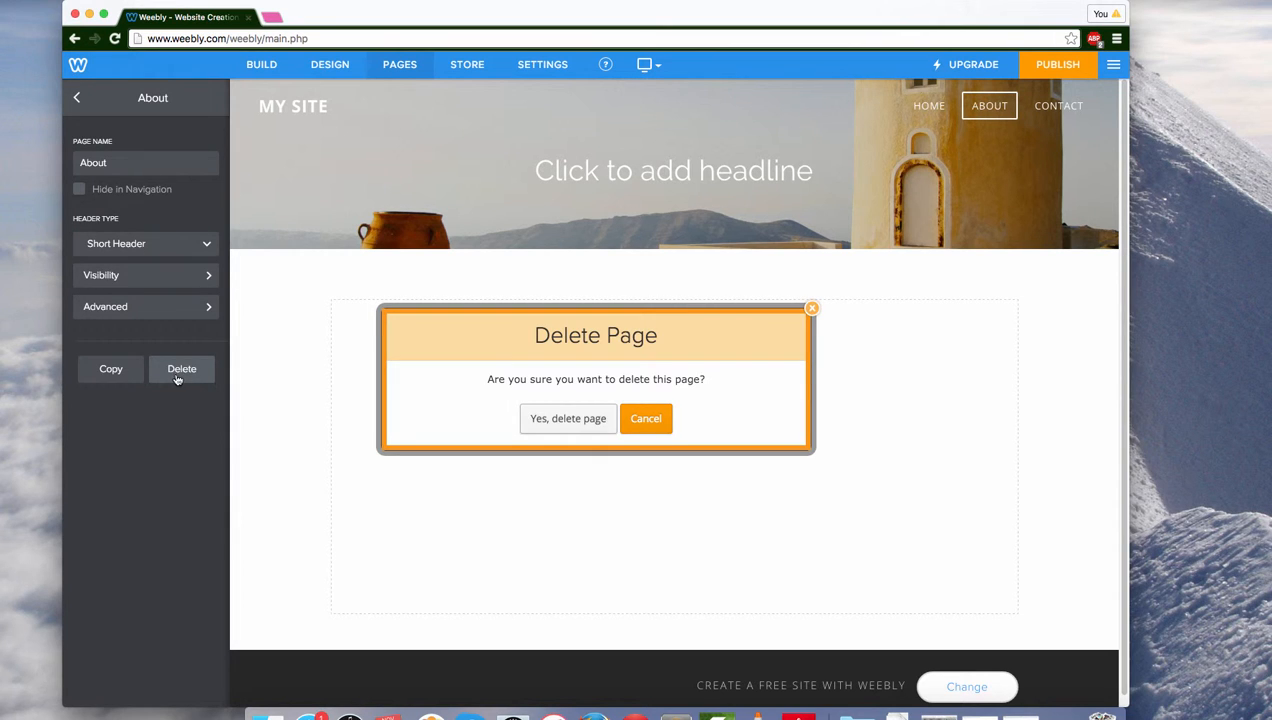
{"action": "left_click", "coordinate": [568, 418]}
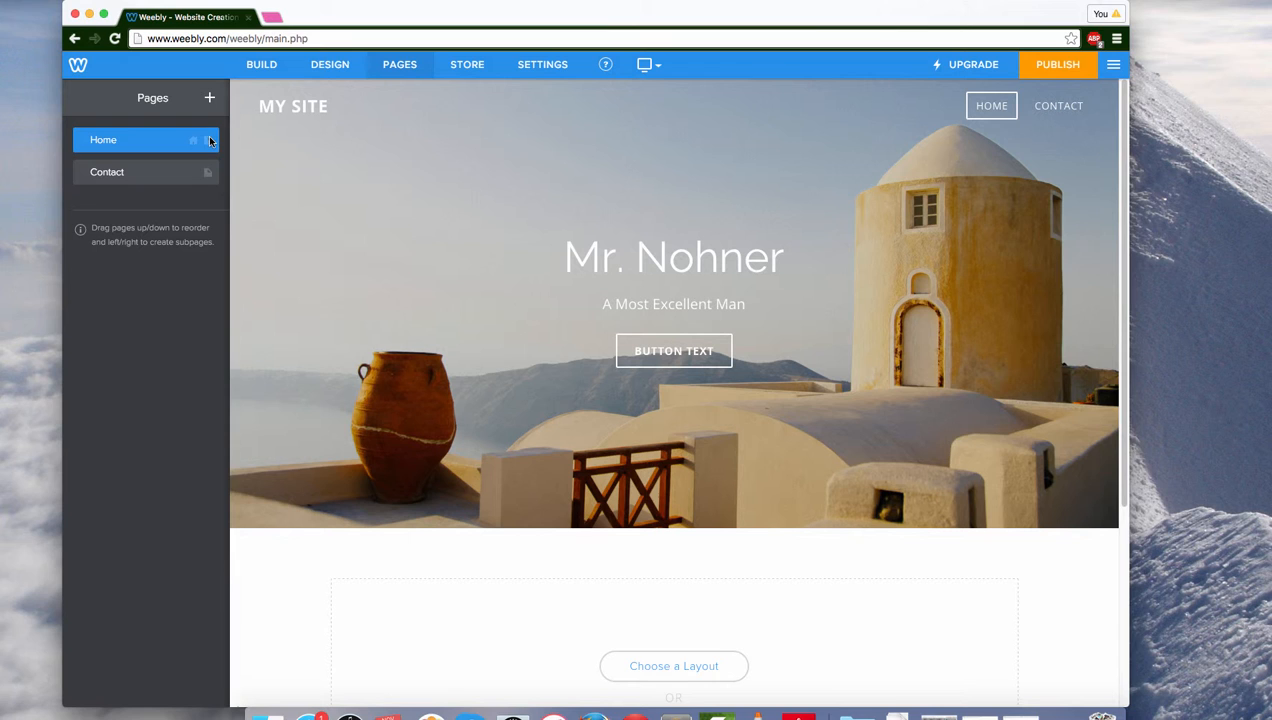
{"action": "mouse_move", "coordinate": [210, 98]}
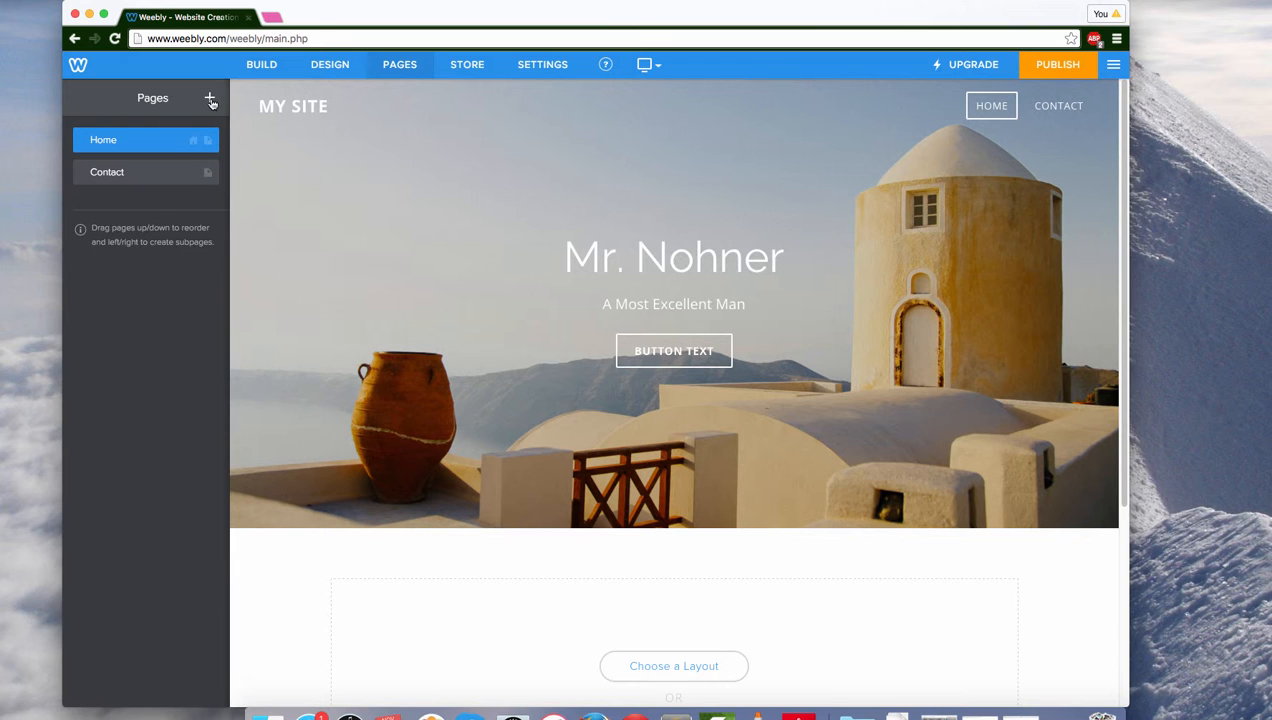
Step: Create a standard page titled 'Algebra' and switch its header type to Short Header
{"action": "left_click", "coordinate": [210, 98]}
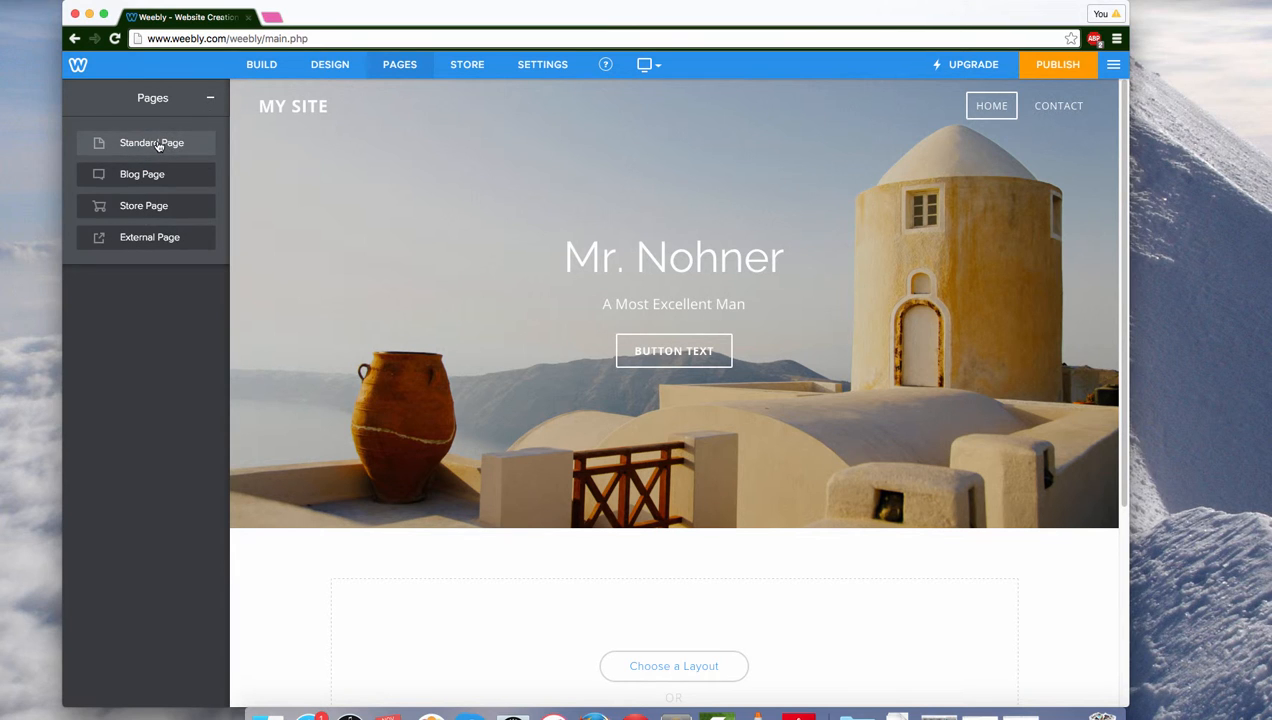
{"action": "left_click", "coordinate": [151, 142]}
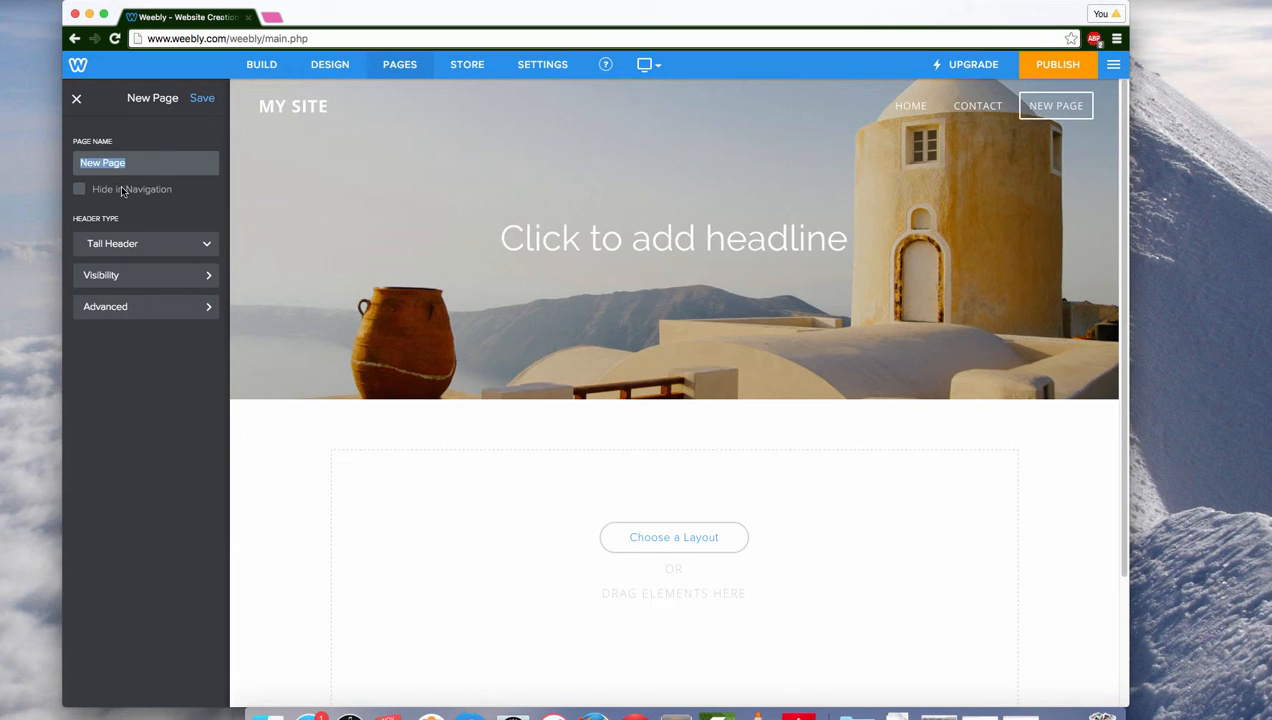
{"action": "mouse_move", "coordinate": [215, 302]}
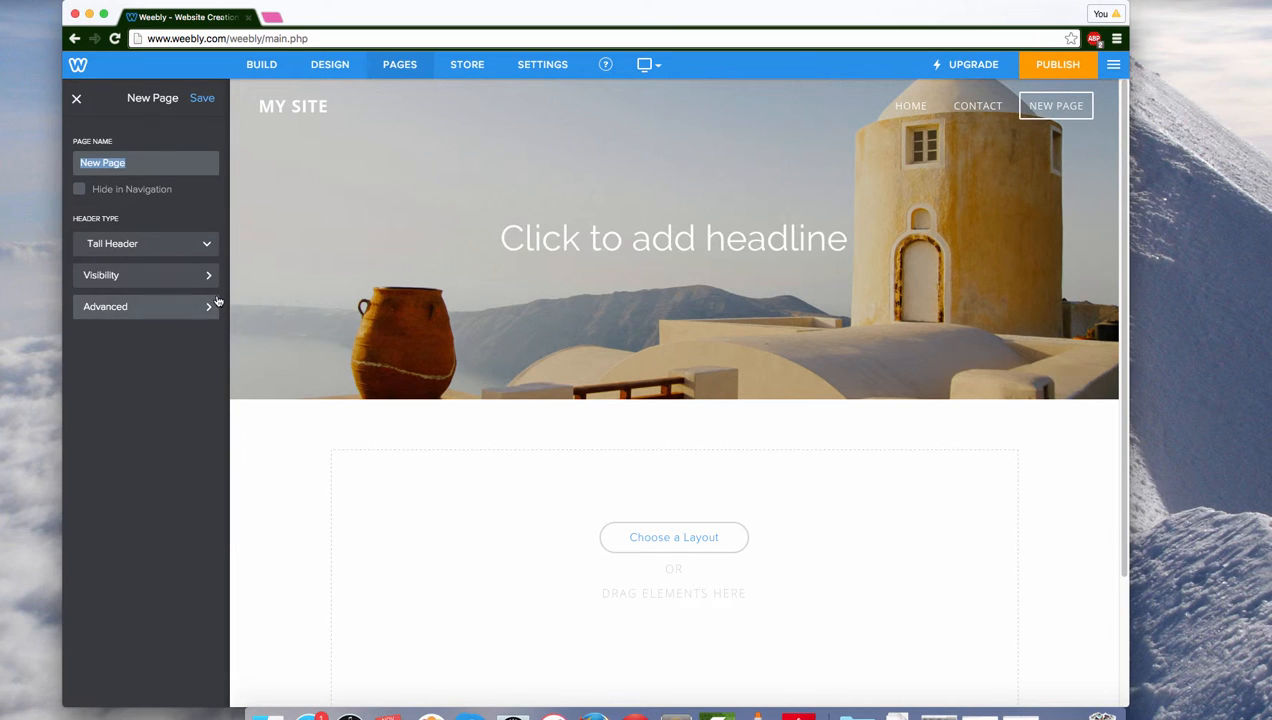
{"action": "mouse_move", "coordinate": [148, 200]}
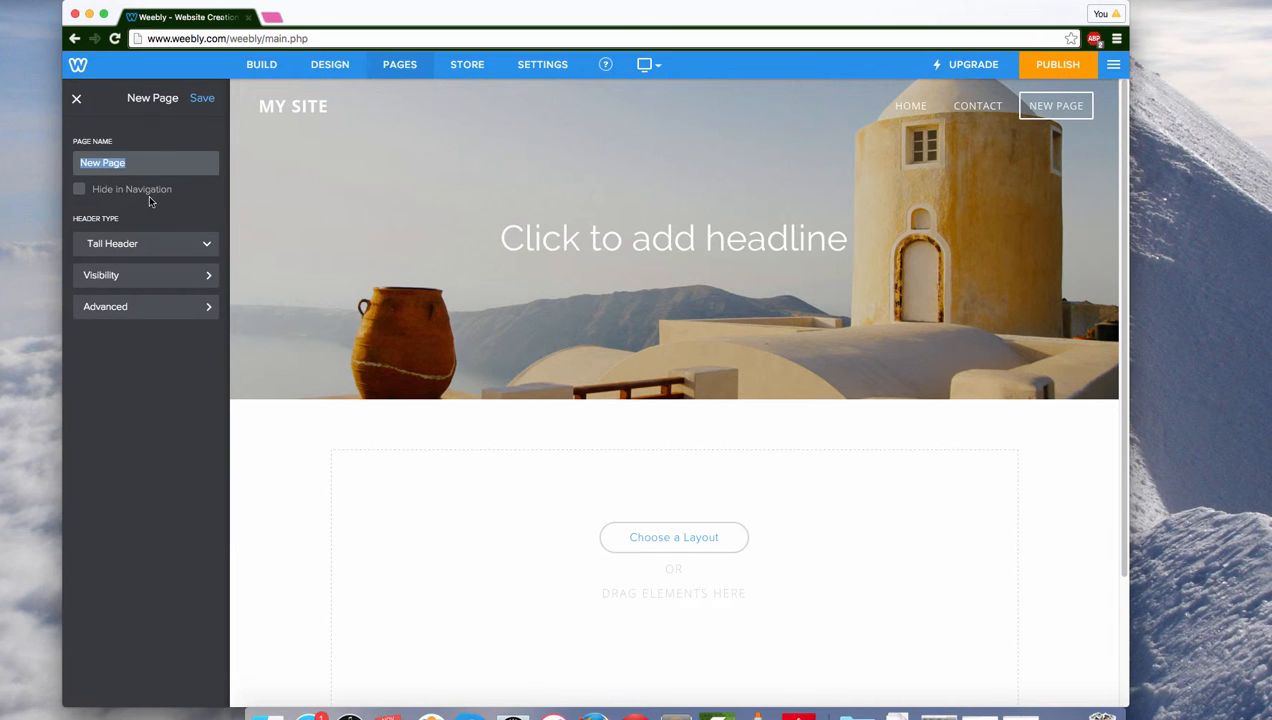
{"action": "type", "text": "Algebra"}
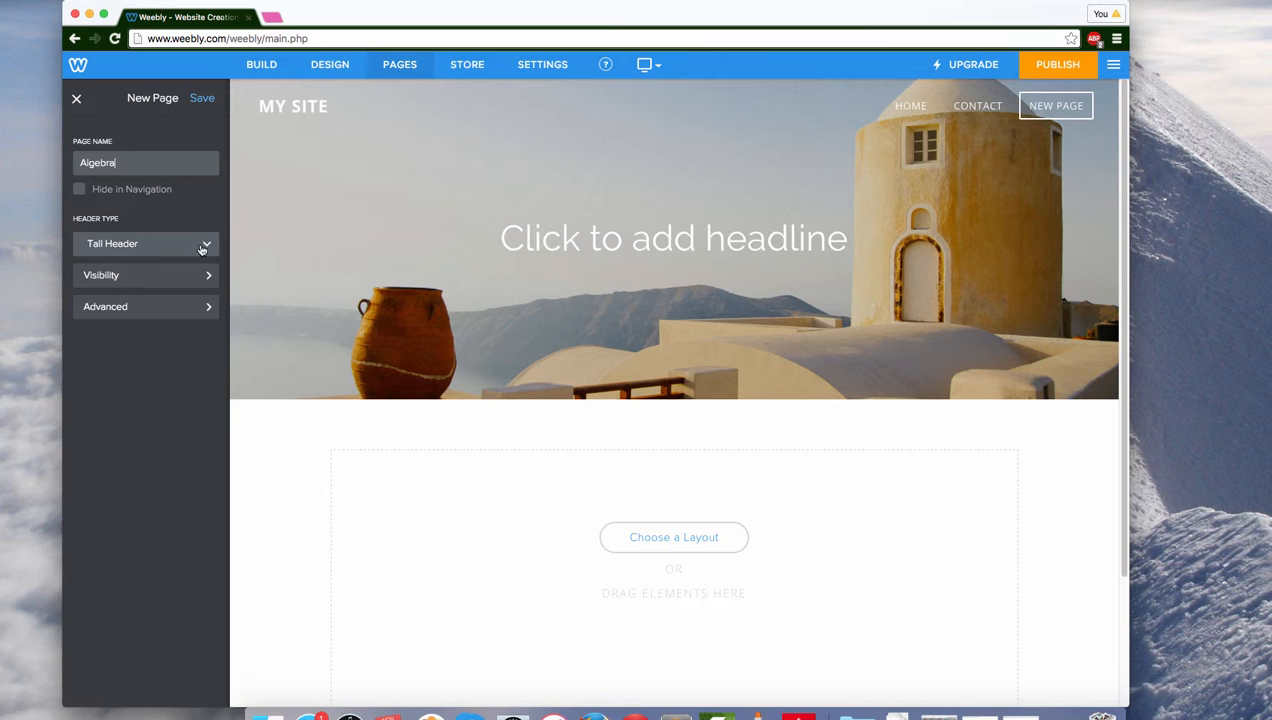
{"action": "left_click", "coordinate": [145, 243]}
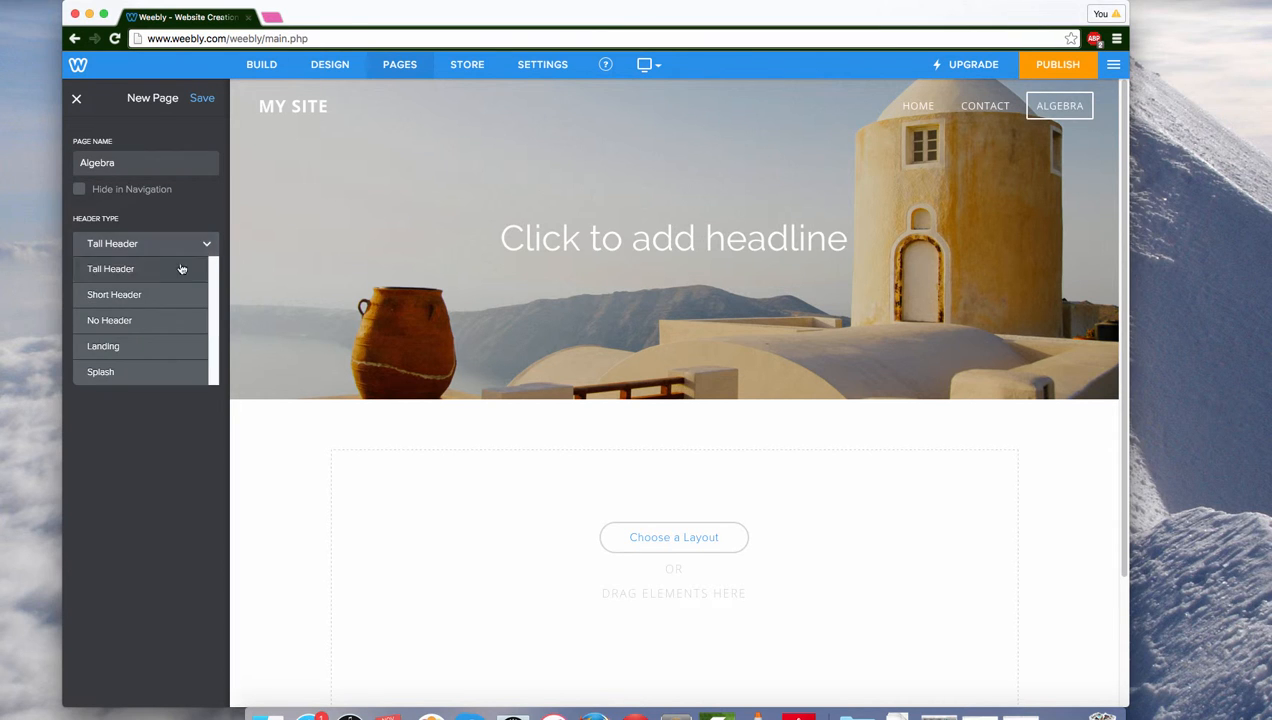
{"action": "left_click", "coordinate": [114, 294]}
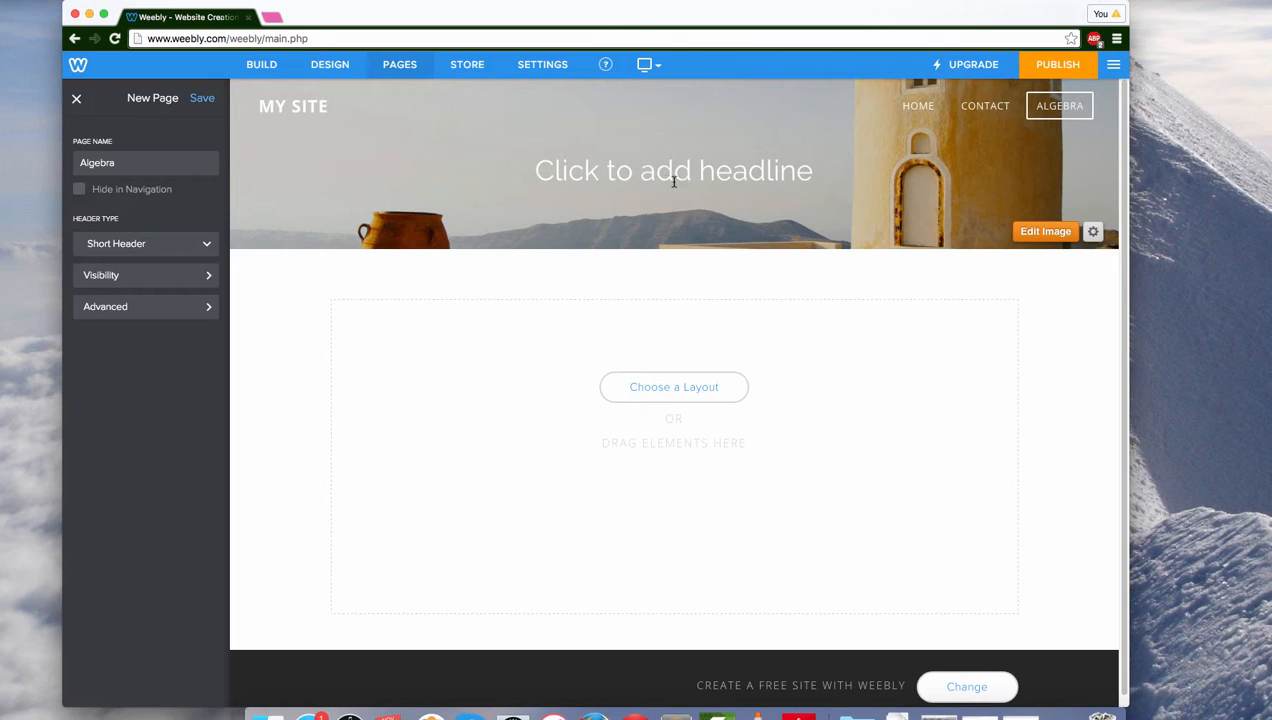
{"action": "mouse_move", "coordinate": [1045, 231]}
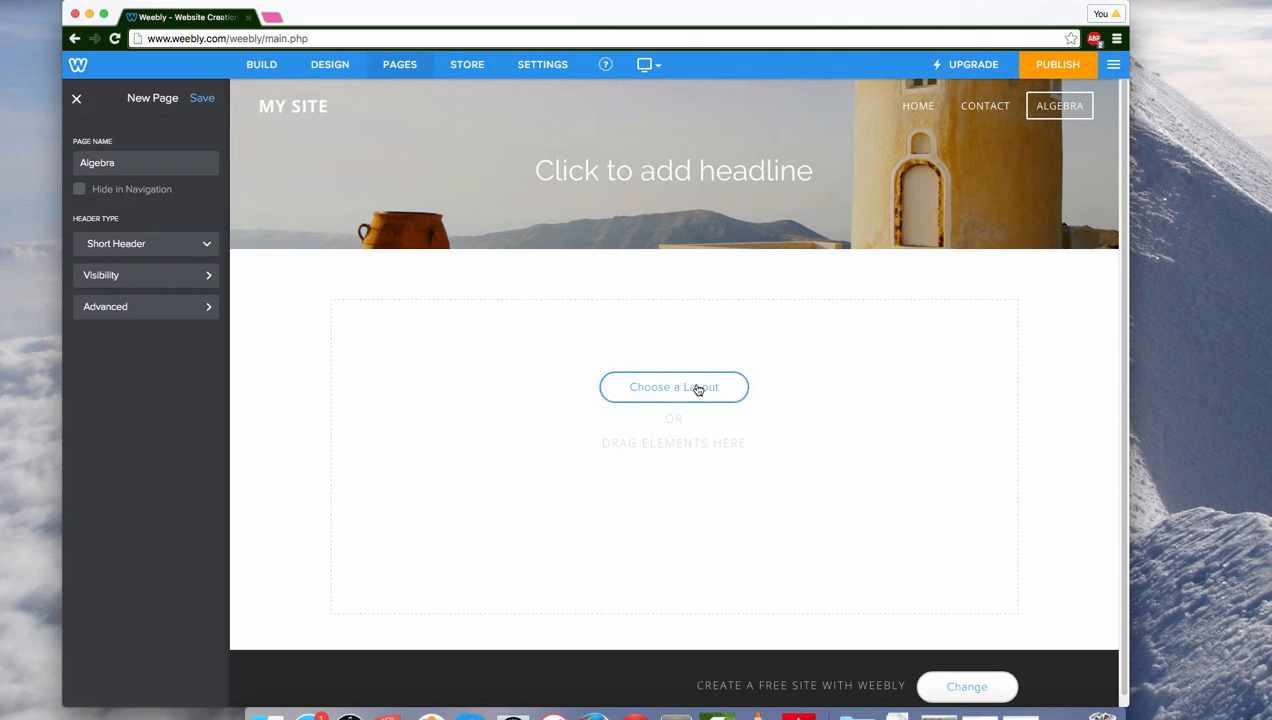
Step: Preview the Create Beautiful Designs layout from Choose a Layout and keep it
{"action": "left_click", "coordinate": [673, 387]}
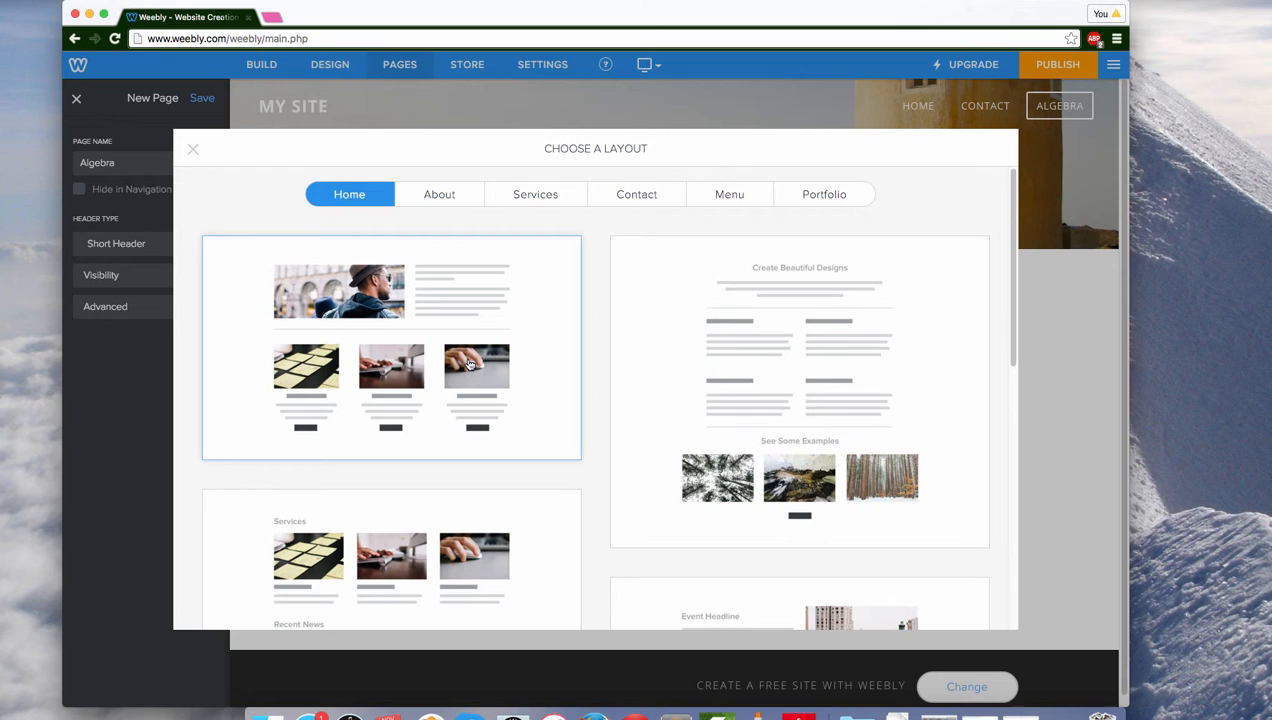
{"action": "mouse_move", "coordinate": [540, 384]}
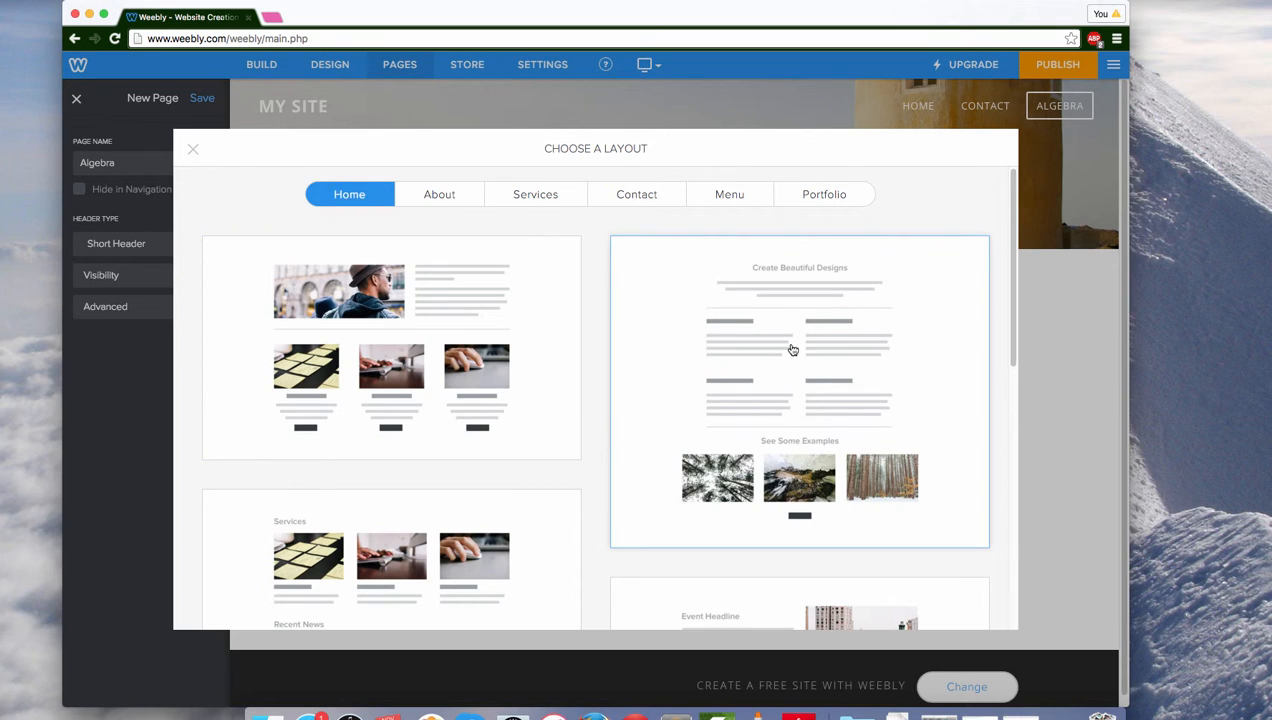
{"action": "mouse_move", "coordinate": [741, 361]}
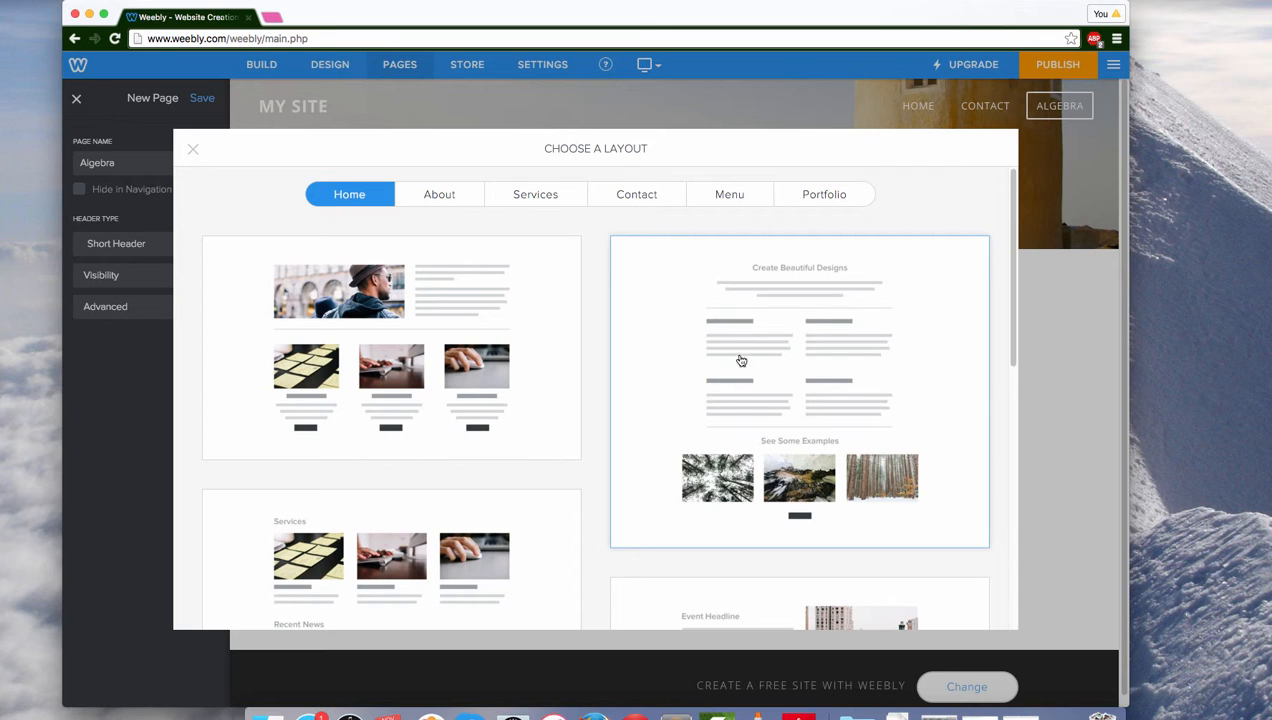
{"action": "mouse_move", "coordinate": [815, 385]}
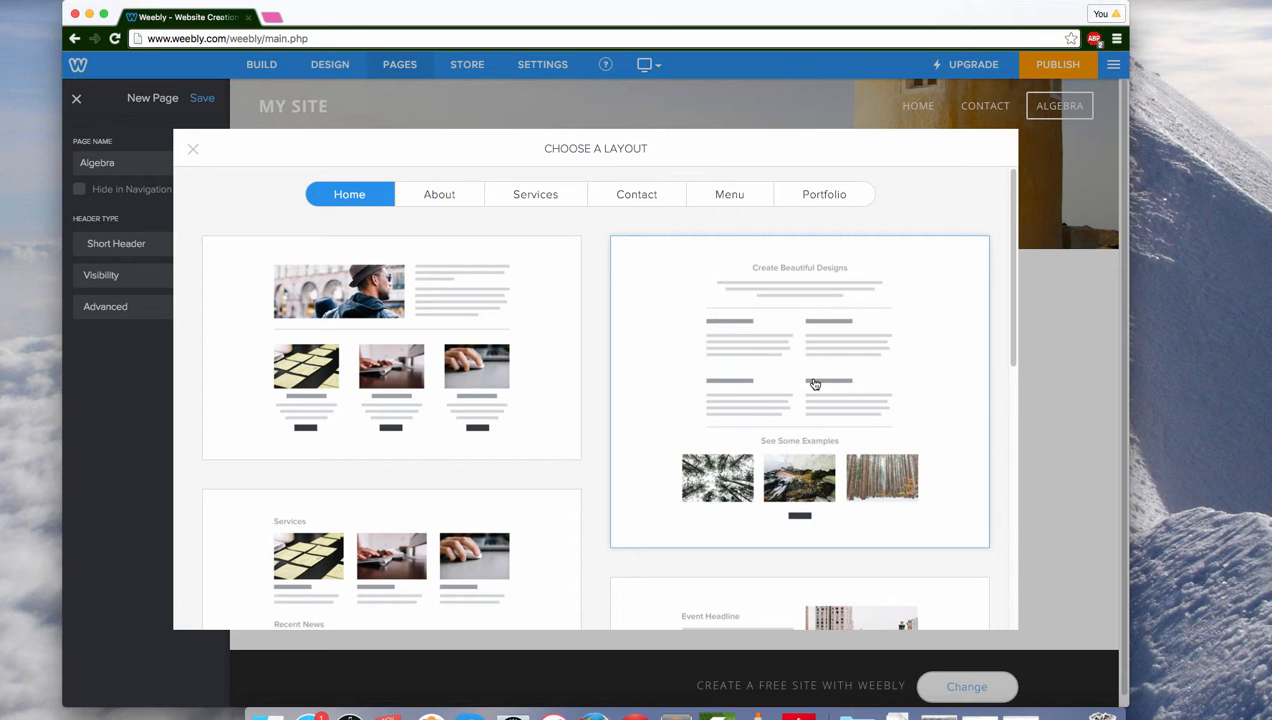
{"action": "left_click", "coordinate": [799, 390]}
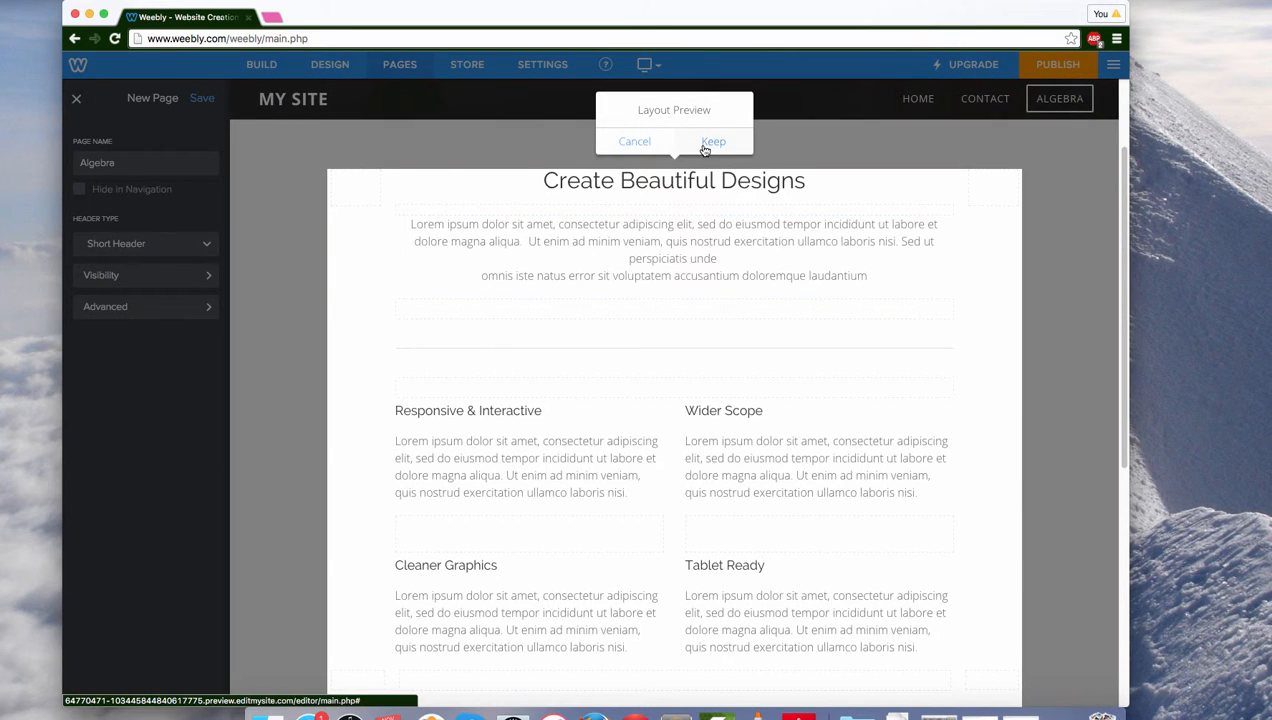
{"action": "left_click", "coordinate": [713, 141]}
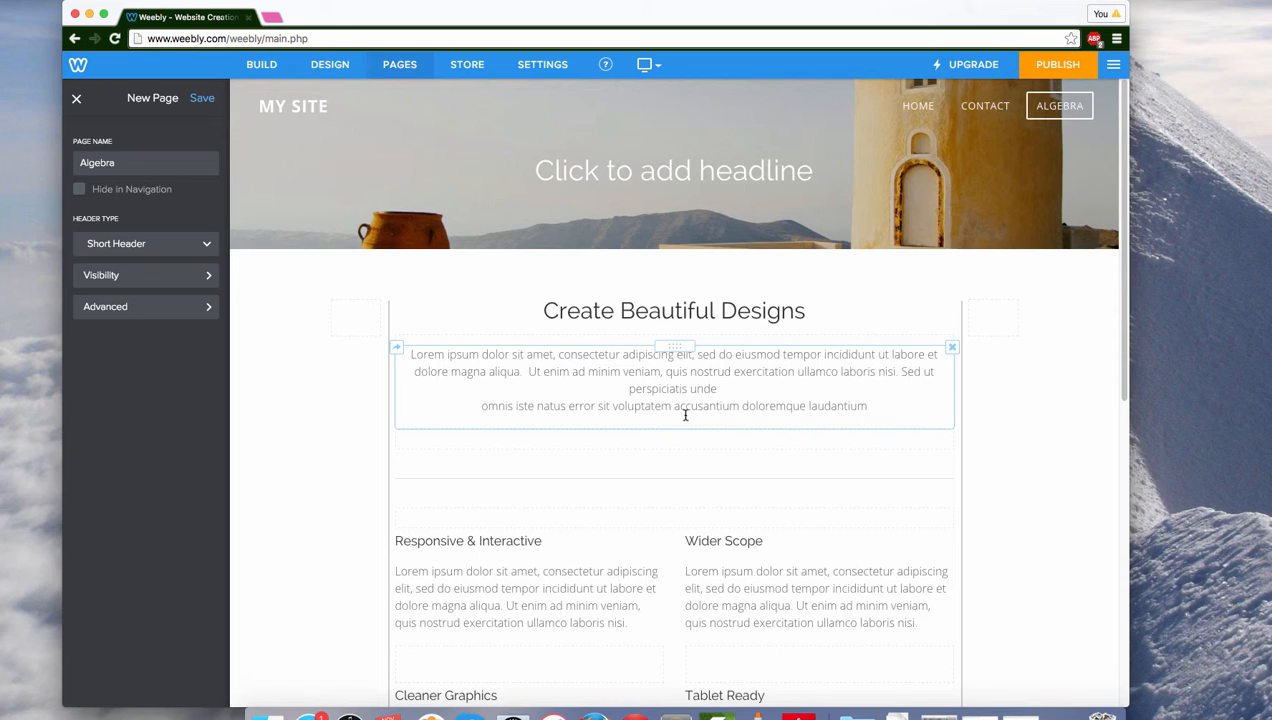
Step: Delete the intro paragraph and divider under Create Beautiful Designs, then select that heading
{"action": "scroll", "scroll_direction": "down", "scroll_amount": 3}
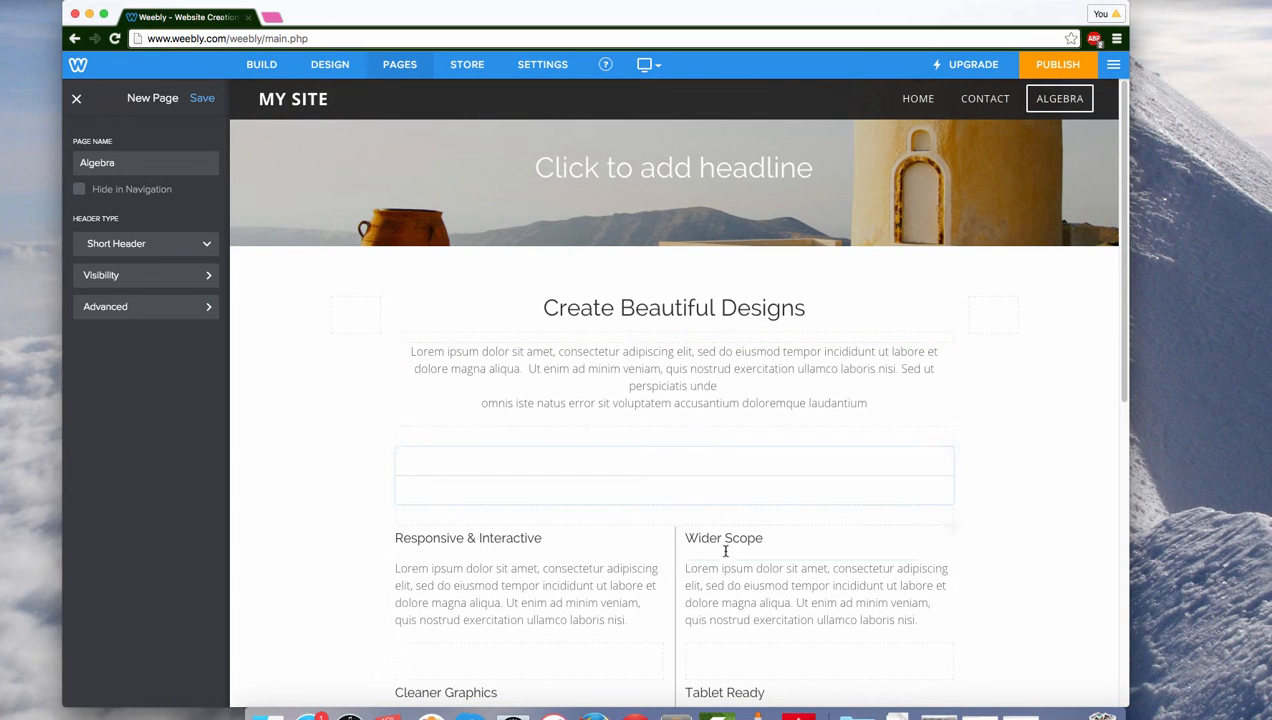
{"action": "left_click", "coordinate": [673, 377]}
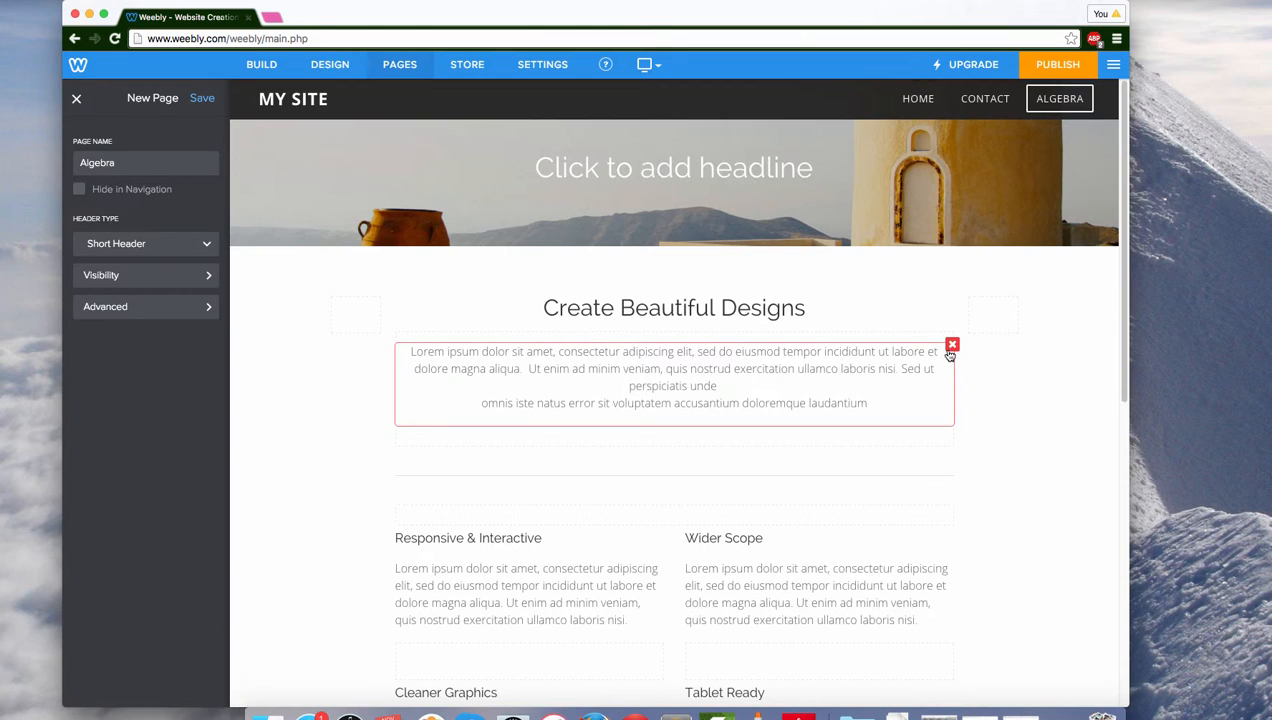
{"action": "mouse_move", "coordinate": [951, 345]}
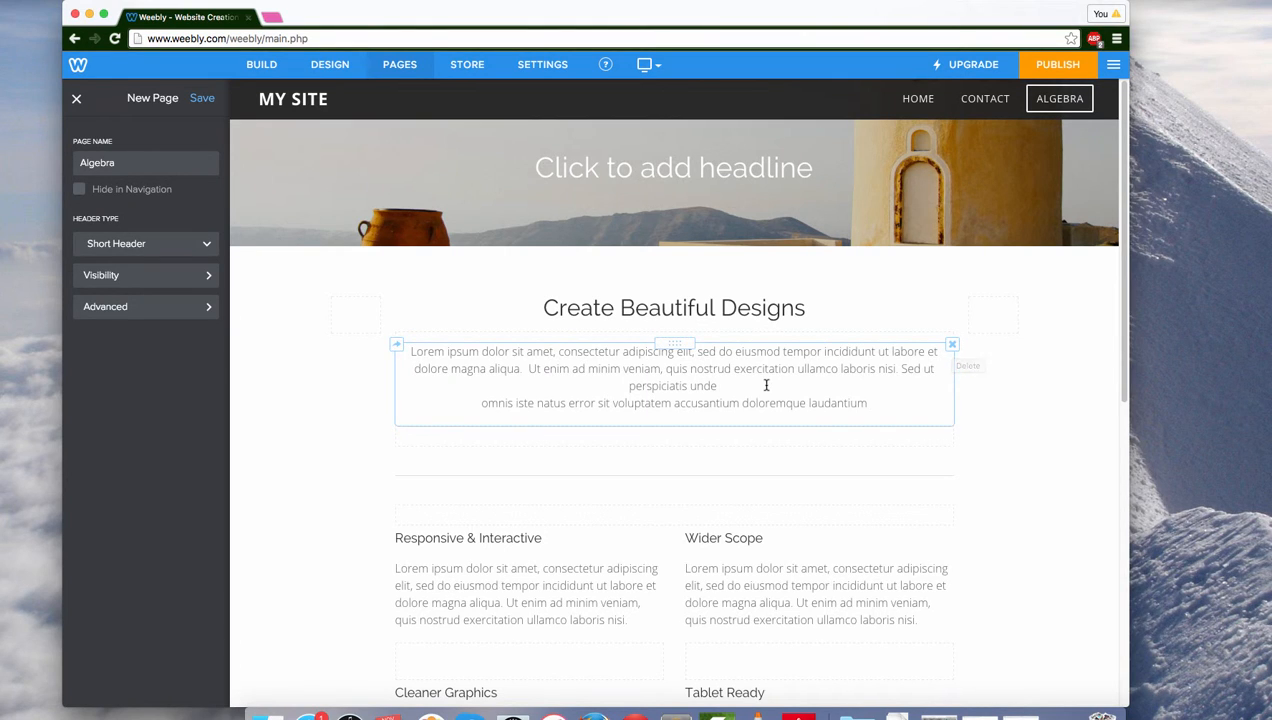
{"action": "left_click", "coordinate": [952, 344]}
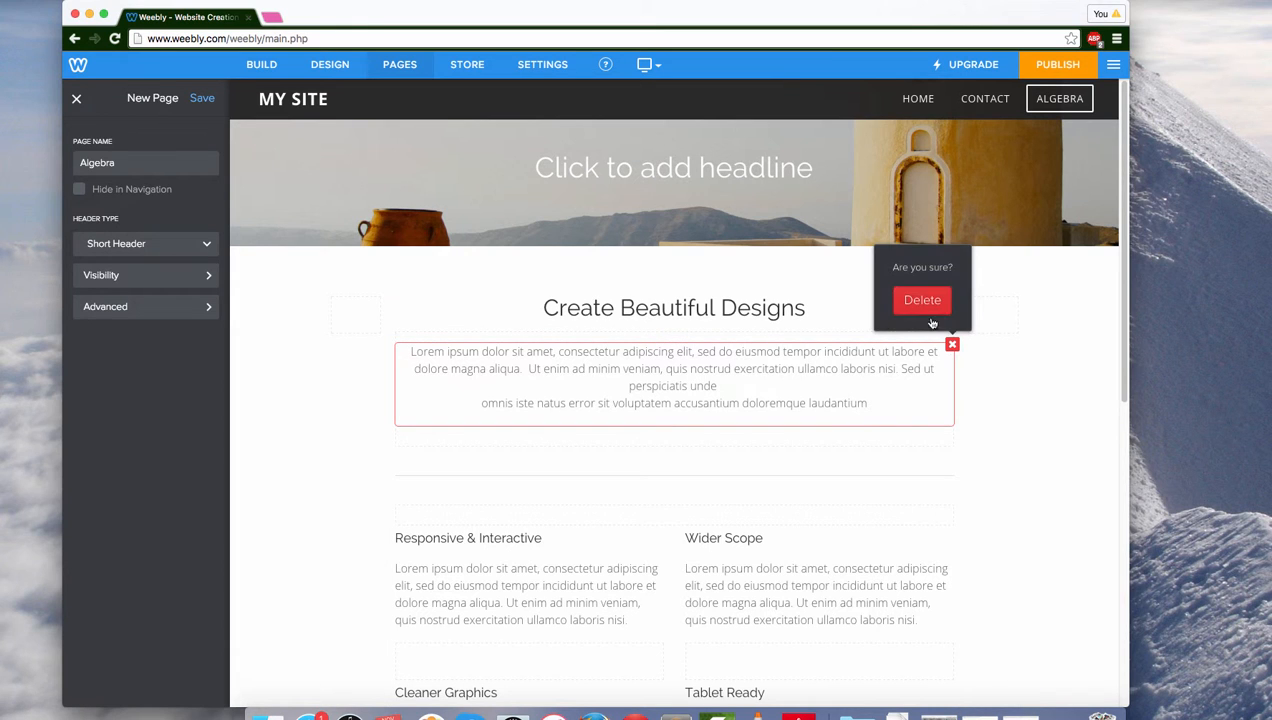
{"action": "left_click", "coordinate": [921, 300]}
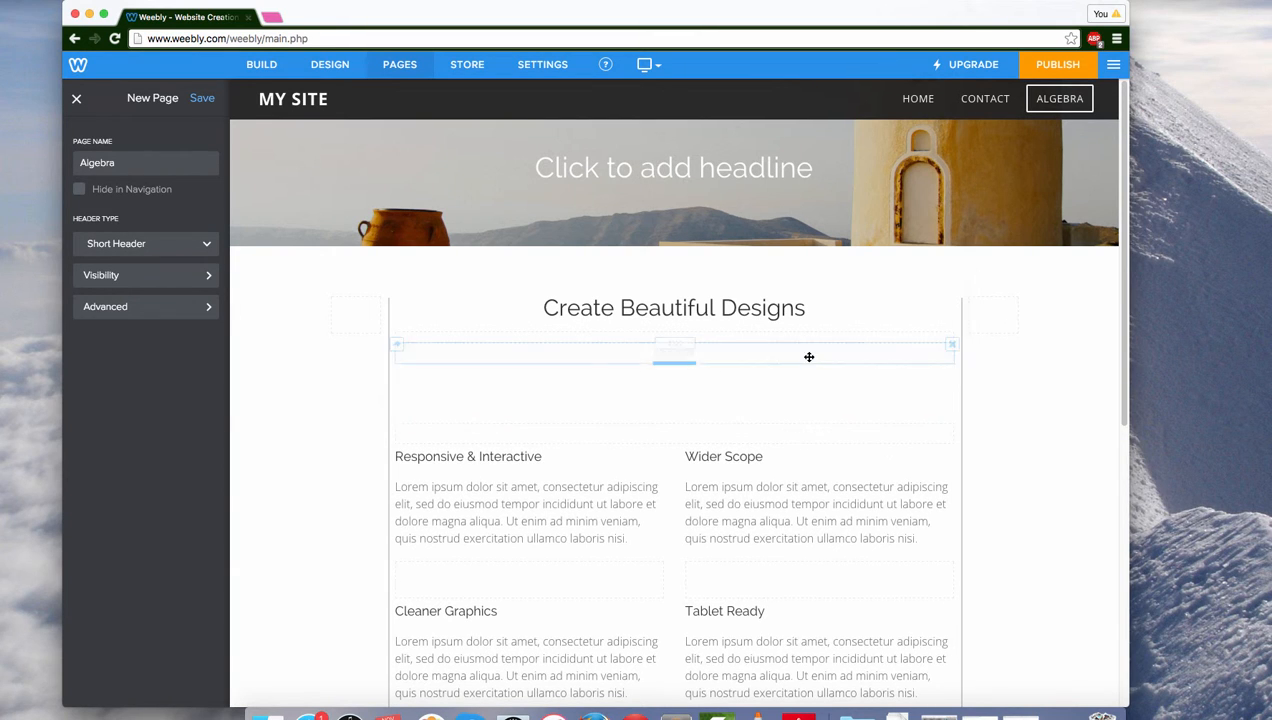
{"action": "left_click", "coordinate": [674, 307]}
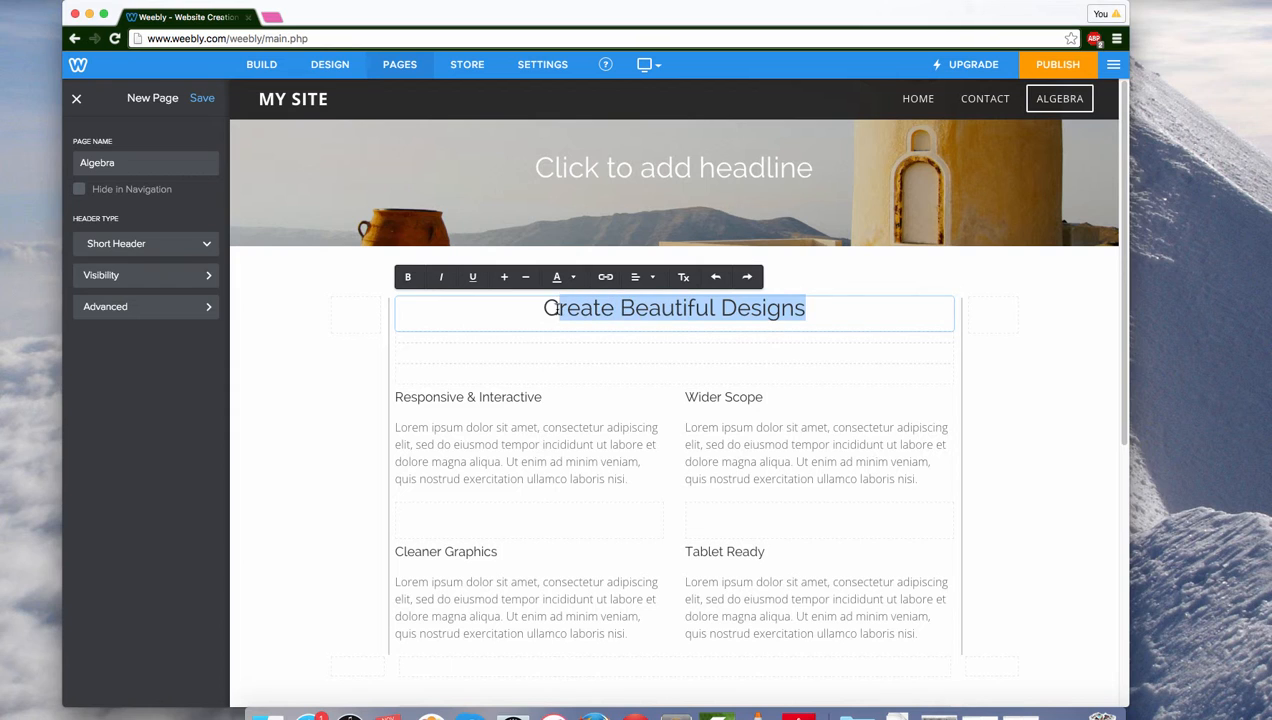
Step: Retitle the page heading 'Algebra' and the first column heading 'Assignments'
{"action": "type", "text": "Al;"}
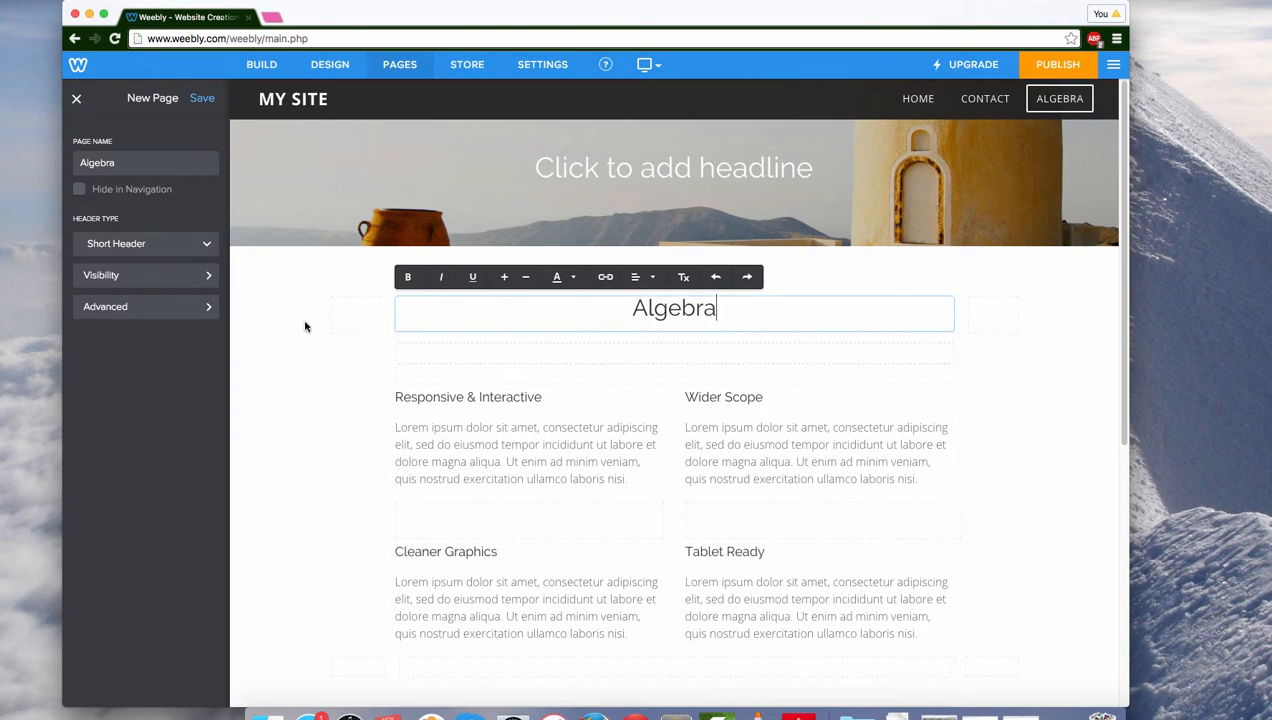
{"action": "left_click", "coordinate": [470, 397]}
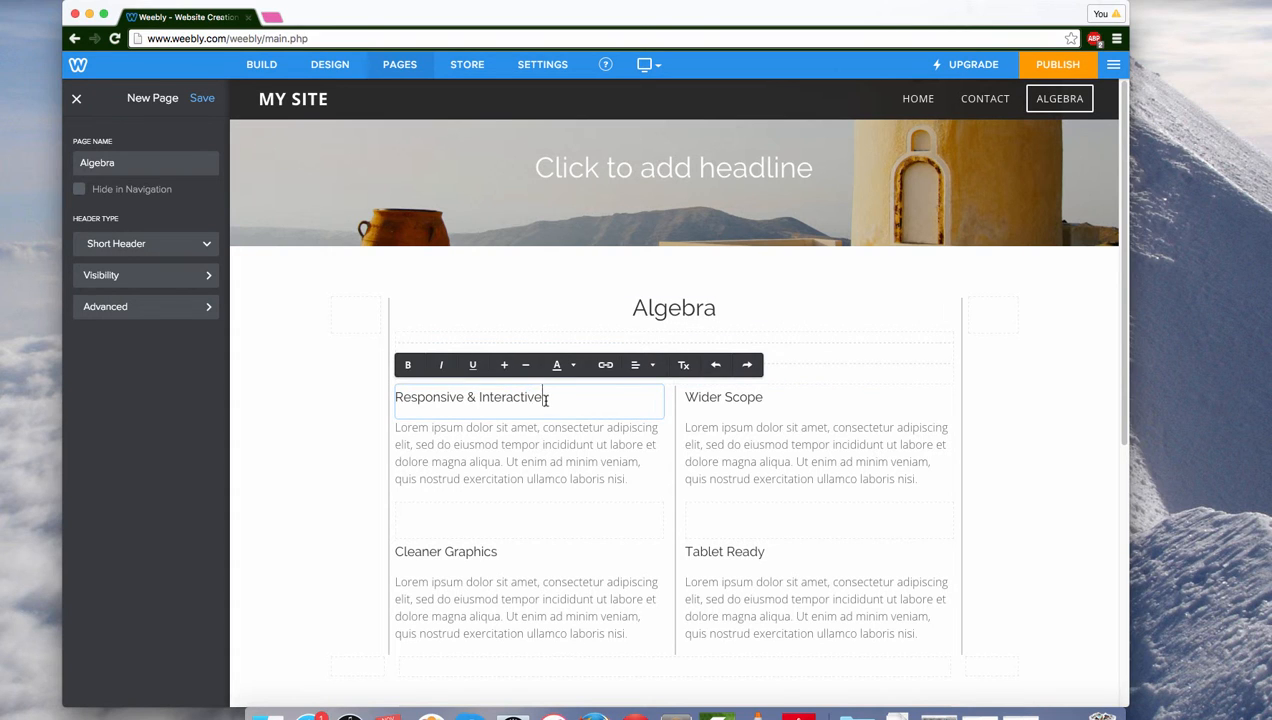
{"action": "type", "text": "As"}
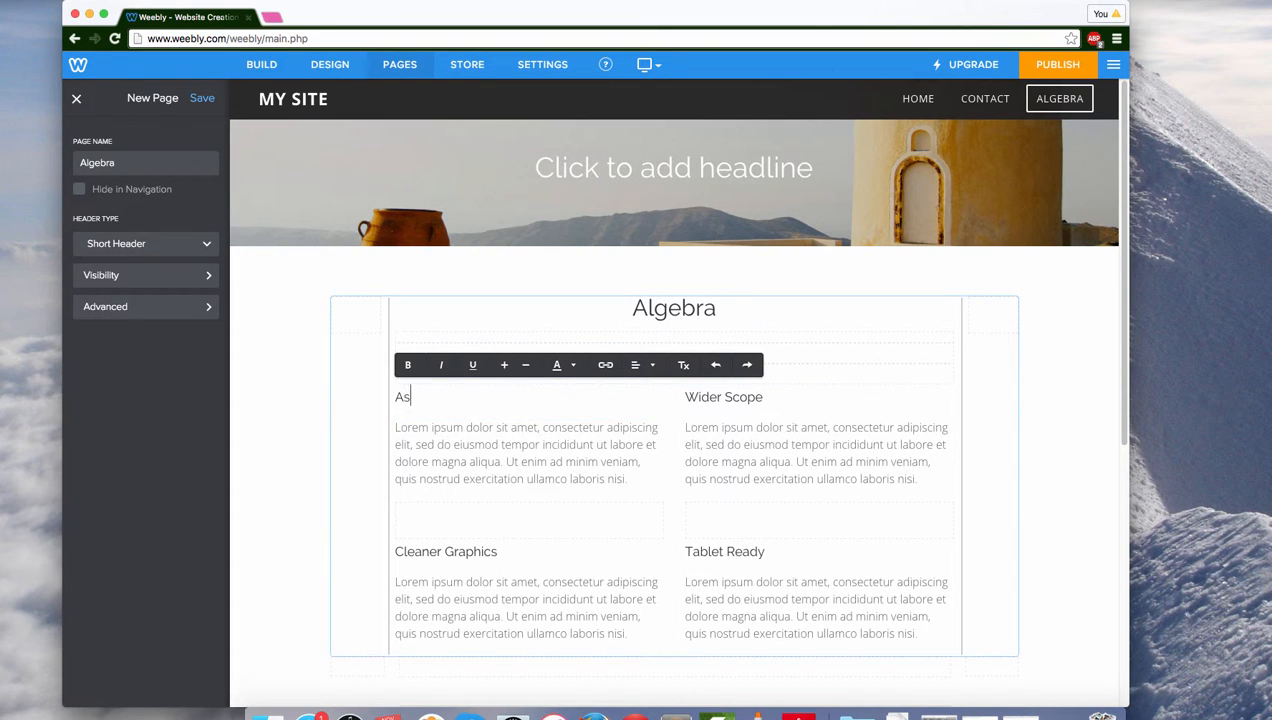
{"action": "type", "text": "signment"}
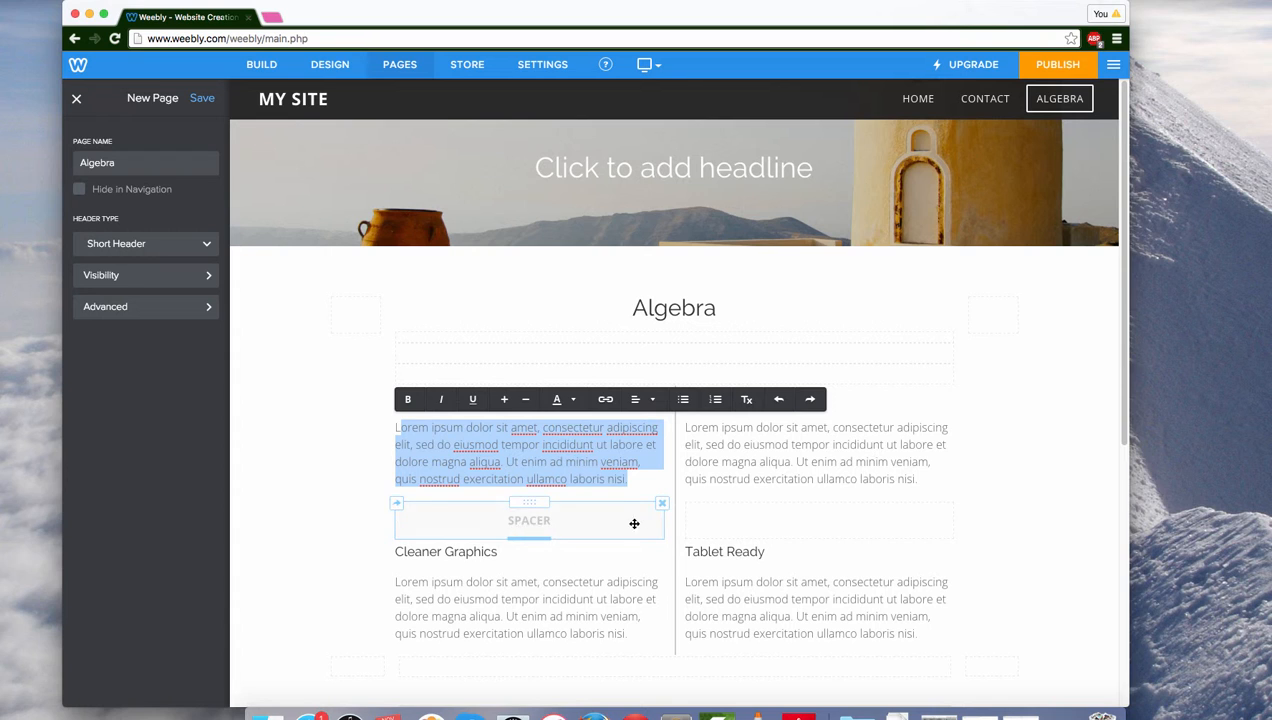
Step: Remove the spacer and the placeholder paragraph beneath Assignments
{"action": "left_click", "coordinate": [662, 502]}
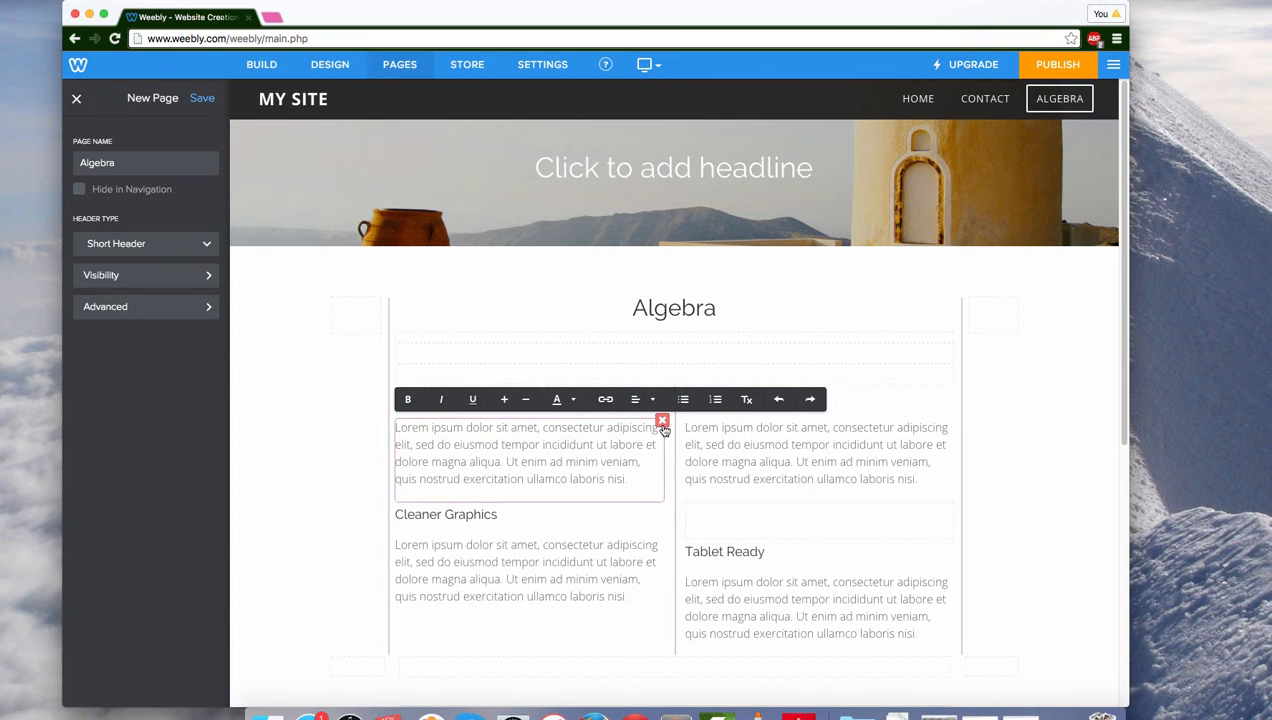
{"action": "left_click", "coordinate": [661, 420]}
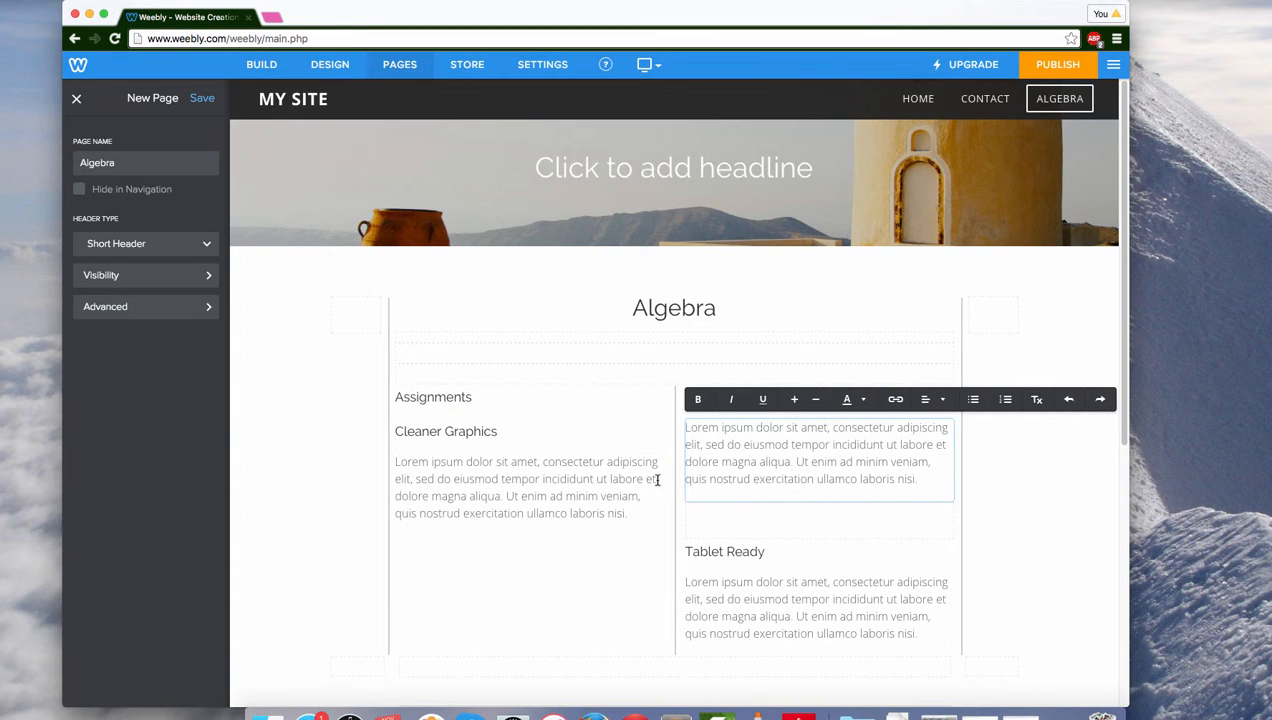
{"action": "left_click", "coordinate": [433, 397]}
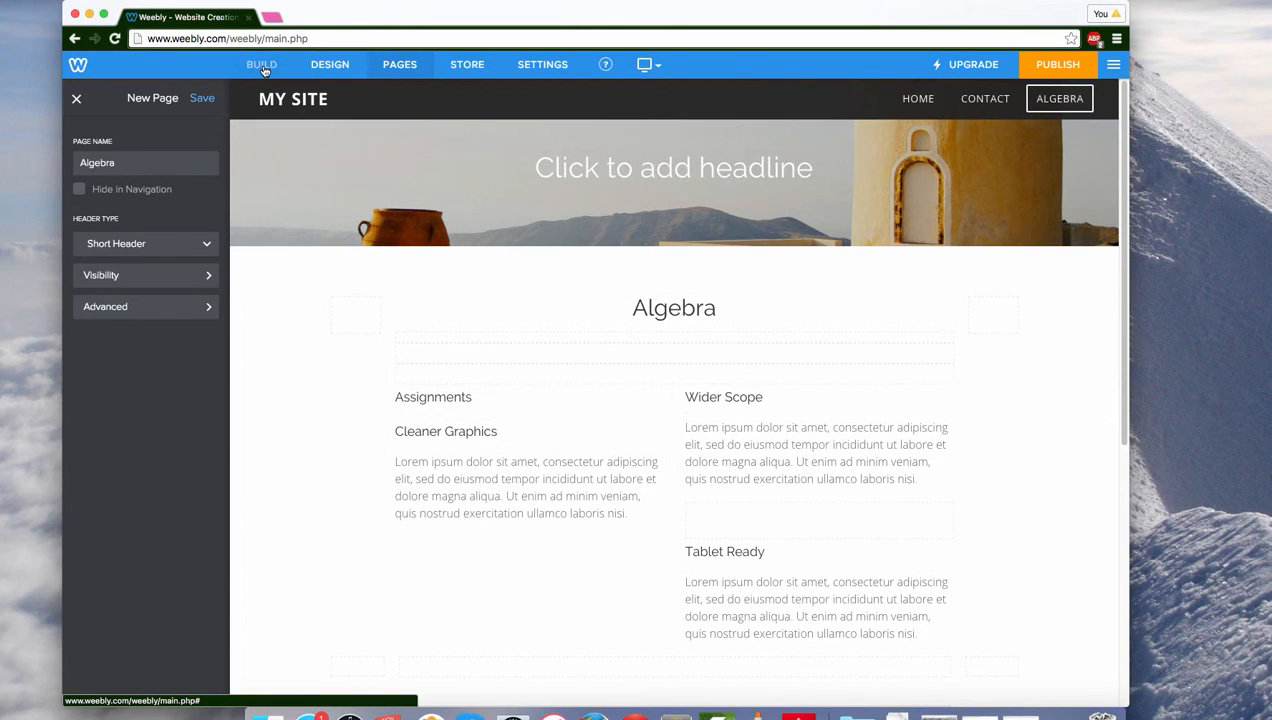
Step: Drop a File element below the Assignments heading and start its file upload
{"action": "left_click", "coordinate": [261, 64]}
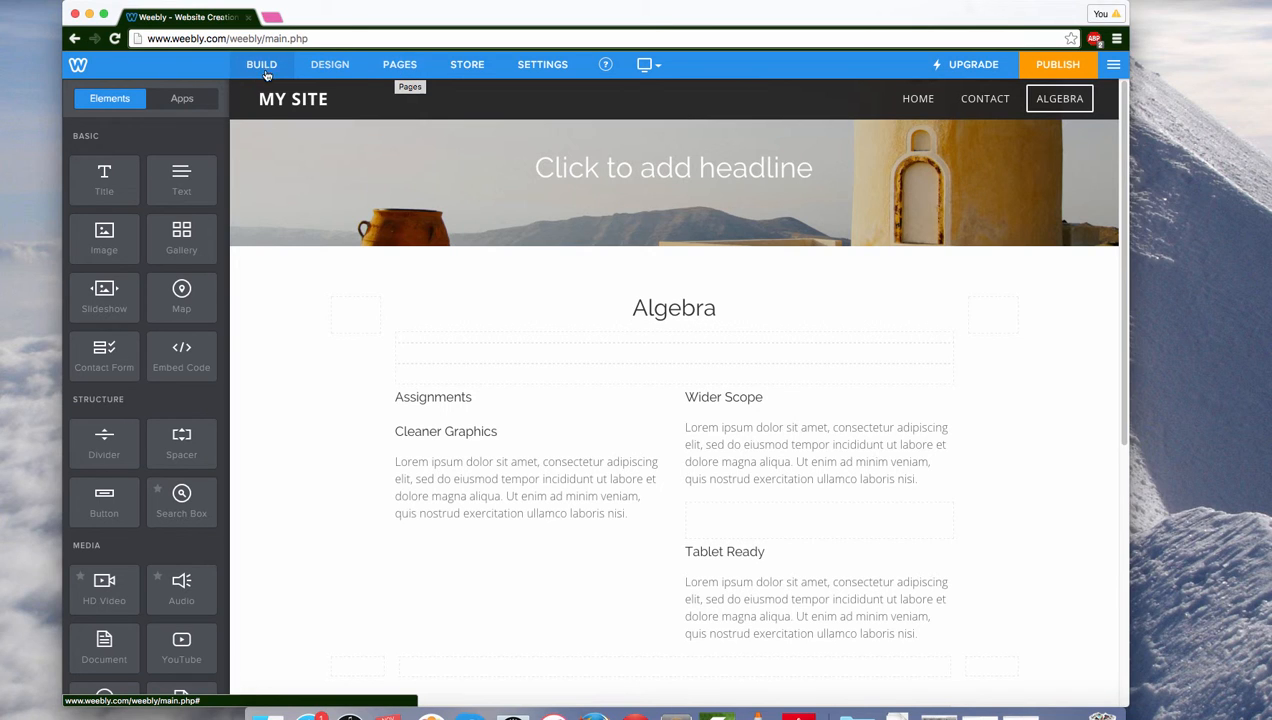
{"action": "mouse_move", "coordinate": [399, 64]}
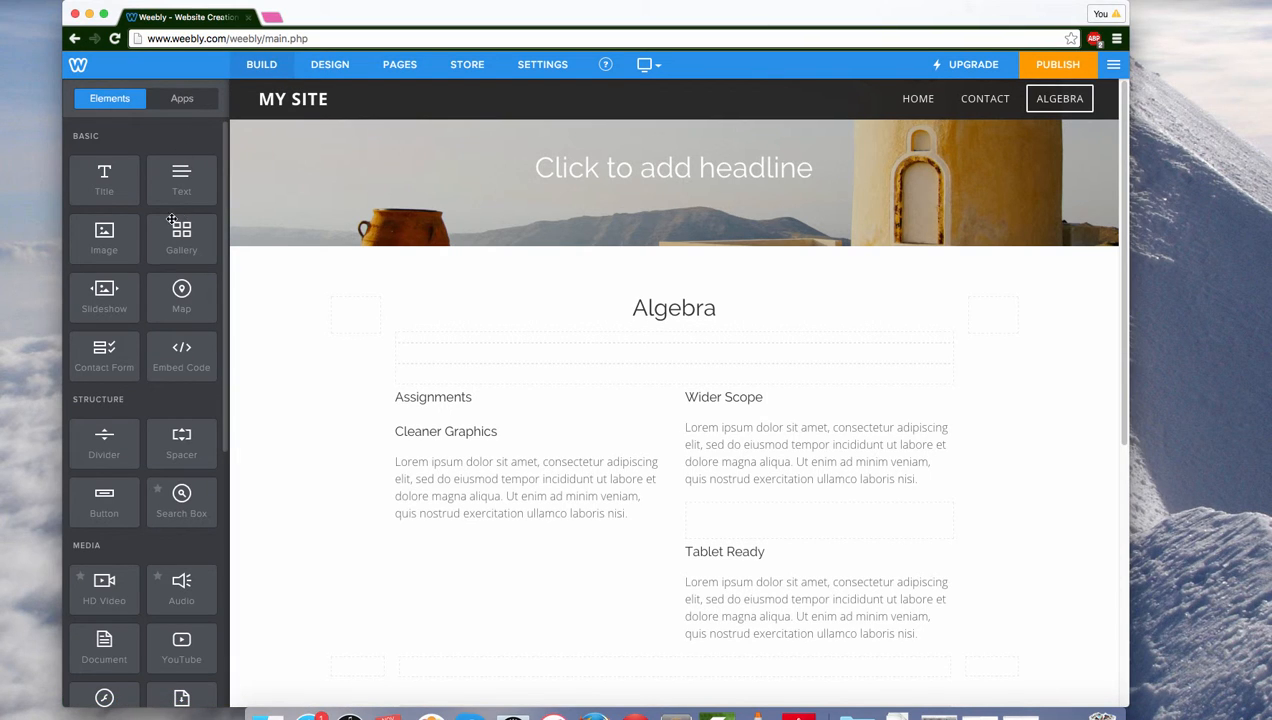
{"action": "scroll", "scroll_direction": "down", "scroll_amount": 3}
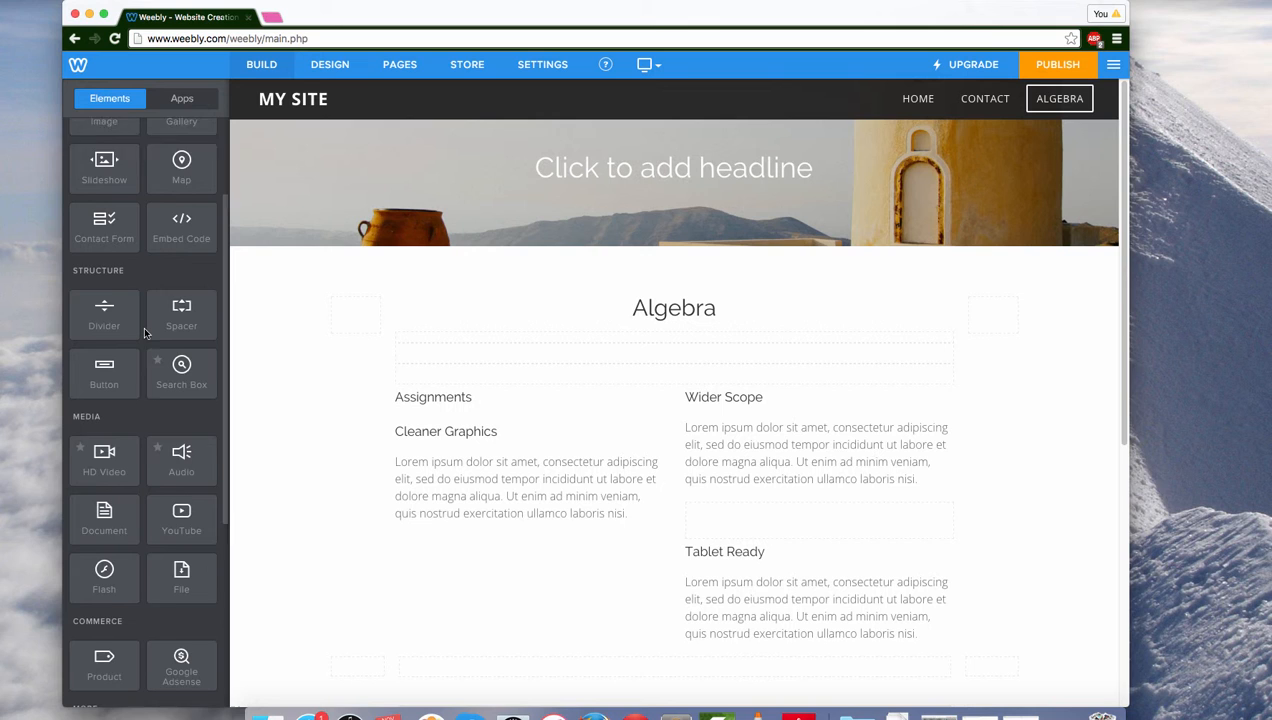
{"action": "scroll", "scroll_direction": "up", "scroll_amount": 3}
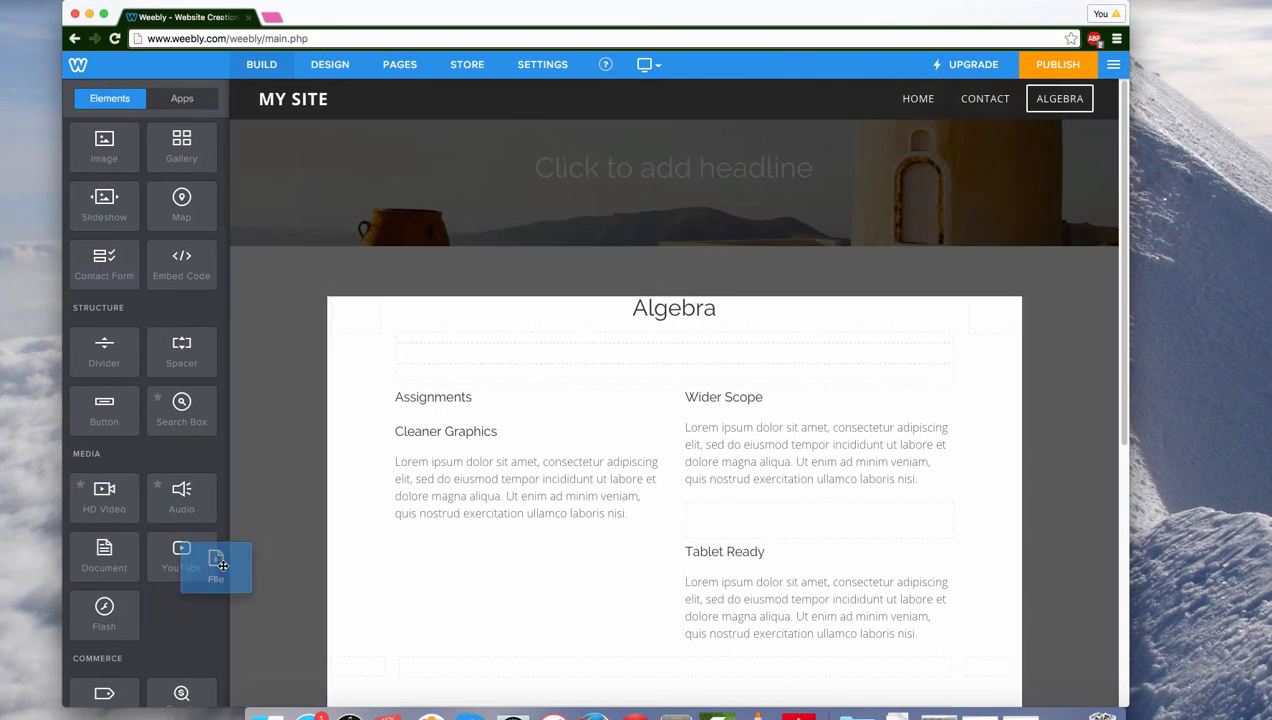
{"action": "left_click_drag", "start_coordinate": [215, 560], "coordinate": [472, 418]}
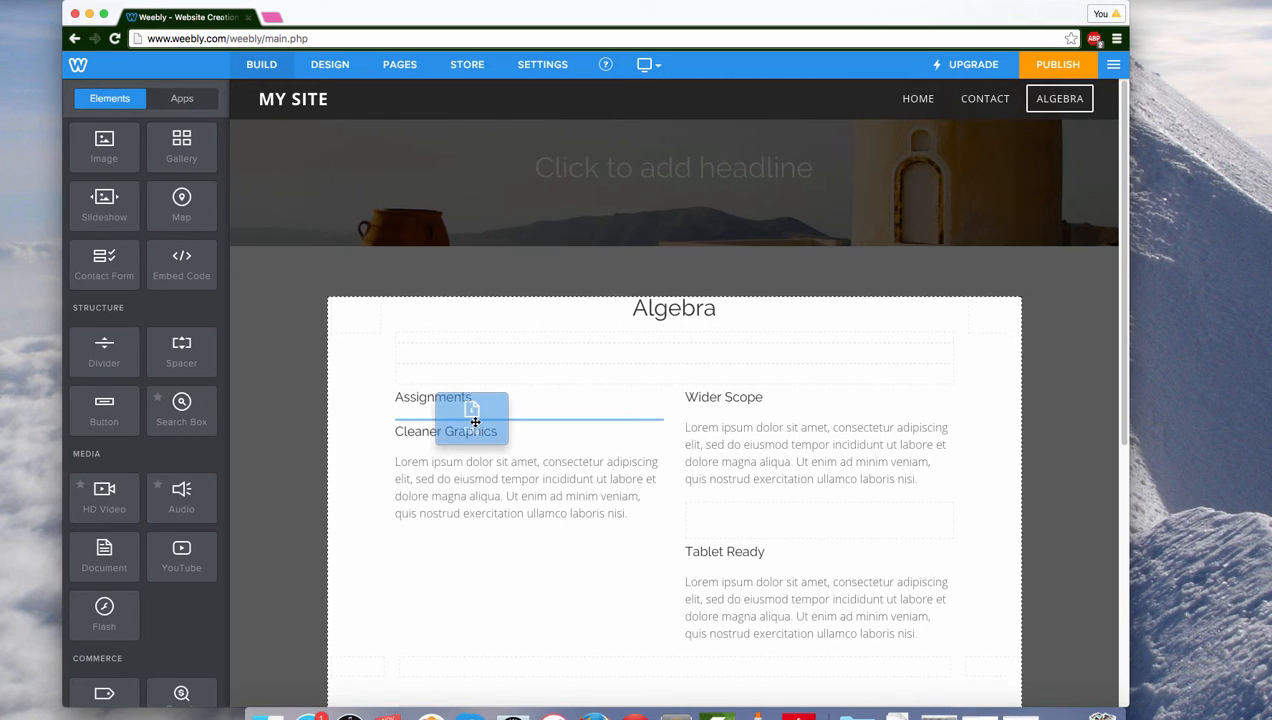
{"action": "left_click_drag", "start_coordinate": [475, 420], "coordinate": [400, 435]}
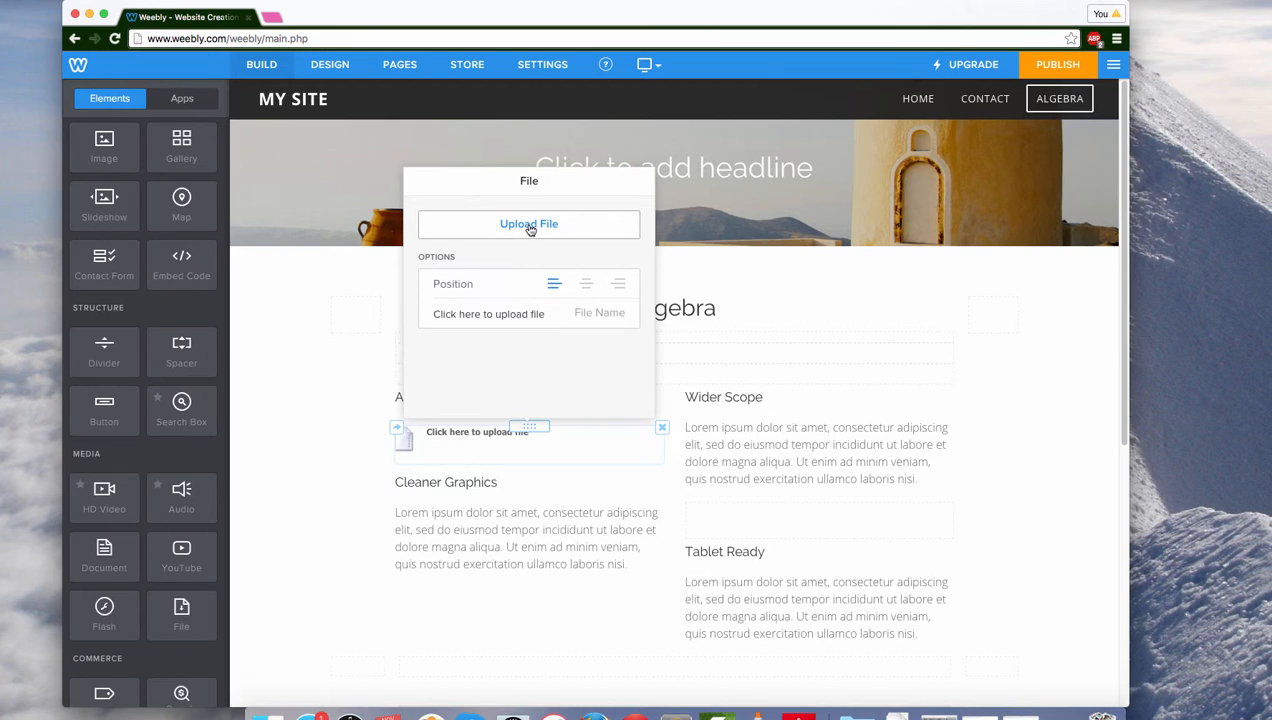
{"action": "left_click", "coordinate": [528, 223]}
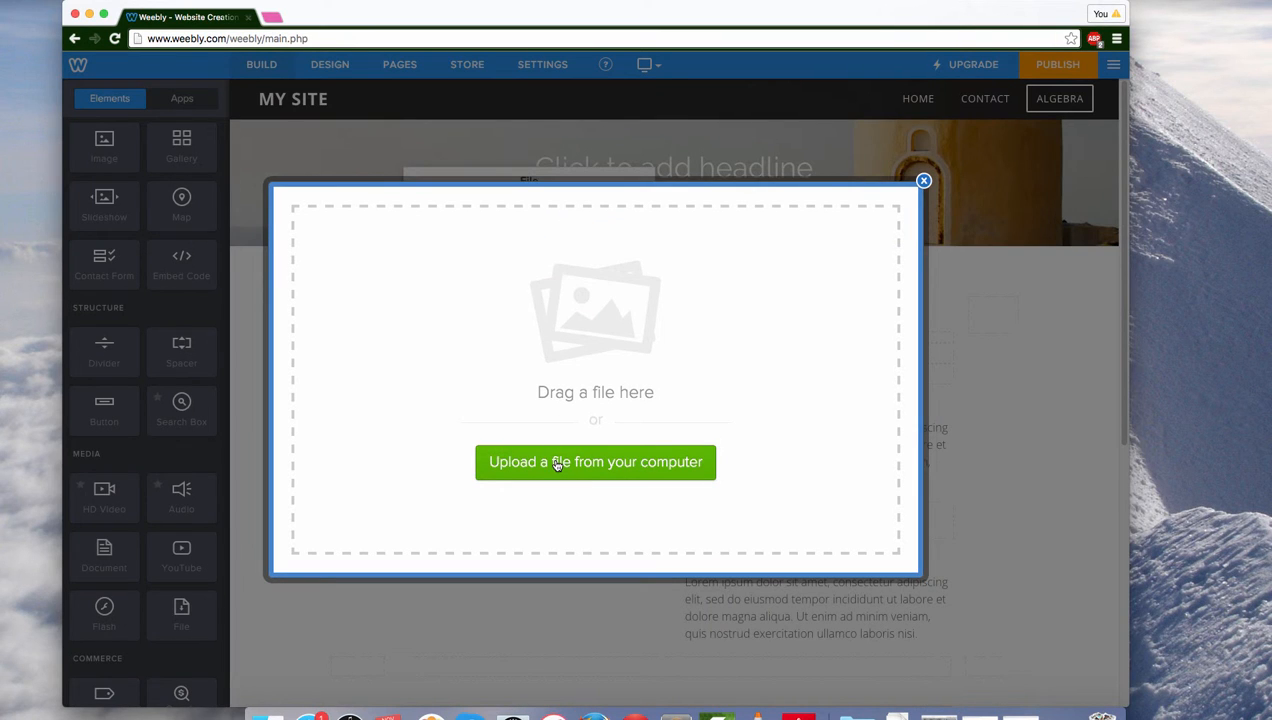
Step: Upload 2.pdf from the Website (2.0) > algdoc folder into the file element
{"action": "left_click", "coordinate": [595, 462]}
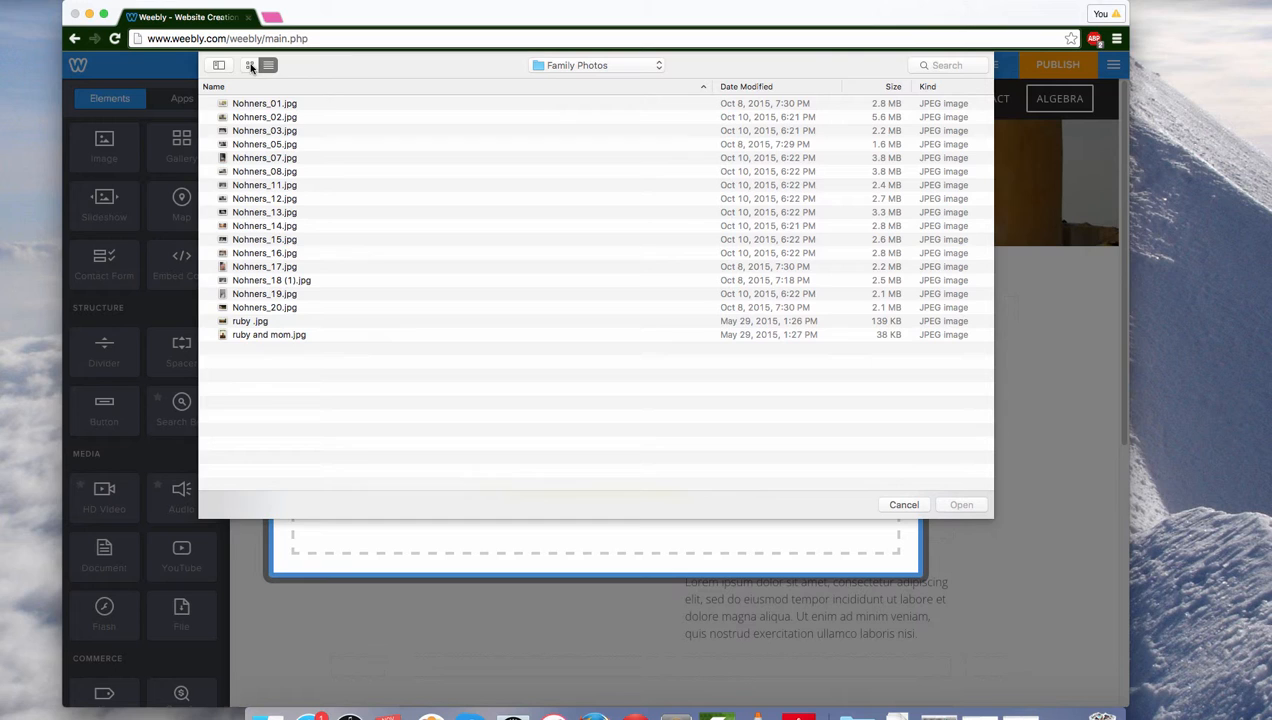
{"action": "left_click", "coordinate": [249, 65]}
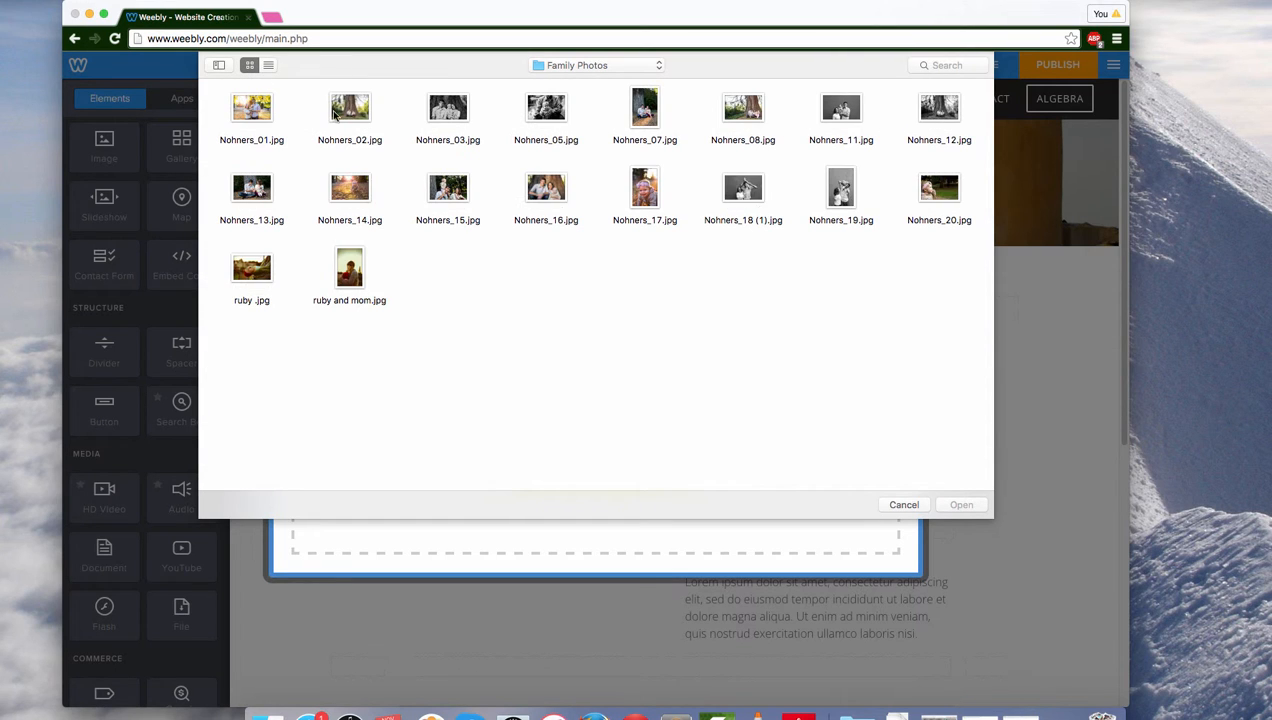
{"action": "mouse_move", "coordinate": [642, 68]}
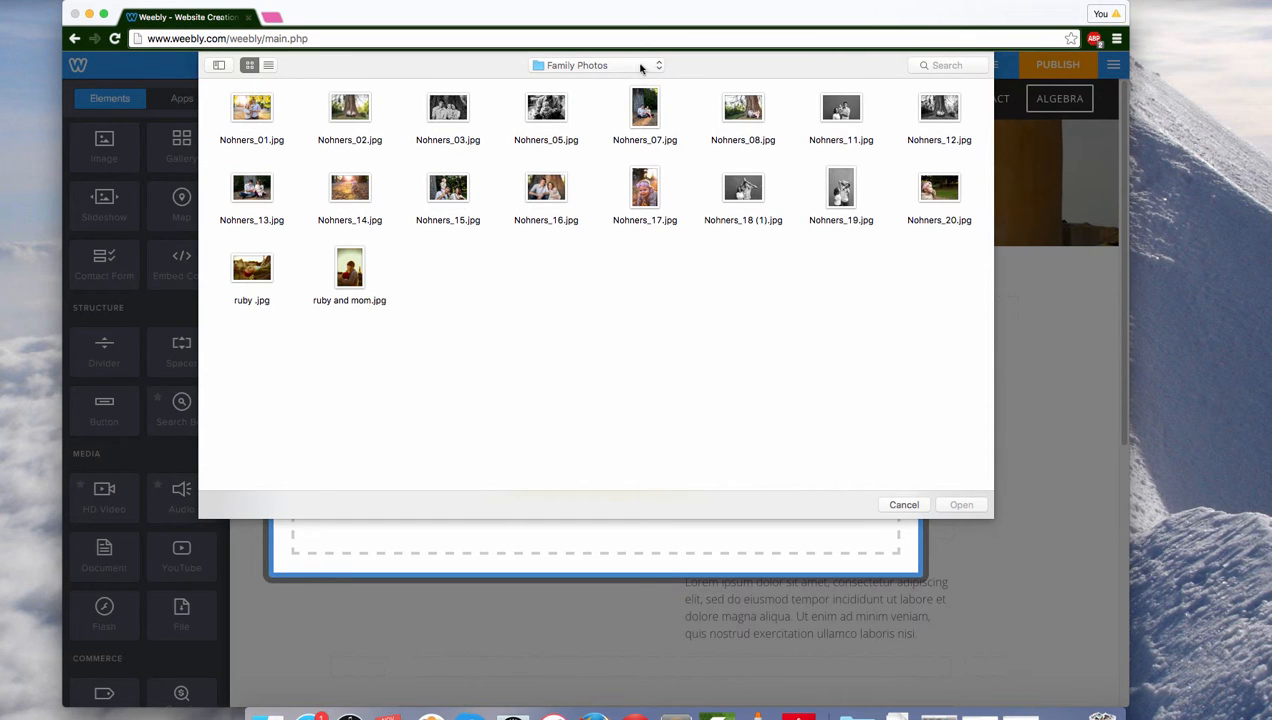
{"action": "left_click", "coordinate": [595, 65]}
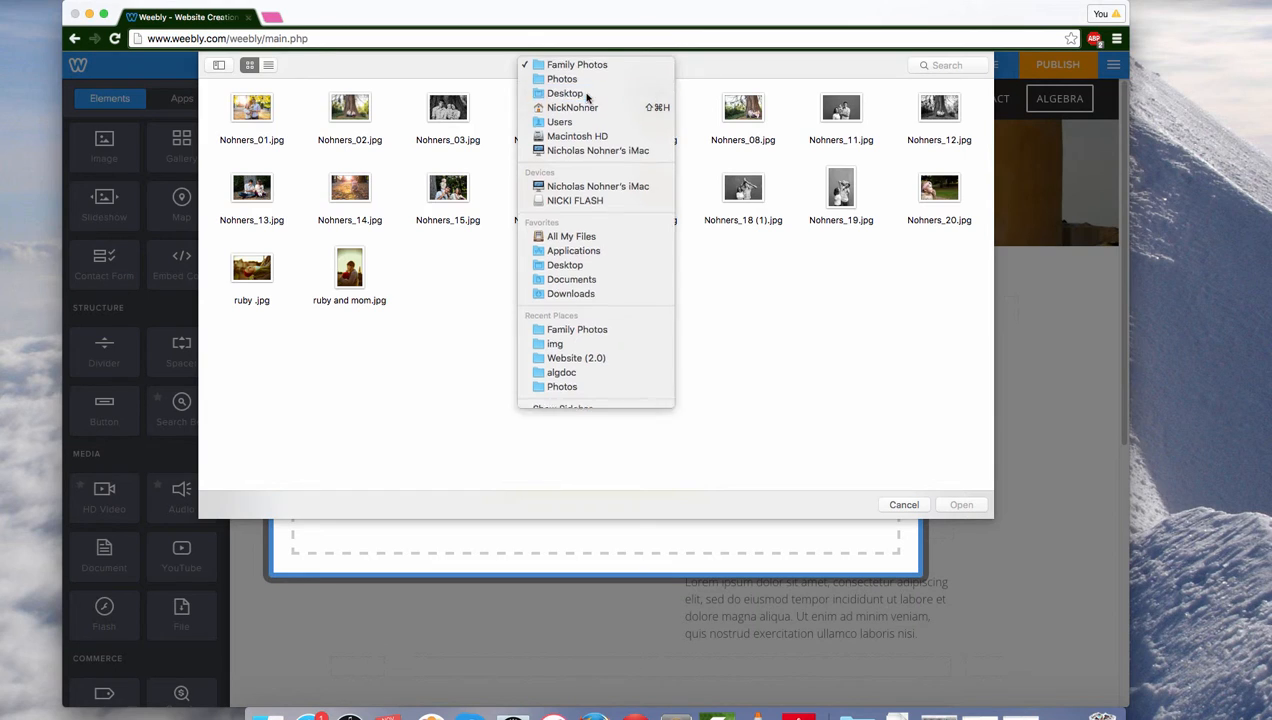
{"action": "left_click", "coordinate": [572, 107]}
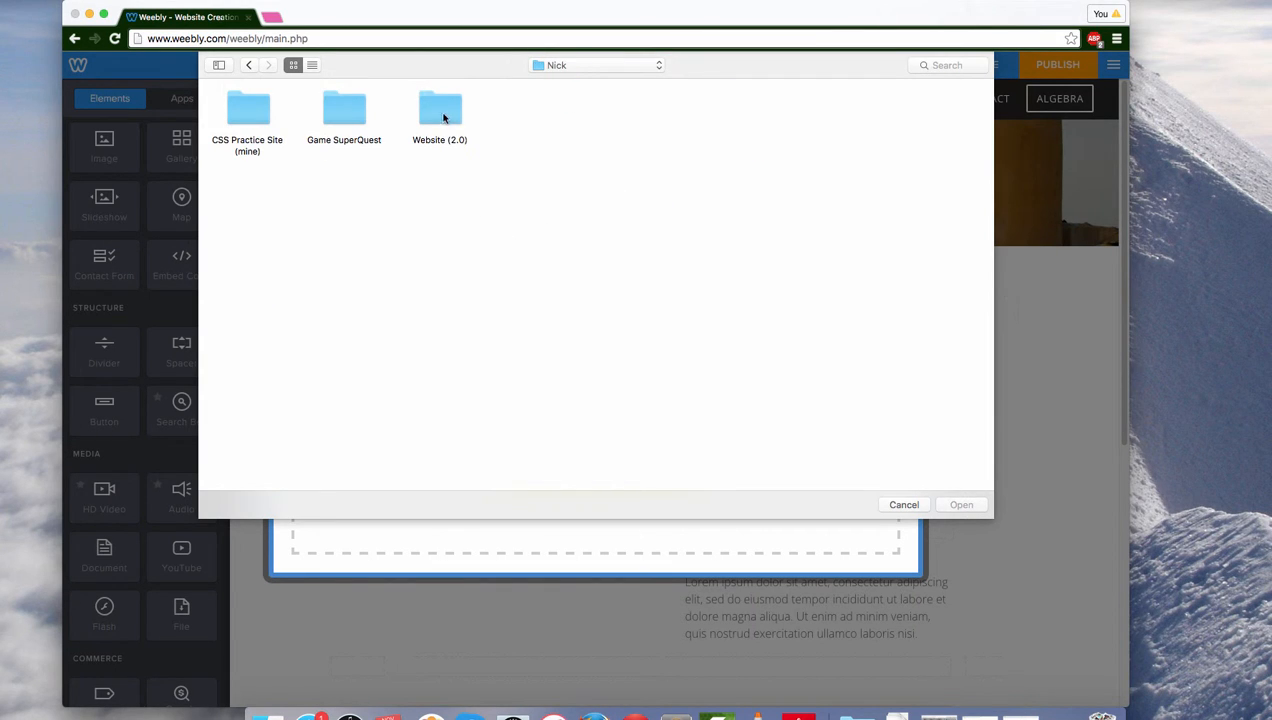
{"action": "double_click", "coordinate": [439, 107]}
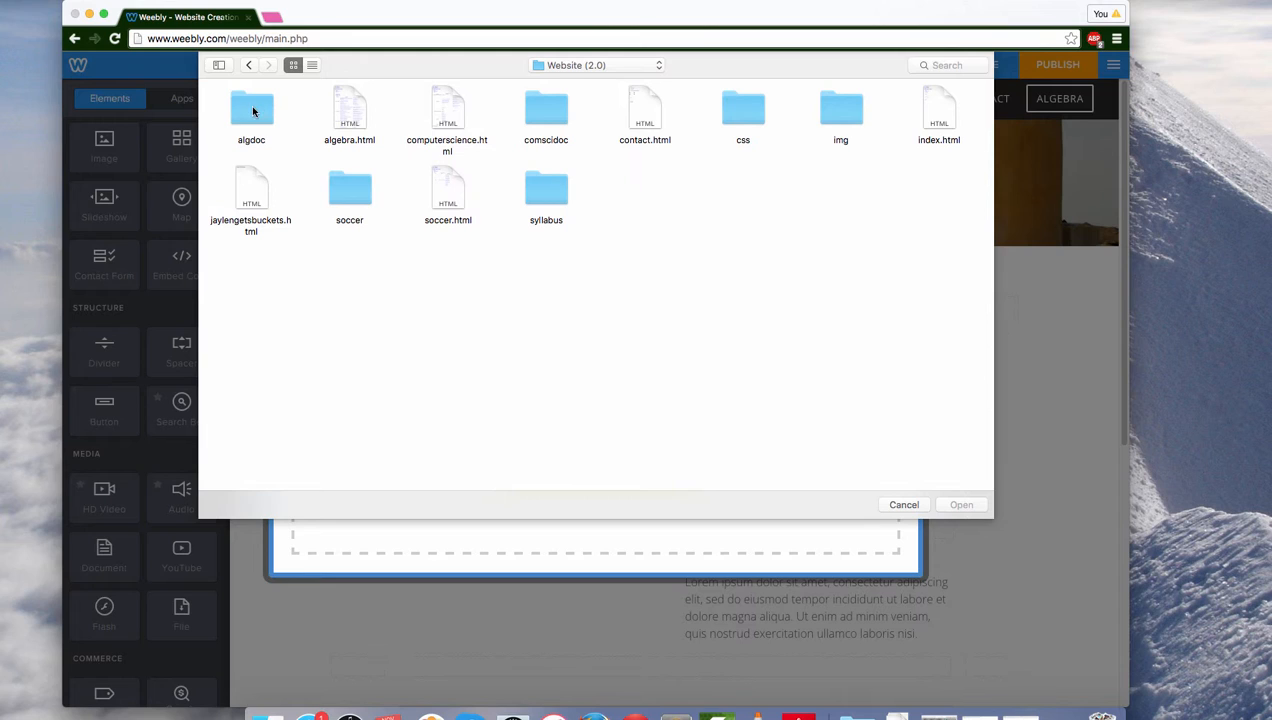
{"action": "mouse_move", "coordinate": [311, 117]}
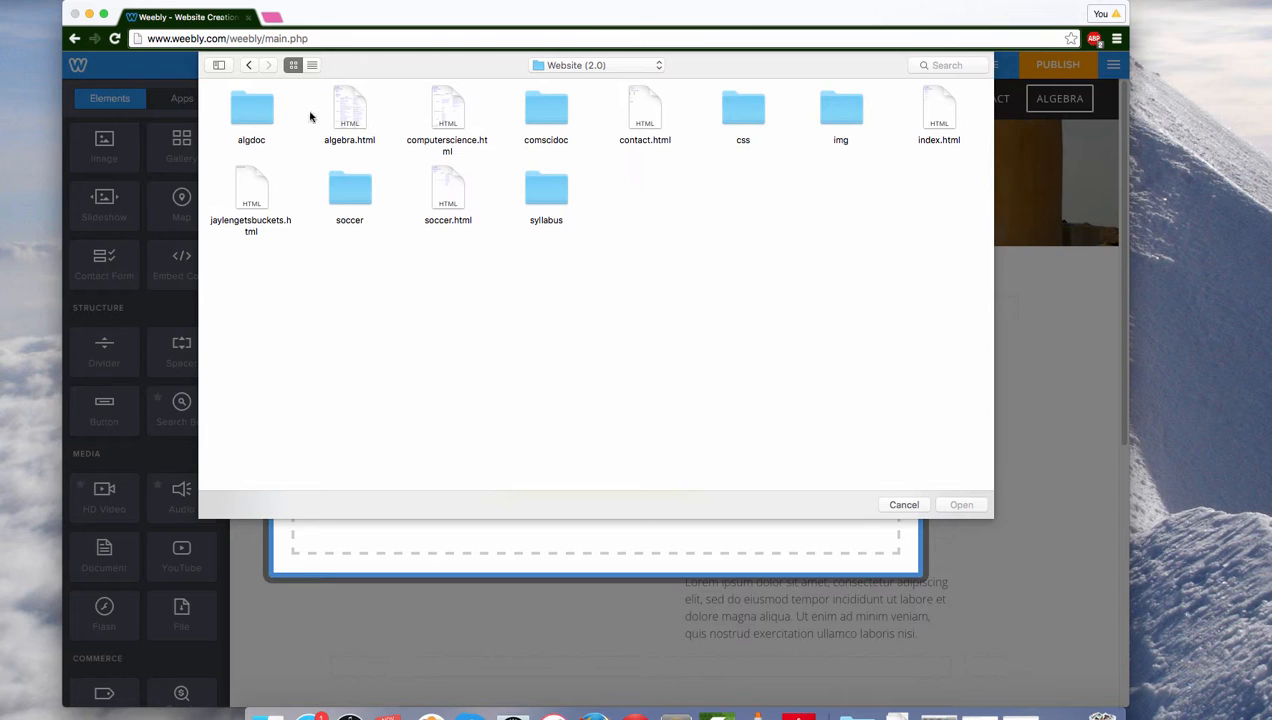
{"action": "mouse_move", "coordinate": [258, 117]}
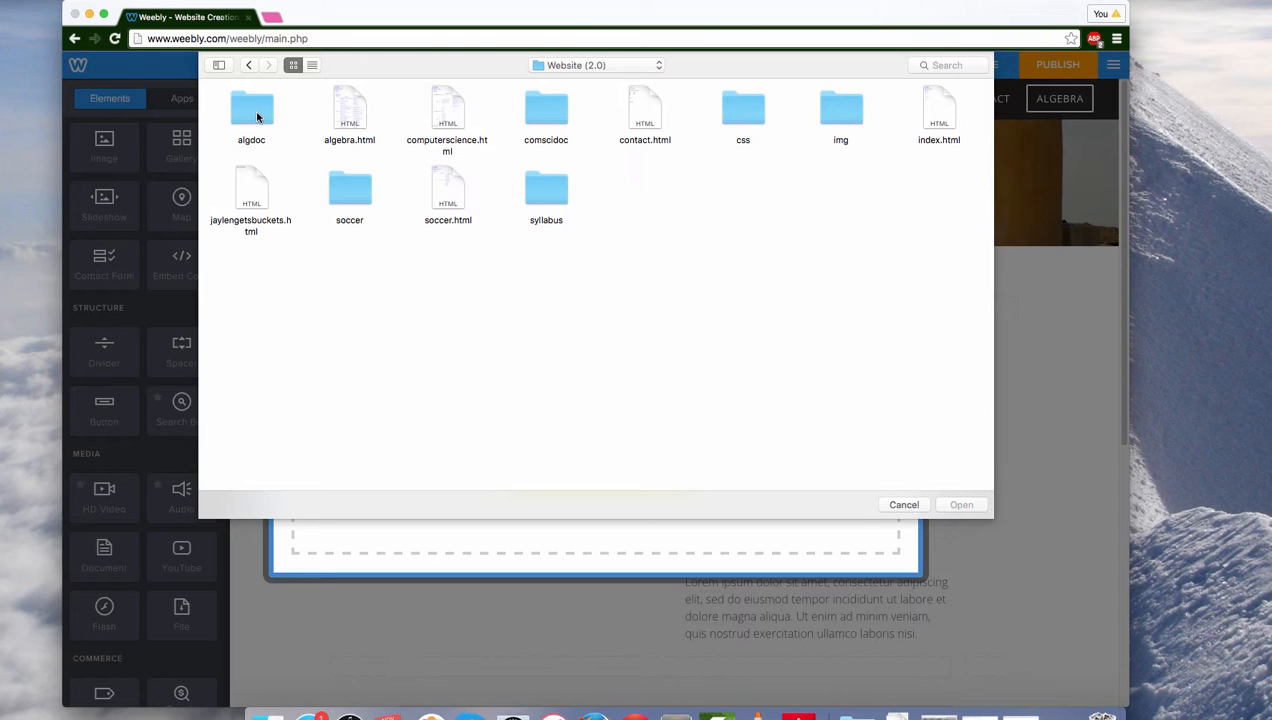
{"action": "double_click", "coordinate": [251, 108]}
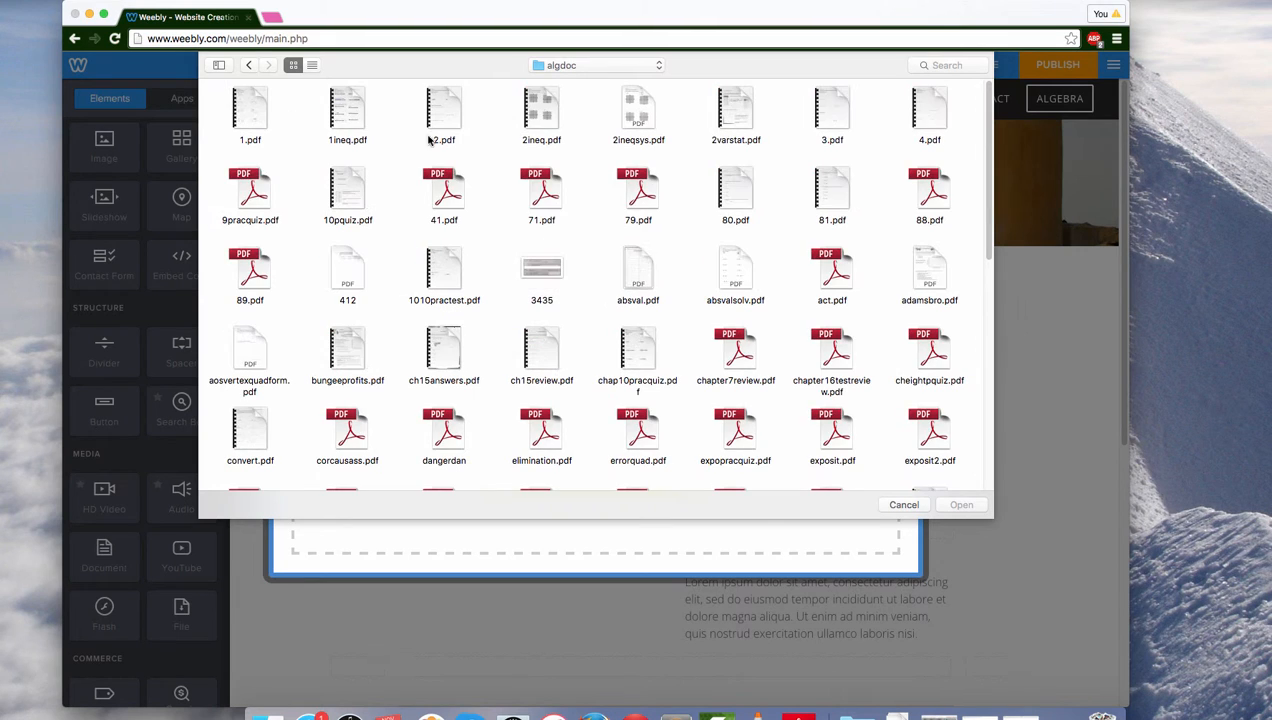
{"action": "left_click", "coordinate": [443, 107]}
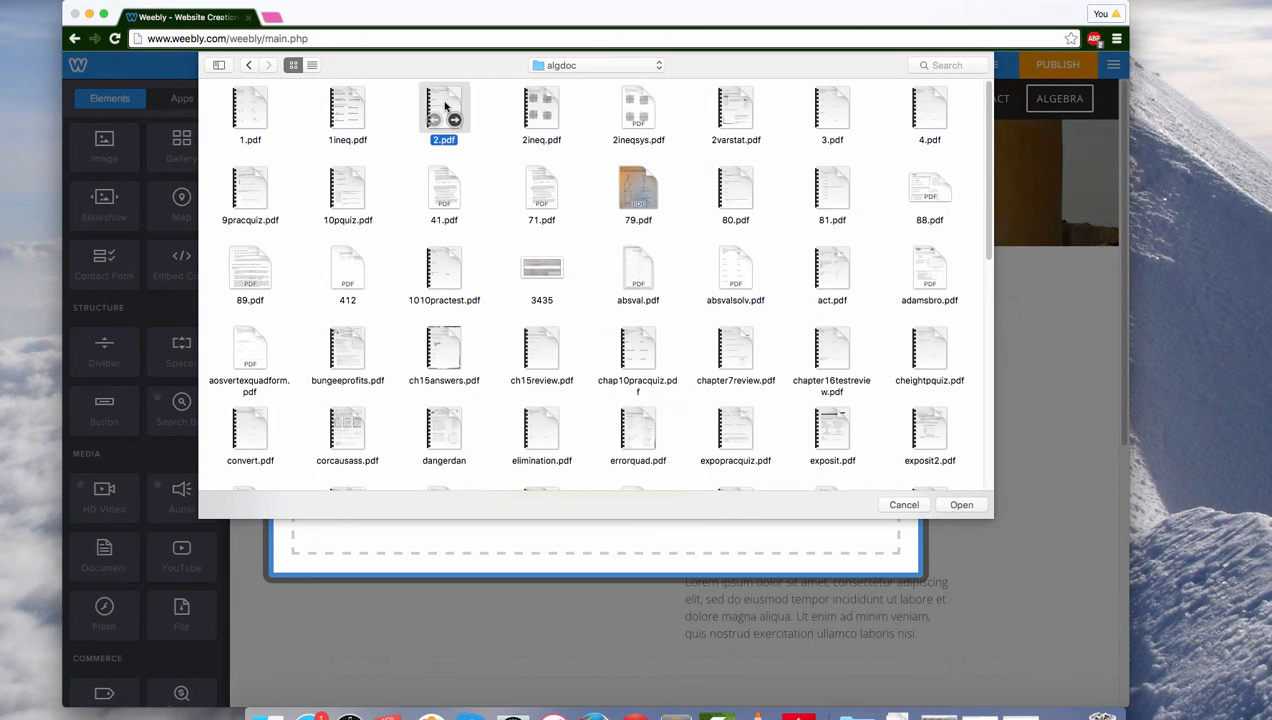
{"action": "mouse_move", "coordinate": [515, 141]}
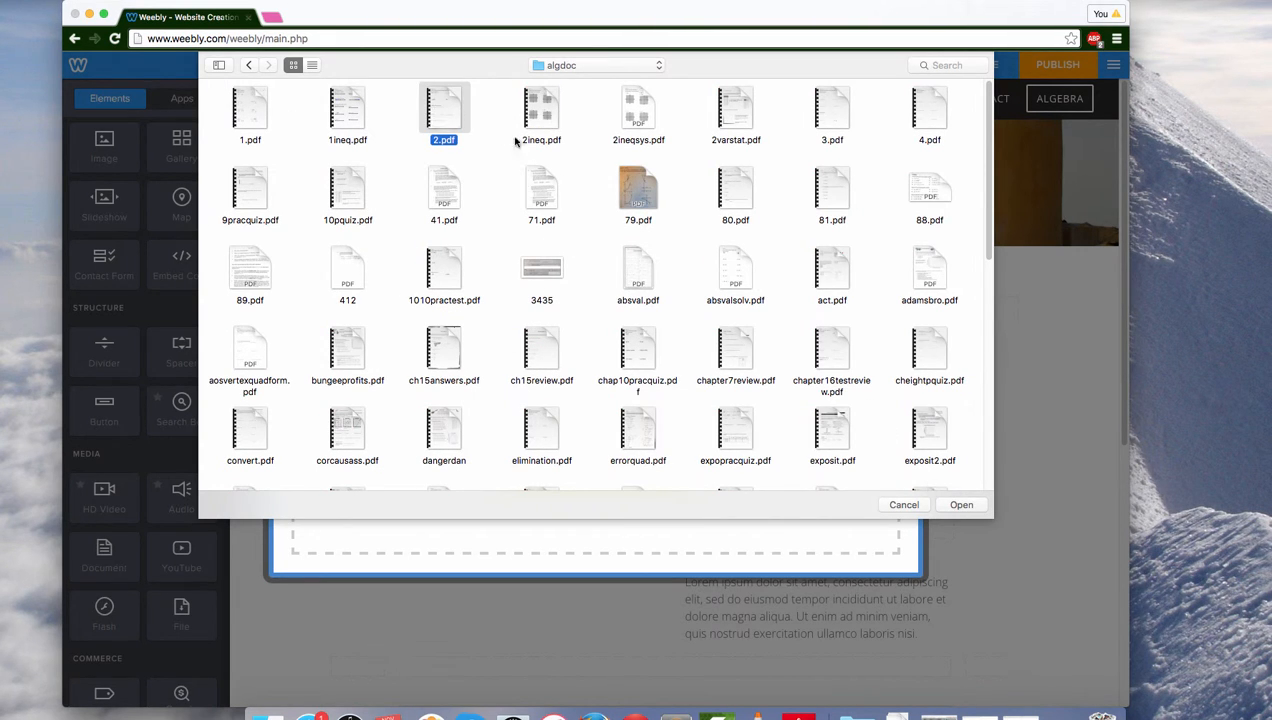
{"action": "left_click", "coordinate": [960, 504]}
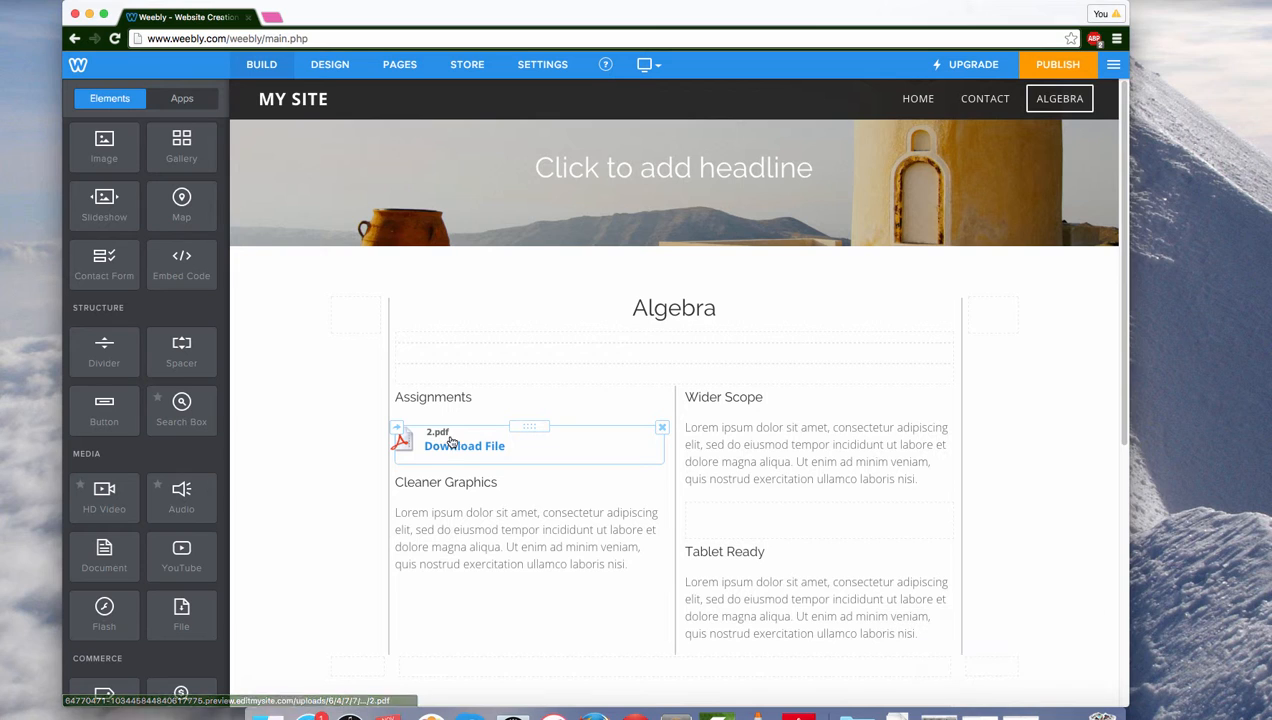
Step: Rename the file to 'Slope Intercept Form.pdf' and open the worksheet to preview it
{"action": "left_click", "coordinate": [464, 445]}
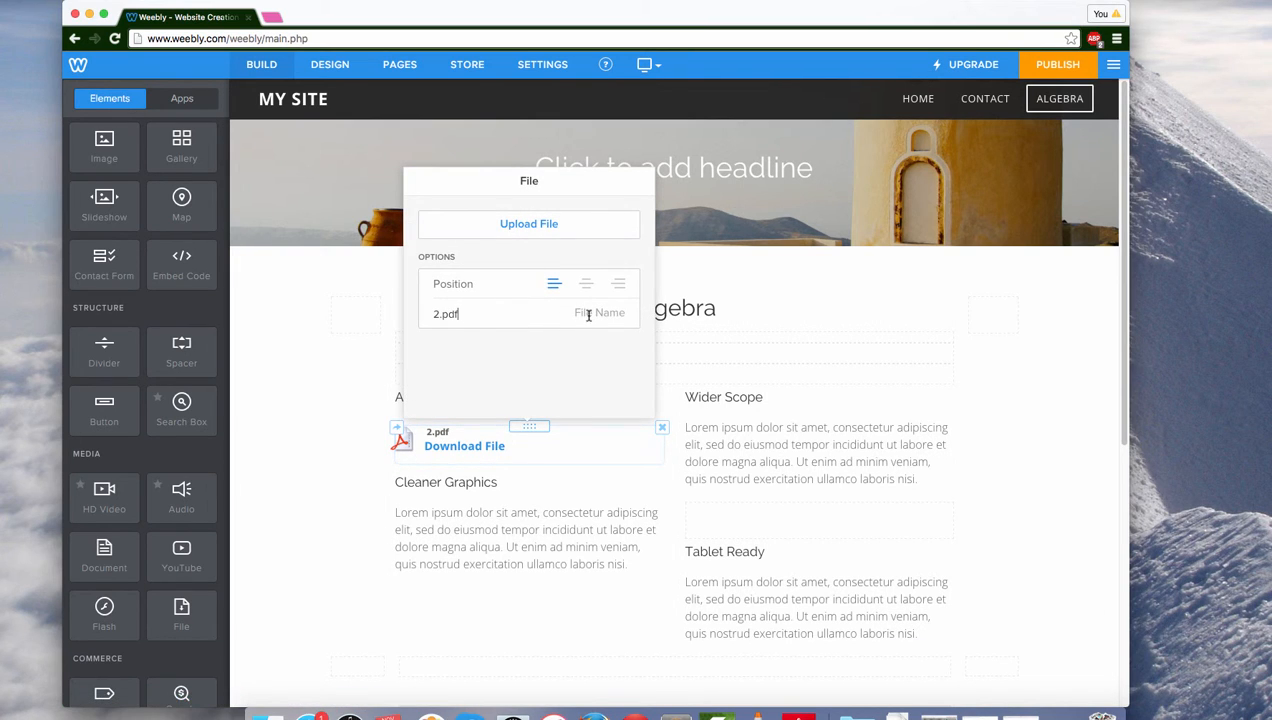
{"action": "key", "text": "Backspace"}
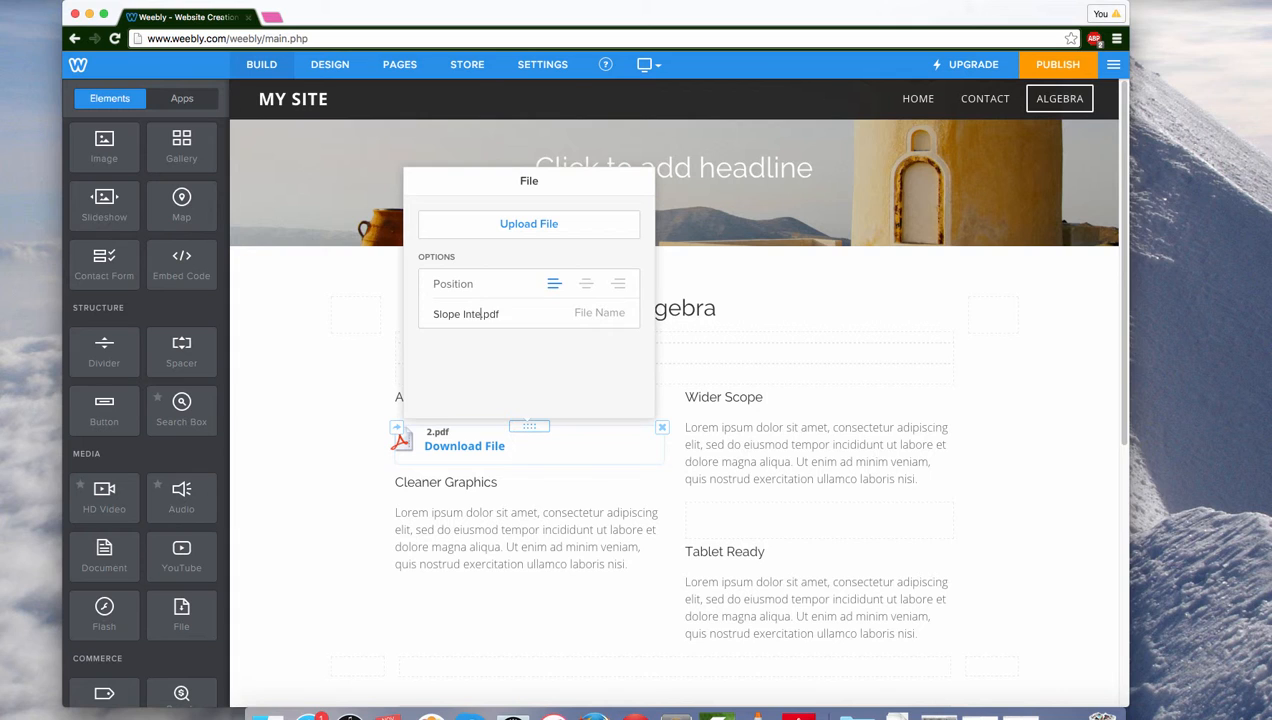
{"action": "type", "text": "rcept Form"}
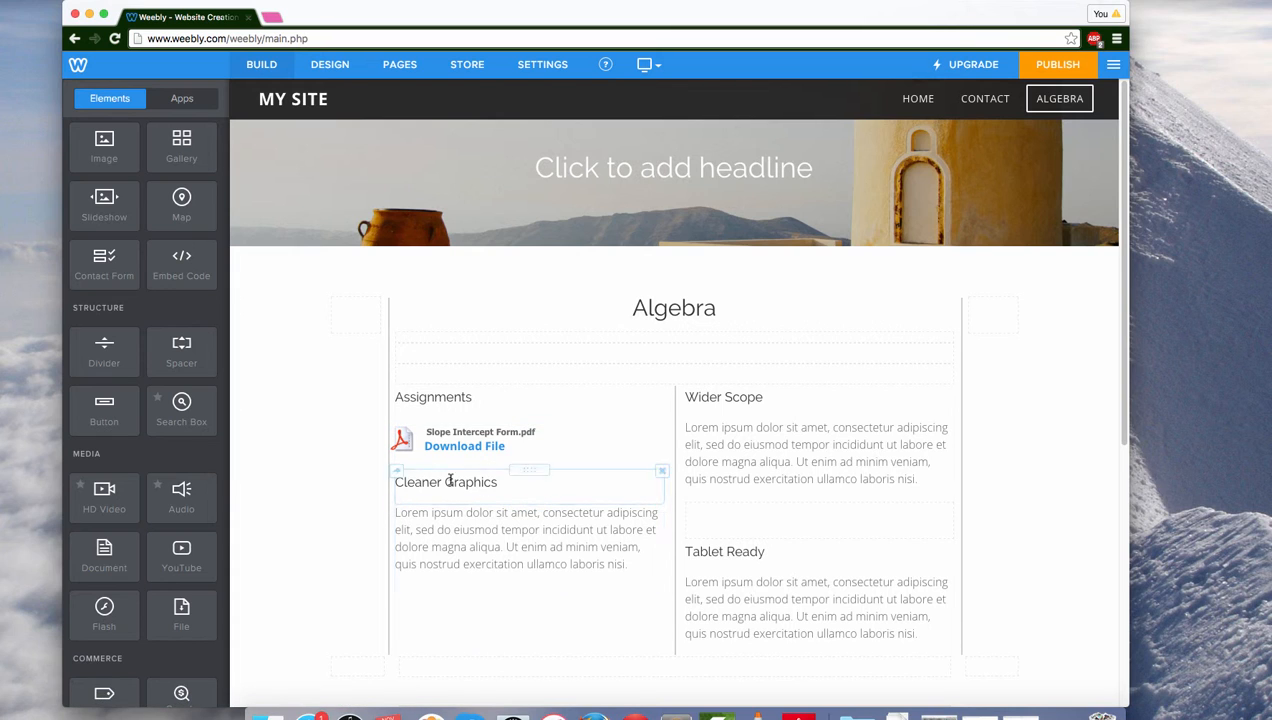
{"action": "left_click", "coordinate": [464, 440]}
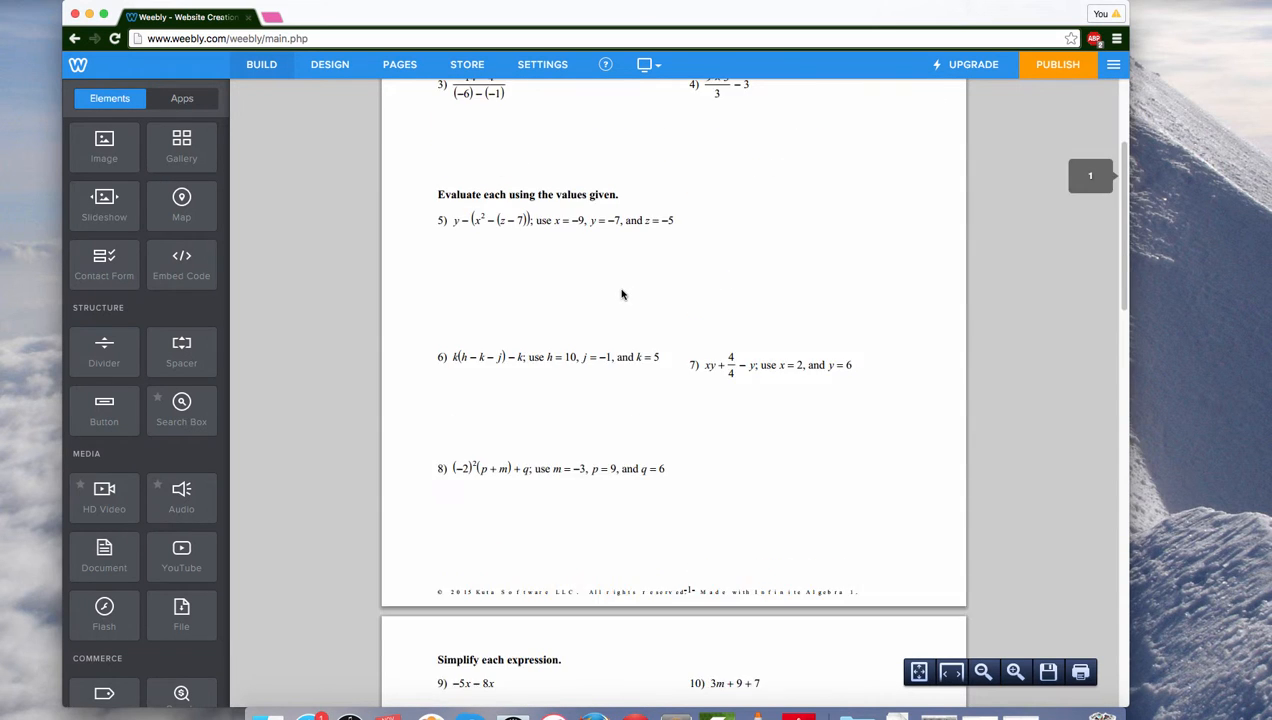
Step: Check the Algebra page settings in Pages, then go back to building the Algebra page
{"action": "scroll", "scroll_direction": "up", "scroll_amount": 3}
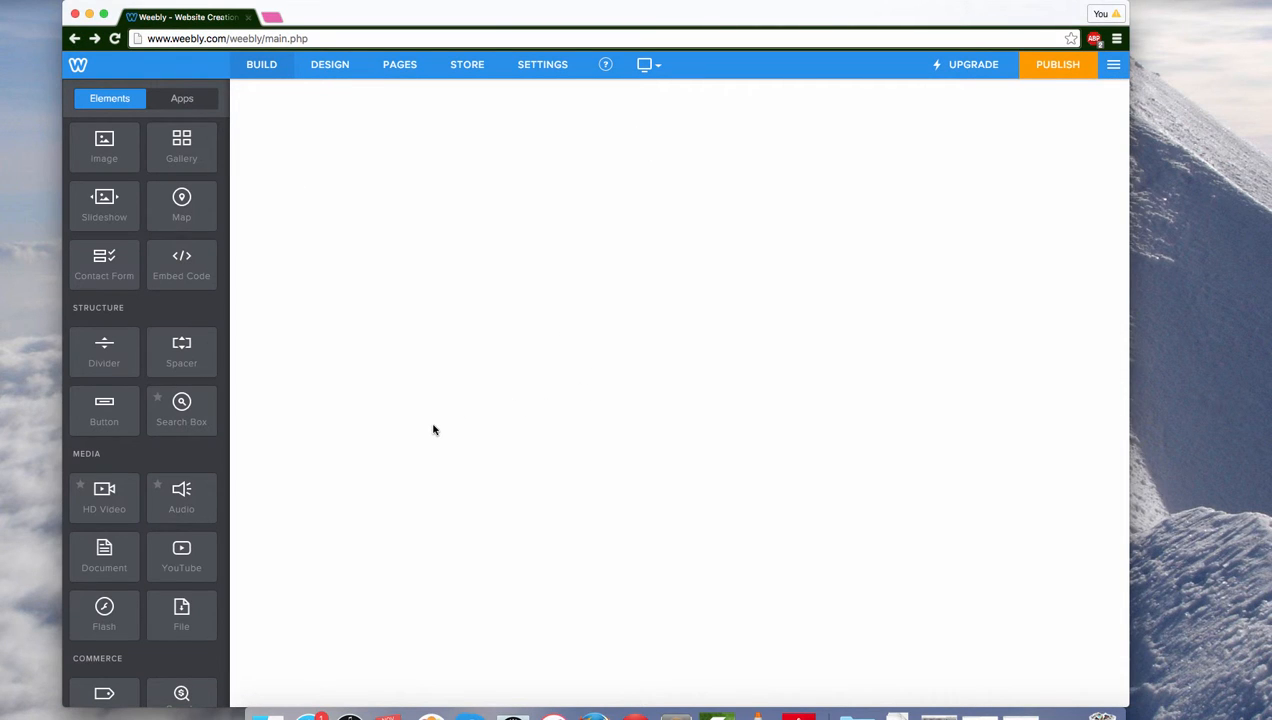
{"action": "mouse_move", "coordinate": [300, 100]}
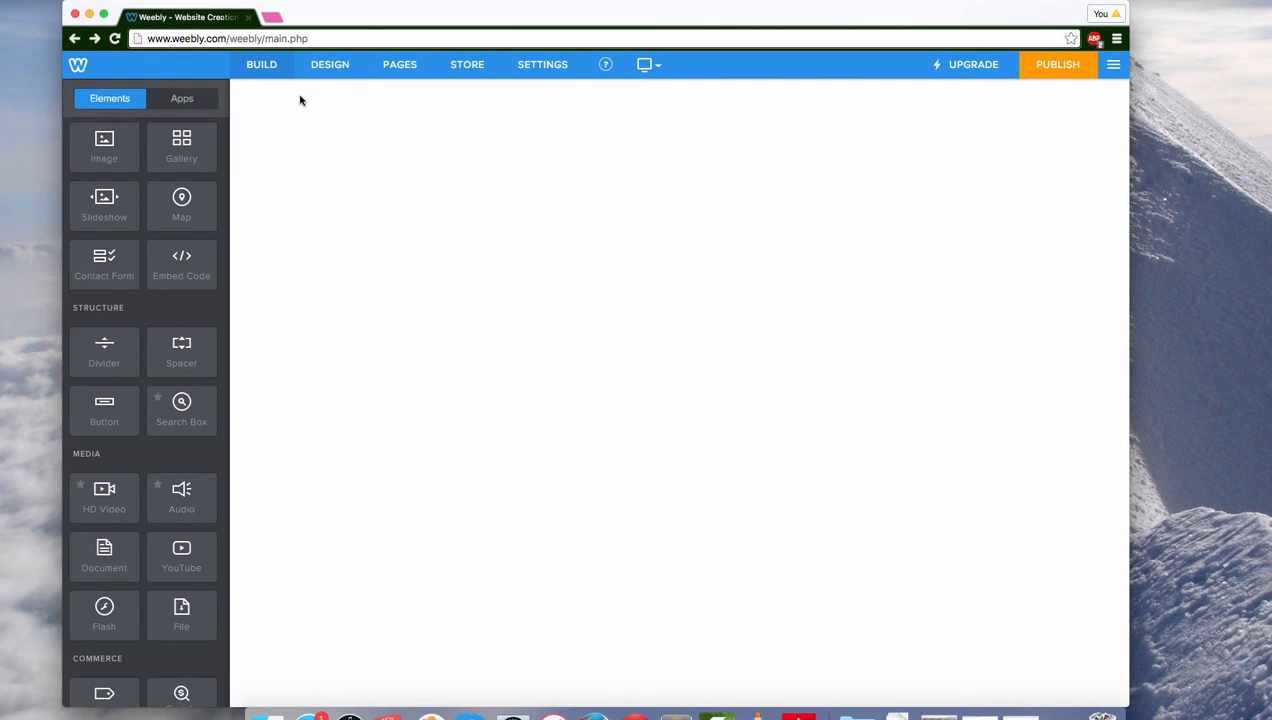
{"action": "left_click", "coordinate": [399, 64]}
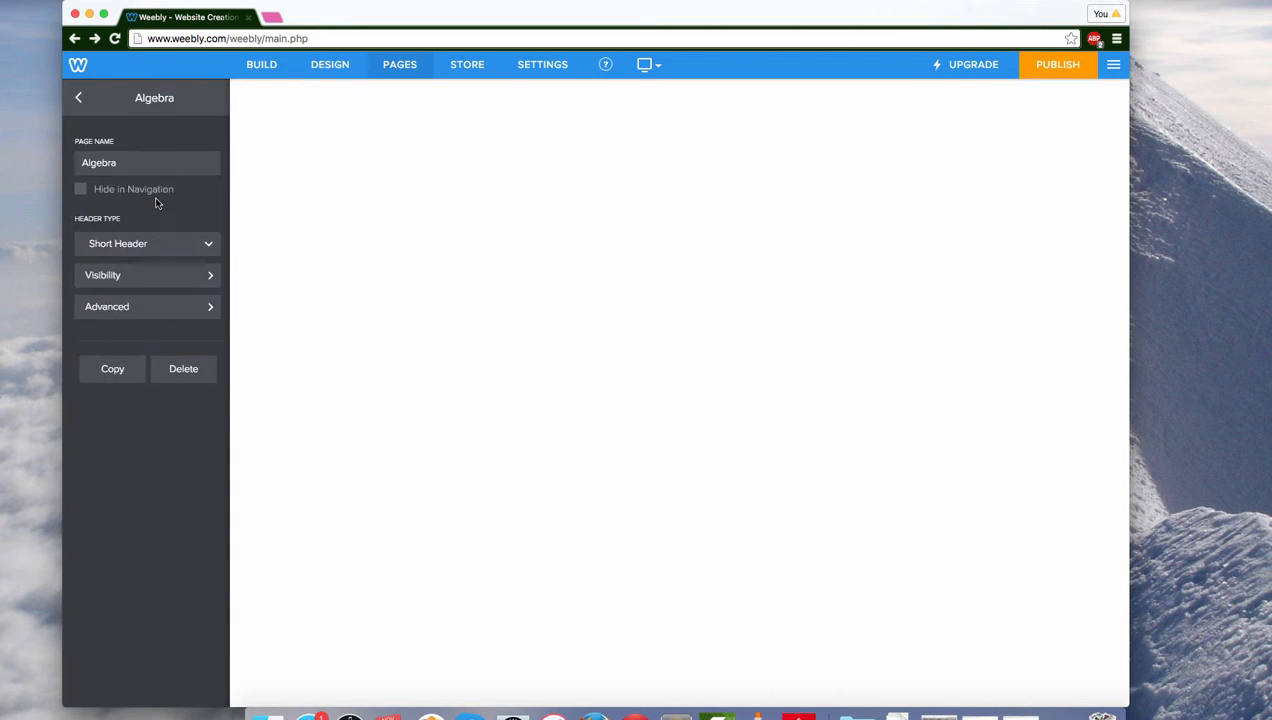
{"action": "left_click", "coordinate": [261, 64]}
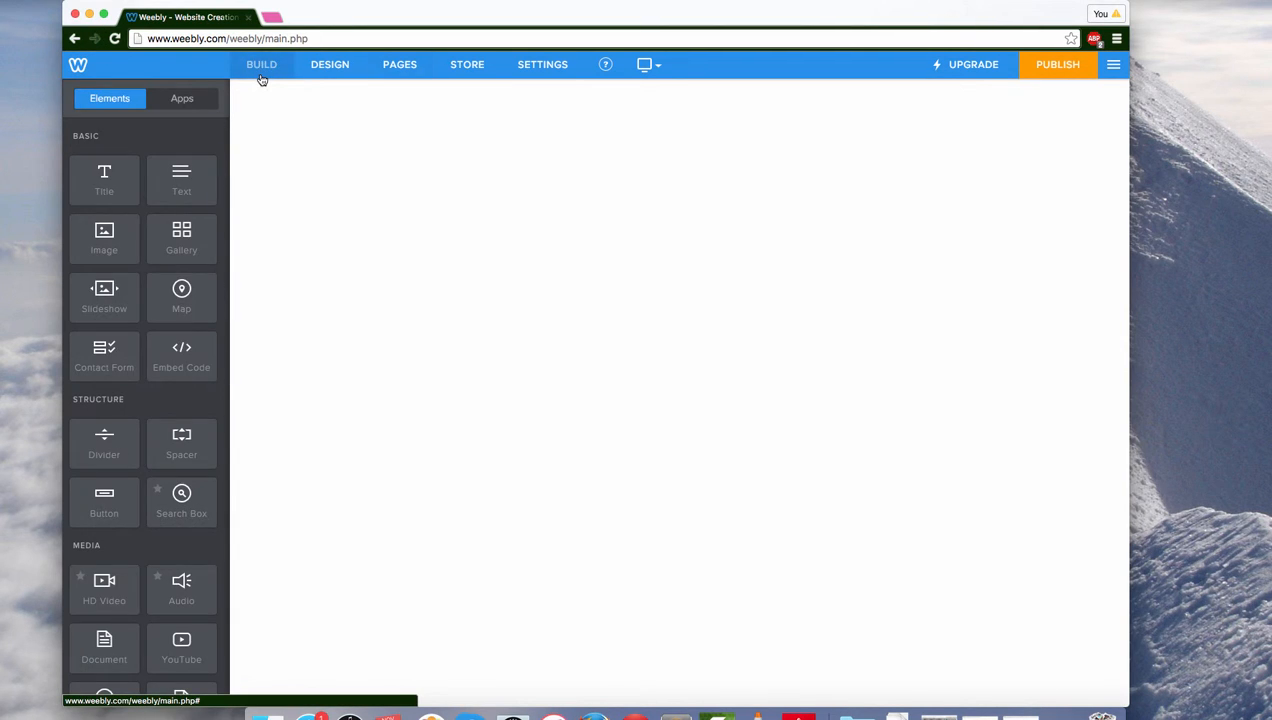
{"action": "mouse_move", "coordinate": [326, 155]}
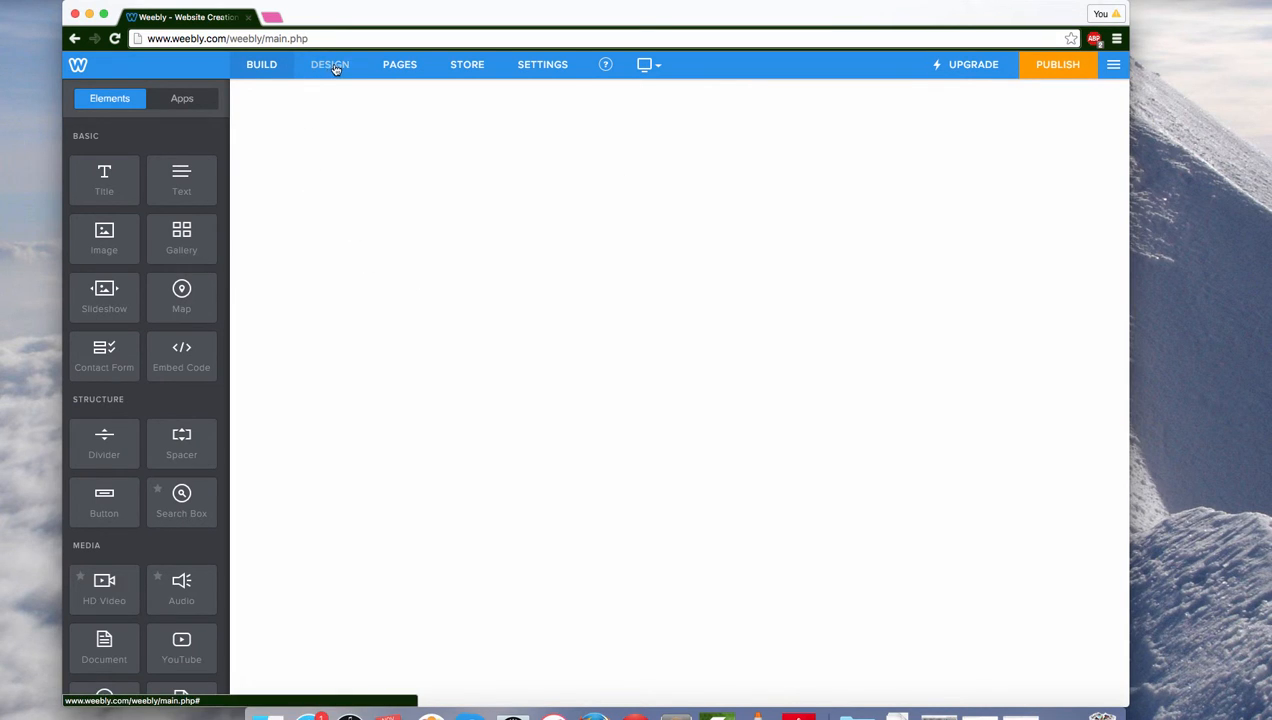
{"action": "mouse_move", "coordinate": [330, 64]}
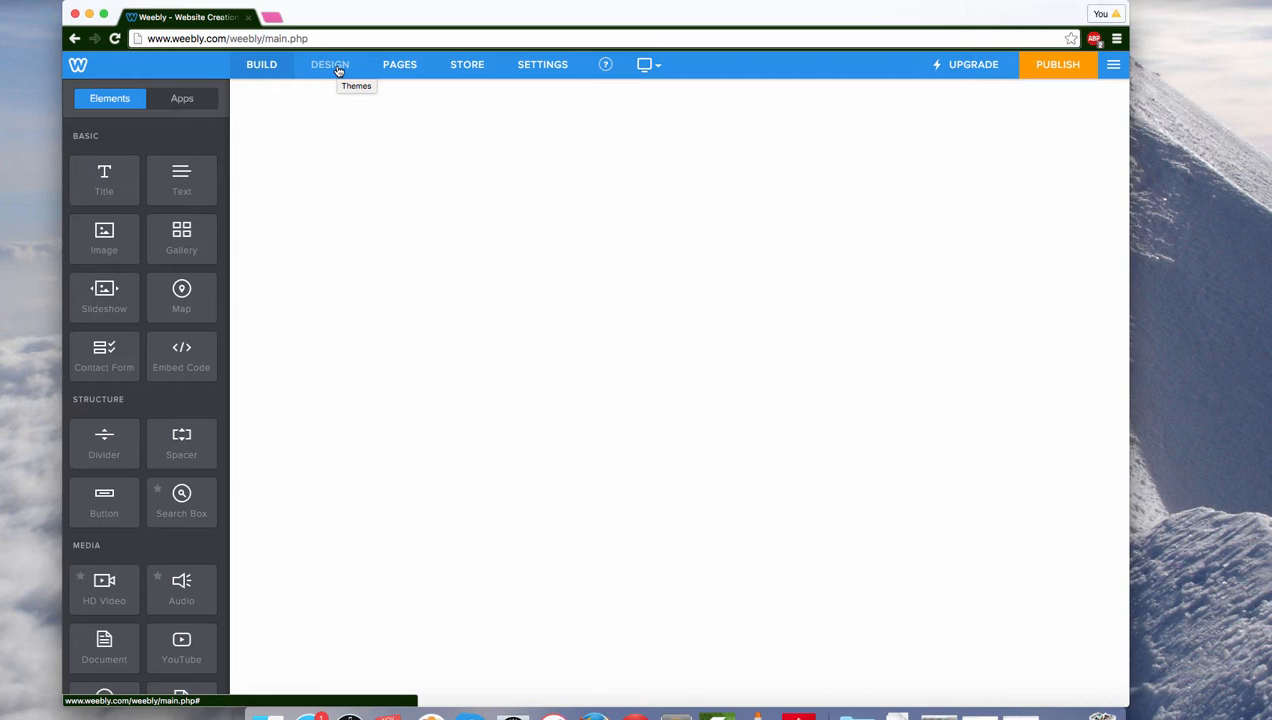
{"action": "mouse_move", "coordinate": [399, 64]}
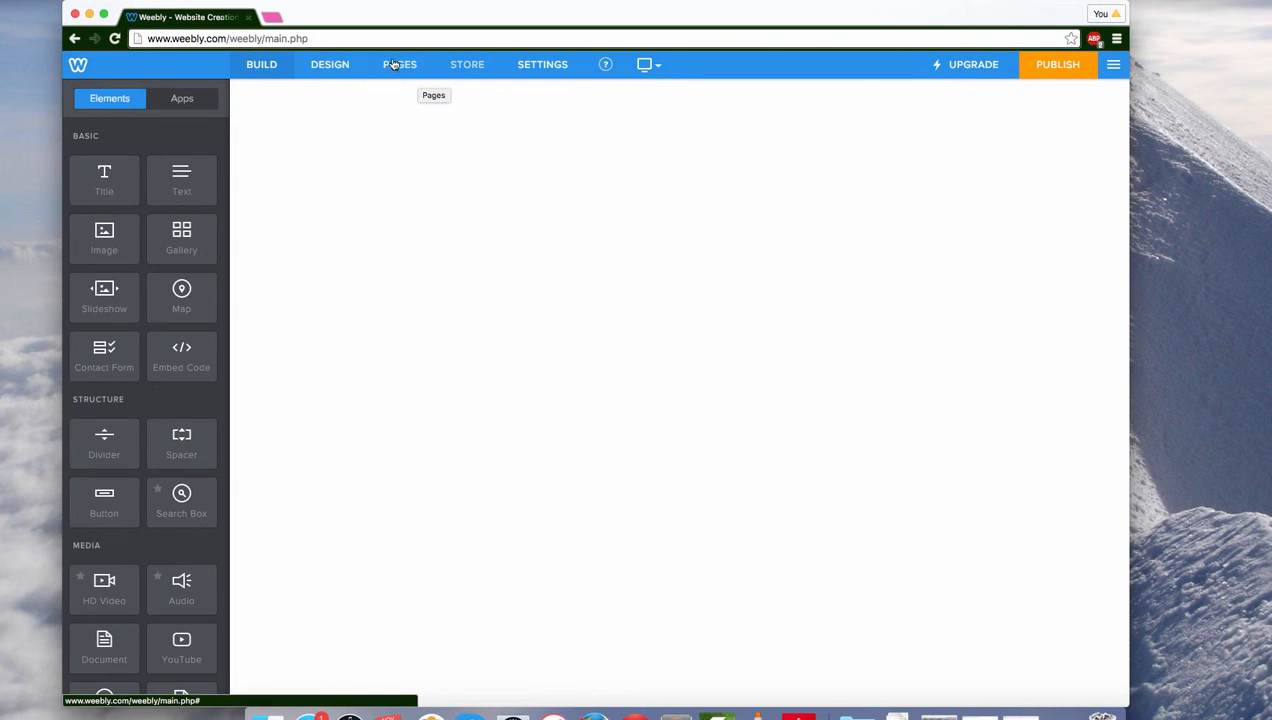
{"action": "left_click", "coordinate": [399, 64]}
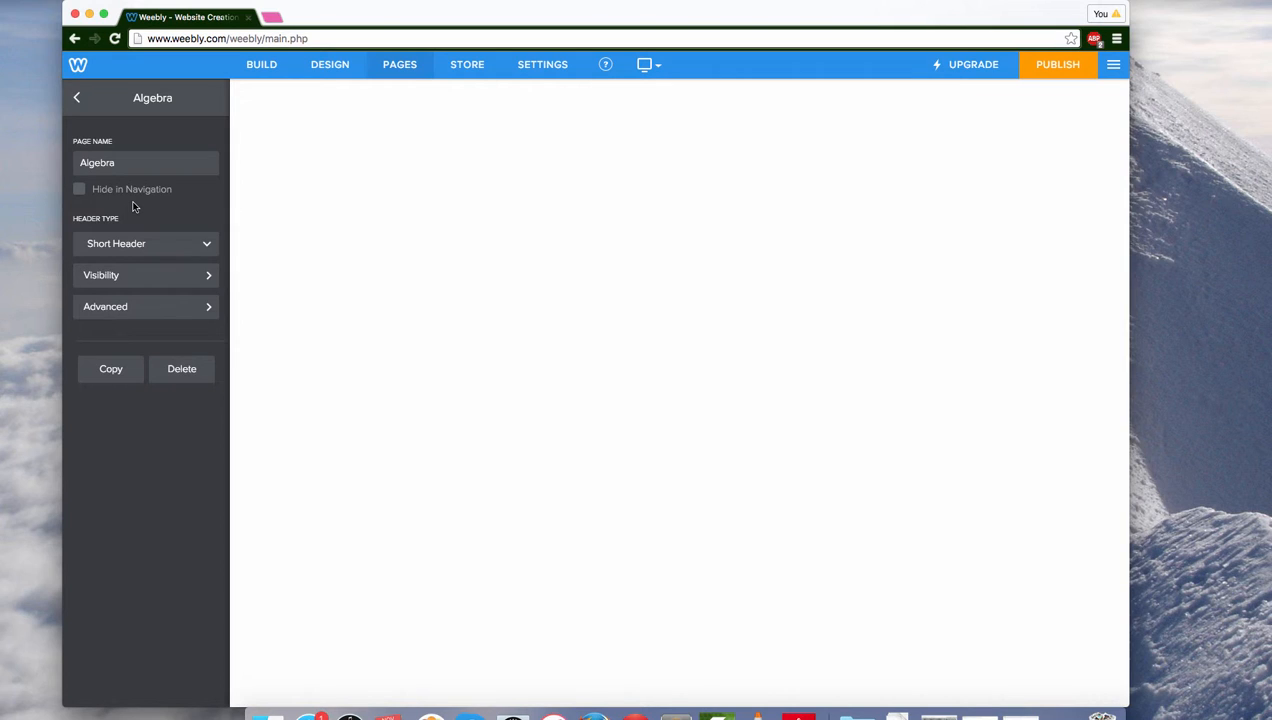
{"action": "left_click", "coordinate": [77, 97]}
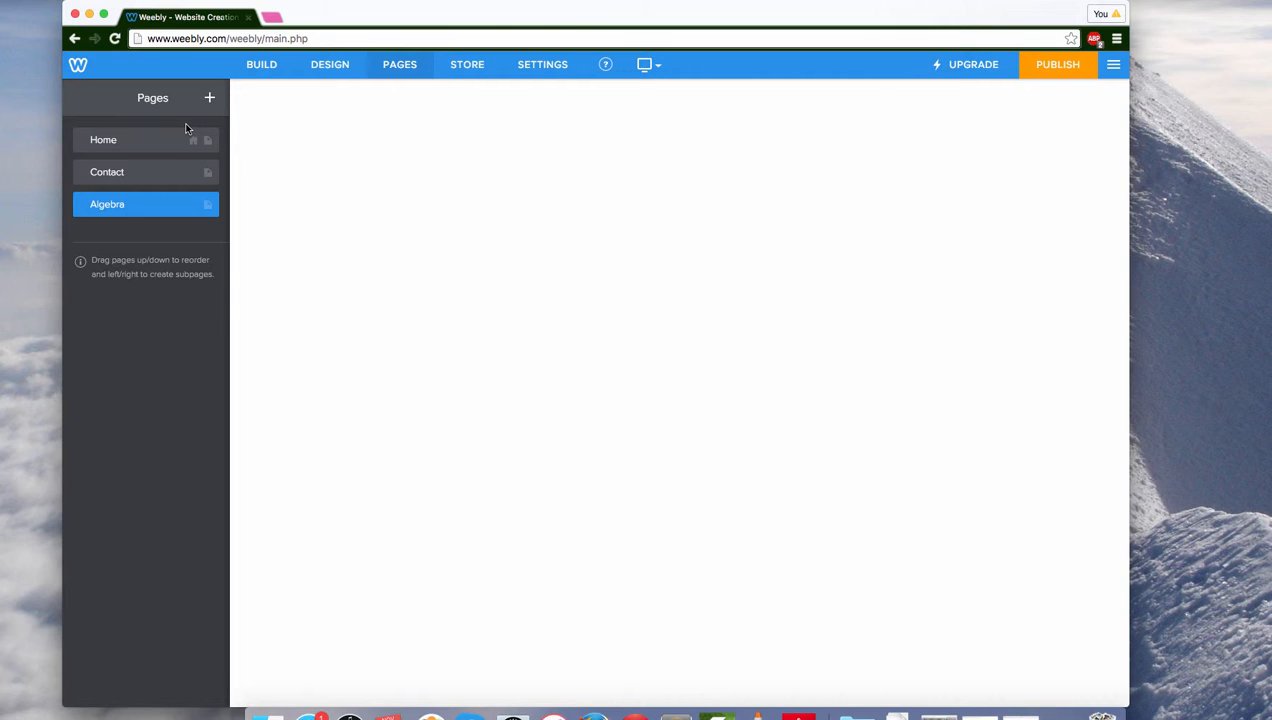
{"action": "left_click", "coordinate": [261, 64]}
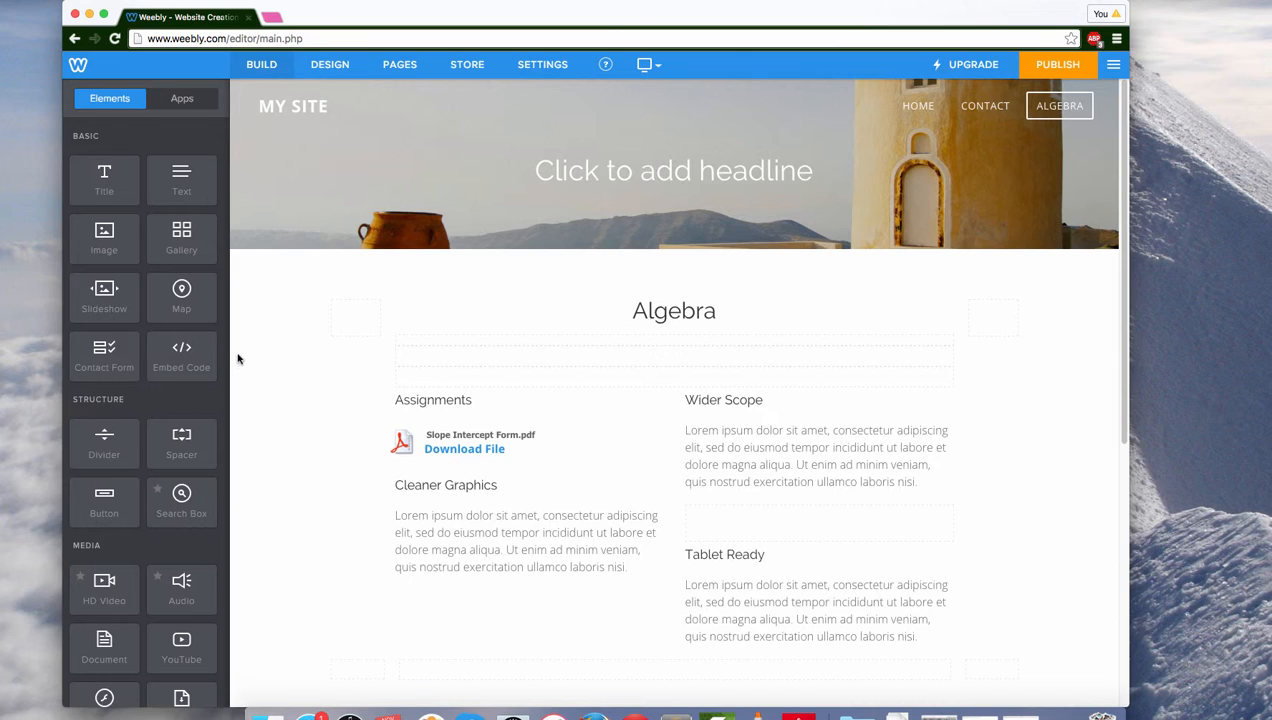
Step: Replace the 'Wider Scope' column heading with 'Resources'
{"action": "left_click", "coordinate": [433, 400]}
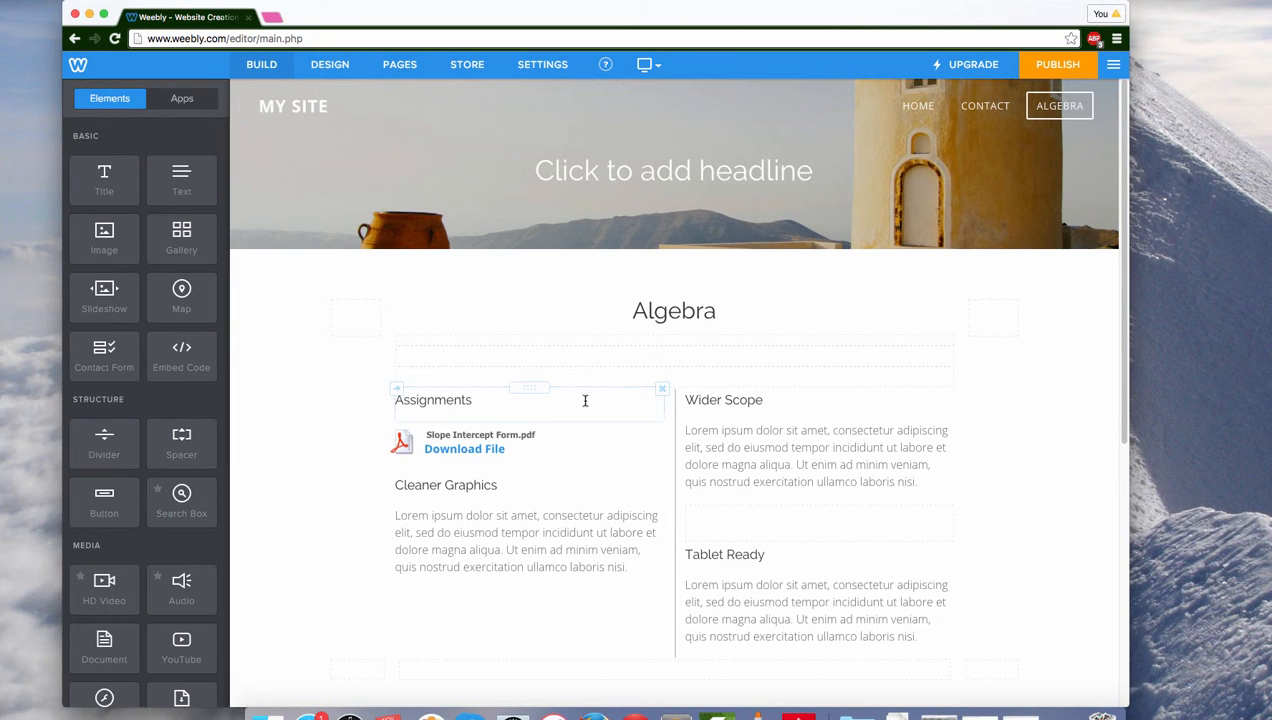
{"action": "double_click", "coordinate": [723, 399]}
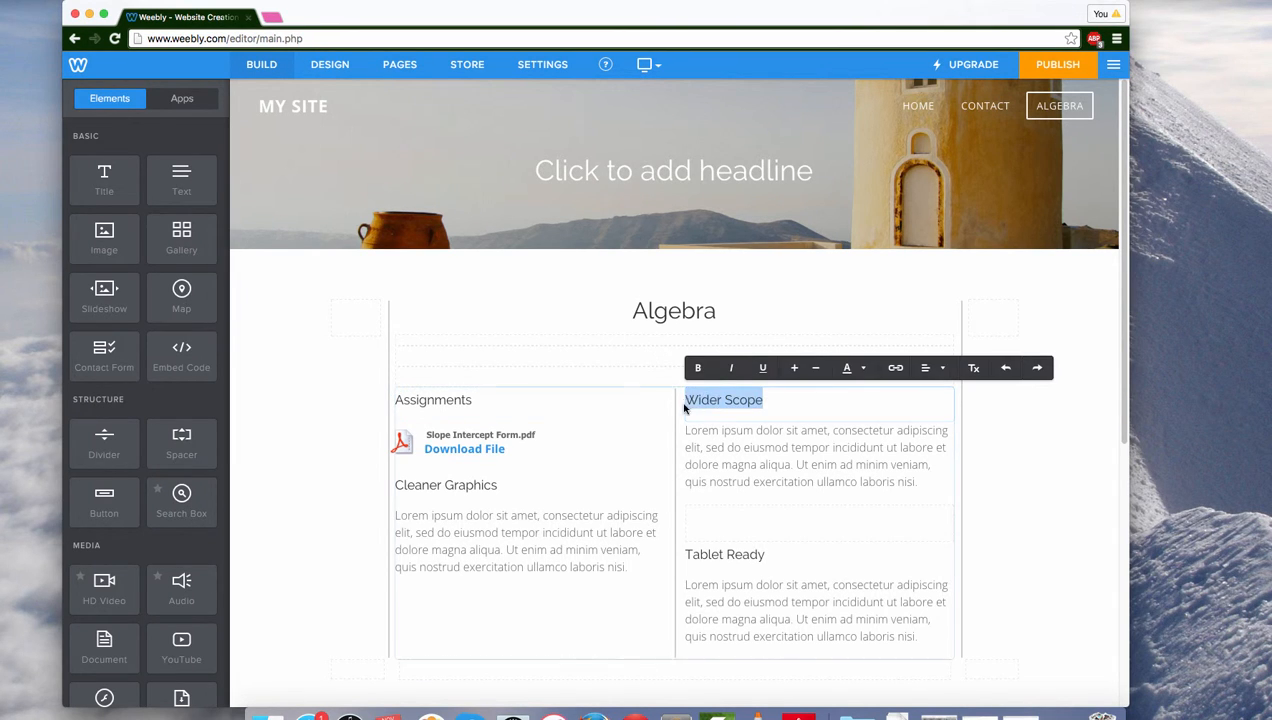
{"action": "type", "text": "Resource"}
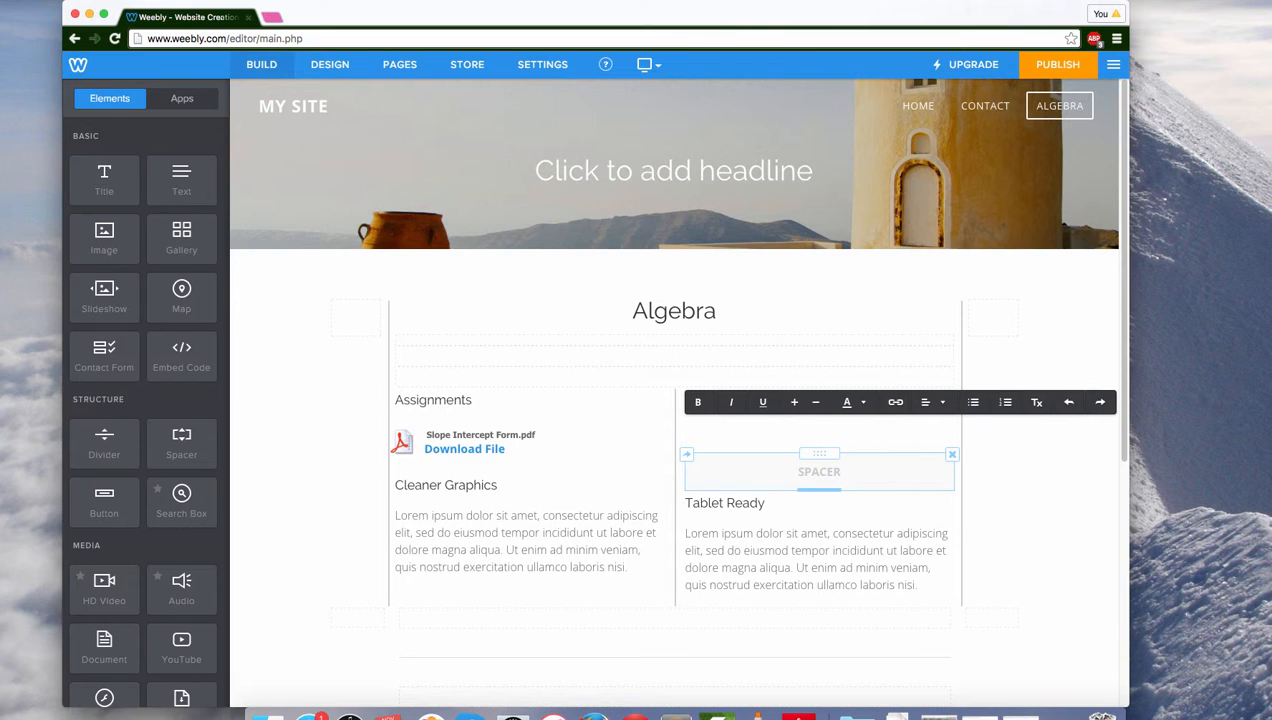
{"action": "mouse_move", "coordinate": [884, 505]}
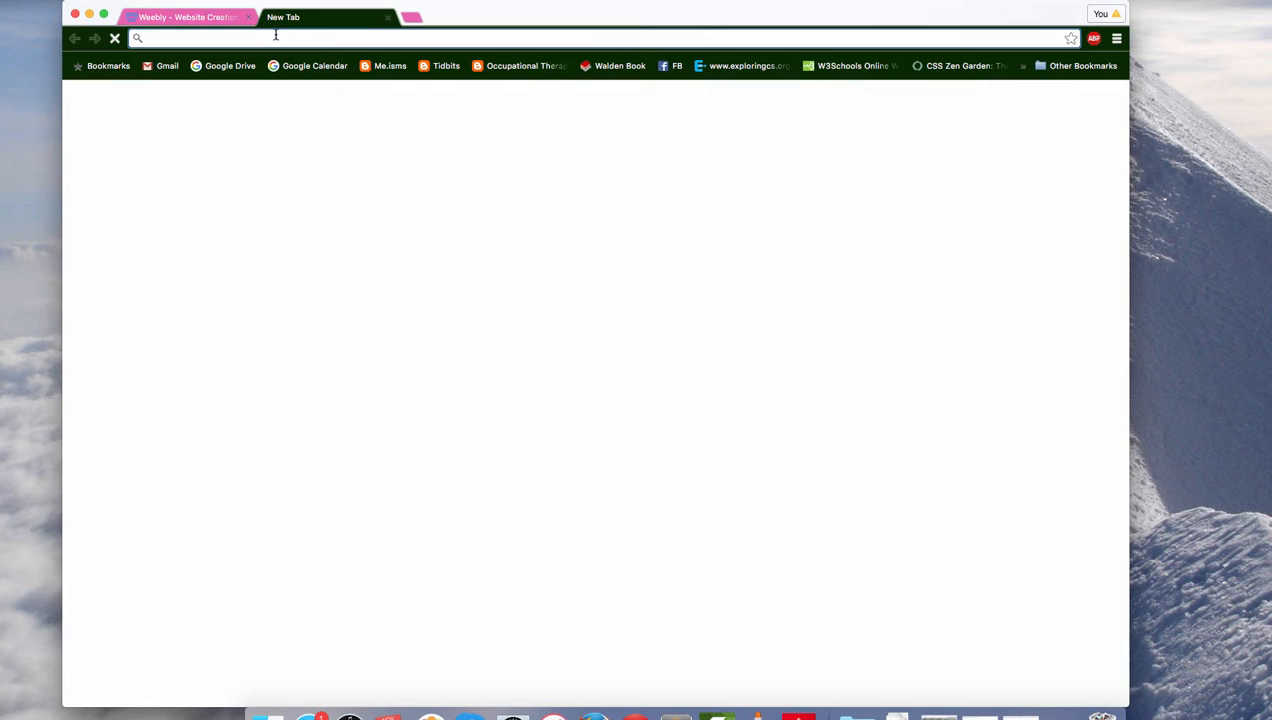
Step: Search for the order of operations YouTube video in a new tab, then return to Weebly
{"action": "type", "text": "orbitz.com"}
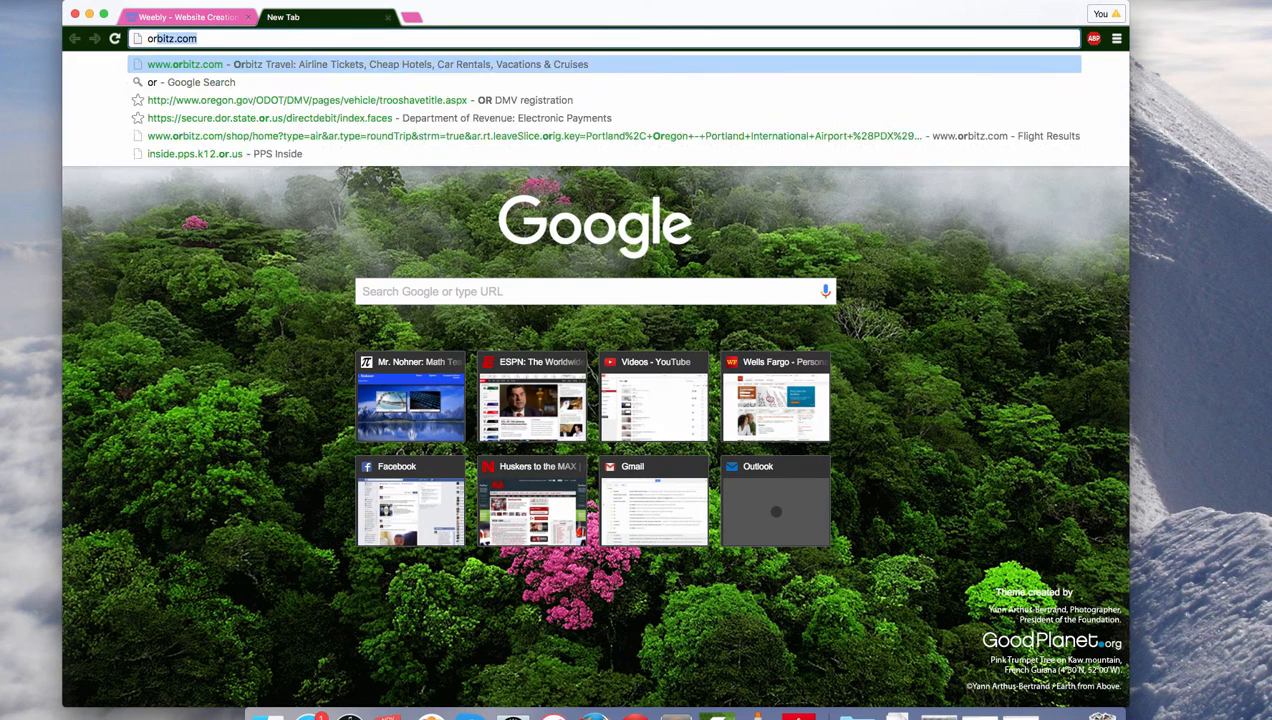
{"action": "type", "text": "order of o"}
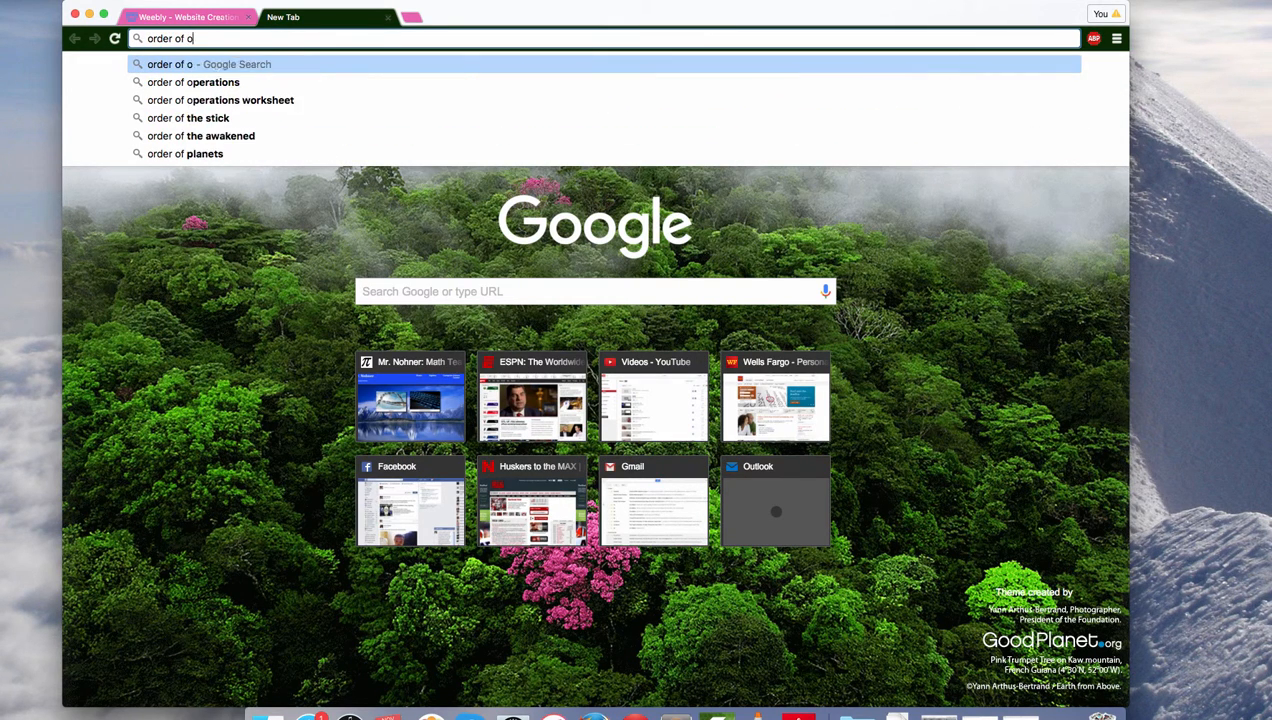
{"action": "type", "text": "perations uyo"}
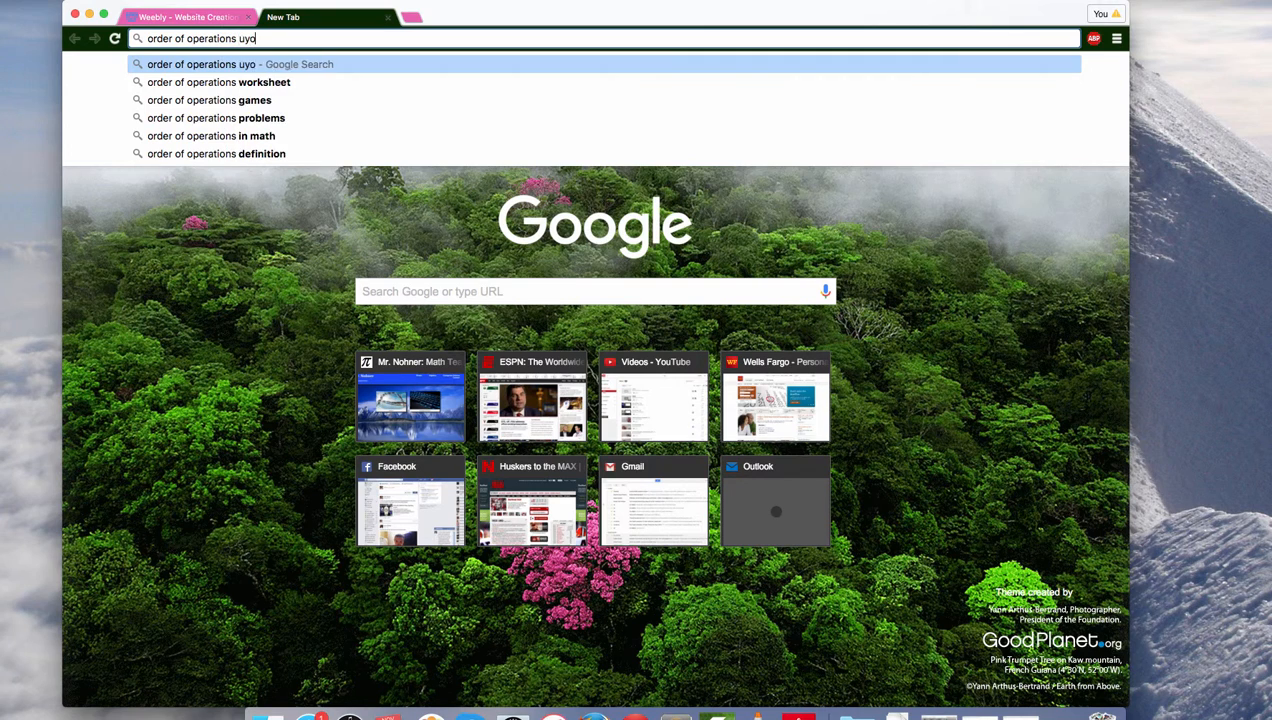
{"action": "key", "text": "Return"}
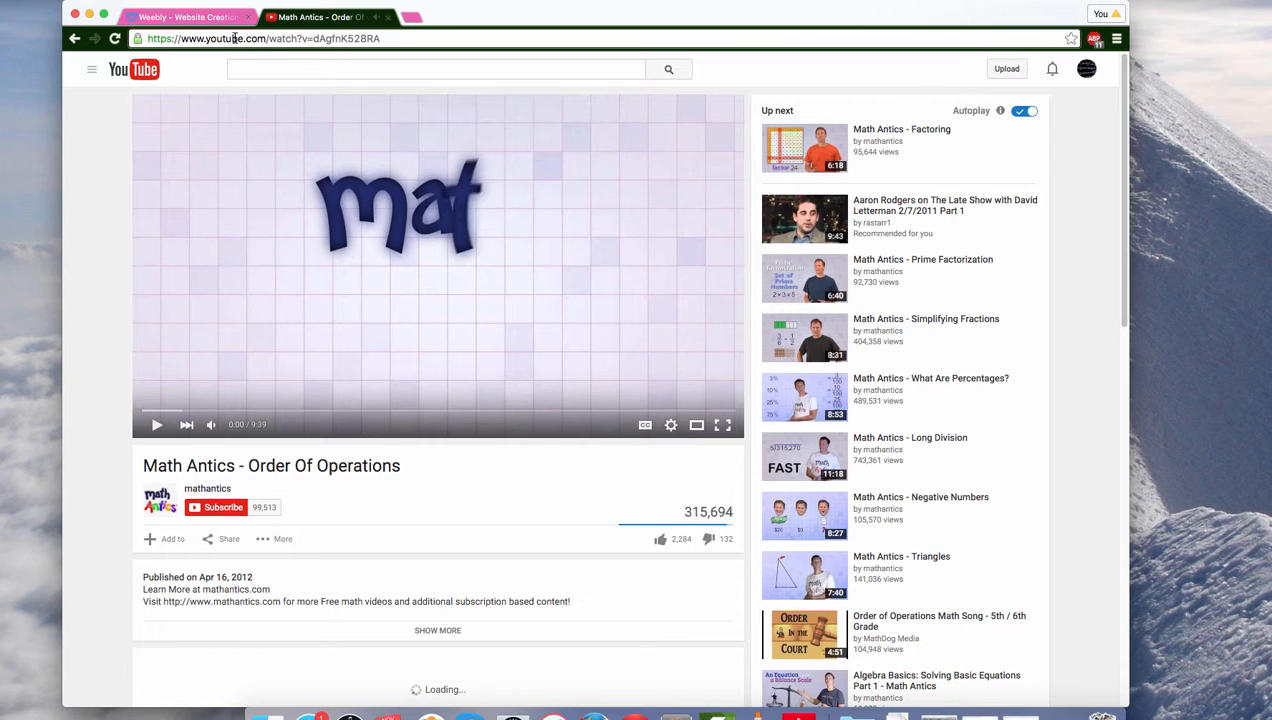
{"action": "left_click", "coordinate": [185, 17]}
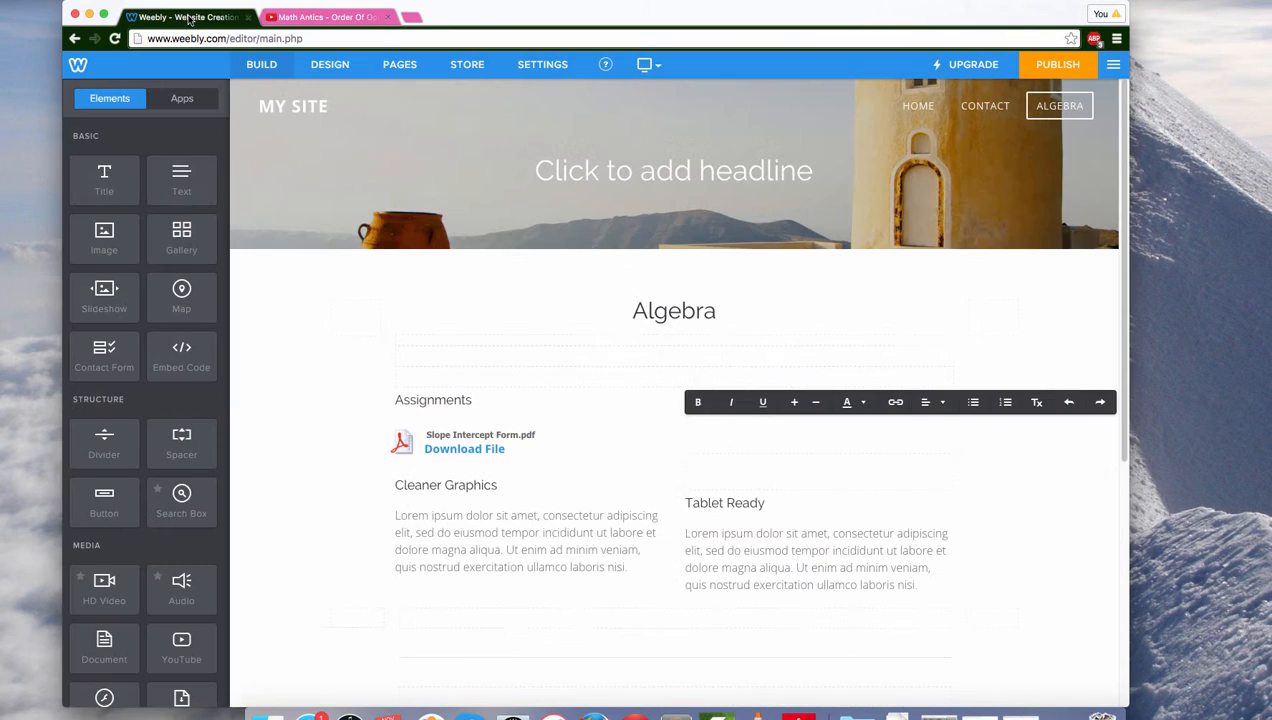
Step: Place a YouTube element in the Resources column and open its video settings
{"action": "left_click", "coordinate": [818, 437]}
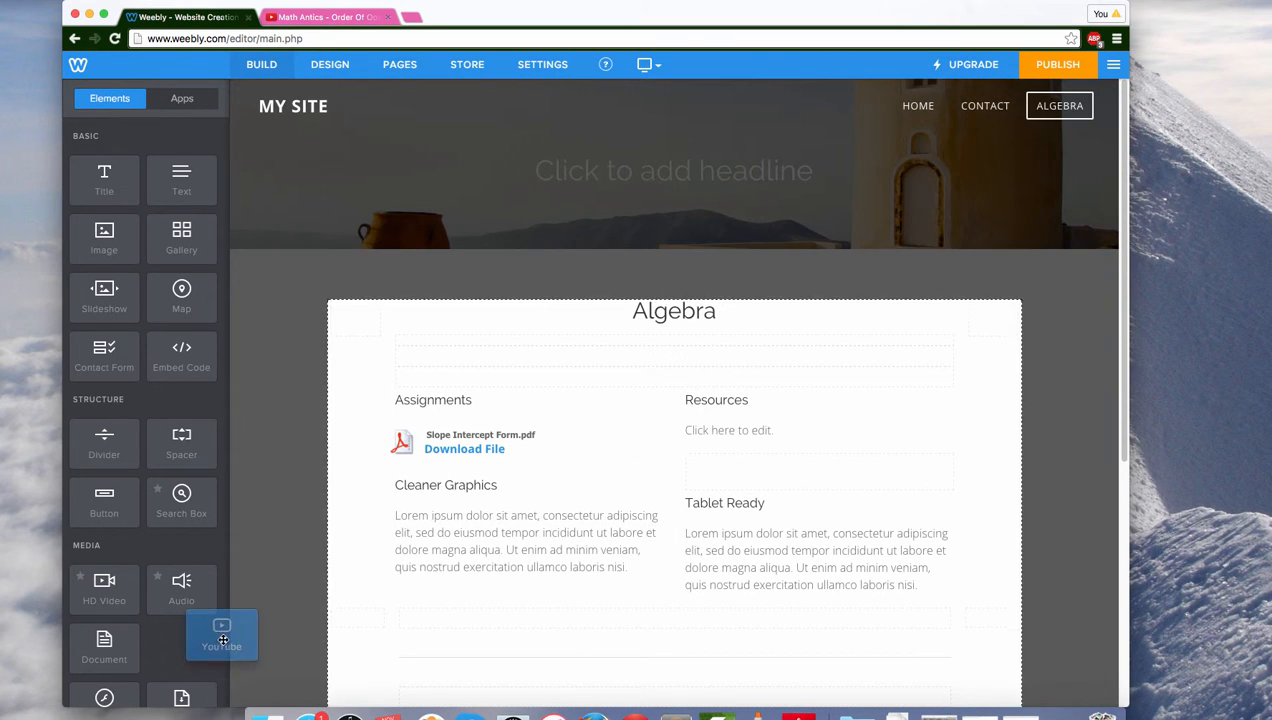
{"action": "left_click_drag", "start_coordinate": [220, 635], "coordinate": [284, 612]}
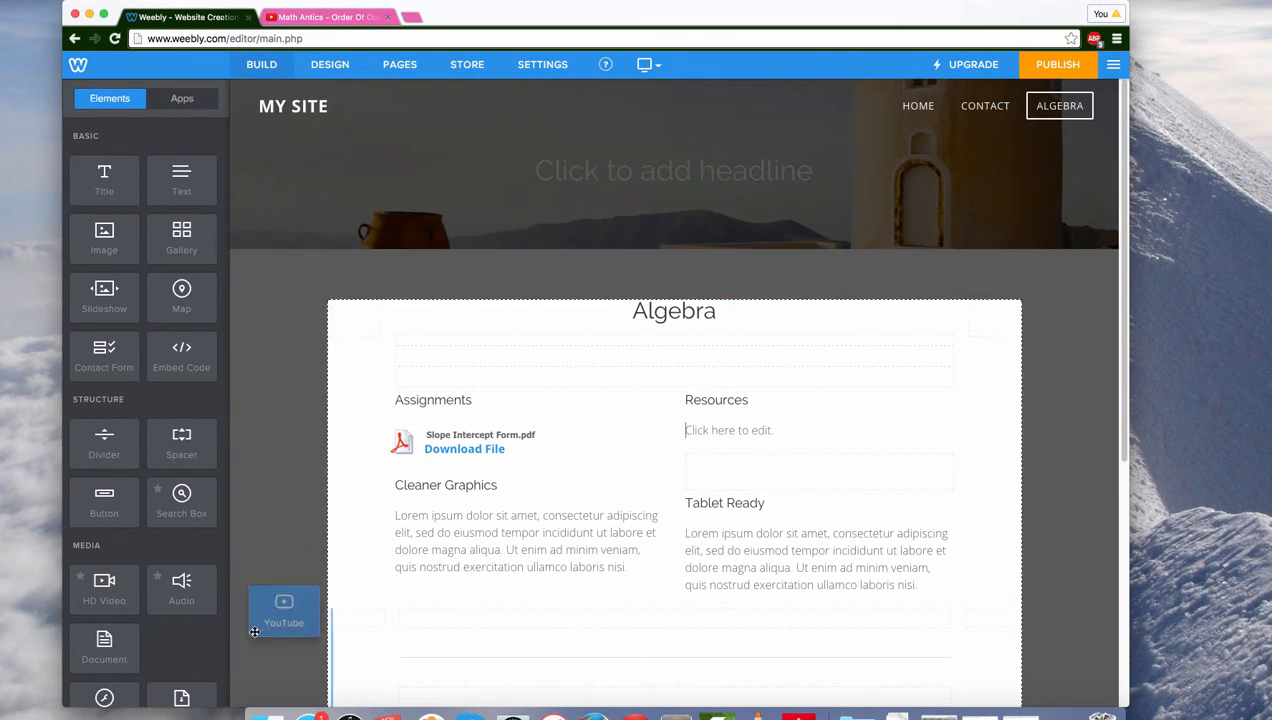
{"action": "left_click_drag", "start_coordinate": [284, 610], "coordinate": [737, 420]}
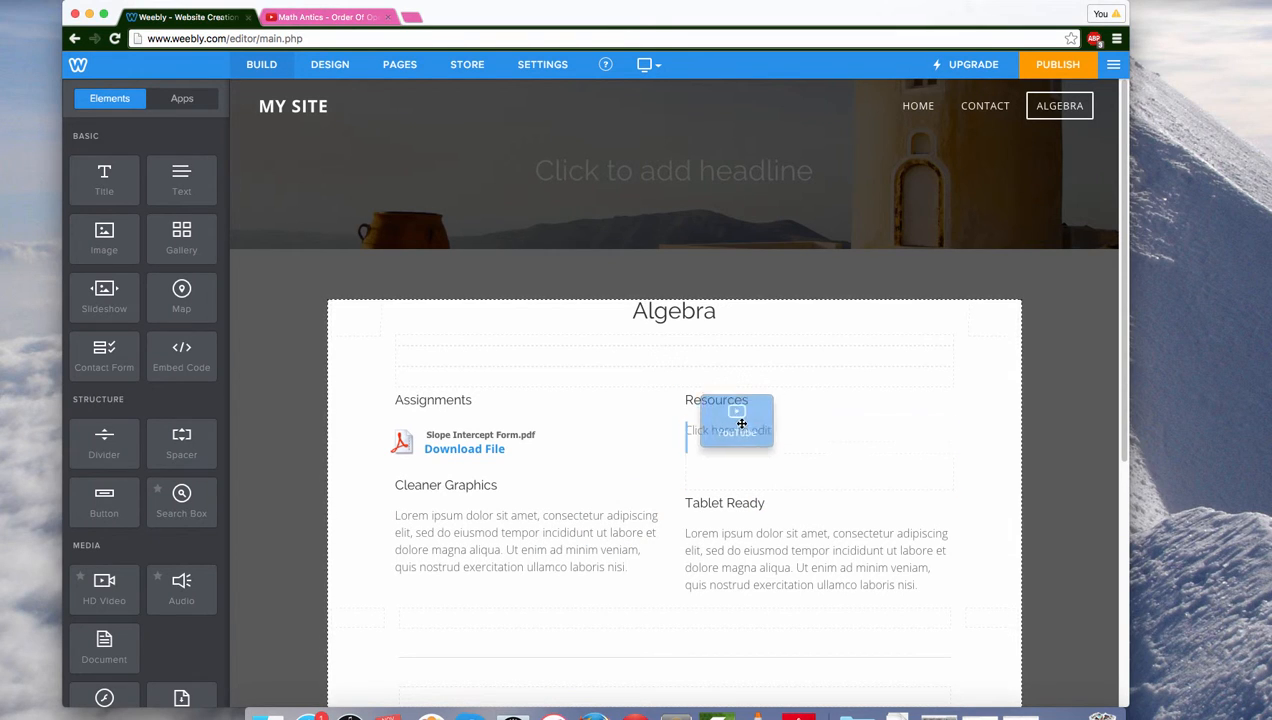
{"action": "left_click_drag", "start_coordinate": [737, 414], "coordinate": [506, 414]}
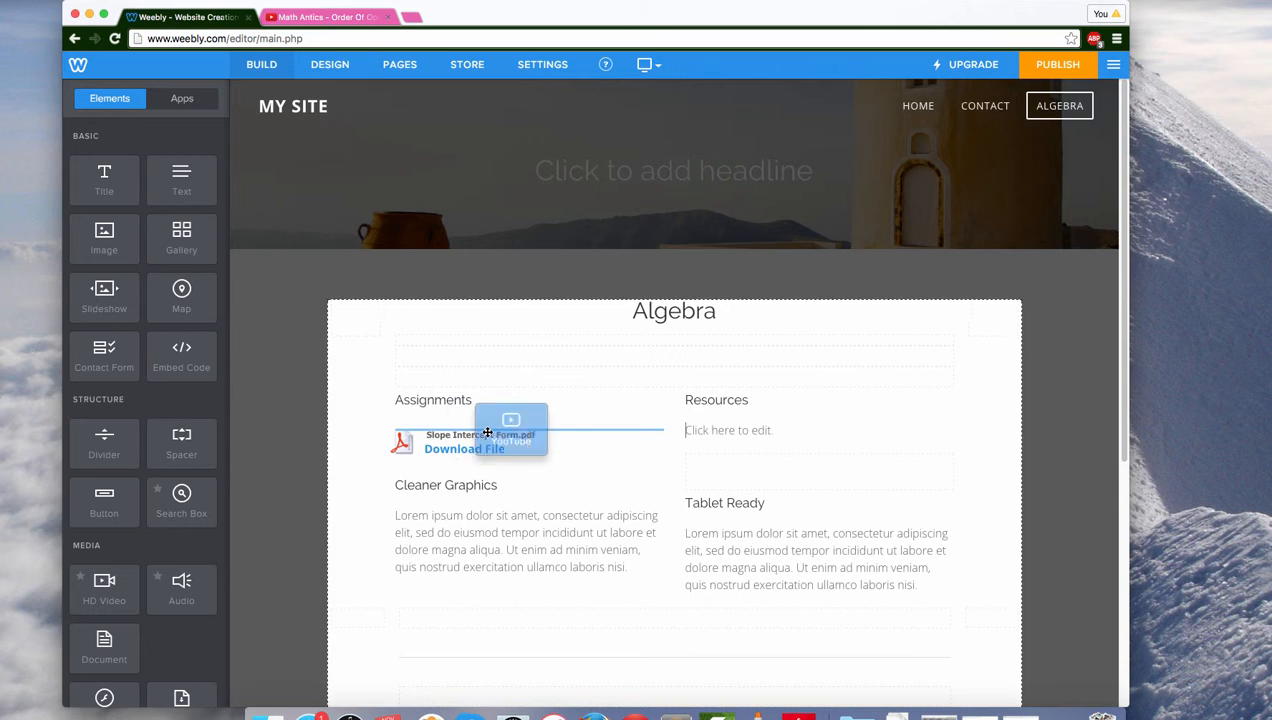
{"action": "right_click", "coordinate": [745, 430]}
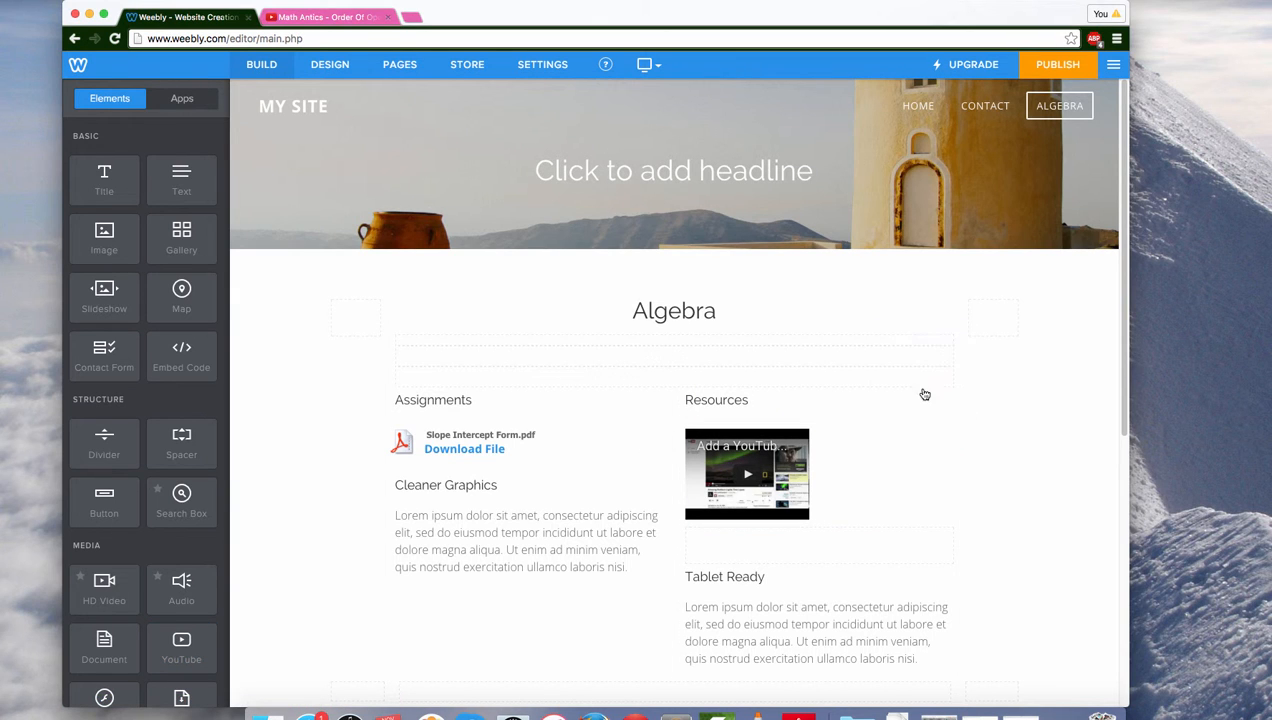
{"action": "left_click", "coordinate": [746, 473]}
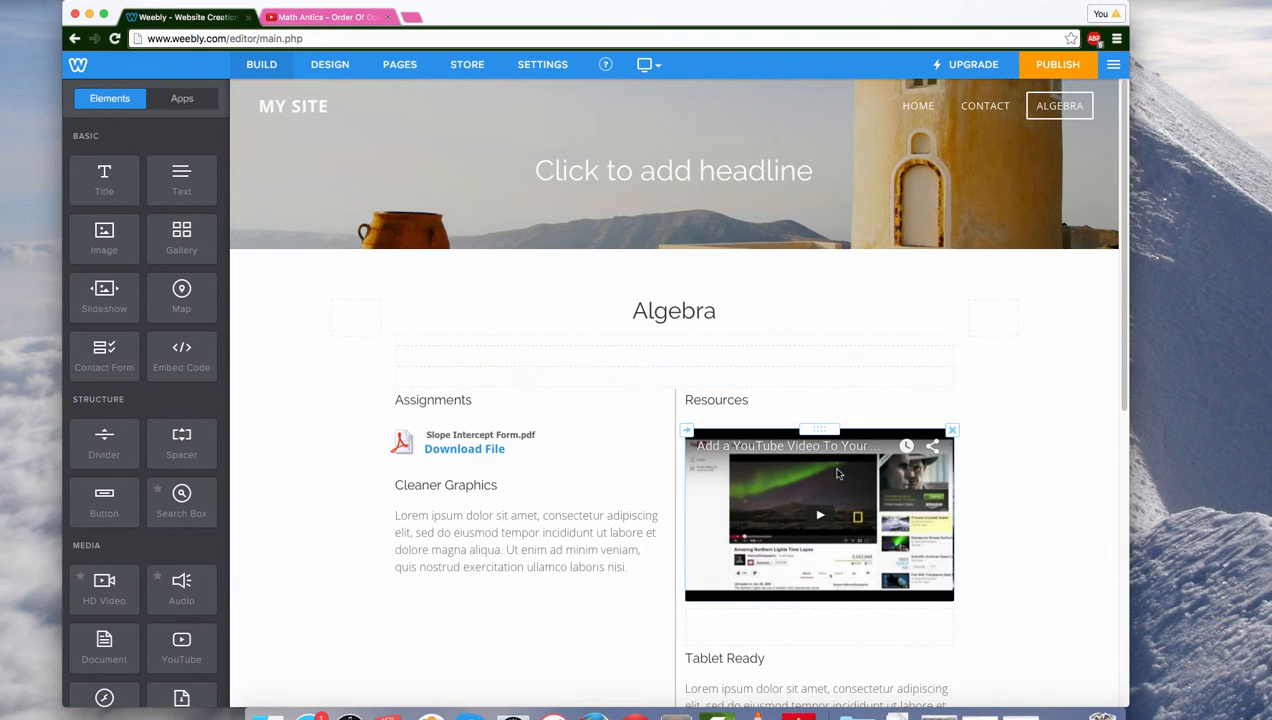
{"action": "mouse_move", "coordinate": [793, 507]}
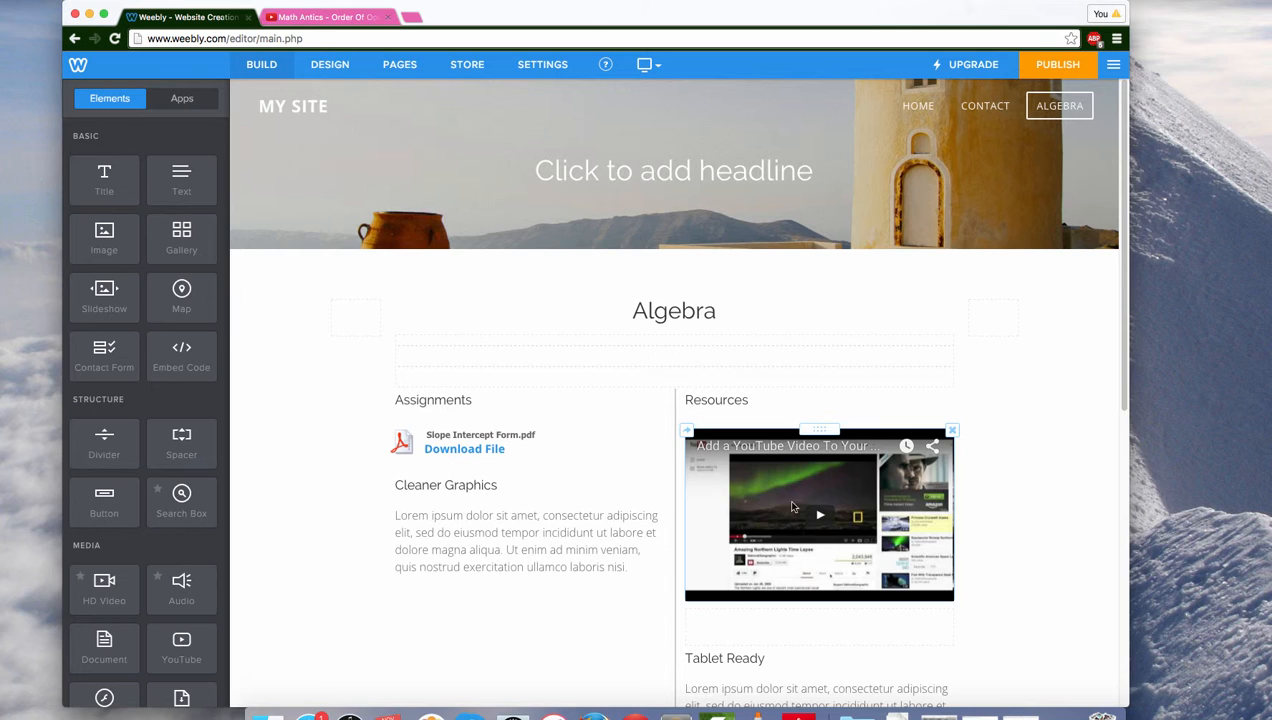
{"action": "left_click", "coordinate": [819, 515]}
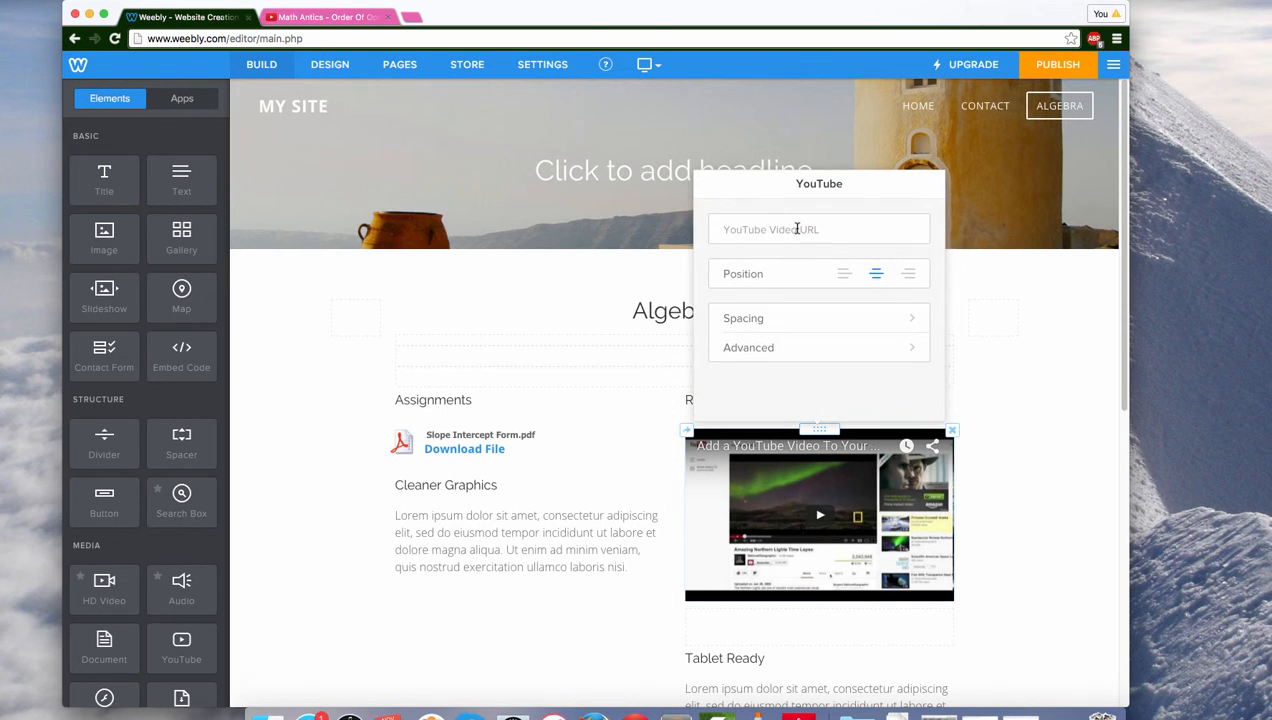
{"action": "left_click", "coordinate": [330, 17]}
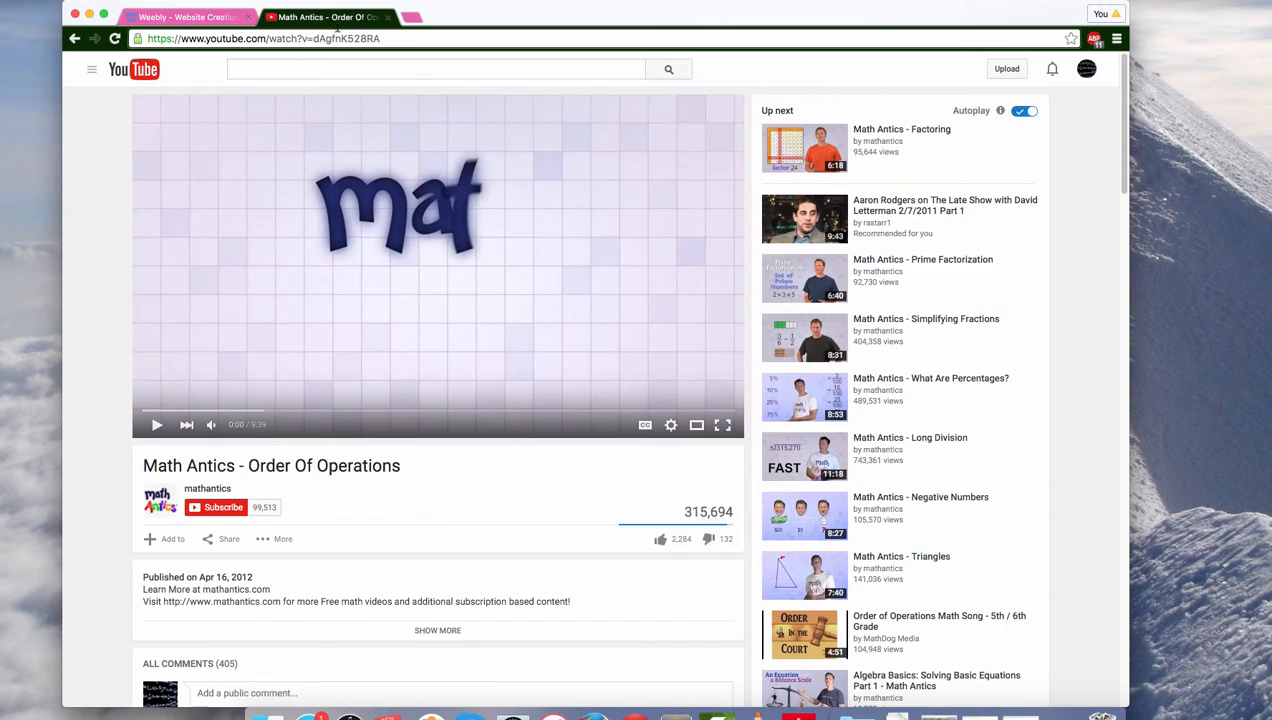
Step: Copy the Math Antics Order Of Operations video URL from the address bar
{"action": "right_click", "coordinate": [290, 38]}
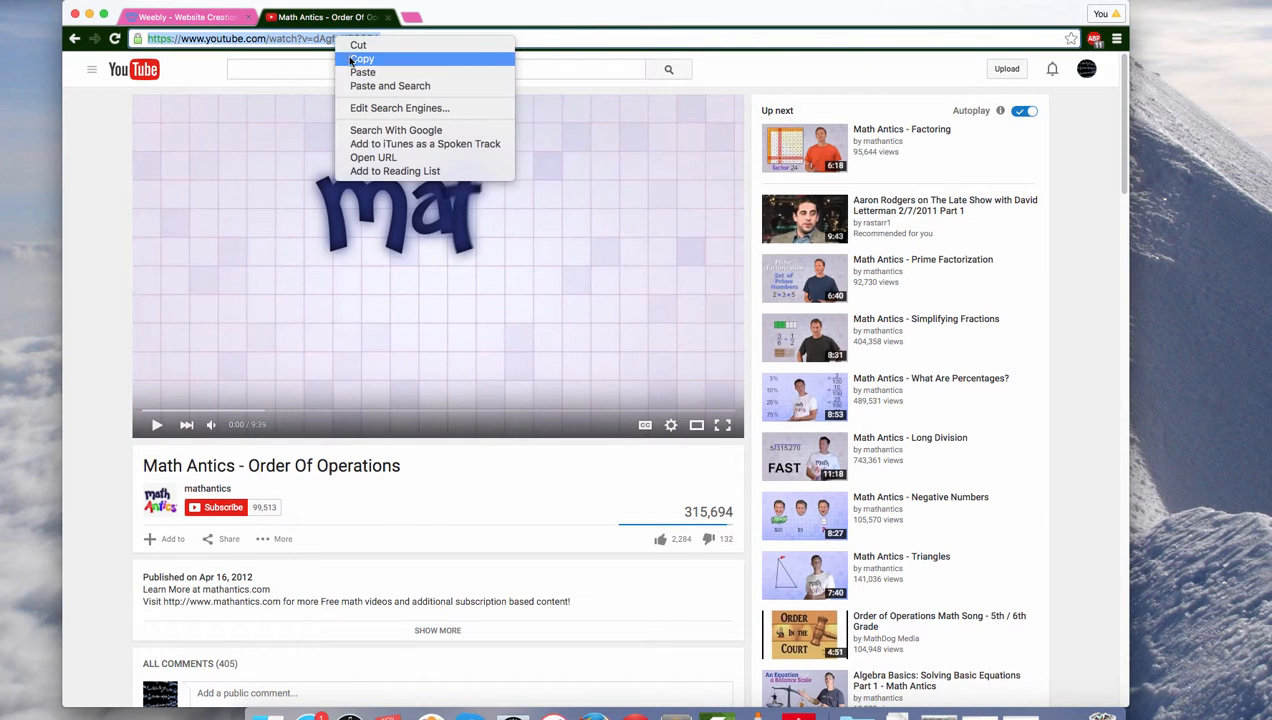
{"action": "left_click", "coordinate": [185, 17]}
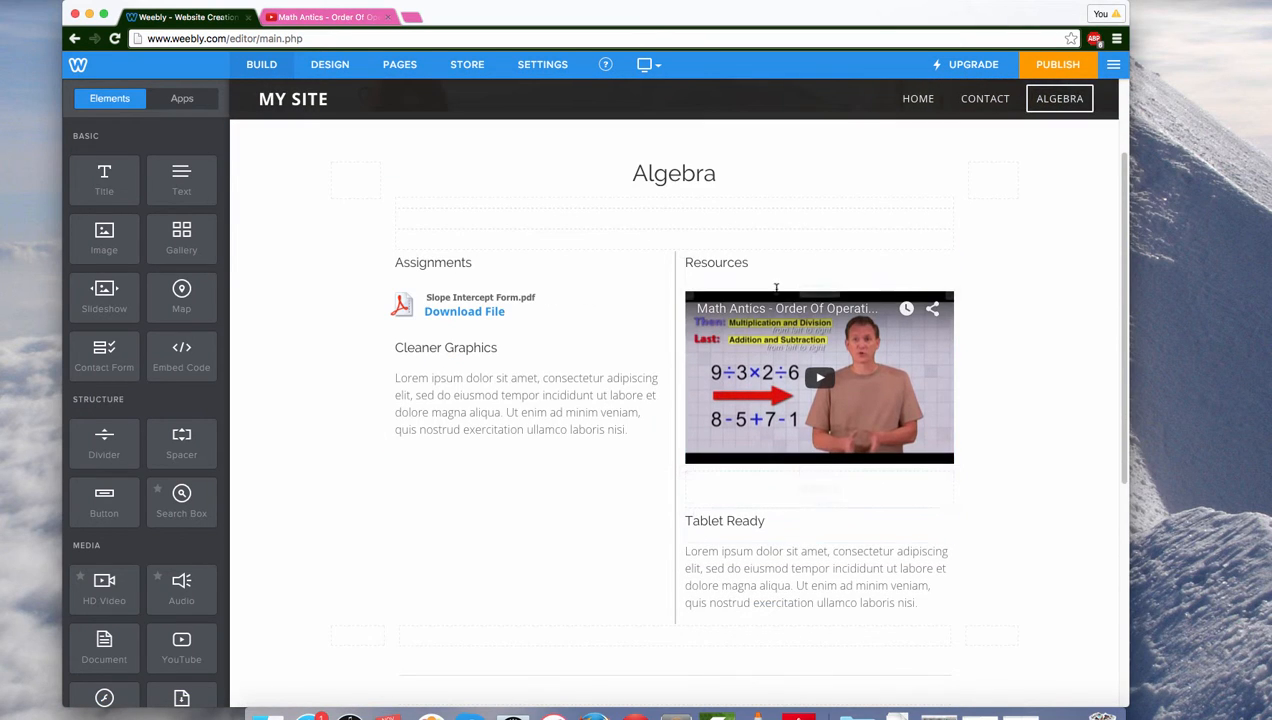
Step: Select the embedded Resources video and try playing it
{"action": "scroll", "scroll_direction": "down", "scroll_amount": 3}
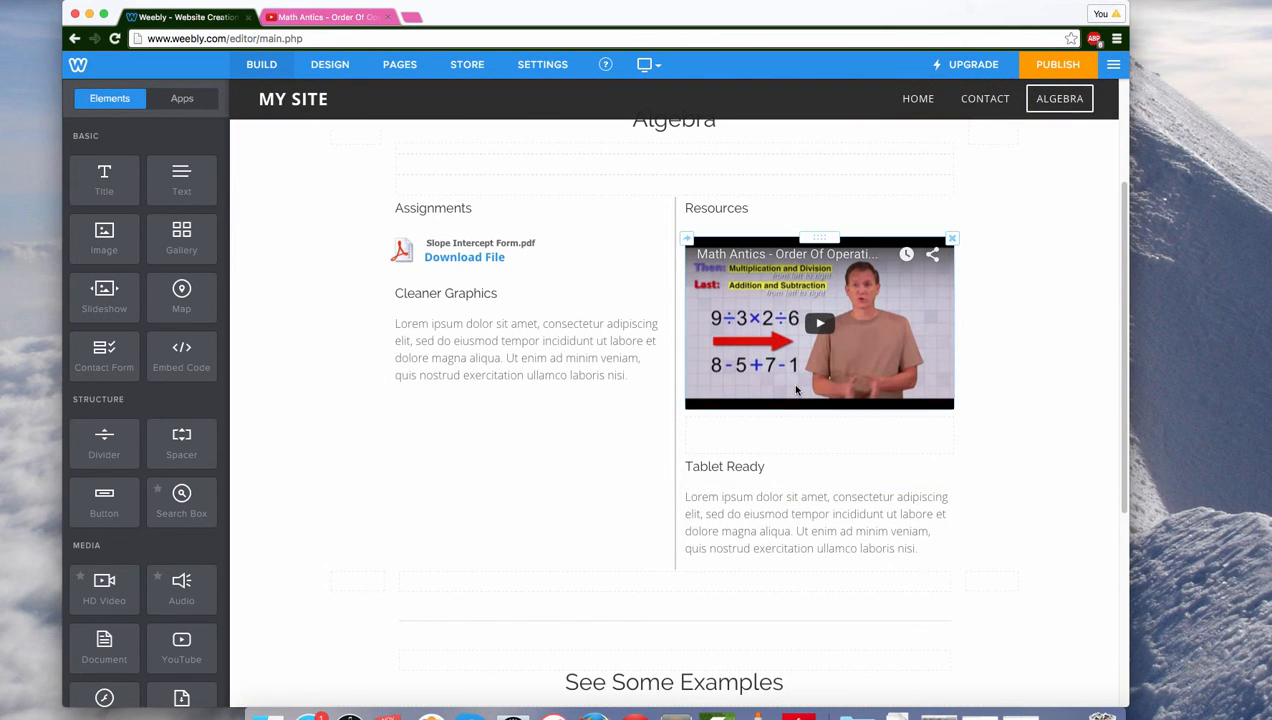
{"action": "mouse_move", "coordinate": [790, 388]}
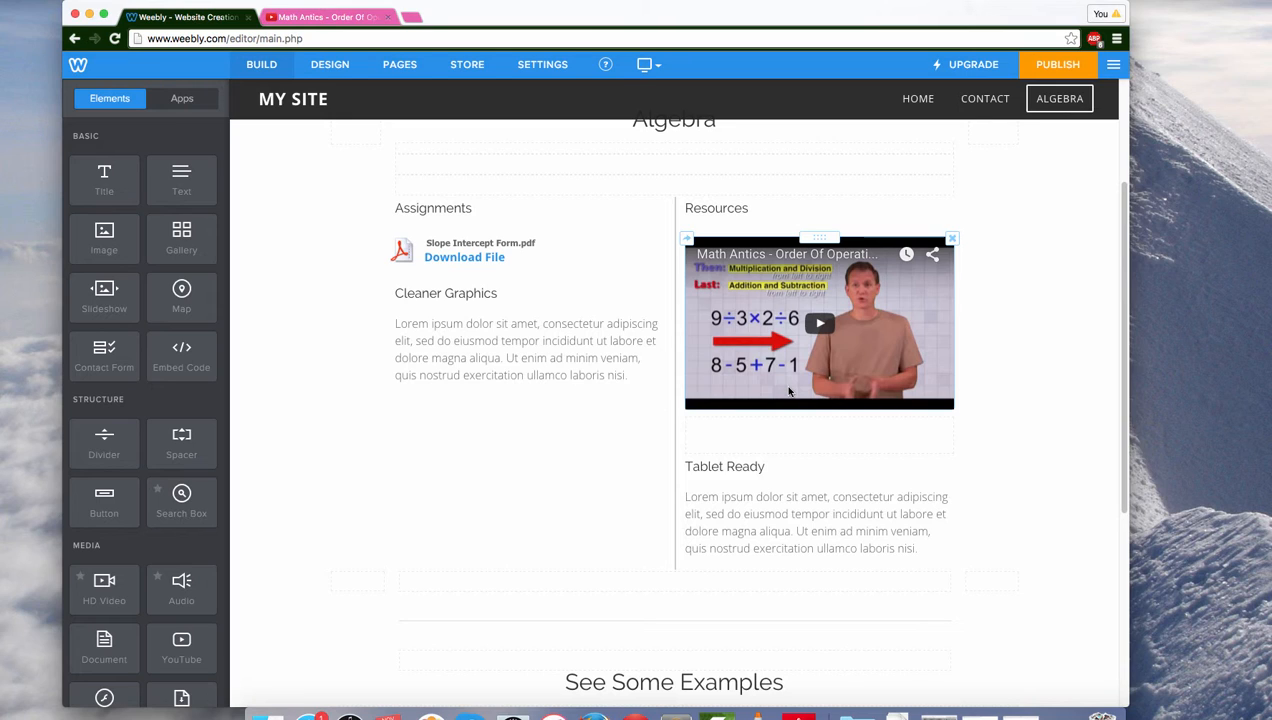
{"action": "mouse_move", "coordinate": [837, 371]}
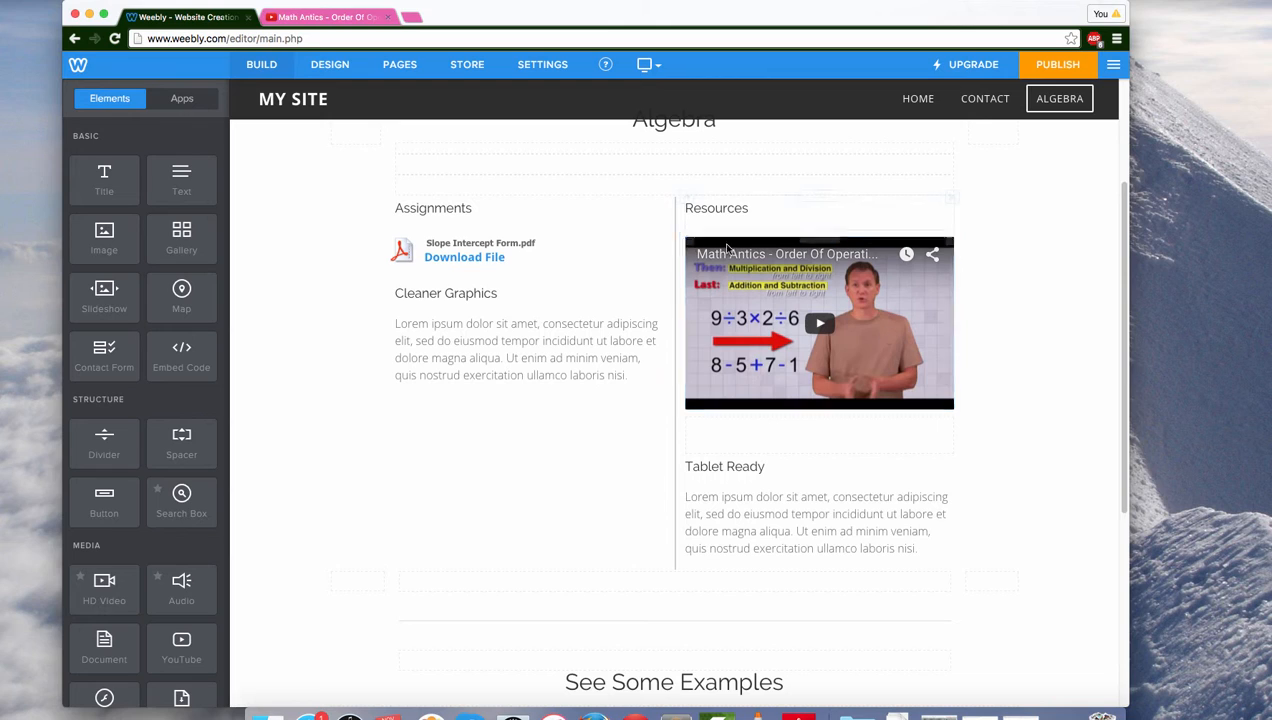
{"action": "left_click", "coordinate": [819, 322]}
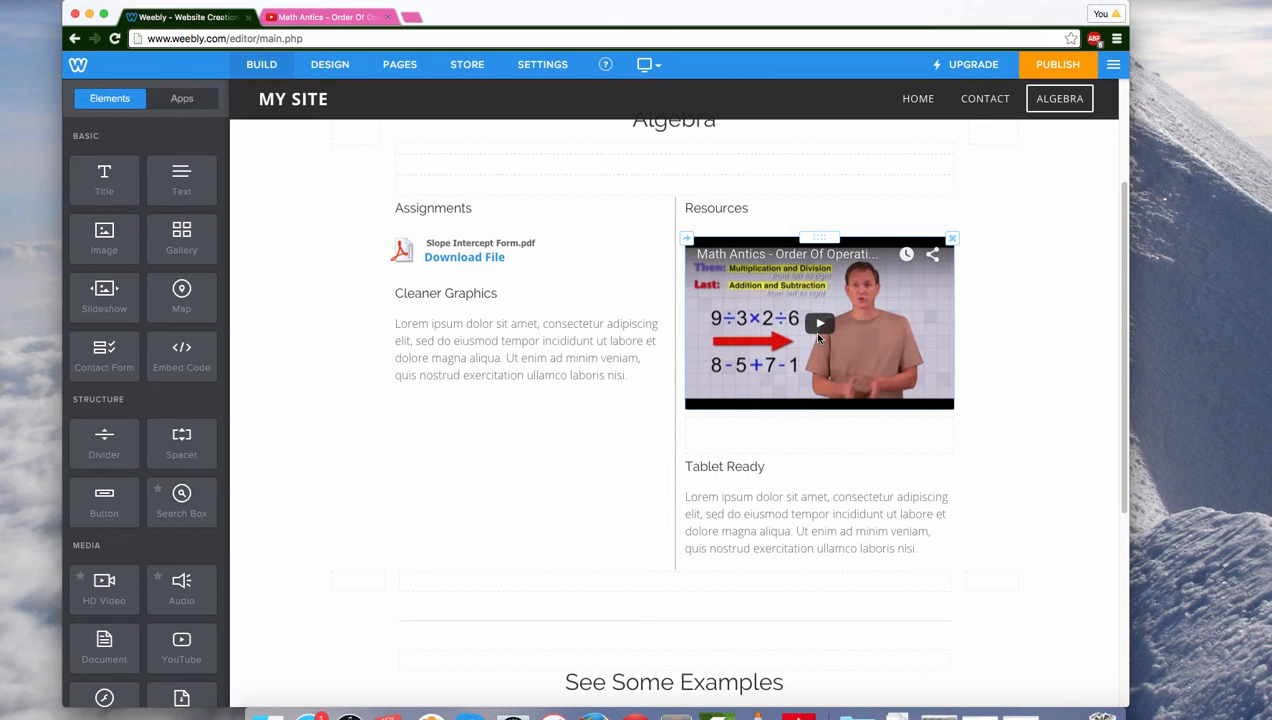
{"action": "mouse_move", "coordinate": [810, 337]}
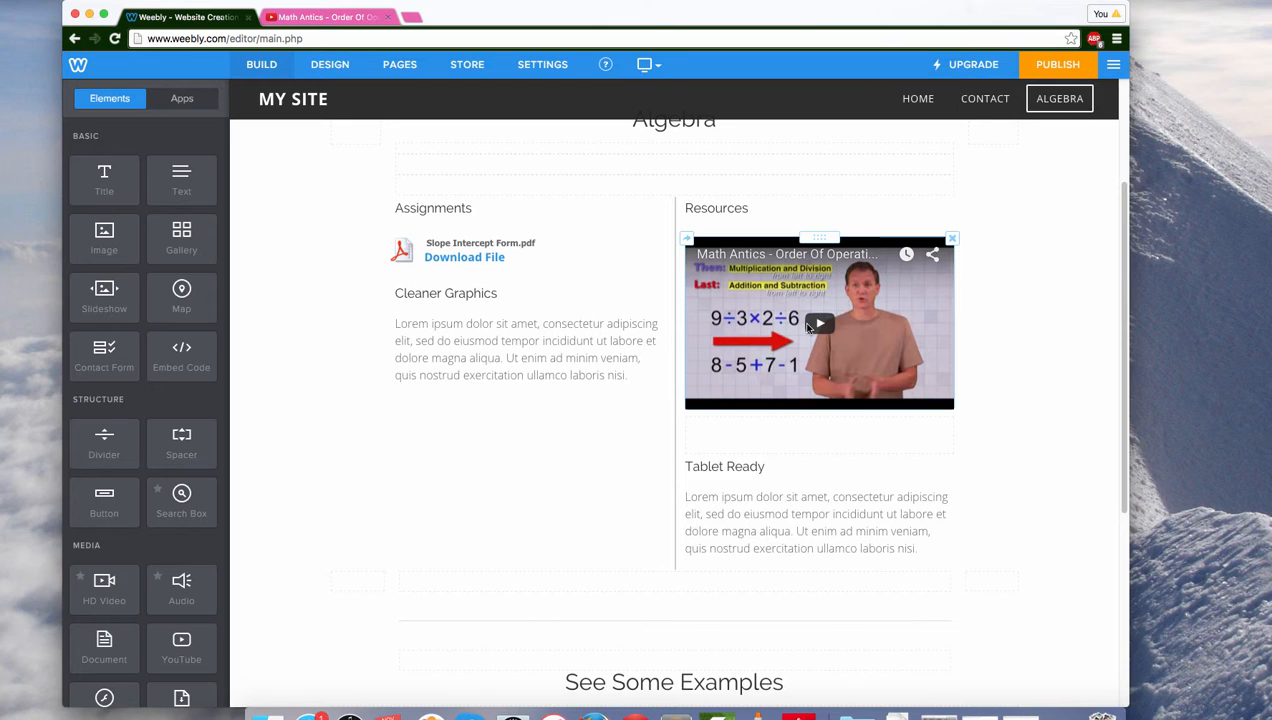
{"action": "left_click", "coordinate": [525, 349]}
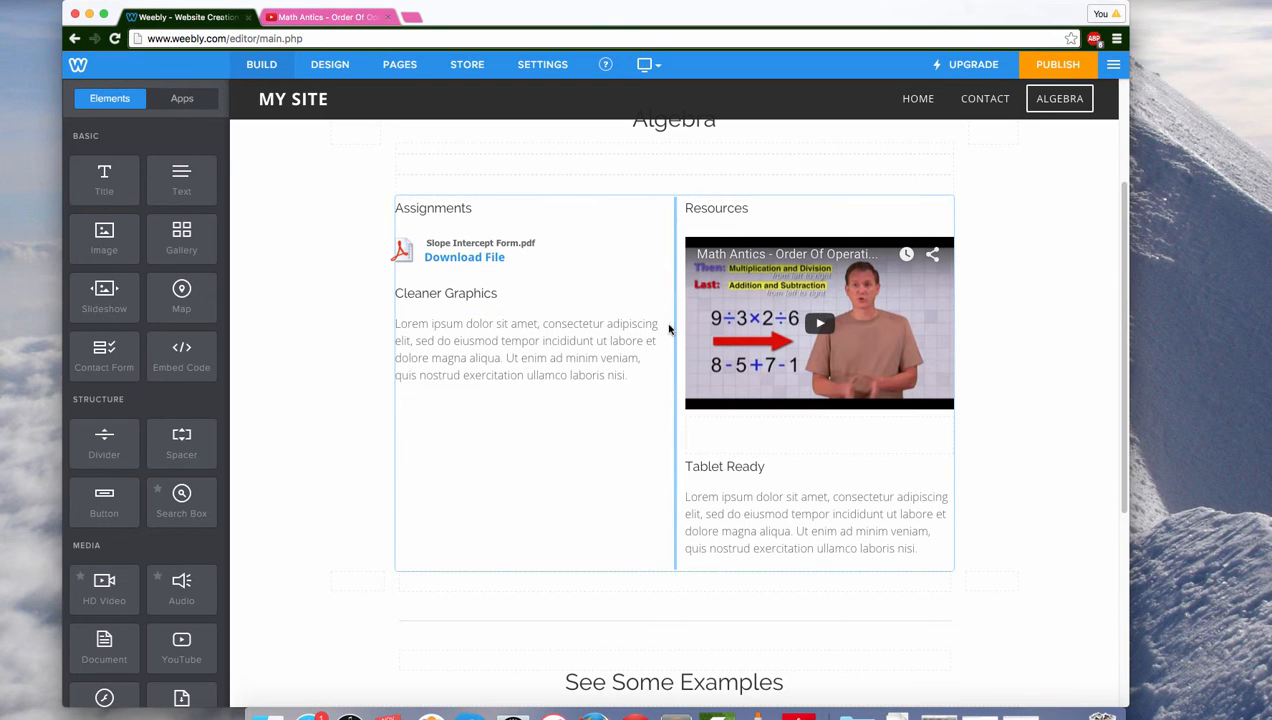
Step: Delete the placeholder paragraph under Cleaner Graphics
{"action": "left_click", "coordinate": [662, 317]}
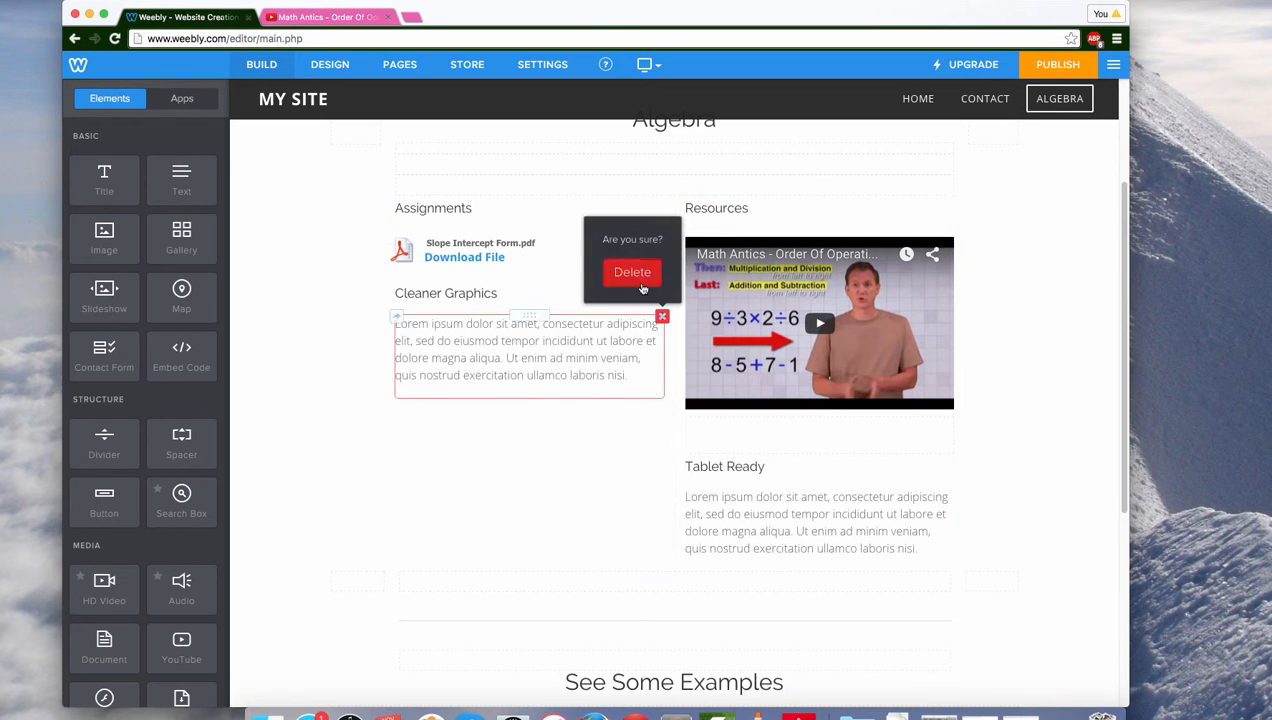
{"action": "left_click", "coordinate": [632, 272]}
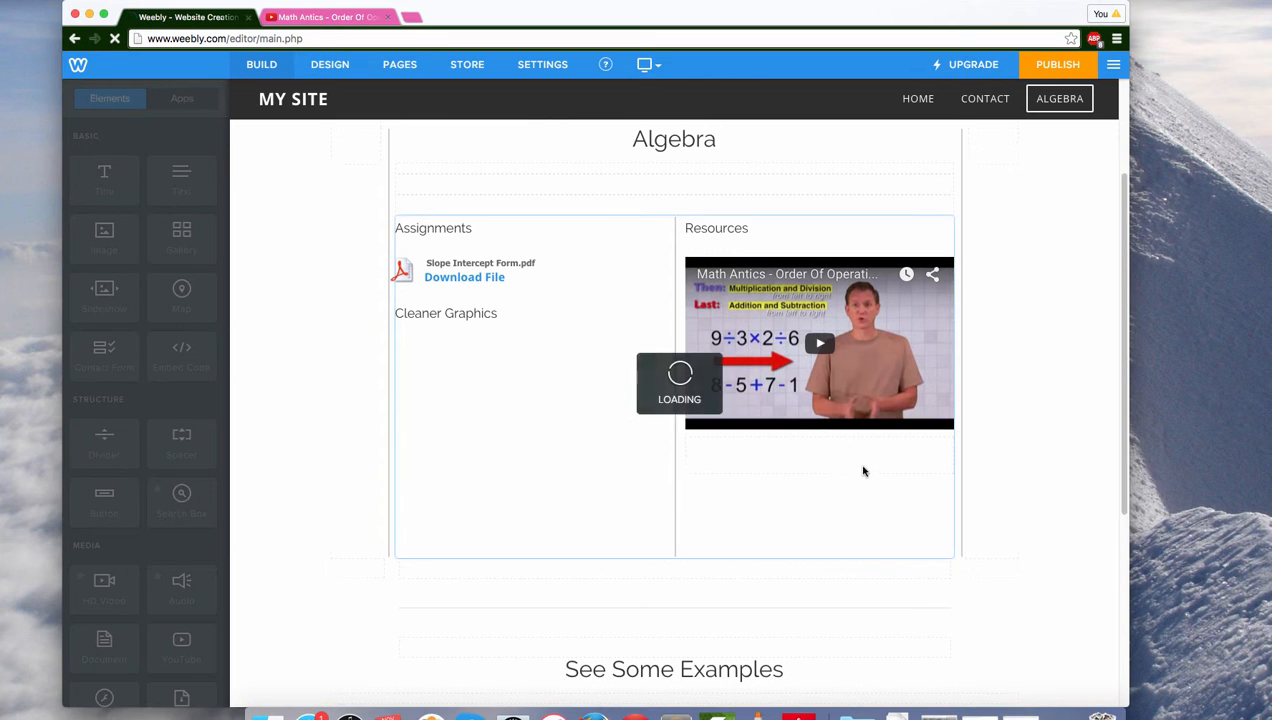
{"action": "scroll", "scroll_direction": "up", "scroll_amount": 3}
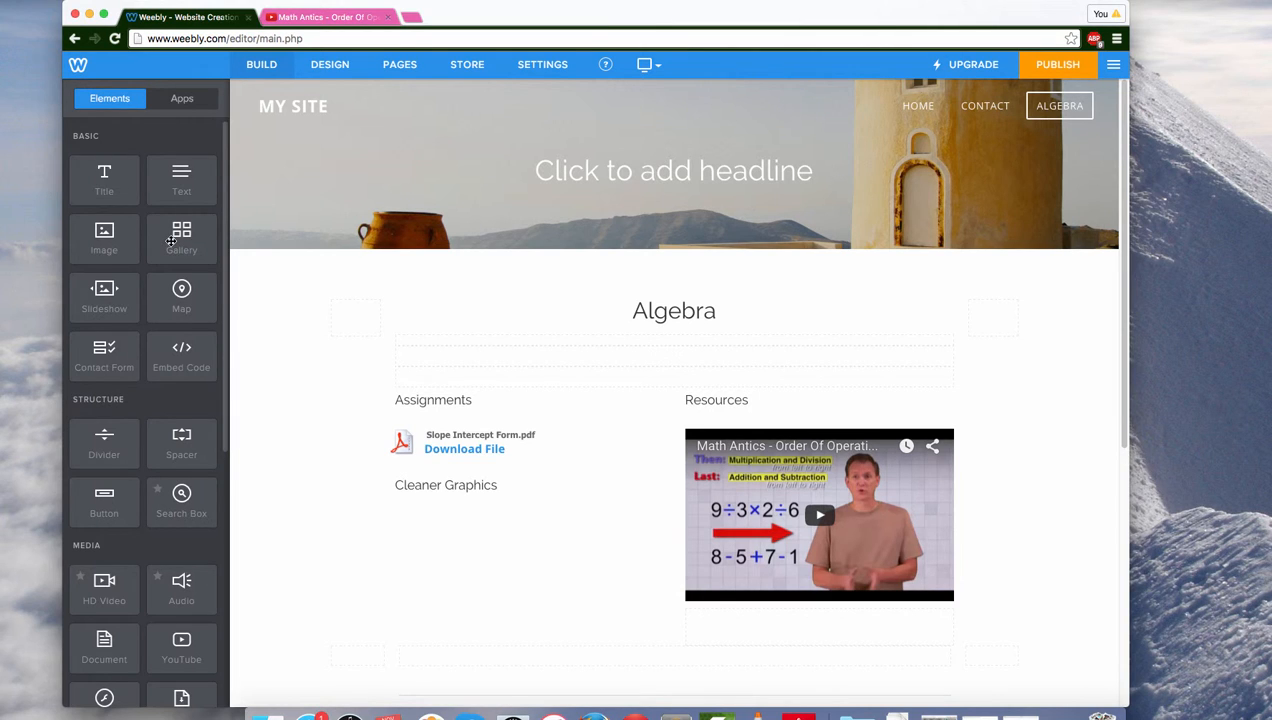
Step: Try dropping an Embed Code block below Cleaner Graphics, abandon it, and open Algebra's page settings
{"action": "scroll", "scroll_direction": "down", "scroll_amount": 3}
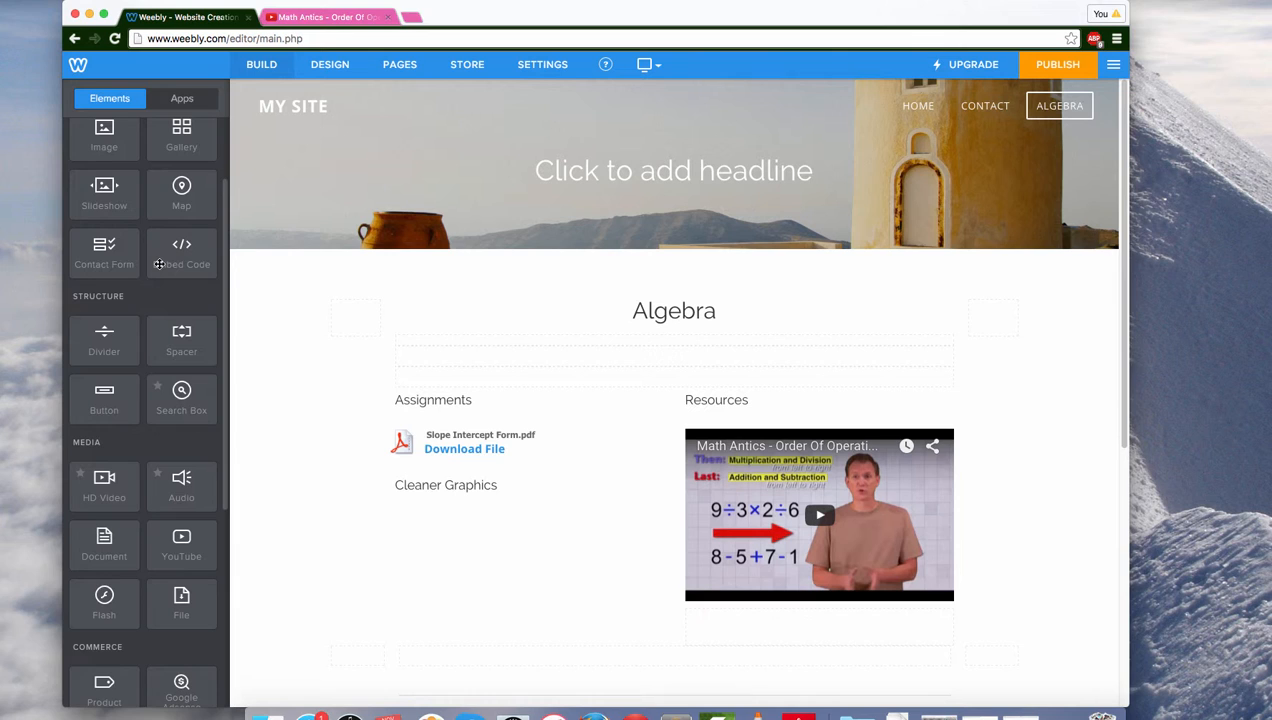
{"action": "scroll", "scroll_direction": "down", "scroll_amount": 3}
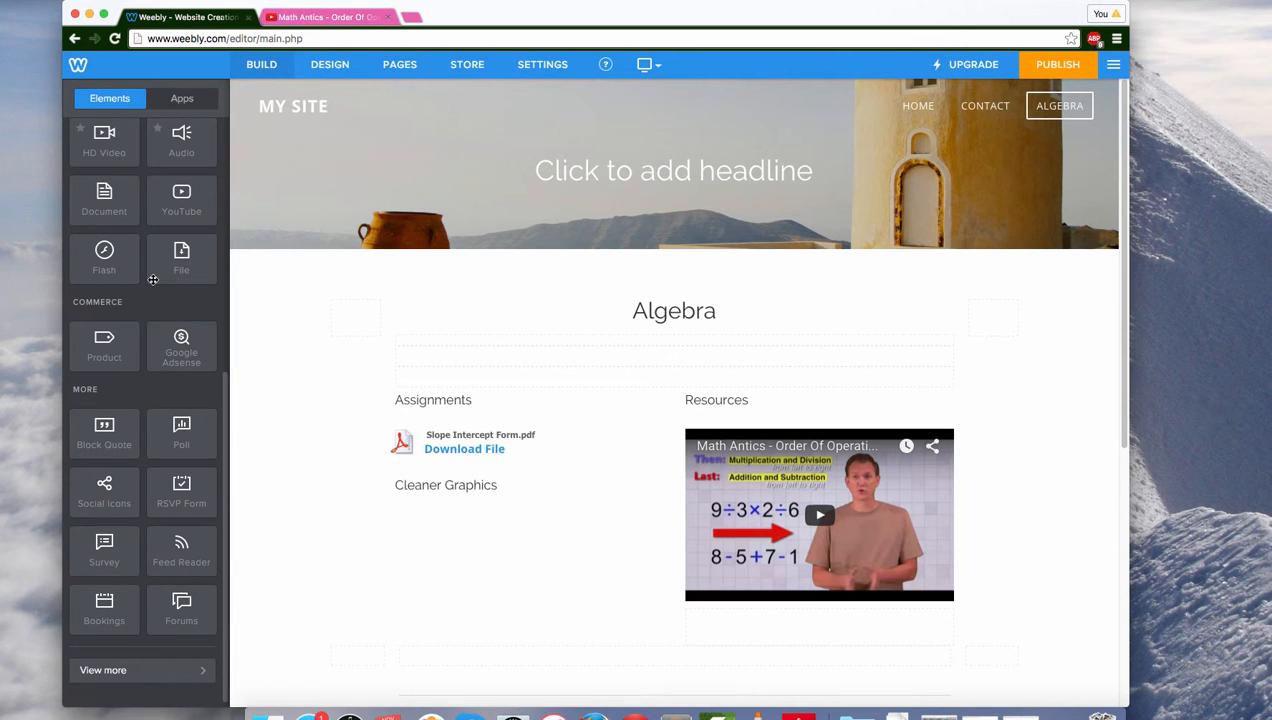
{"action": "scroll", "scroll_direction": "up", "scroll_amount": 3}
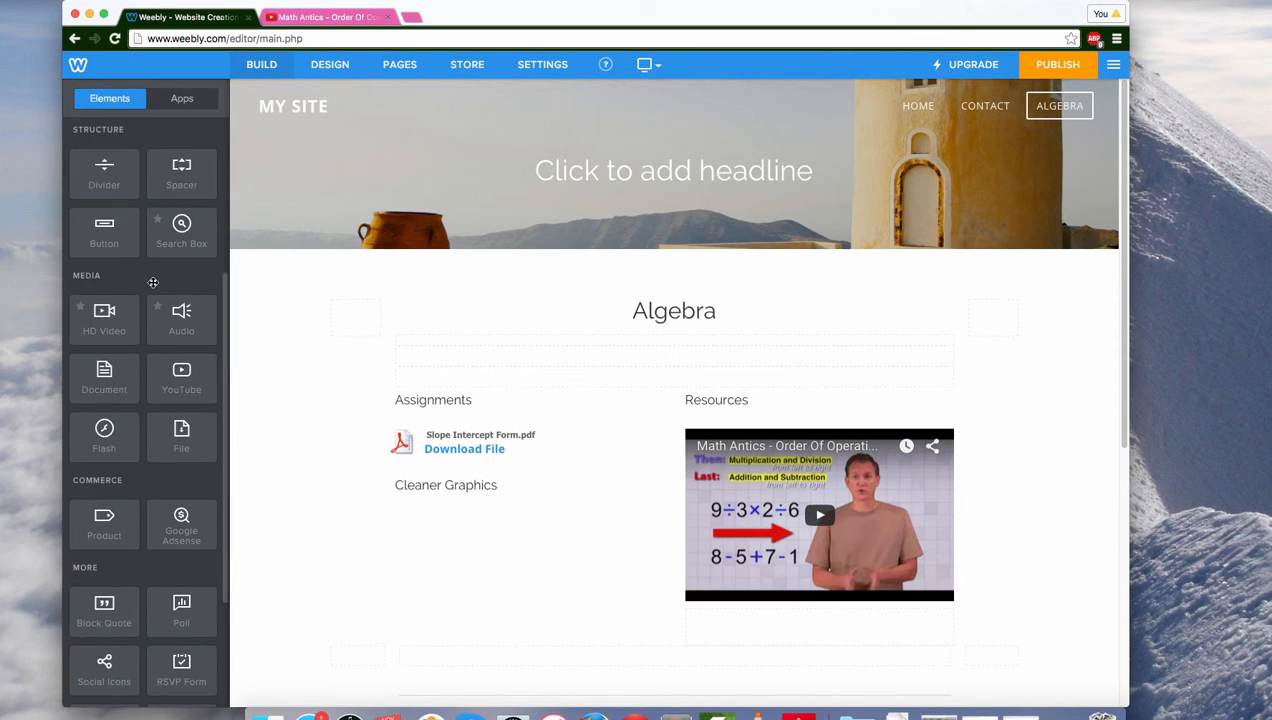
{"action": "scroll", "scroll_direction": "up", "scroll_amount": 3}
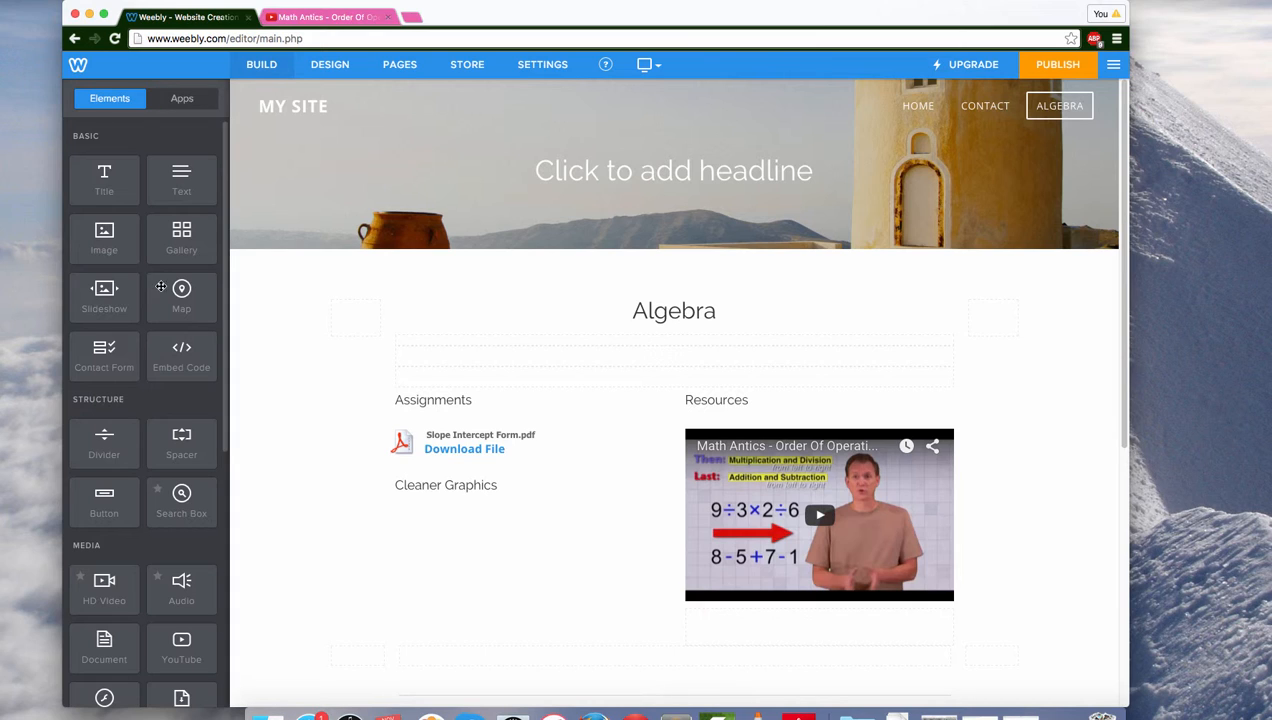
{"action": "left_click_drag", "start_coordinate": [181, 356], "coordinate": [503, 575]}
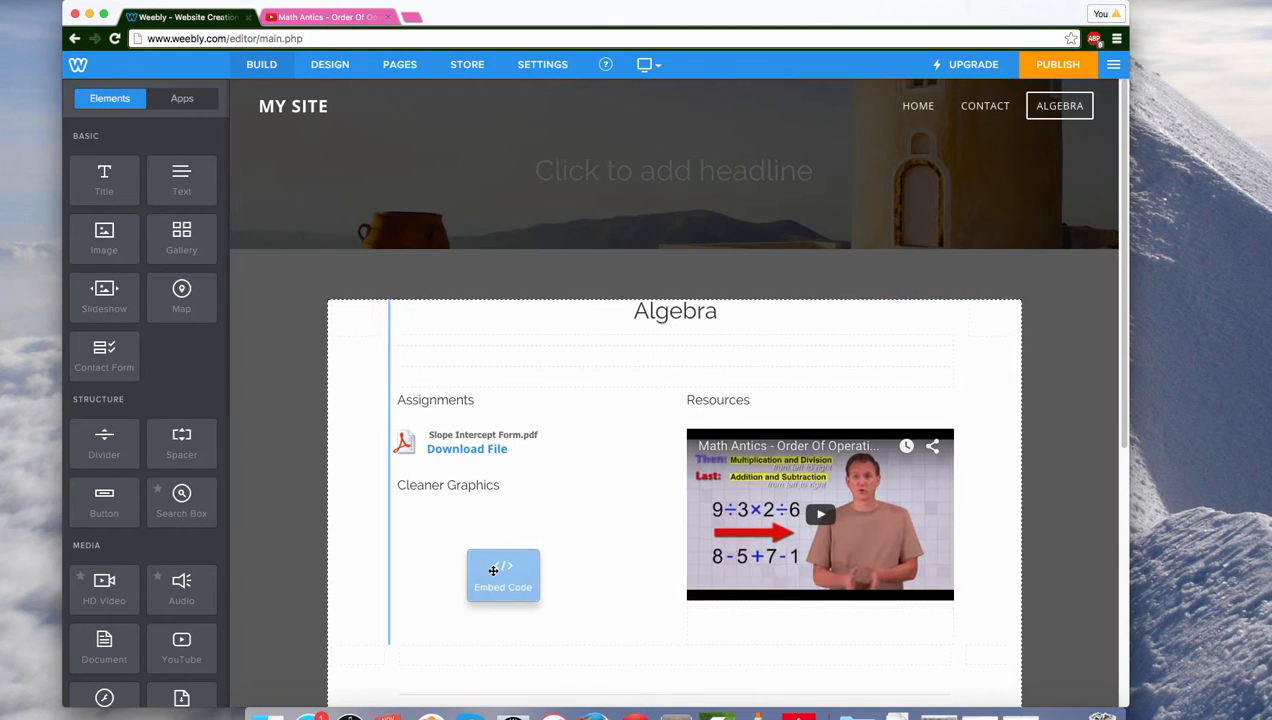
{"action": "left_click_drag", "start_coordinate": [503, 575], "coordinate": [489, 530]}
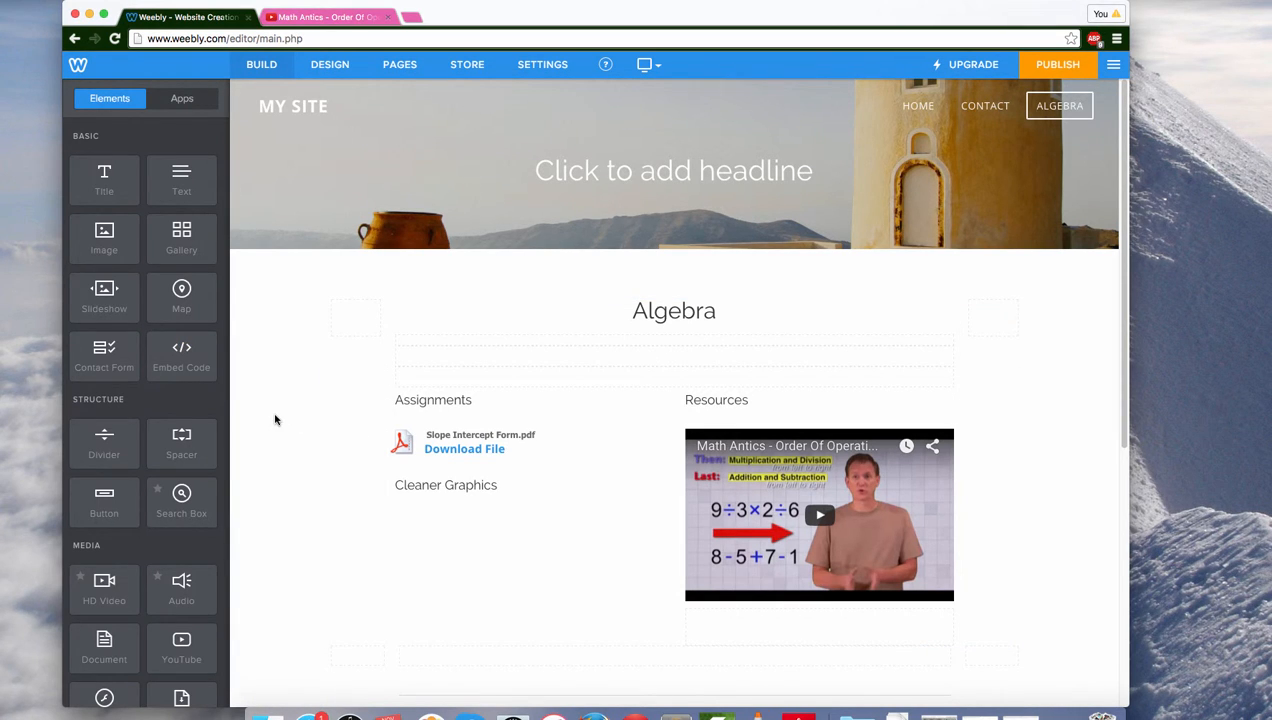
{"action": "mouse_move", "coordinate": [282, 420]}
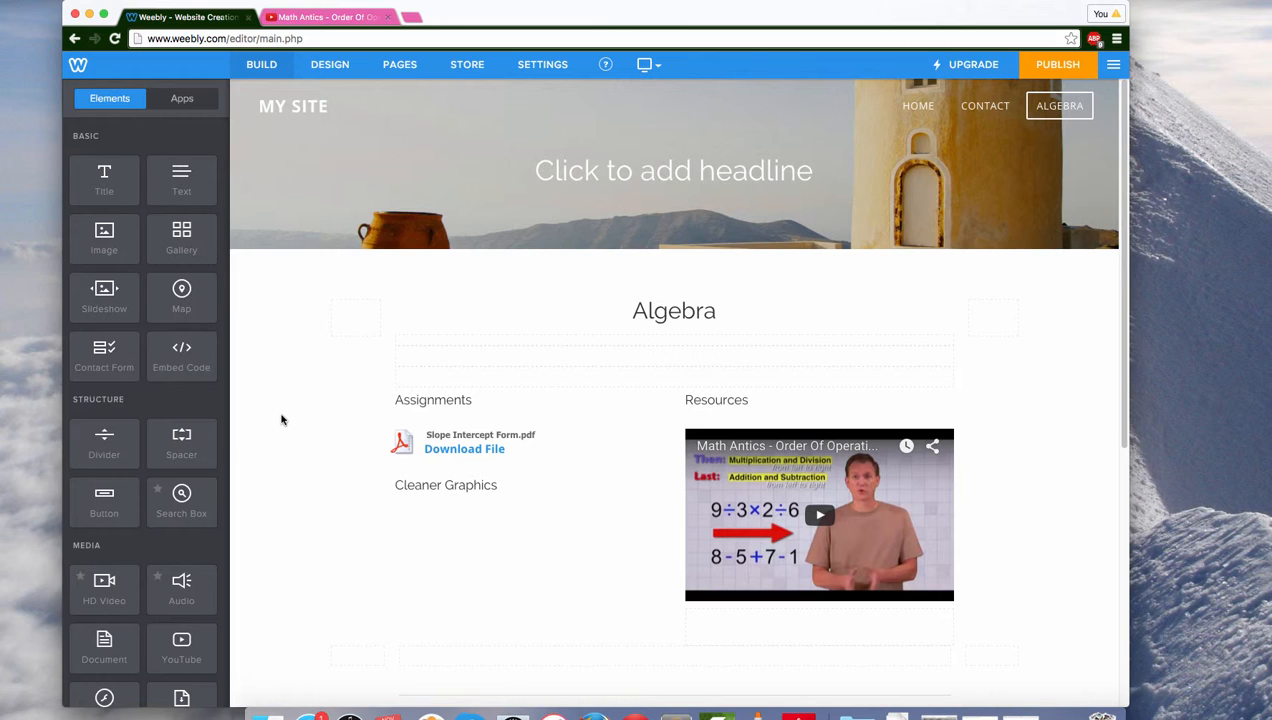
{"action": "left_click", "coordinate": [674, 311]}
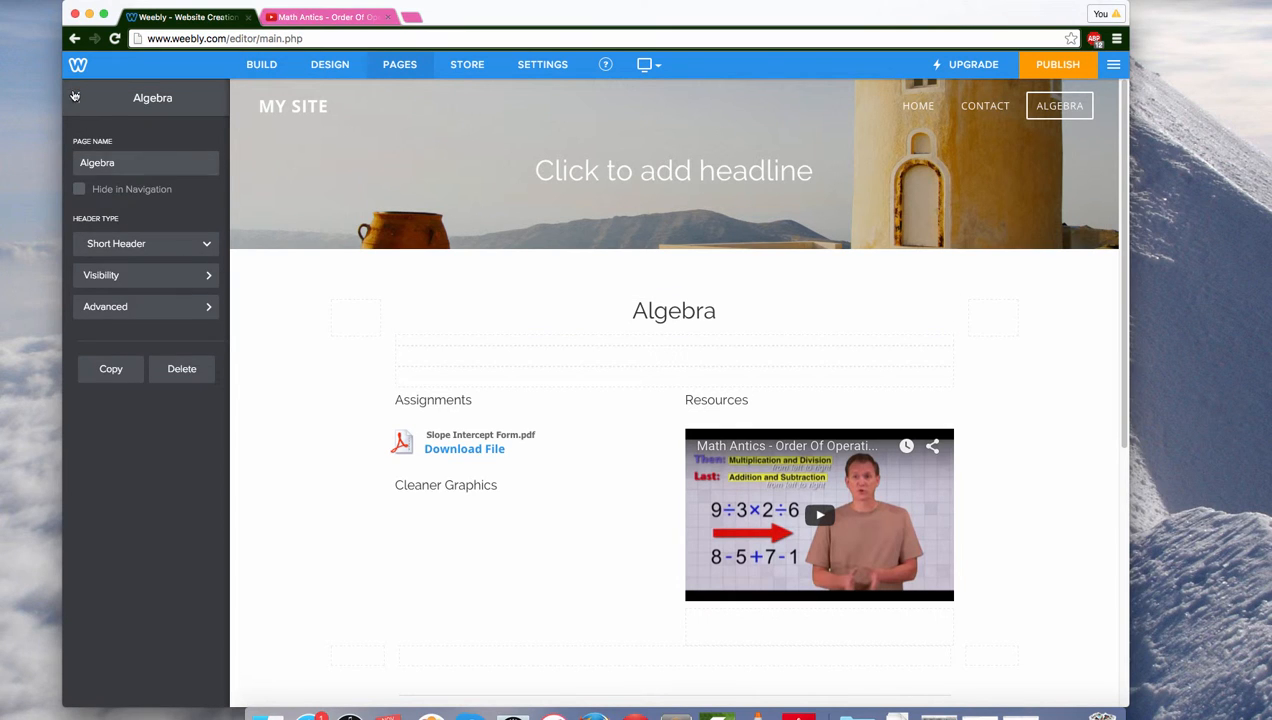
Step: Go back from Algebra's settings to the Pages list and scroll the page preview
{"action": "left_click", "coordinate": [399, 64]}
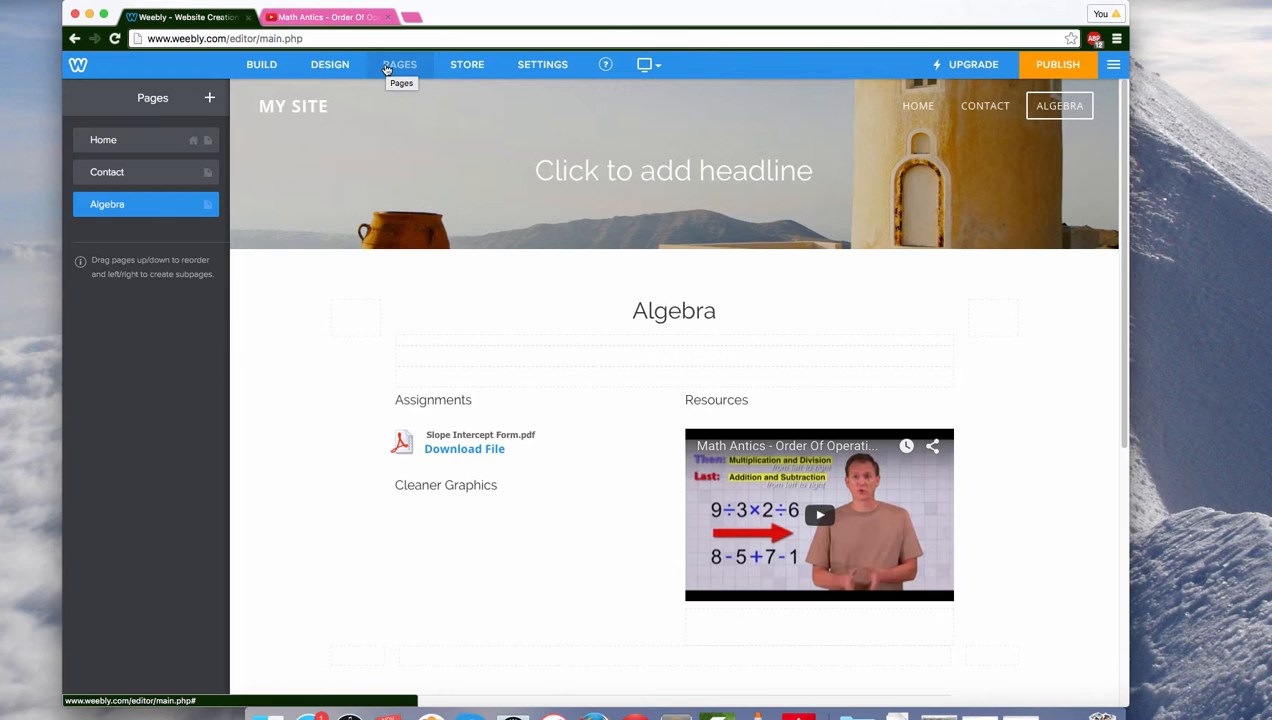
{"action": "left_click", "coordinate": [457, 420]}
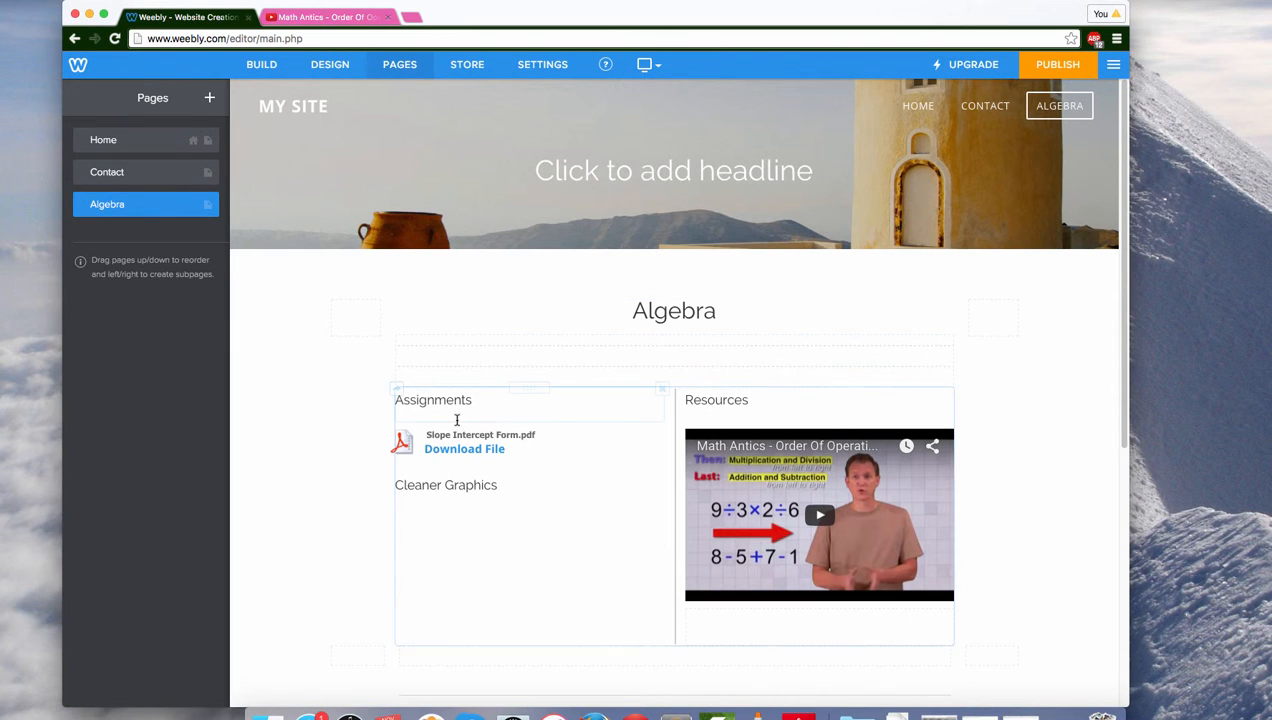
{"action": "scroll", "scroll_direction": "down", "scroll_amount": 3}
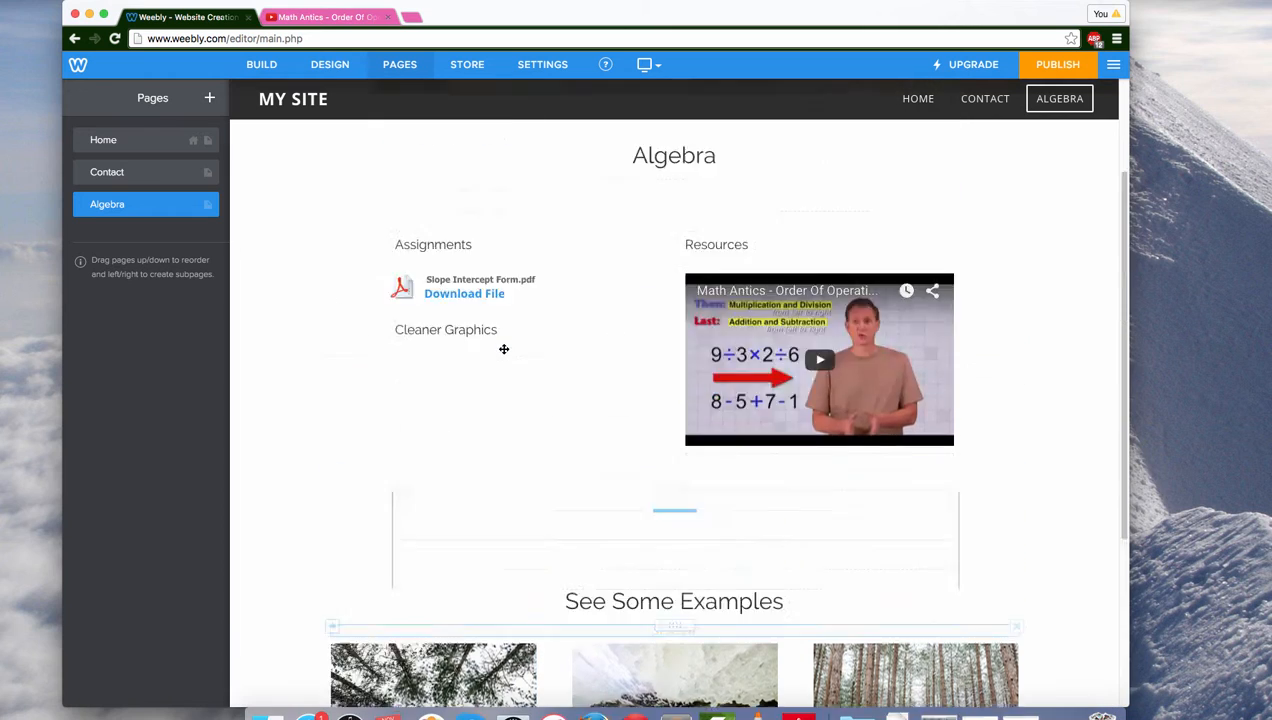
{"action": "scroll", "scroll_direction": "up", "scroll_amount": 3}
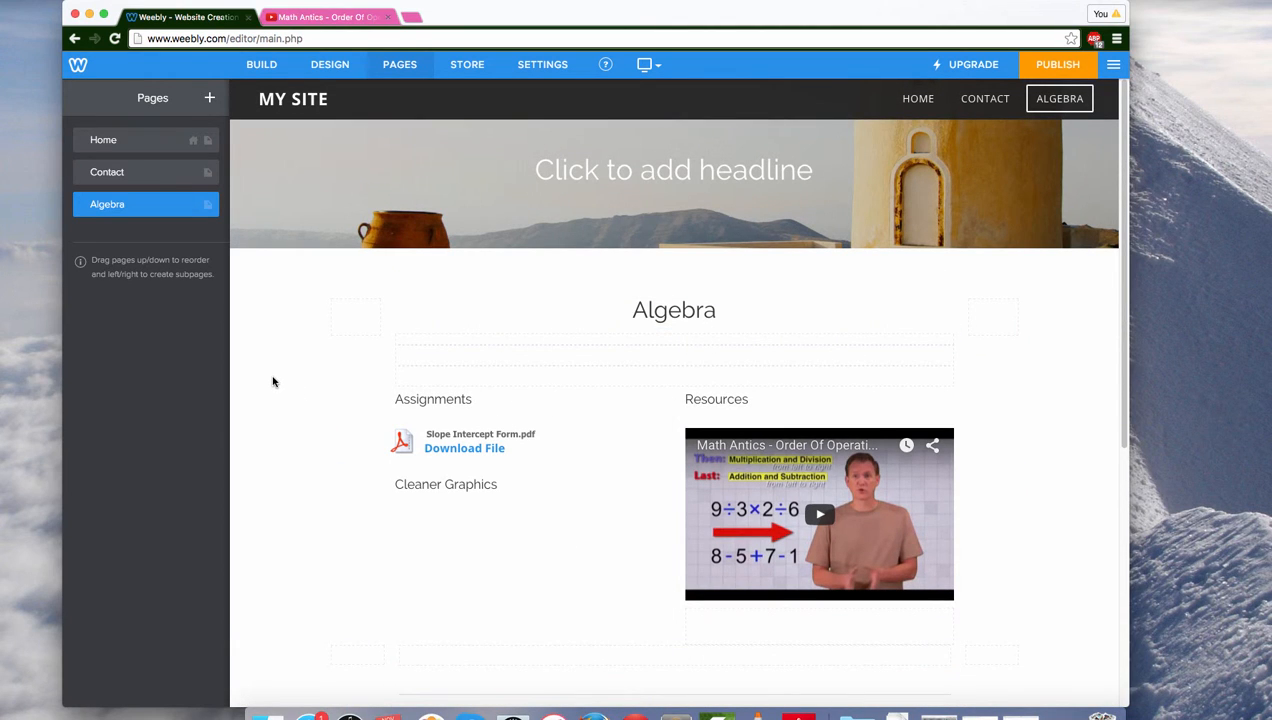
{"action": "mouse_move", "coordinate": [196, 234]}
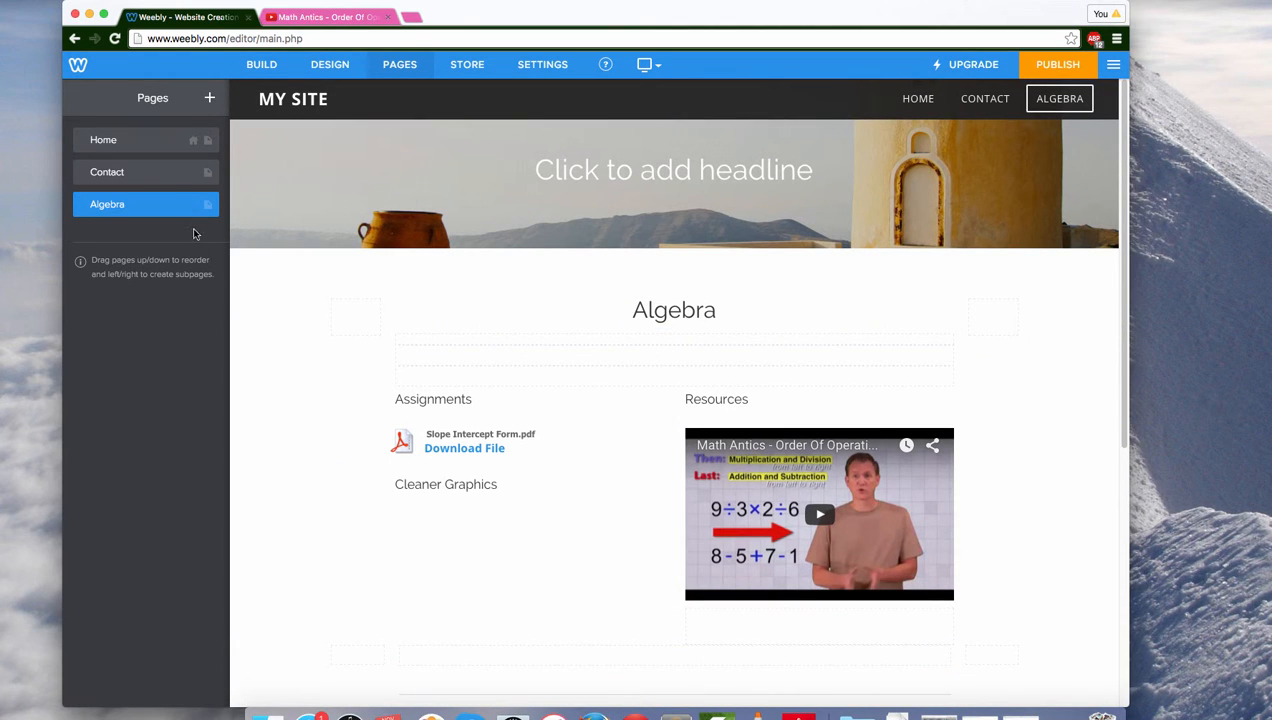
{"action": "mouse_move", "coordinate": [585, 218]}
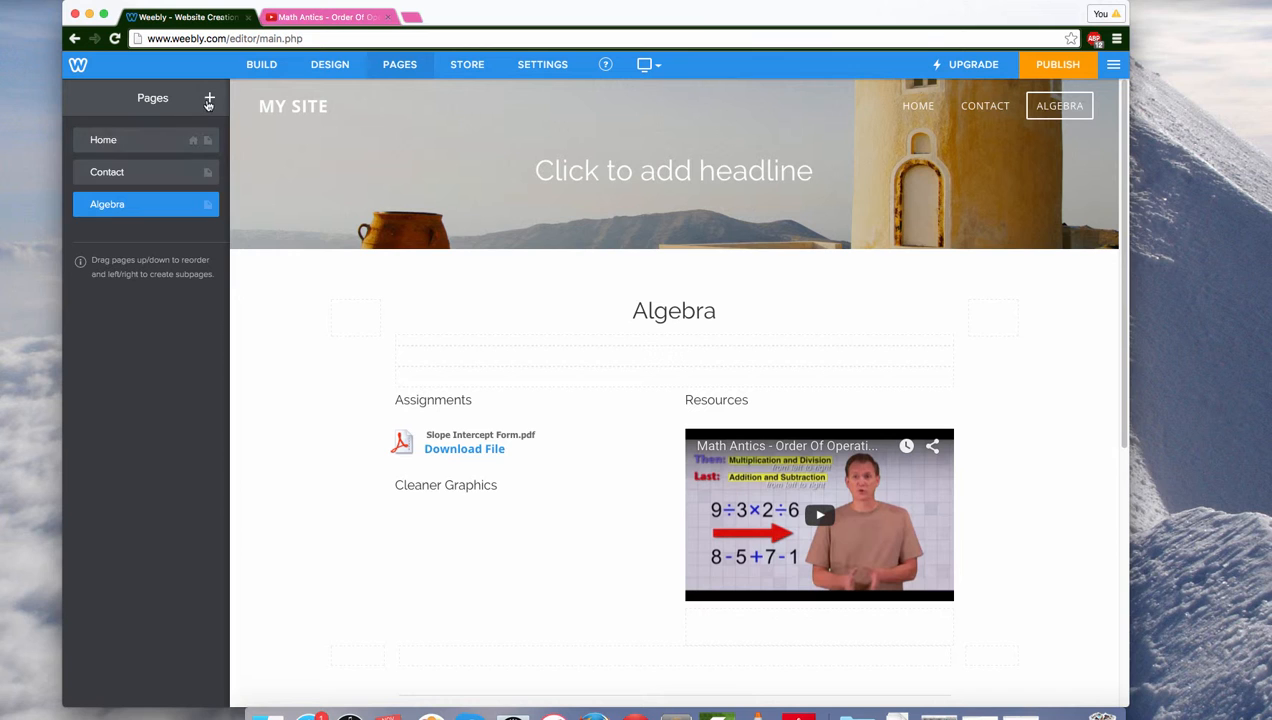
{"action": "mouse_move", "coordinate": [141, 186]}
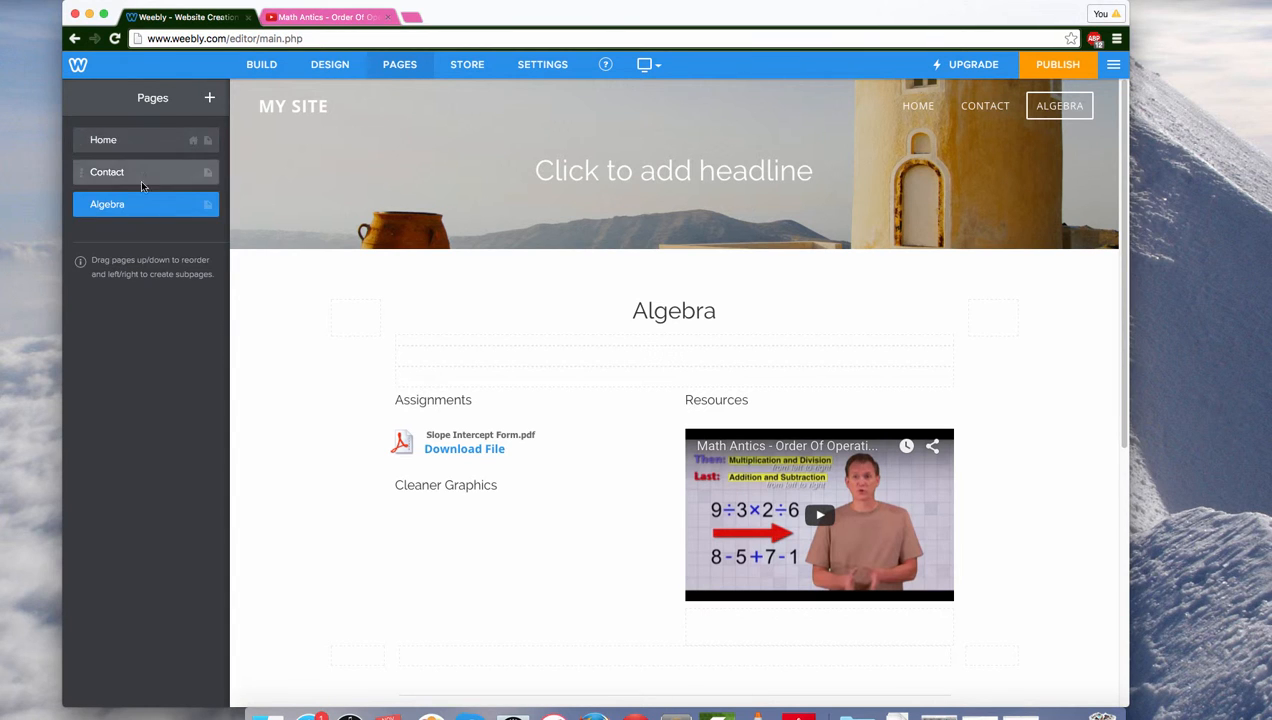
Step: Create and save a Chapter 1 page, then make two copies of it
{"action": "left_click", "coordinate": [209, 97]}
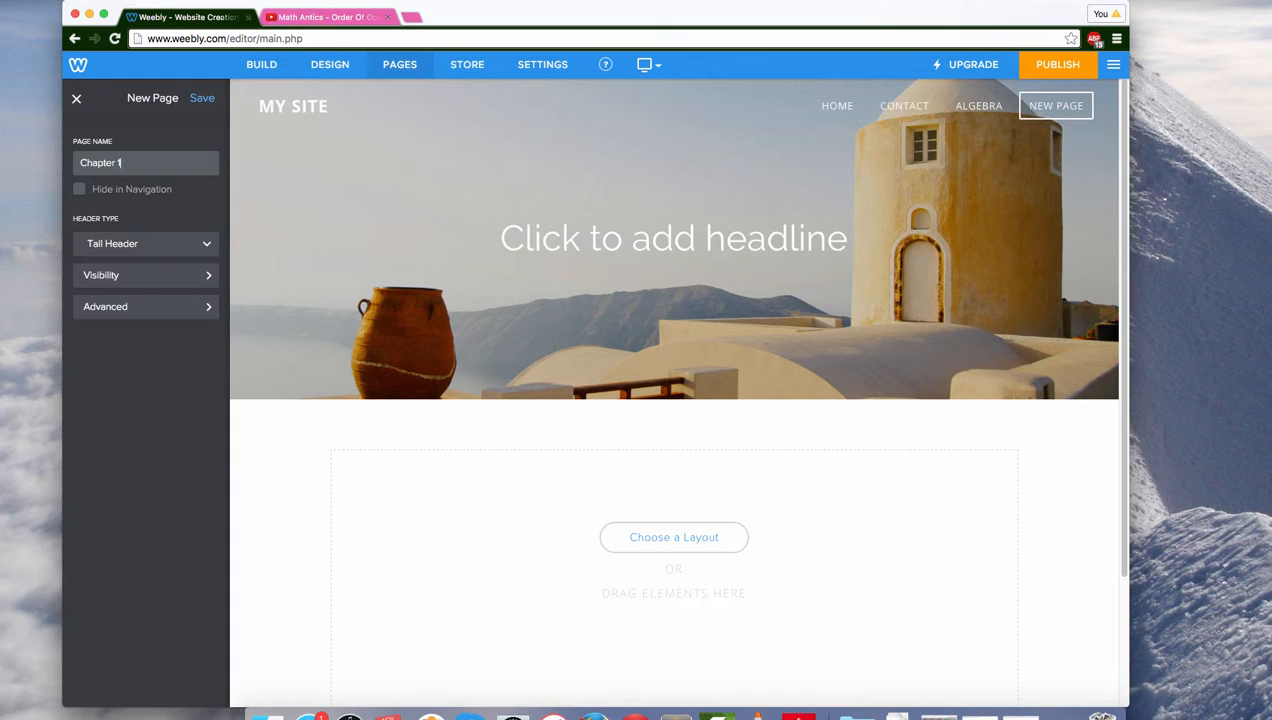
{"action": "left_click", "coordinate": [202, 98]}
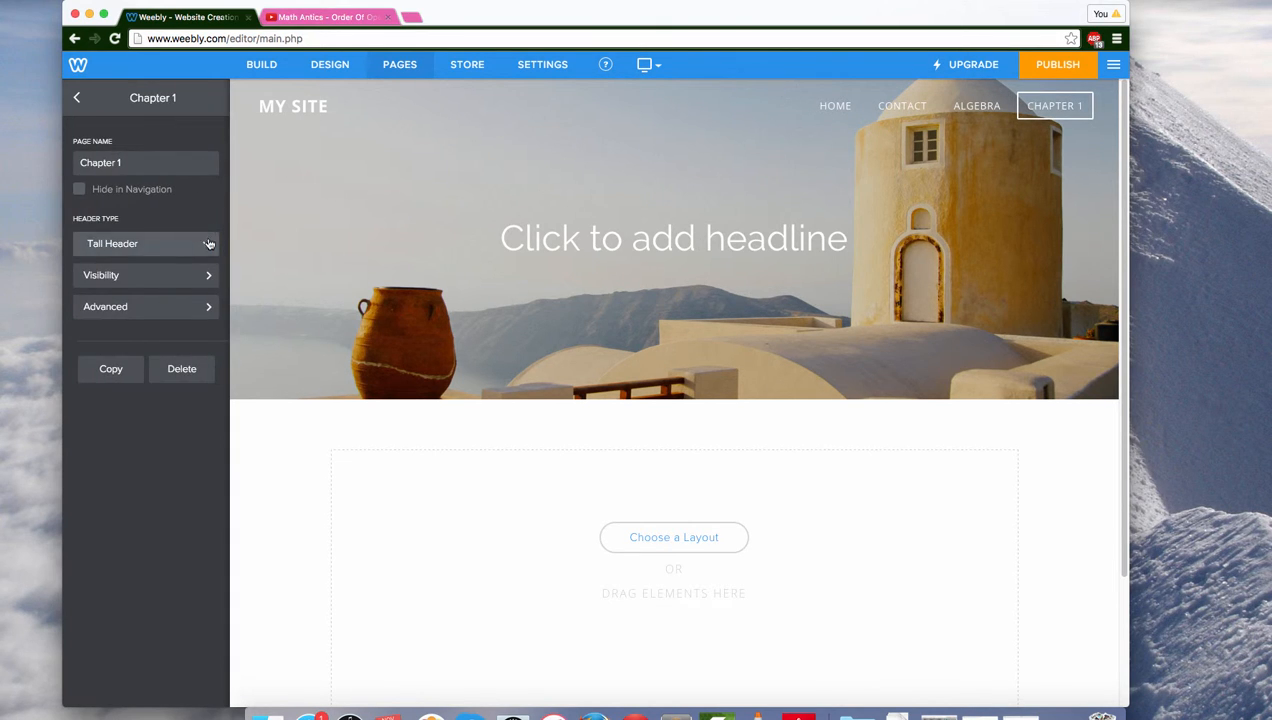
{"action": "left_click", "coordinate": [76, 97]}
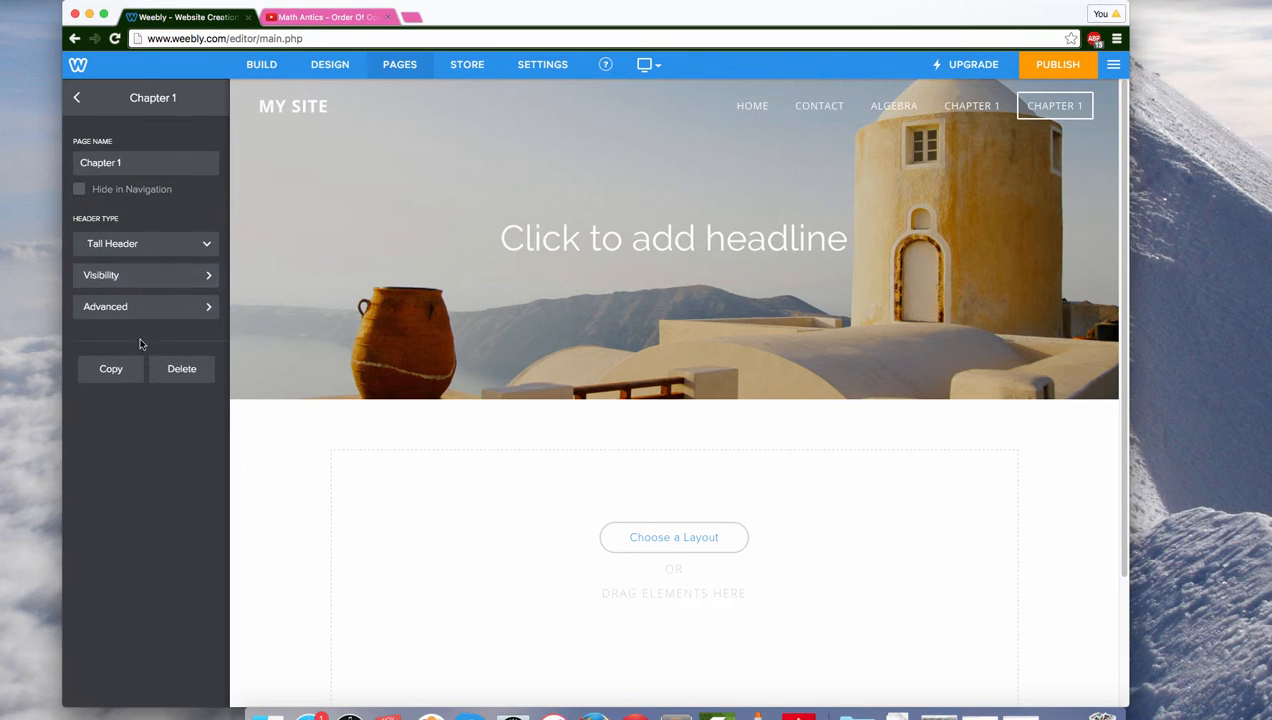
{"action": "left_click", "coordinate": [76, 97]}
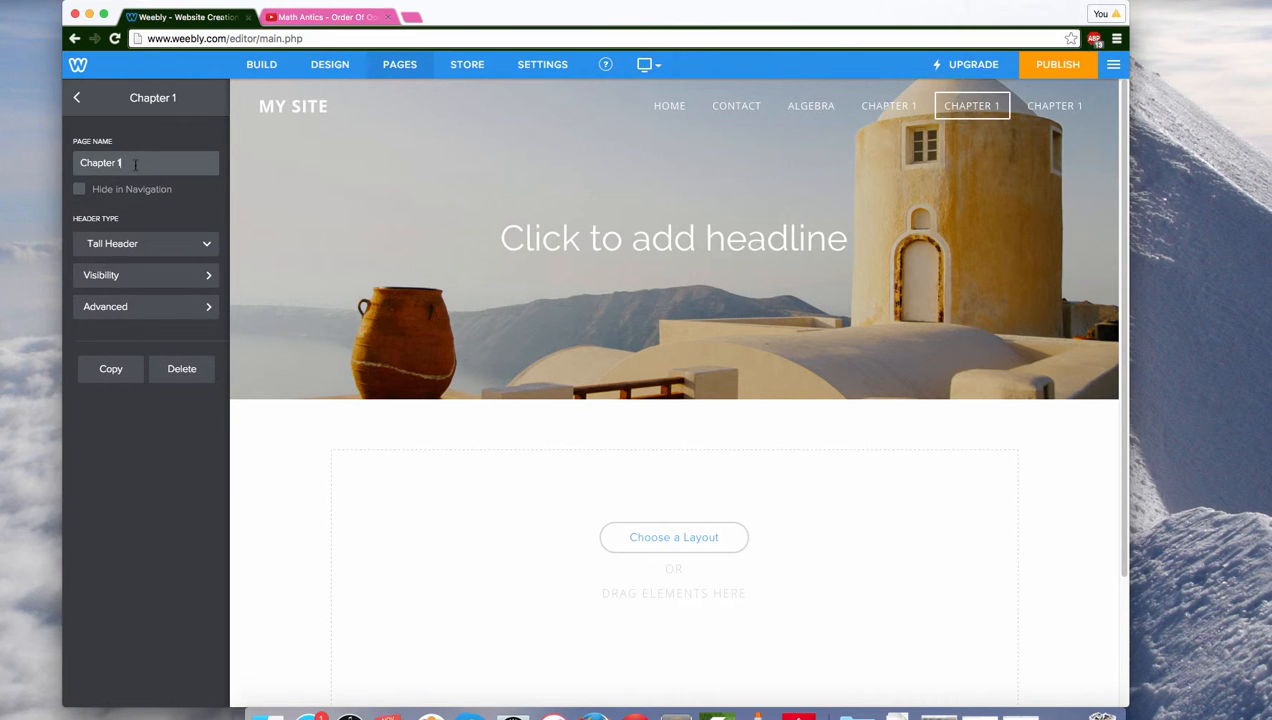
Step: Rename the copies to Chapter 2 and Chapter 3
{"action": "type", "text": "Chapter 2"}
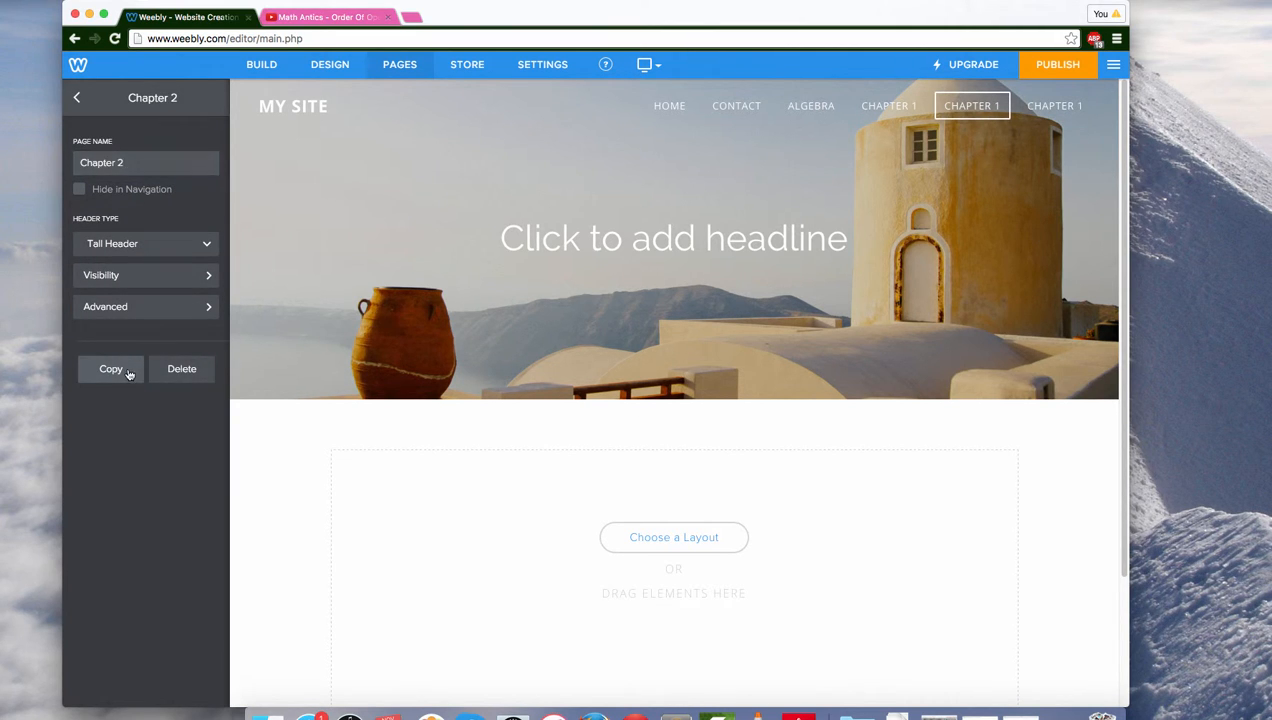
{"action": "left_click", "coordinate": [76, 97]}
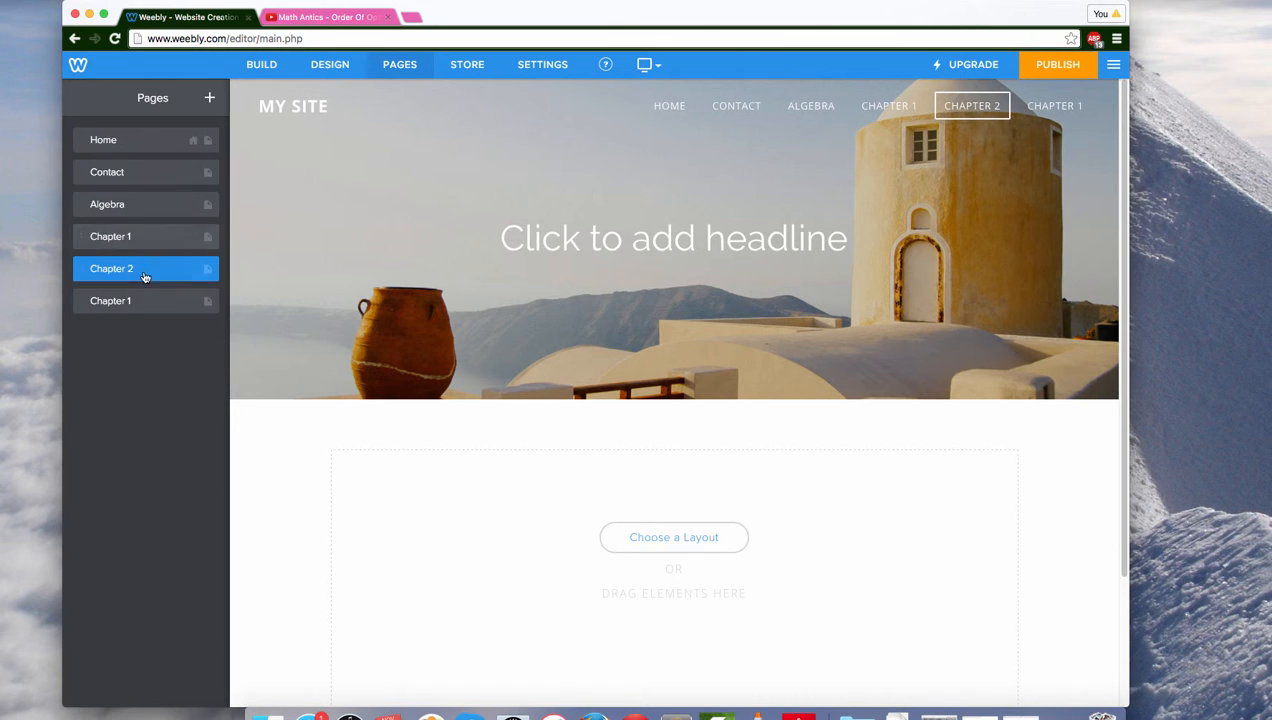
{"action": "left_click", "coordinate": [110, 300]}
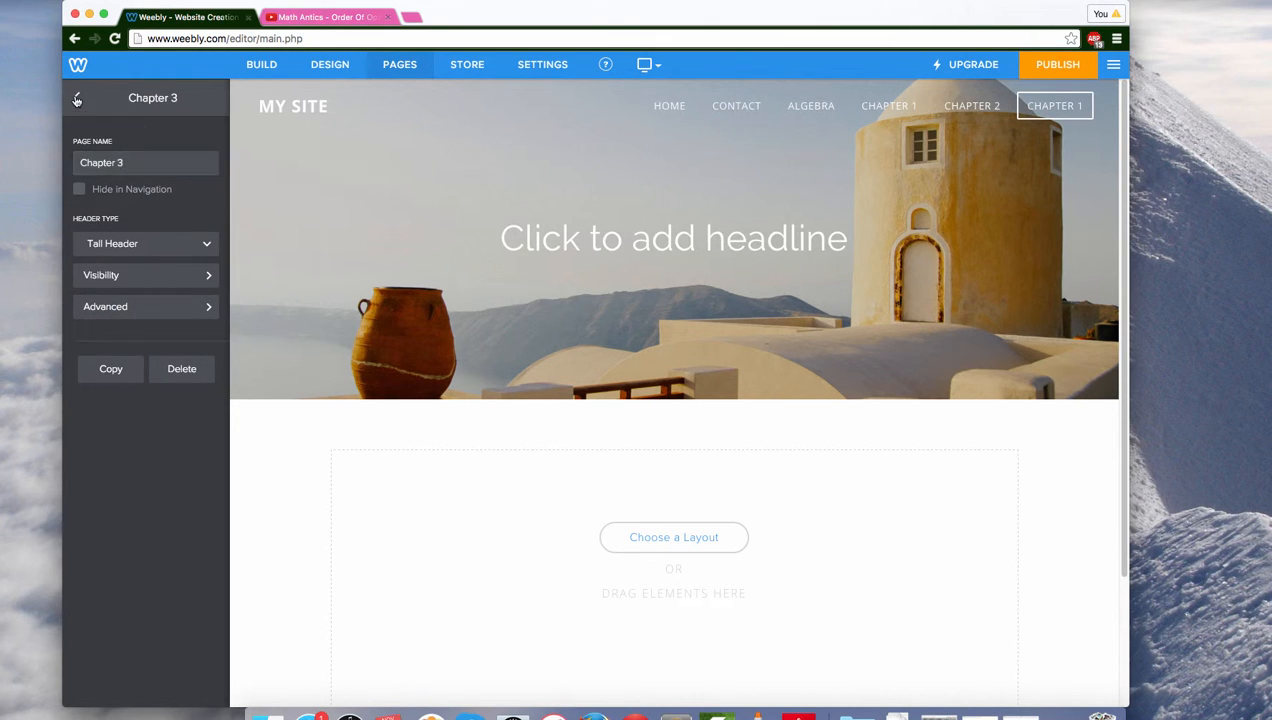
{"action": "left_click", "coordinate": [76, 98]}
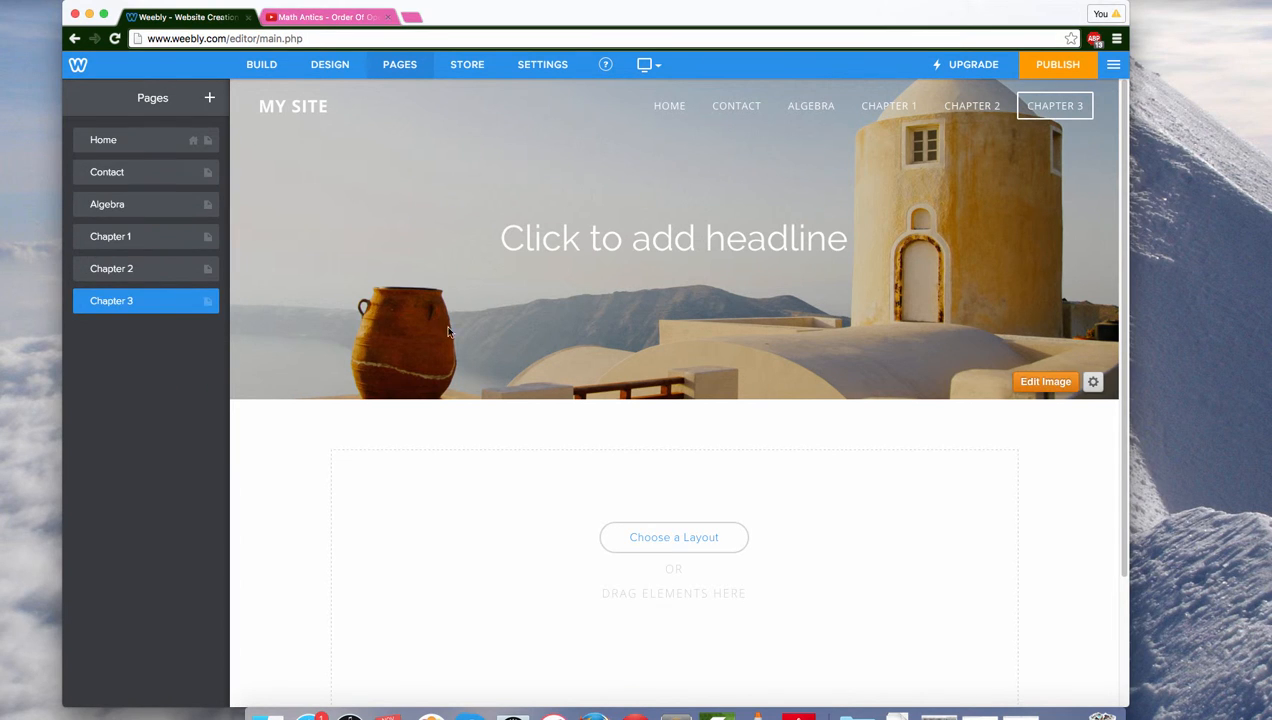
{"action": "mouse_move", "coordinate": [811, 105]}
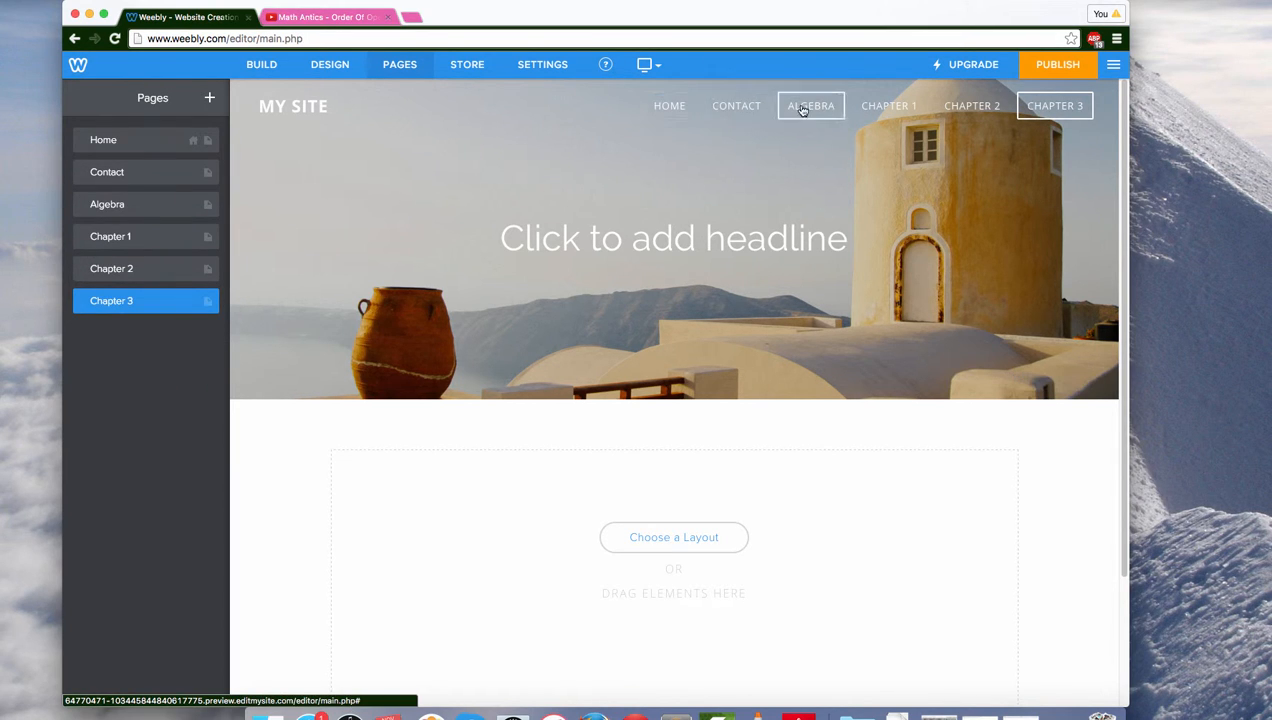
{"action": "mouse_move", "coordinate": [1055, 105]}
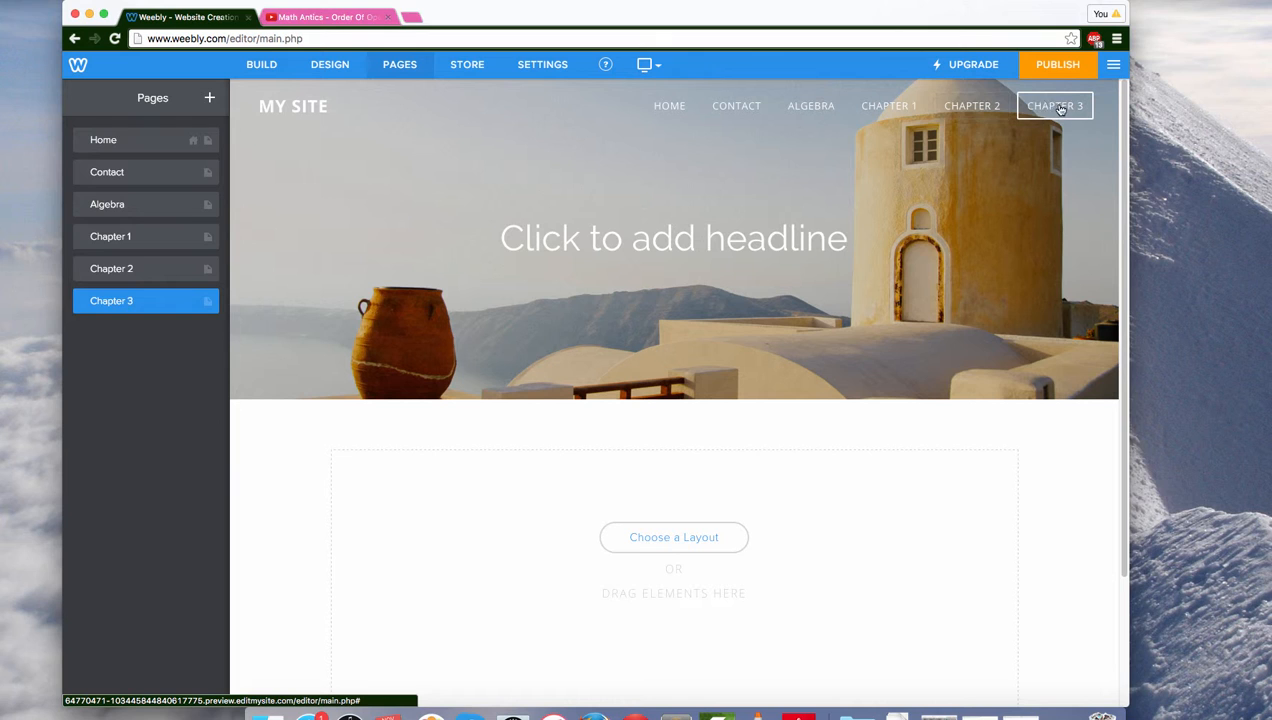
{"action": "mouse_move", "coordinate": [811, 105]}
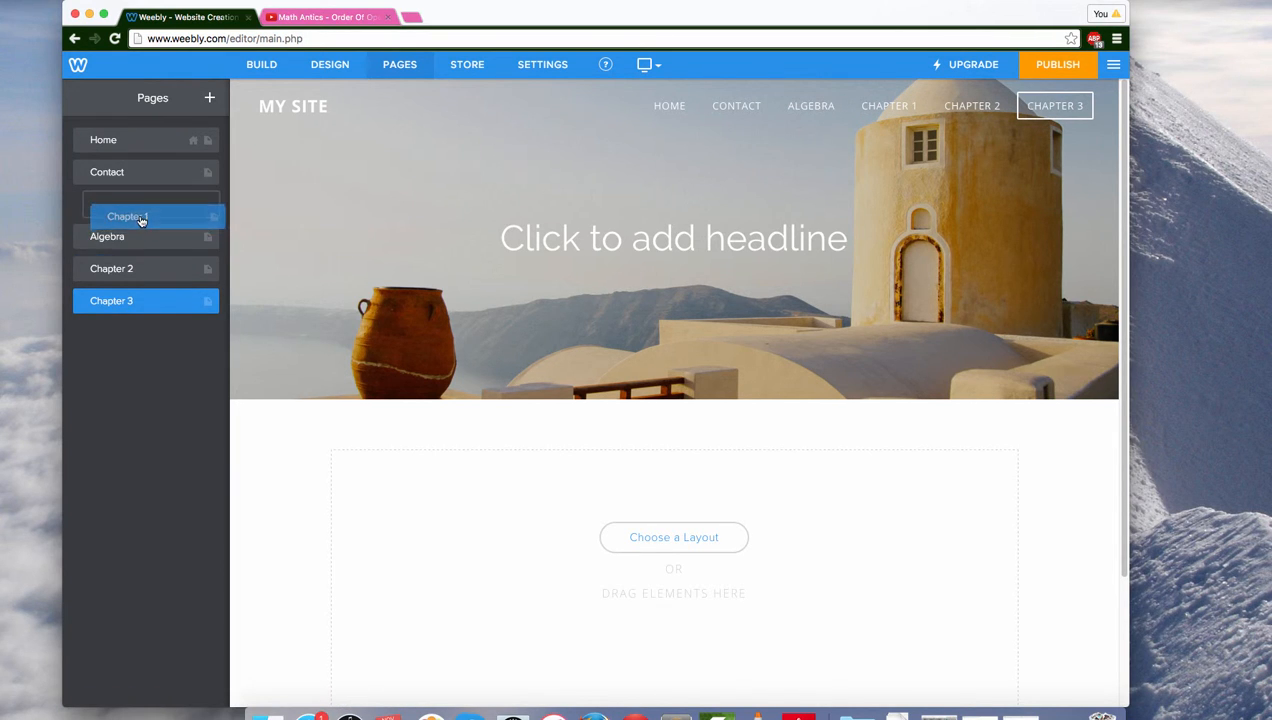
Step: Drag Chapter 1 and Chapter 3 beneath Algebra so they become its subpages
{"action": "left_click_drag", "start_coordinate": [127, 217], "coordinate": [127, 236]}
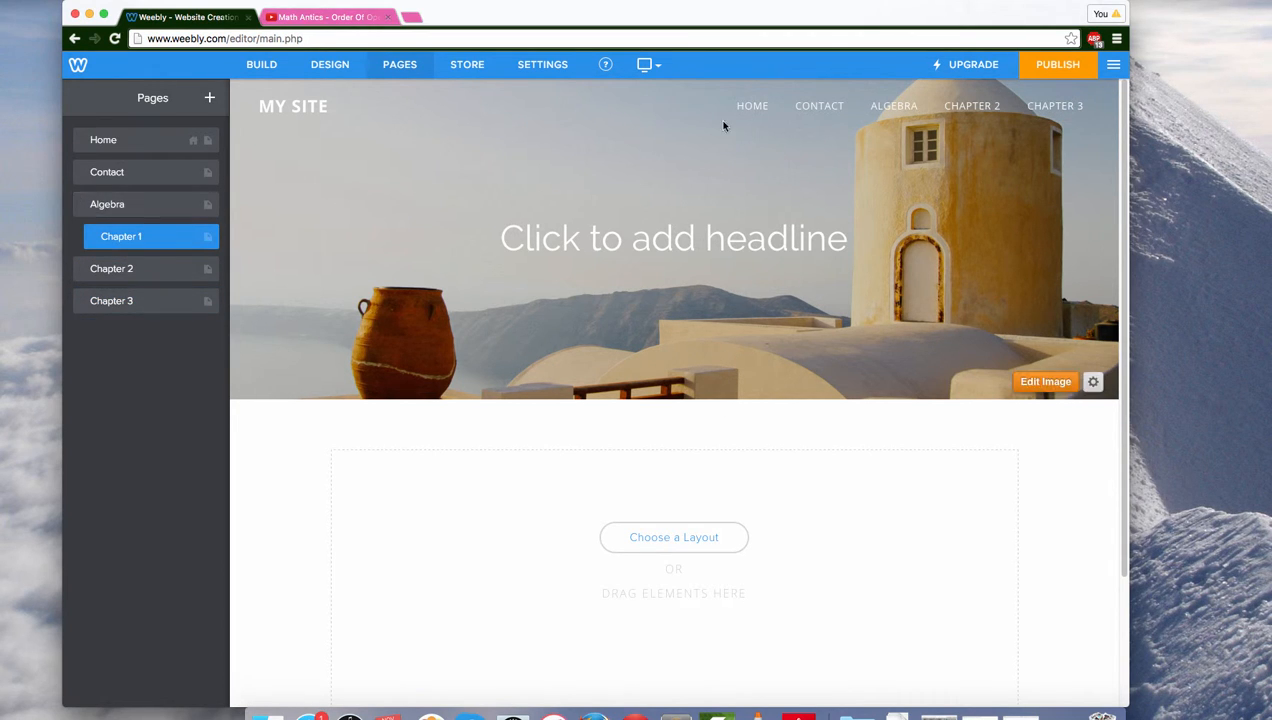
{"action": "mouse_move", "coordinate": [971, 105]}
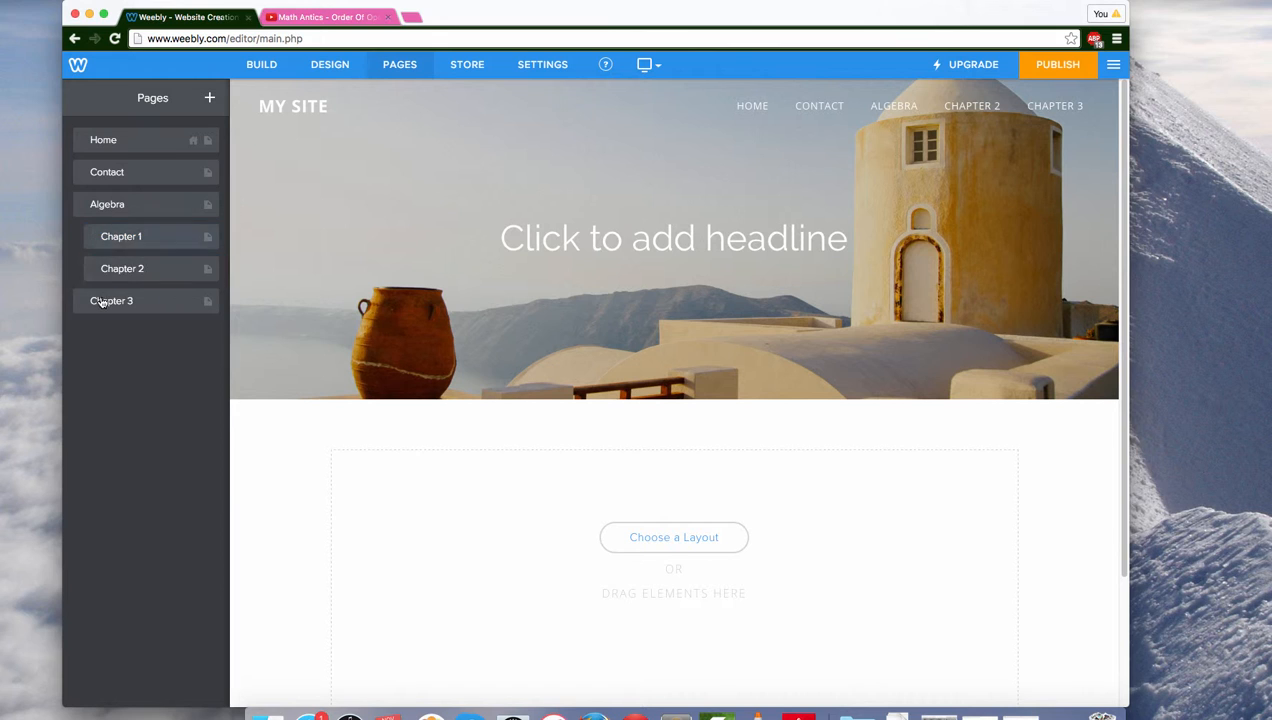
{"action": "left_click", "coordinate": [122, 301]}
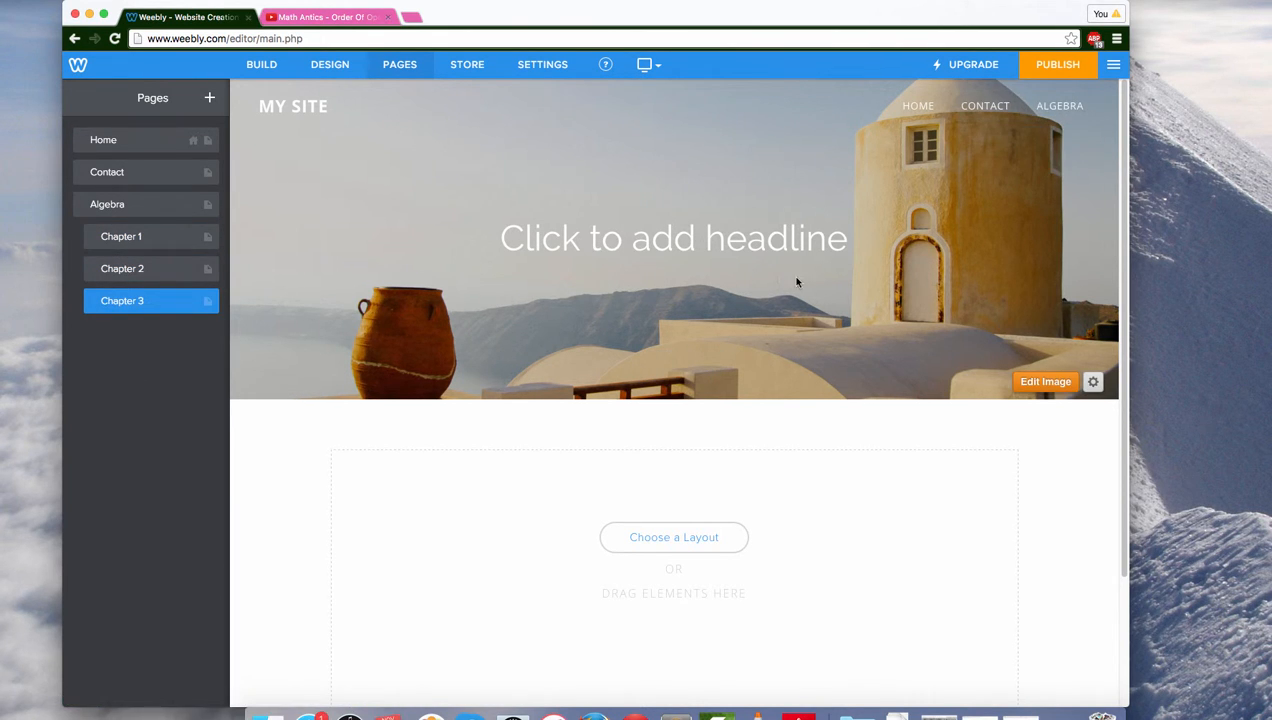
{"action": "mouse_move", "coordinate": [956, 174]}
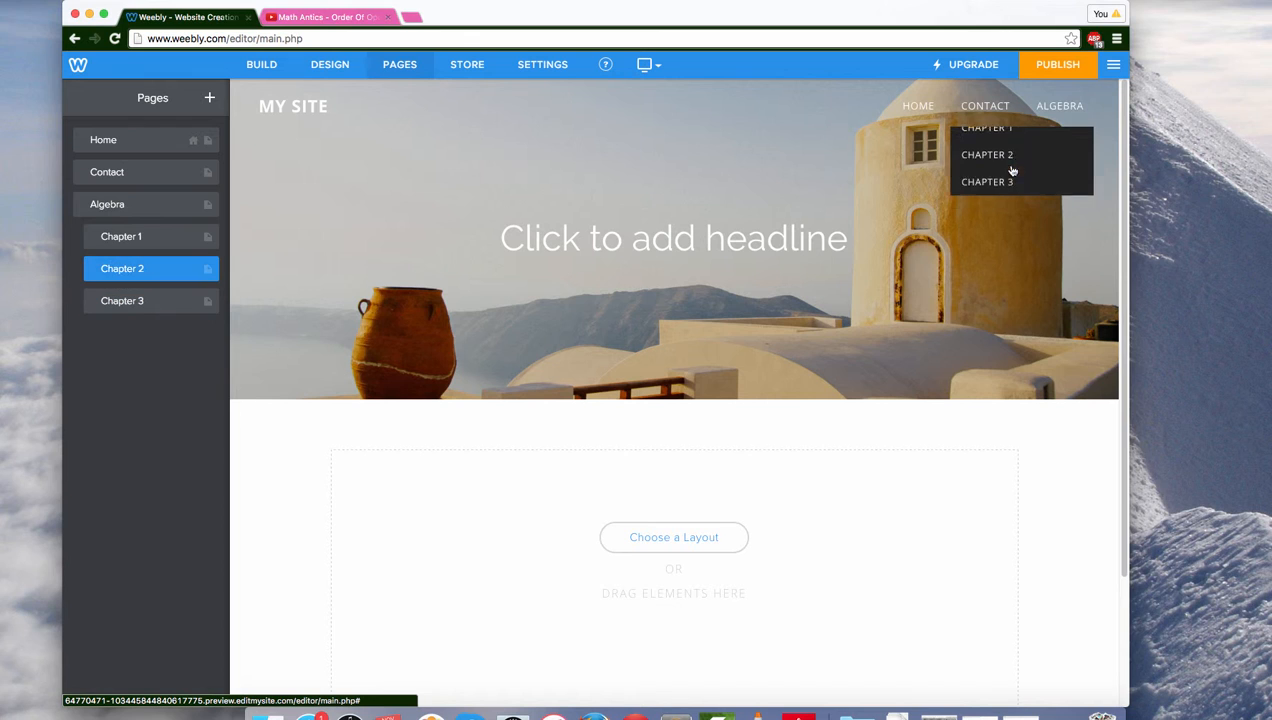
{"action": "mouse_move", "coordinate": [726, 405]}
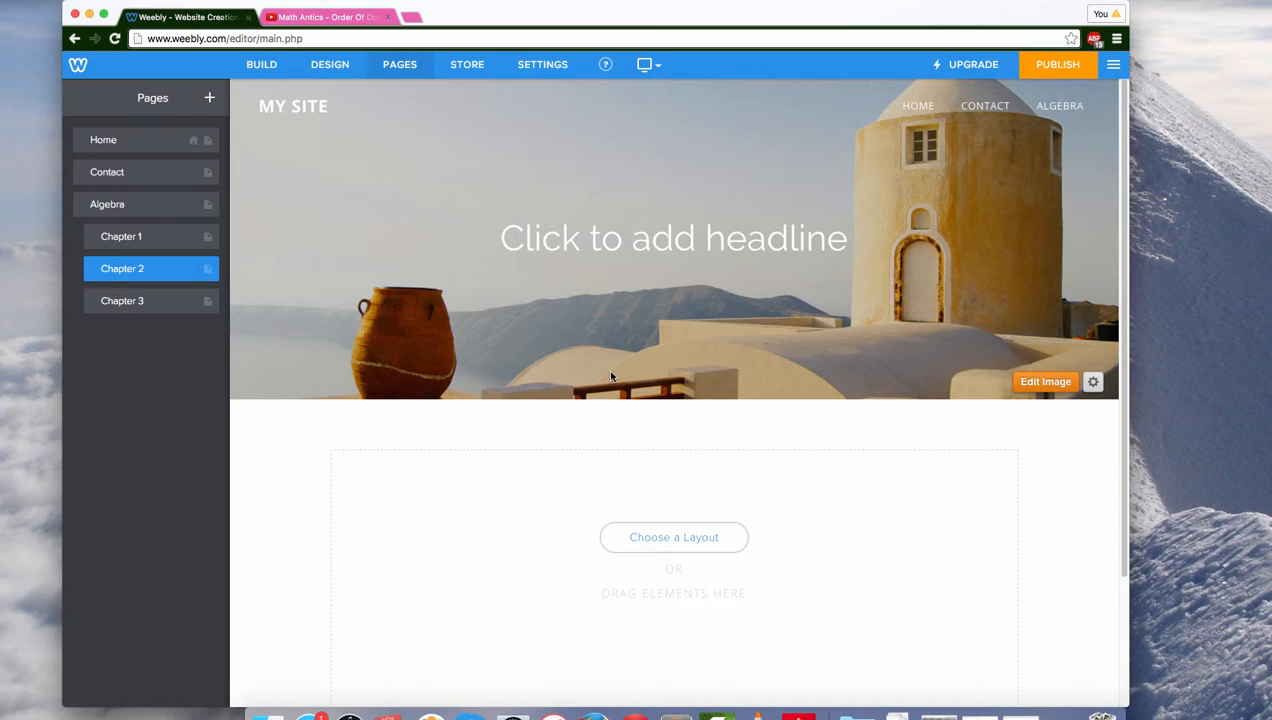
{"action": "mouse_move", "coordinate": [621, 371]}
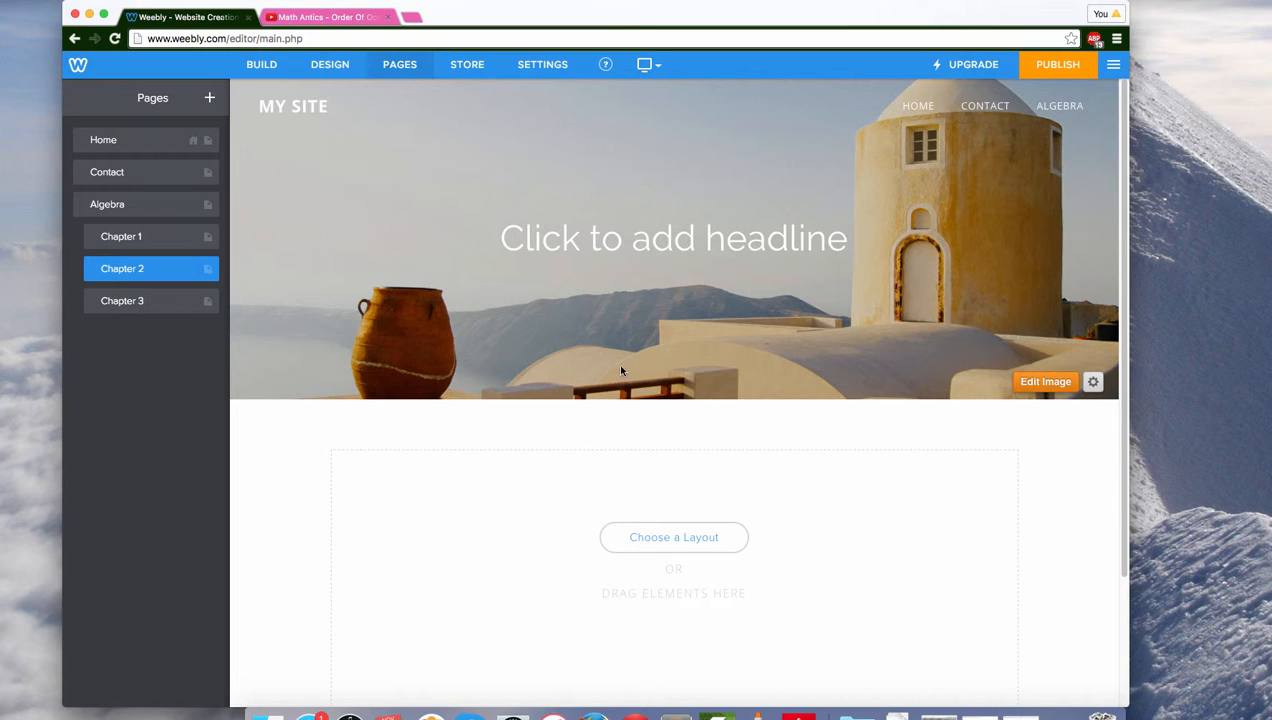
{"action": "mouse_move", "coordinate": [951, 131]}
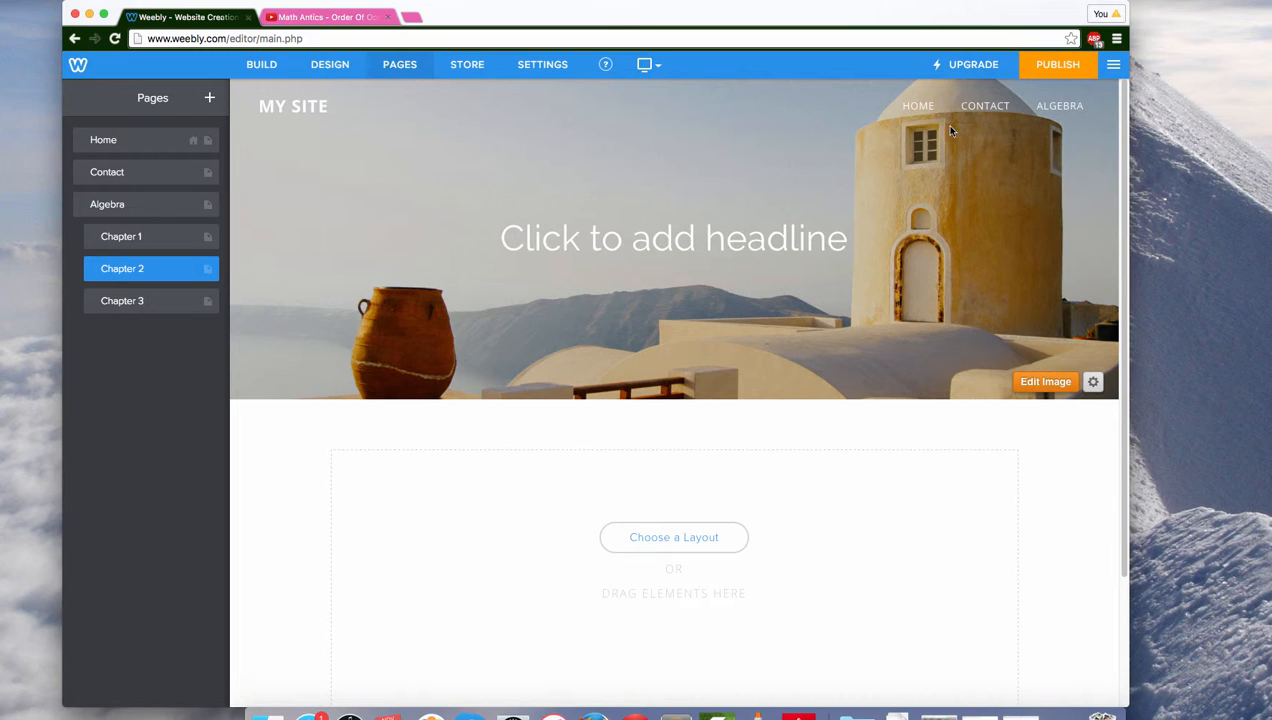
{"action": "mouse_move", "coordinate": [890, 157]}
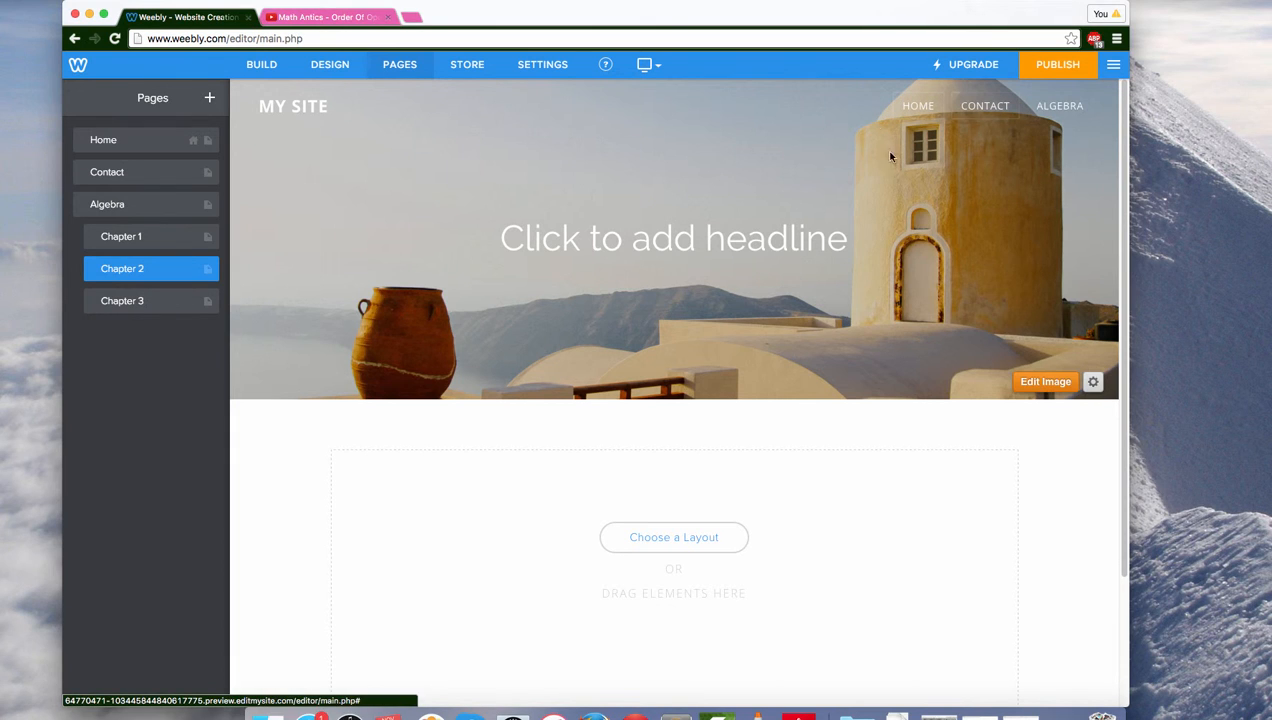
{"action": "mouse_move", "coordinate": [816, 275]}
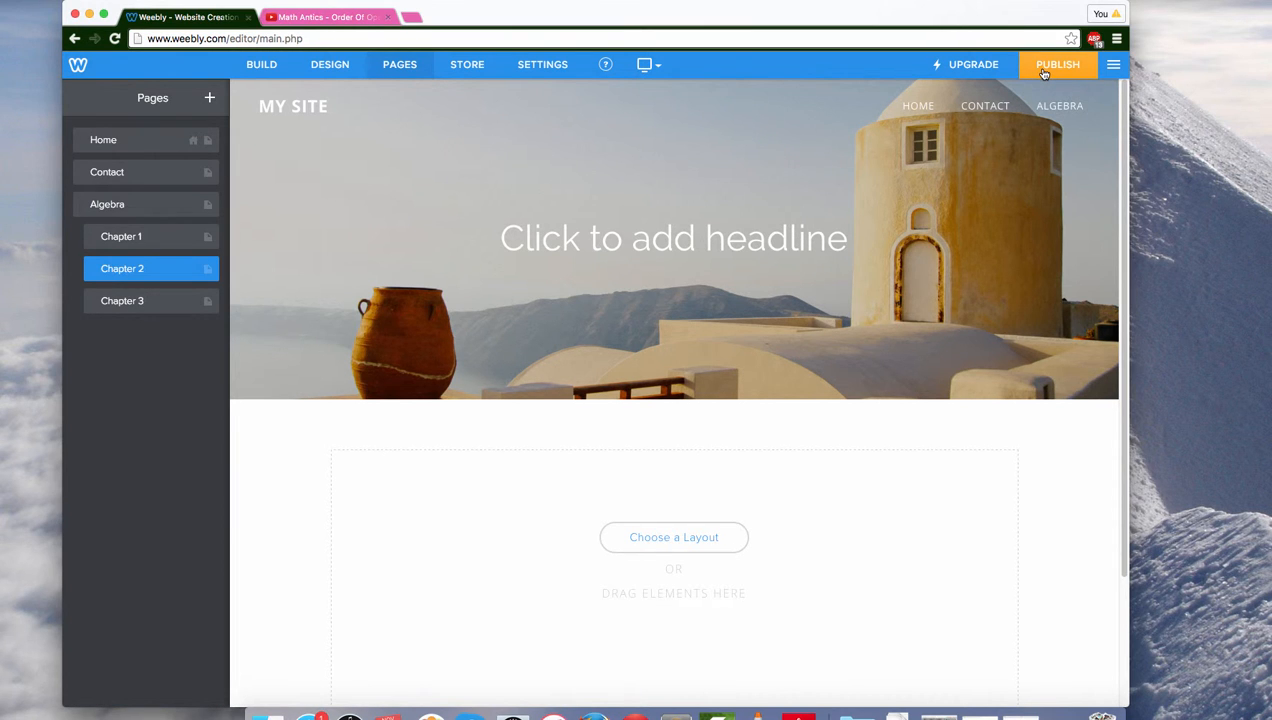
Step: Publish on the free weebly.com subdomain as an Education site, answering captcha 24
{"action": "left_click", "coordinate": [1057, 64]}
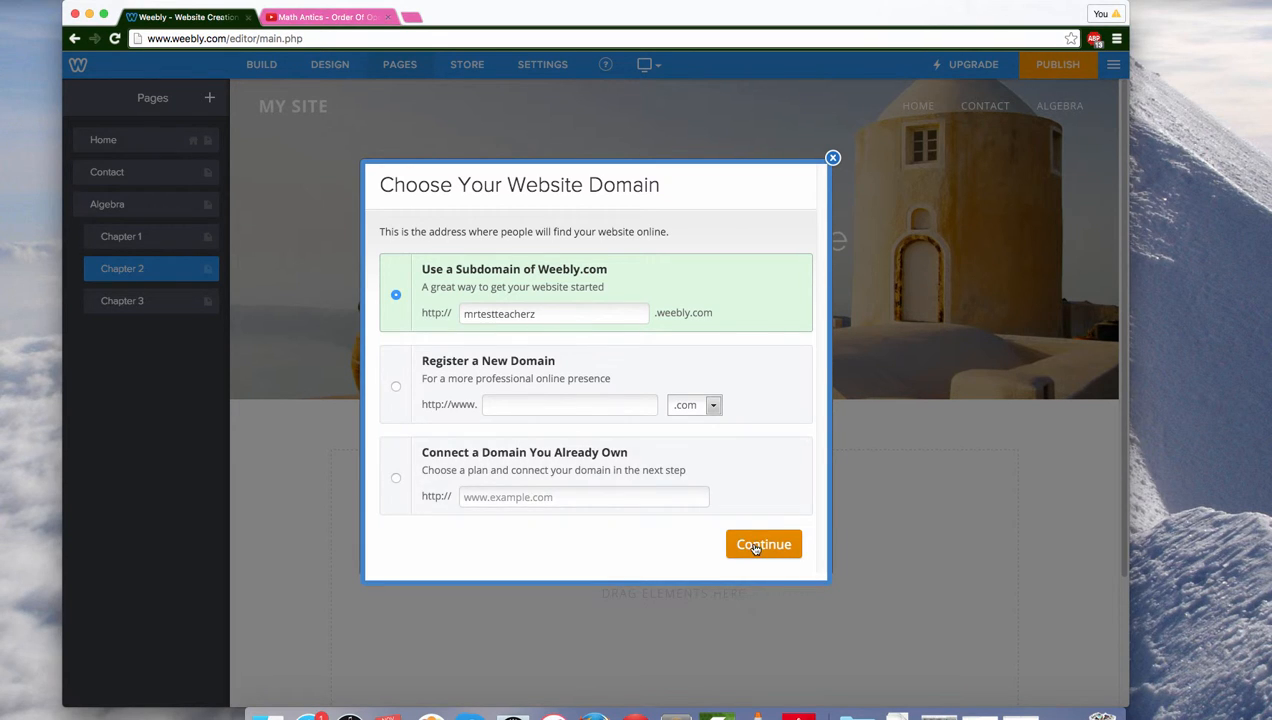
{"action": "left_click", "coordinate": [763, 544]}
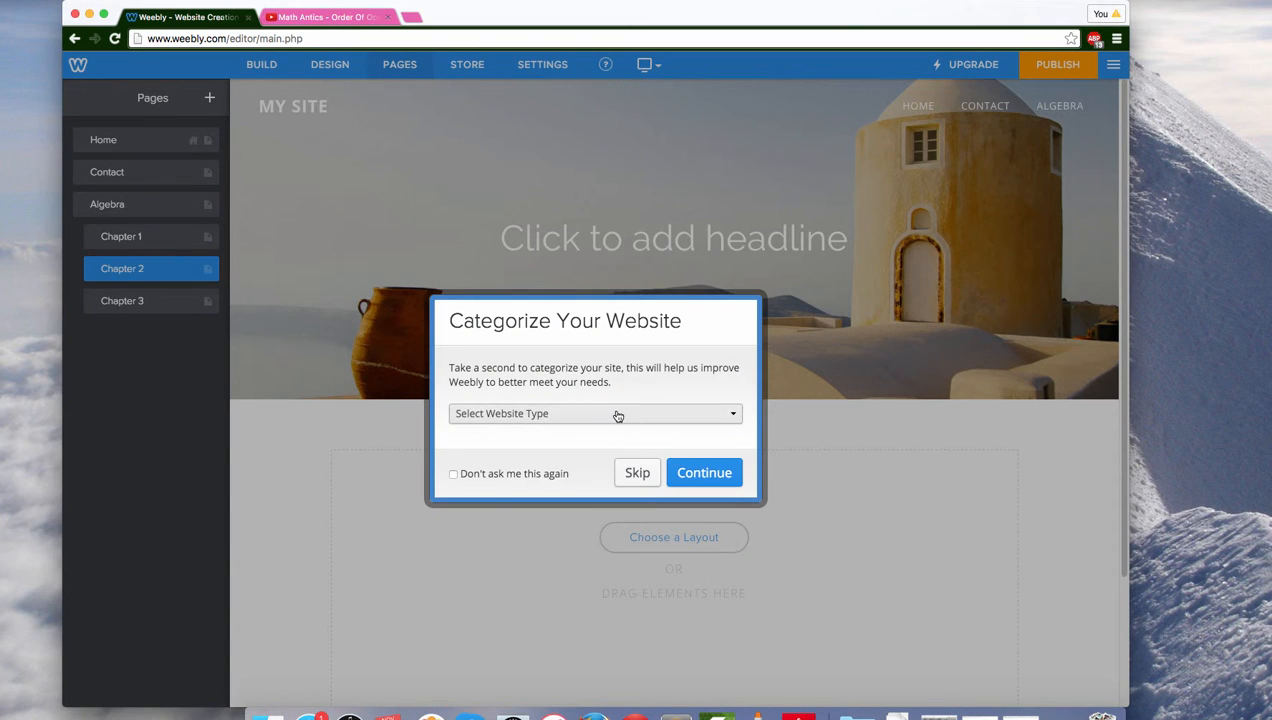
{"action": "left_click", "coordinate": [594, 413]}
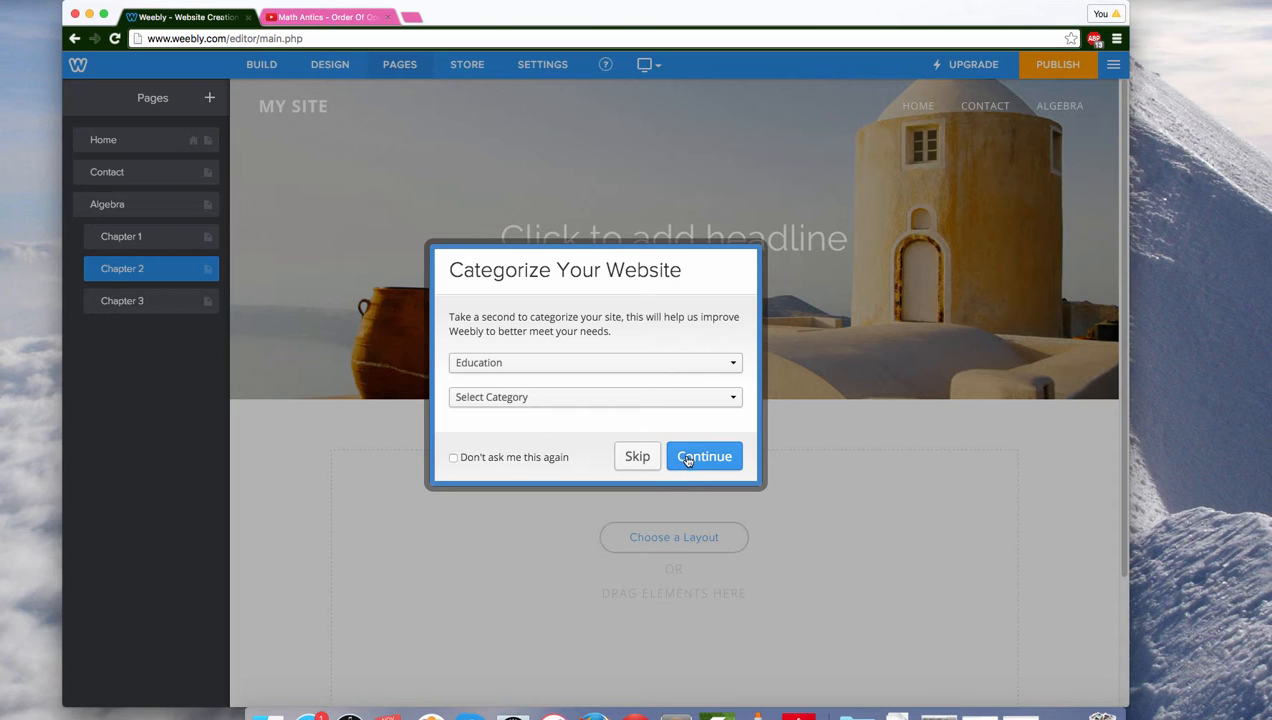
{"action": "mouse_move", "coordinate": [615, 405]}
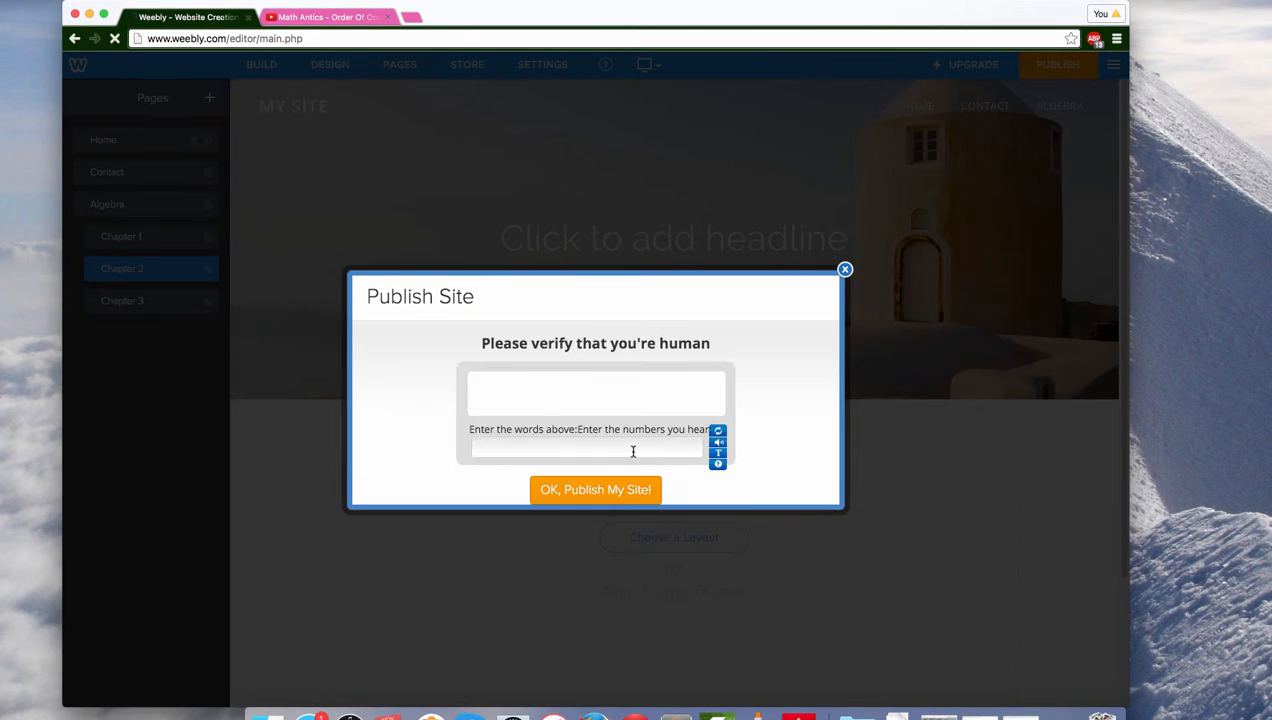
{"action": "left_click", "coordinate": [718, 441]}
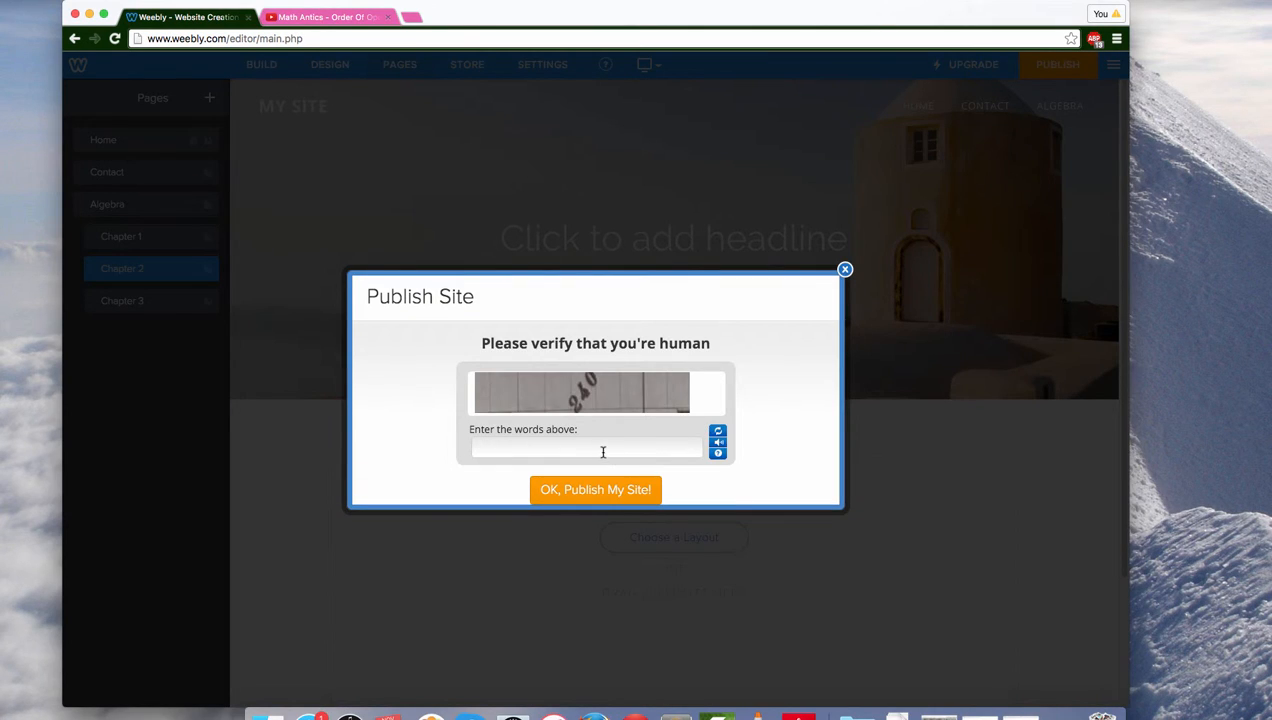
{"action": "type", "text": "24"}
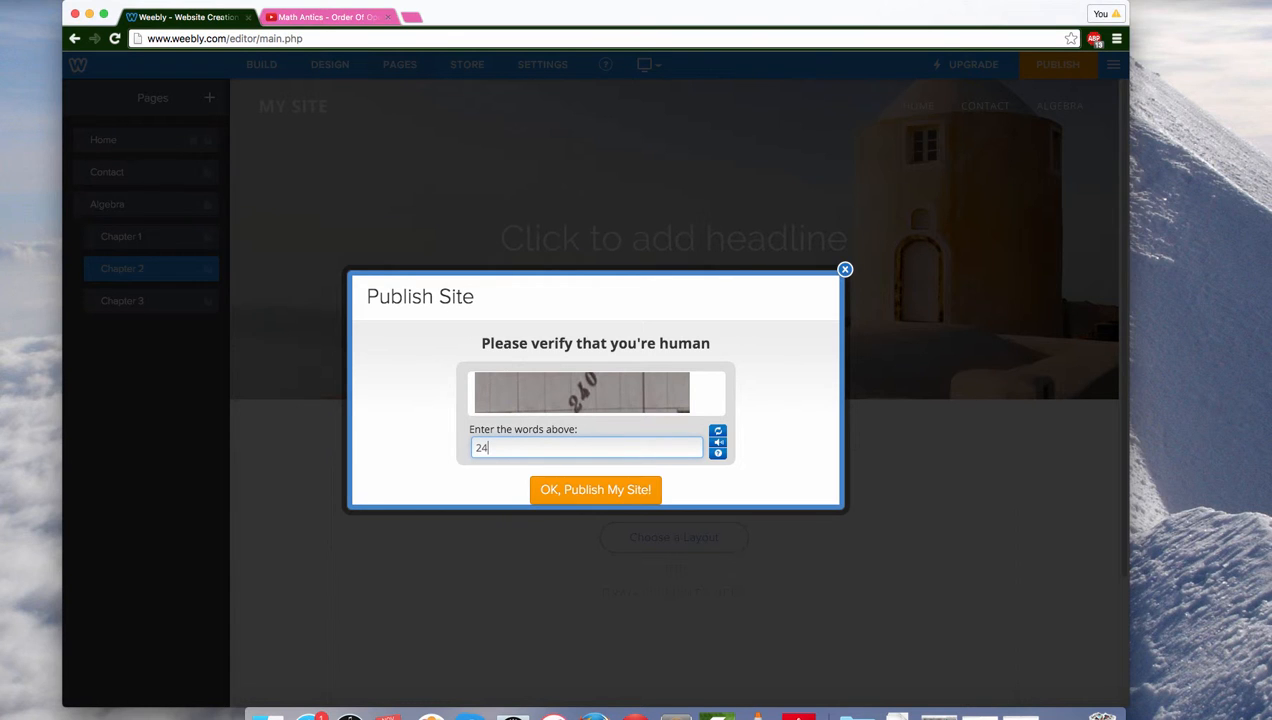
{"action": "left_click", "coordinate": [595, 490]}
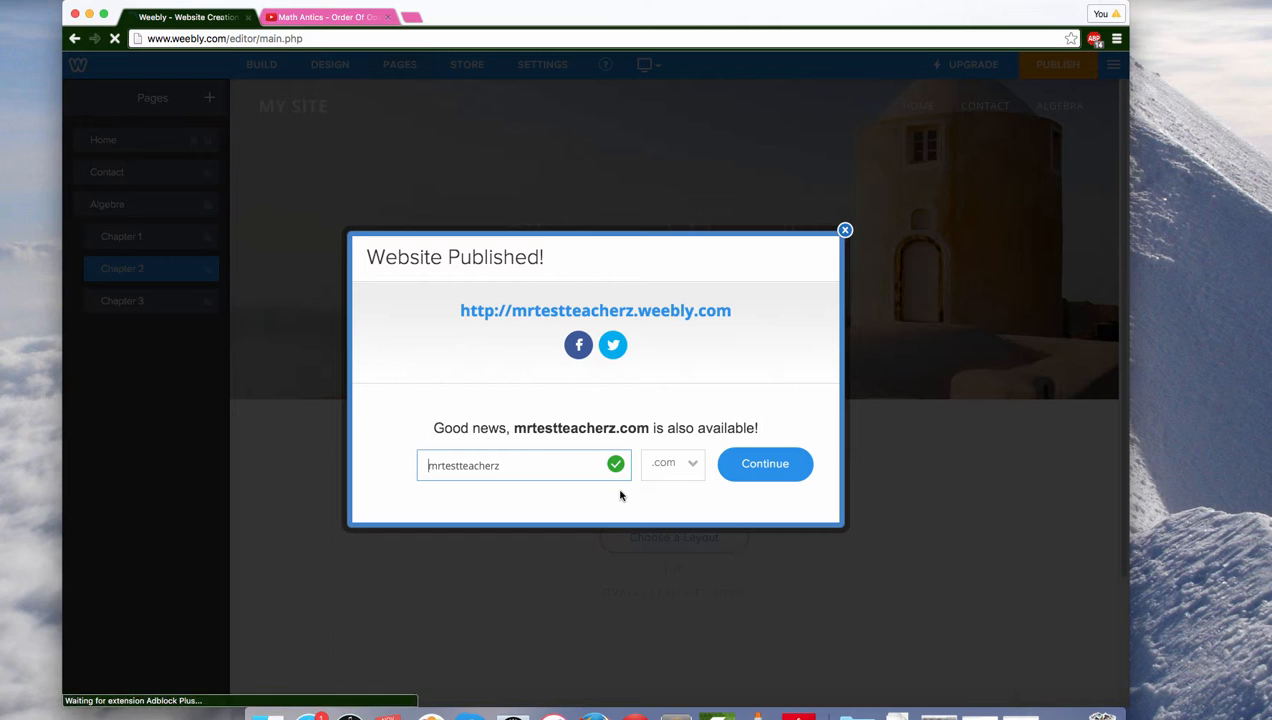
{"action": "left_click", "coordinate": [764, 463]}
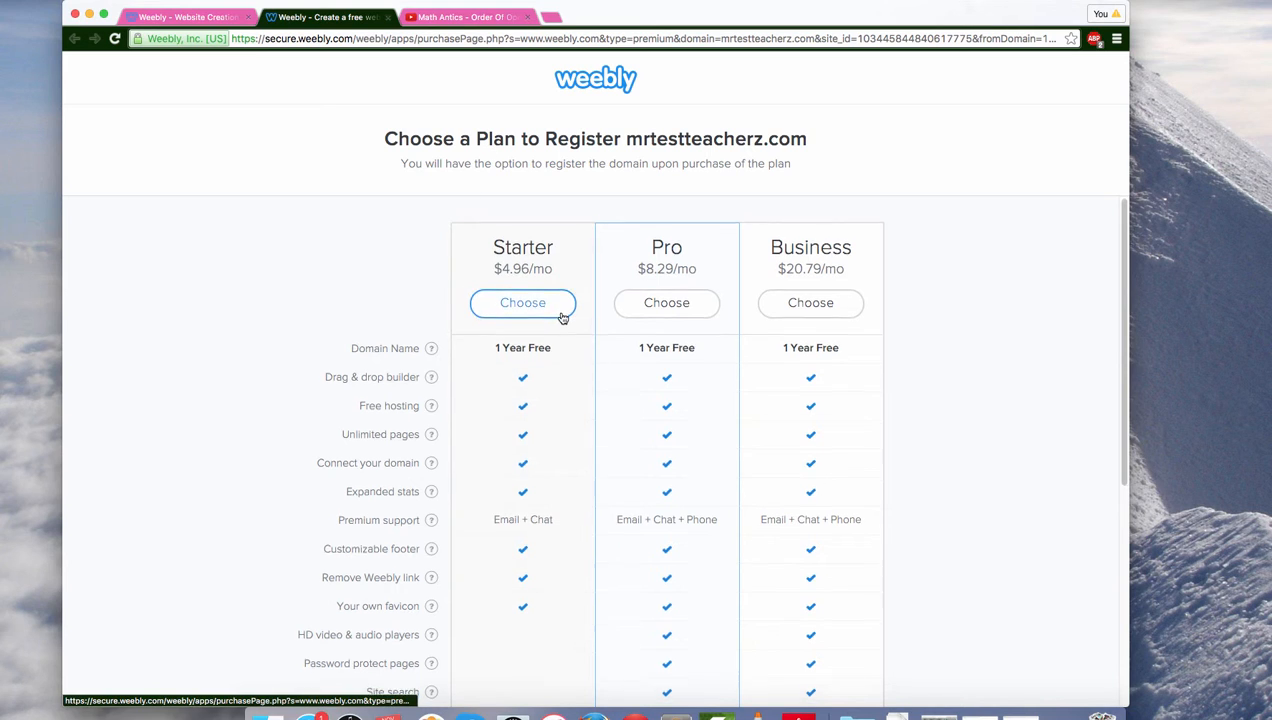
Step: Close the Choose a Plan domain tab, leaving a blank new tab
{"action": "scroll", "scroll_direction": "down", "scroll_amount": 3}
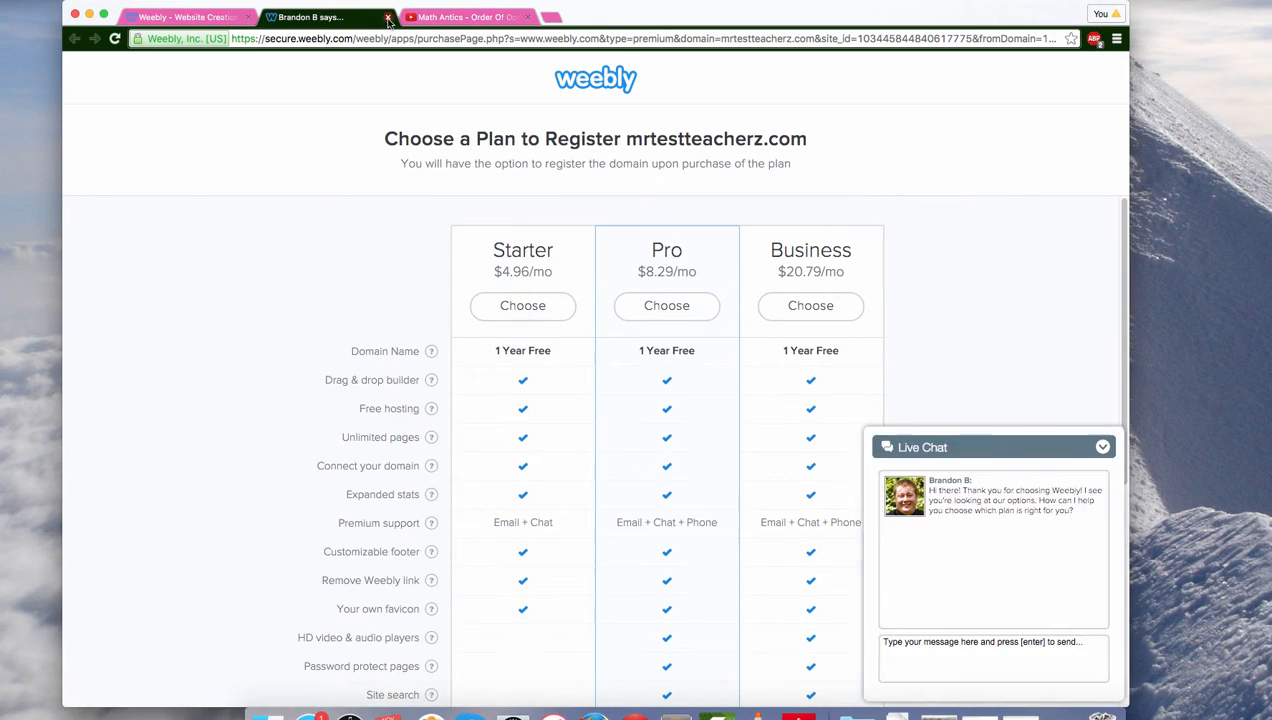
{"action": "left_click", "coordinate": [388, 17]}
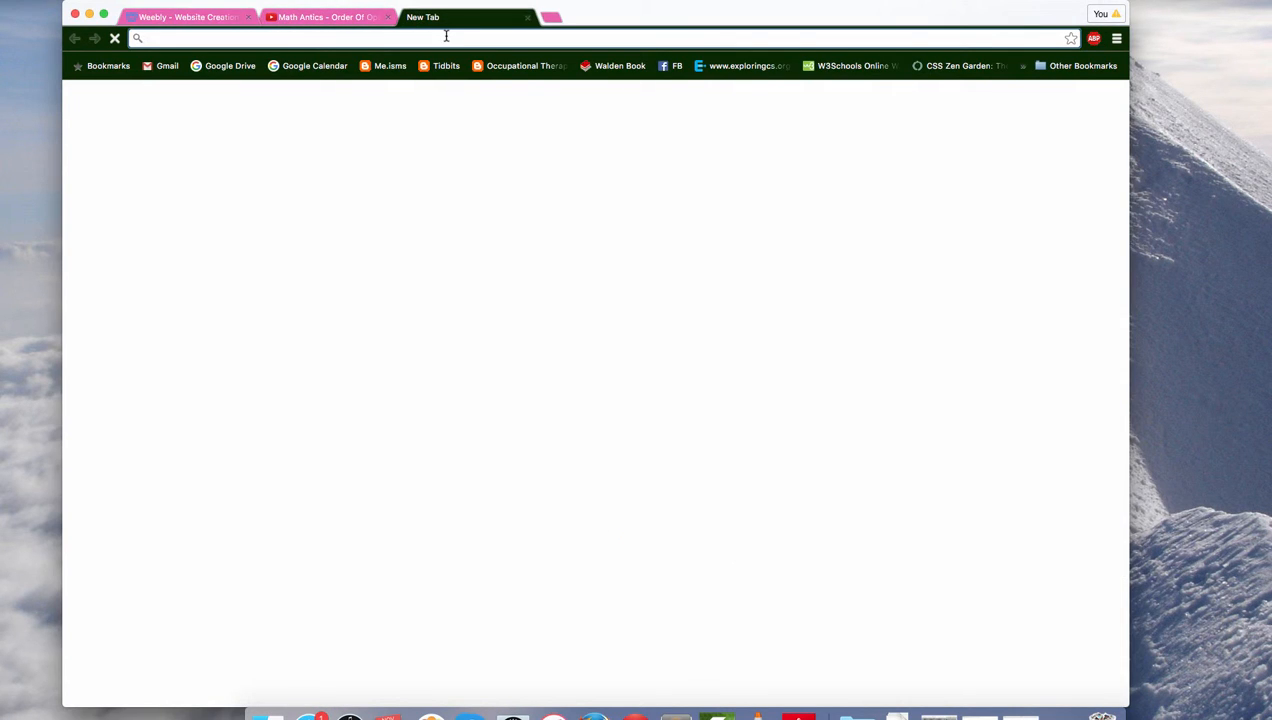
Step: Load the mrtestteacherz.weebly.com address in the new tab
{"action": "type", "text": "mrtestteacher"}
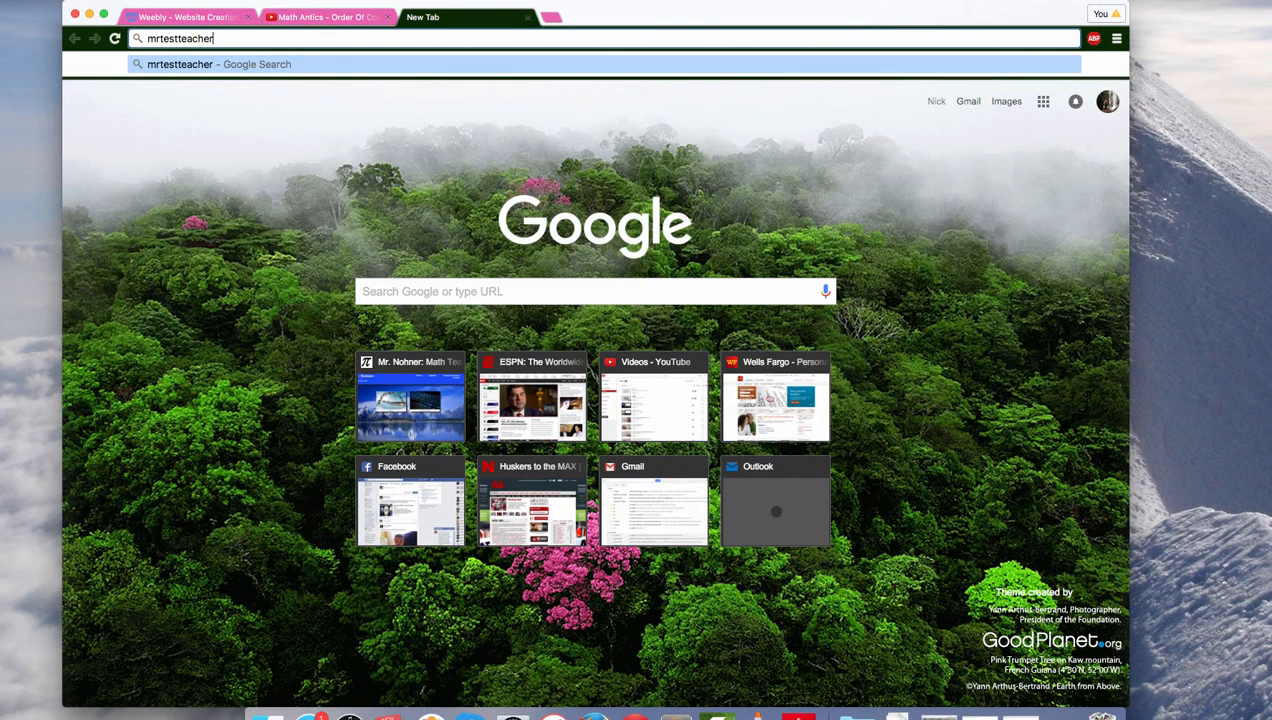
{"action": "type", "text": "z.co"}
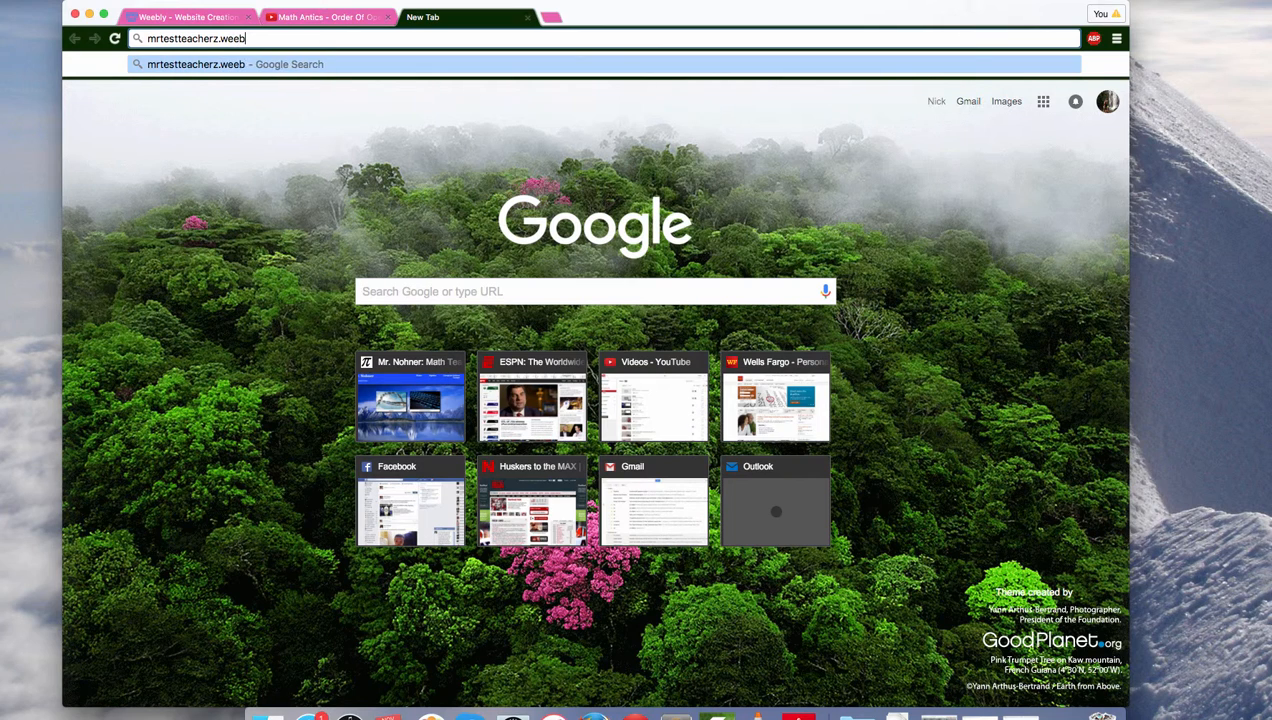
{"action": "key", "text": "Return"}
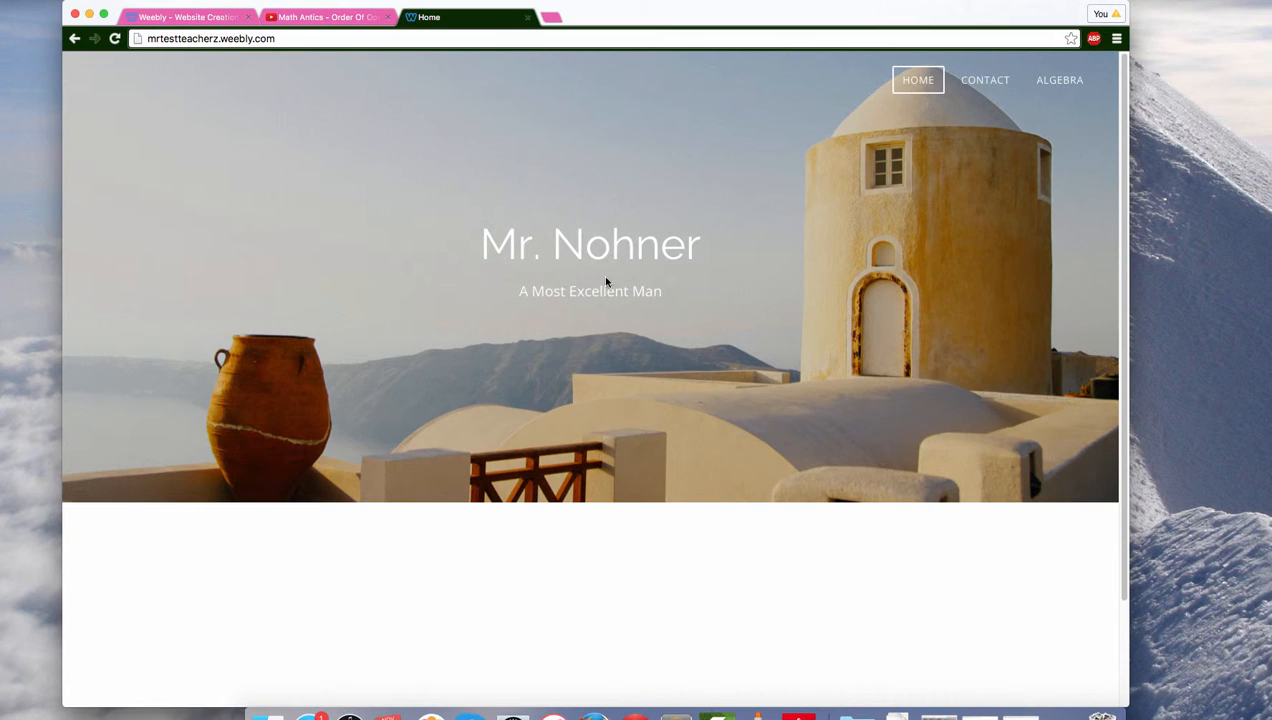
{"action": "mouse_move", "coordinate": [997, 138]}
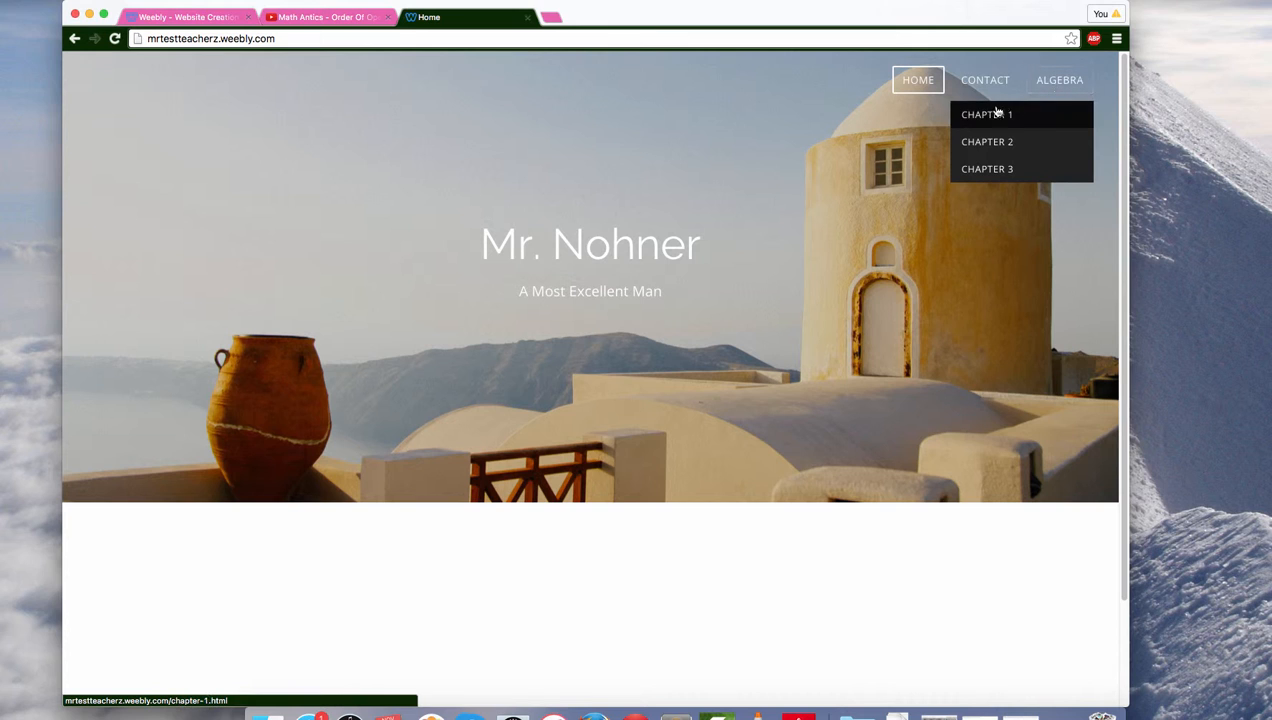
Step: Visit the live Chapter 1 and Algebra pages, then close the live site tab
{"action": "left_click", "coordinate": [986, 114]}
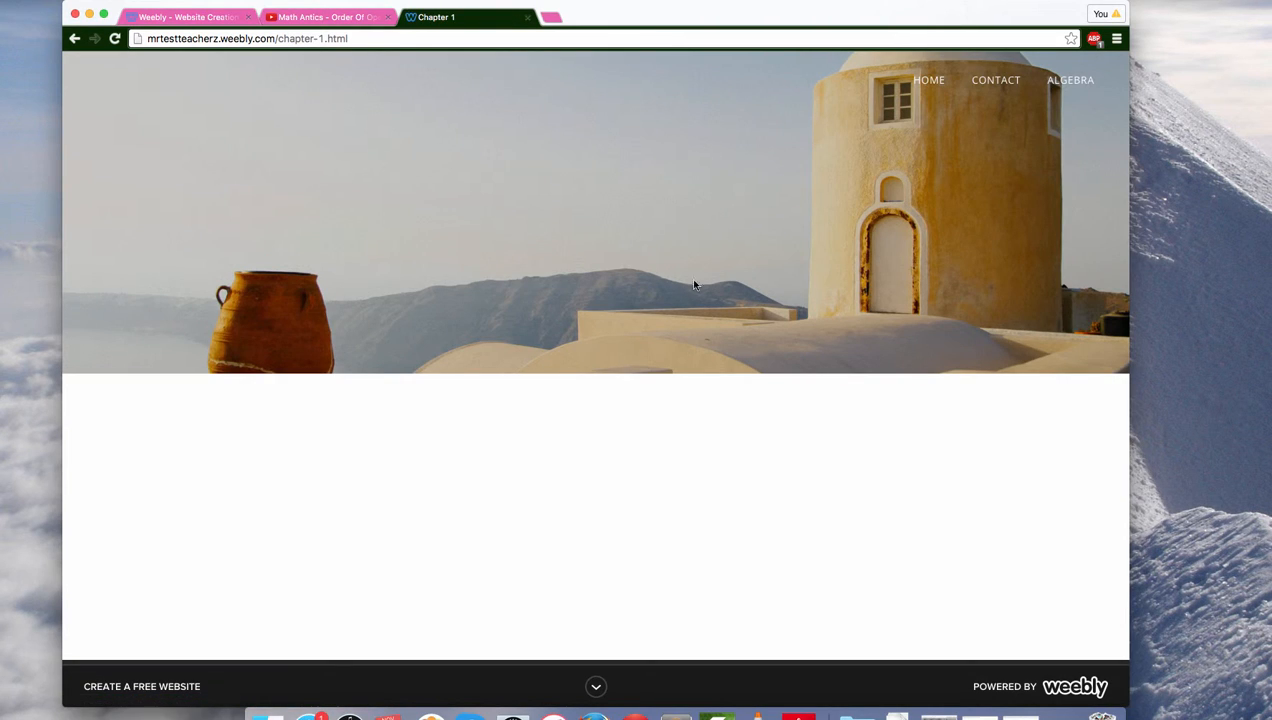
{"action": "left_click", "coordinate": [1070, 80]}
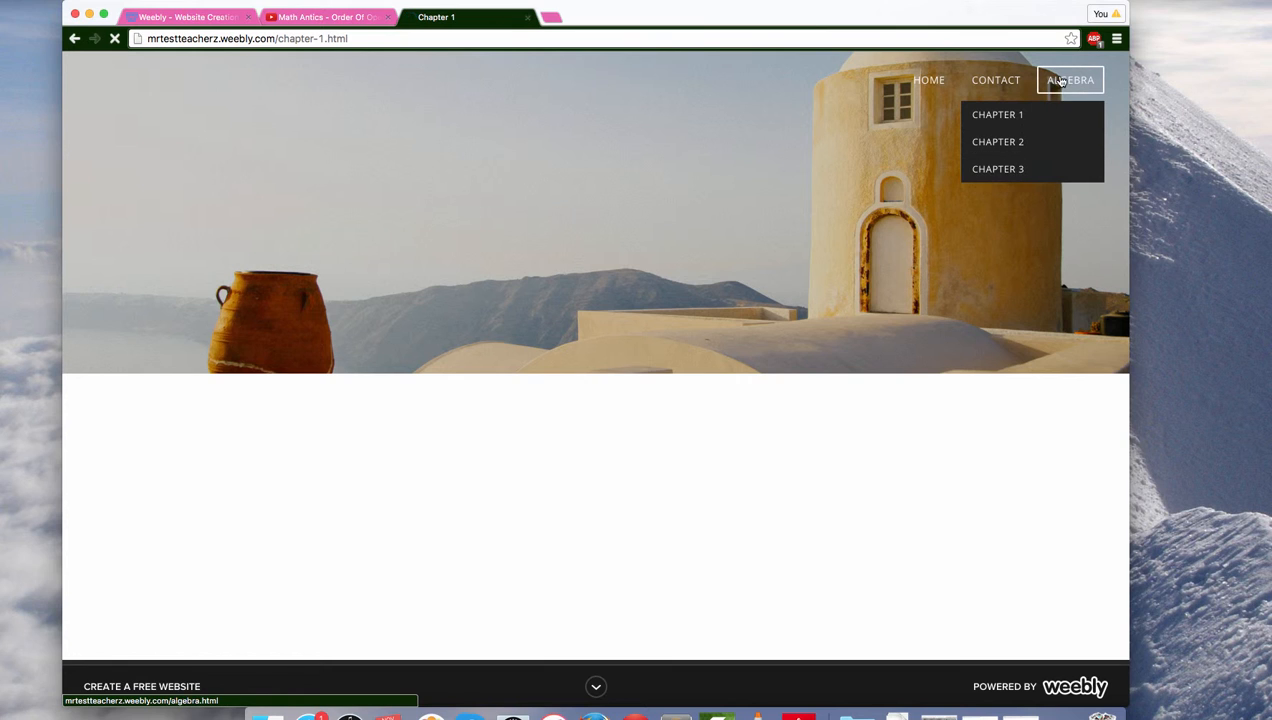
{"action": "left_click", "coordinate": [1070, 80]}
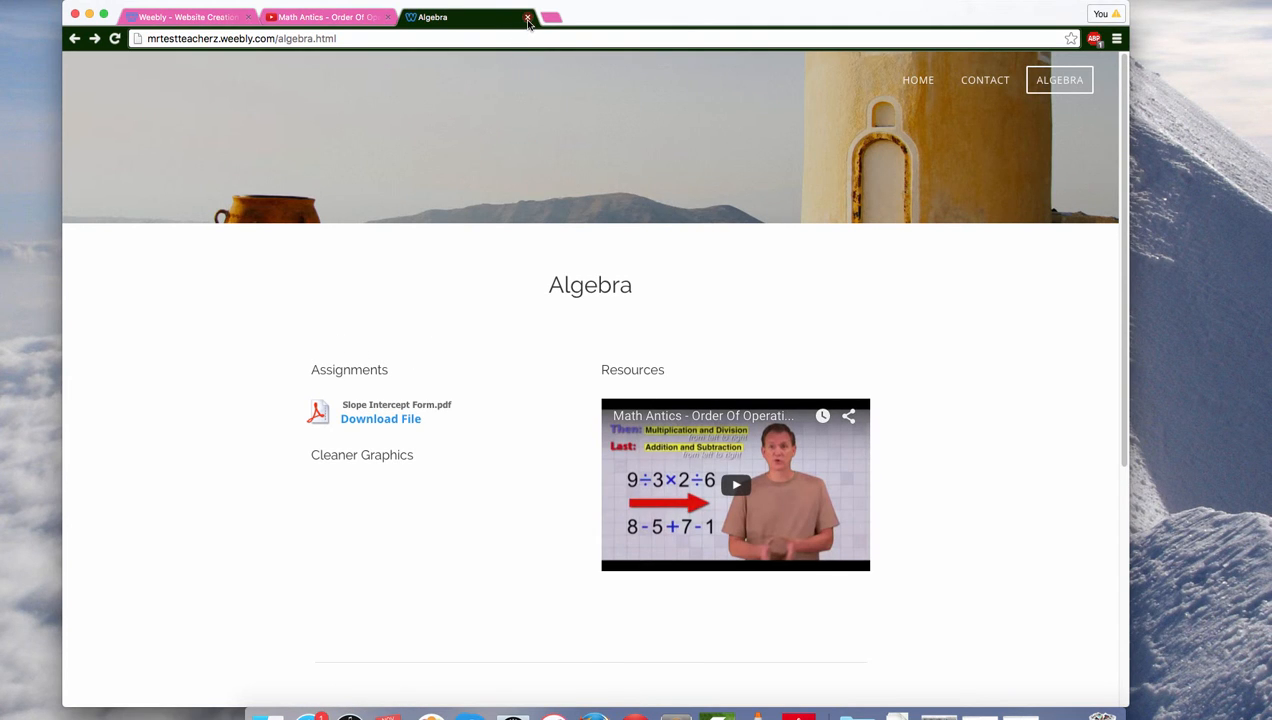
{"action": "left_click", "coordinate": [528, 20]}
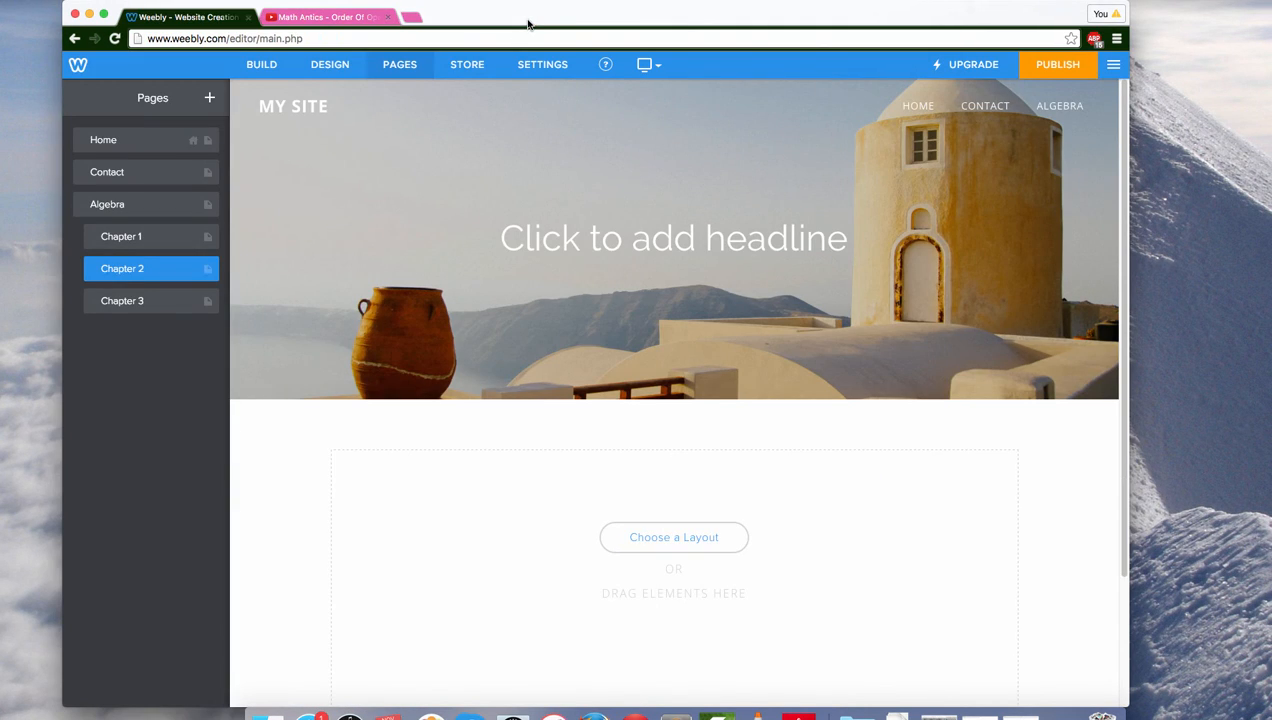